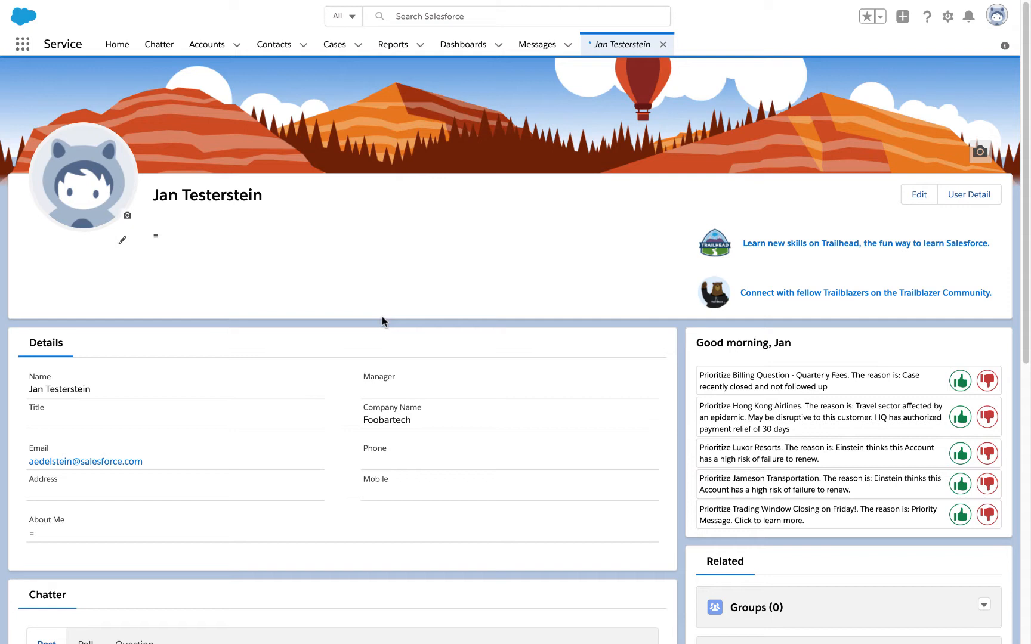
{"action": "mouse_move", "coordinate": [828, 473]}
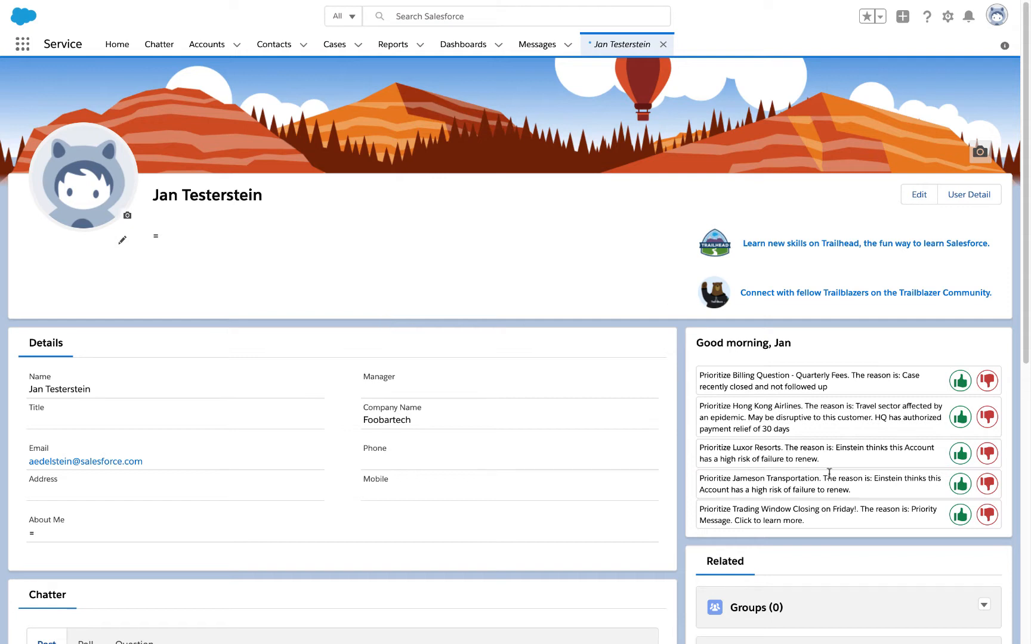
{"action": "mouse_move", "coordinate": [875, 335]}
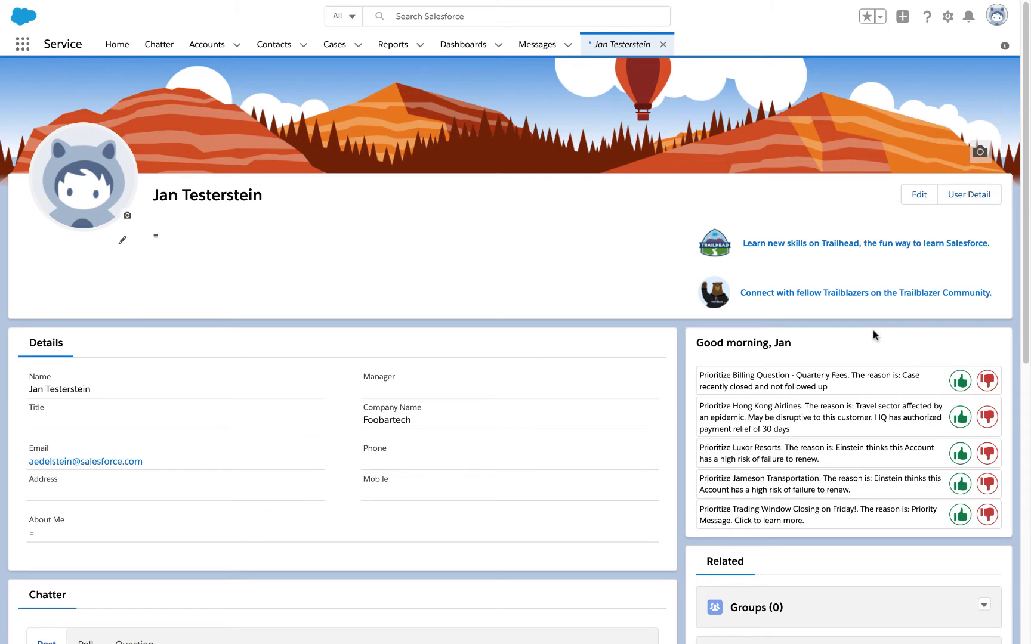
{"action": "mouse_move", "coordinate": [936, 542]}
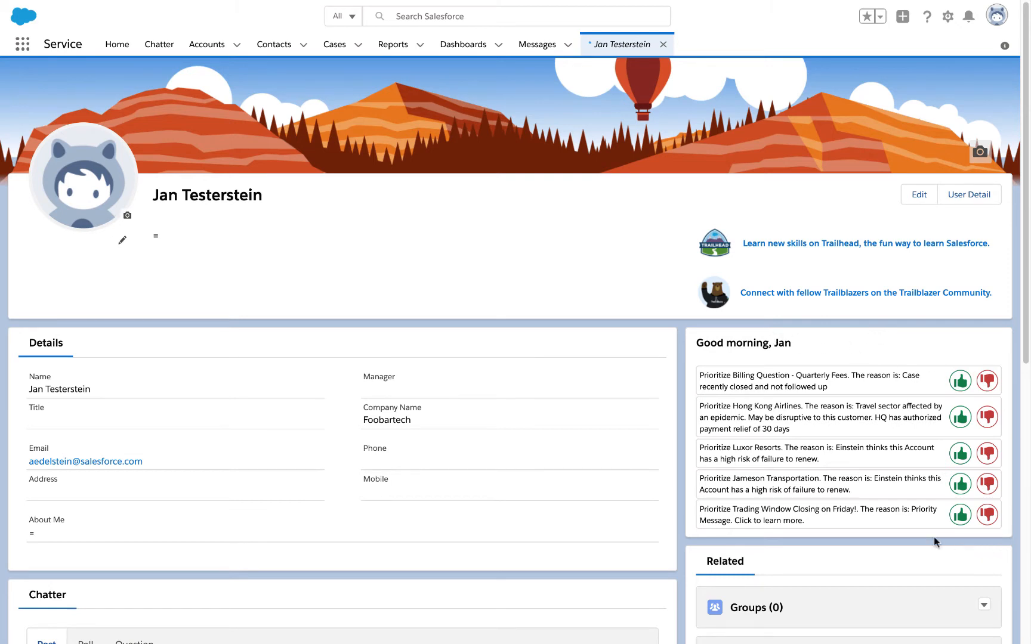
{"action": "mouse_move", "coordinate": [780, 533]}
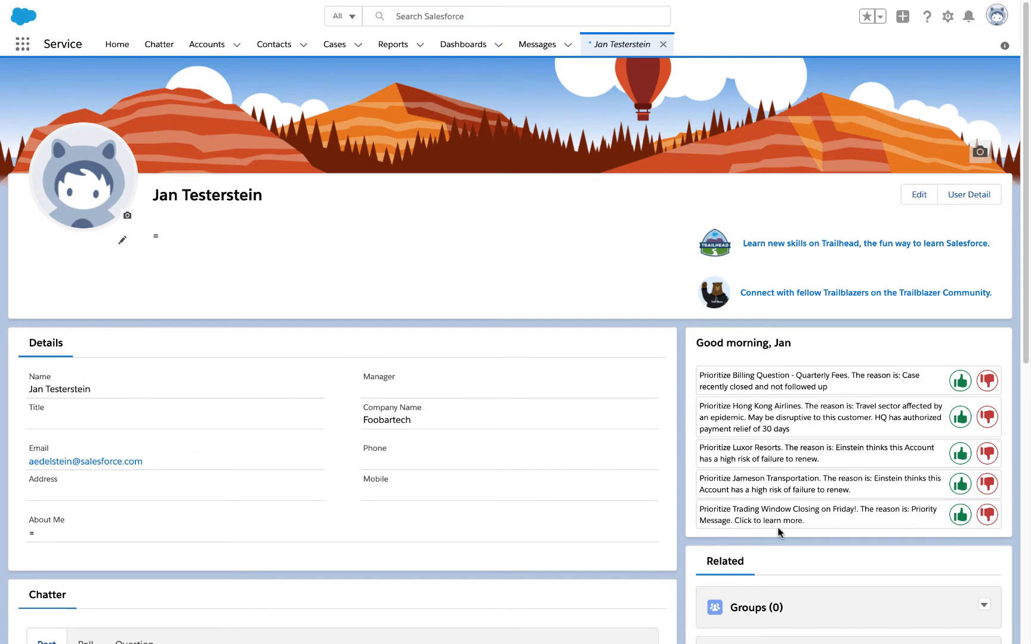
{"action": "mouse_move", "coordinate": [830, 433]}
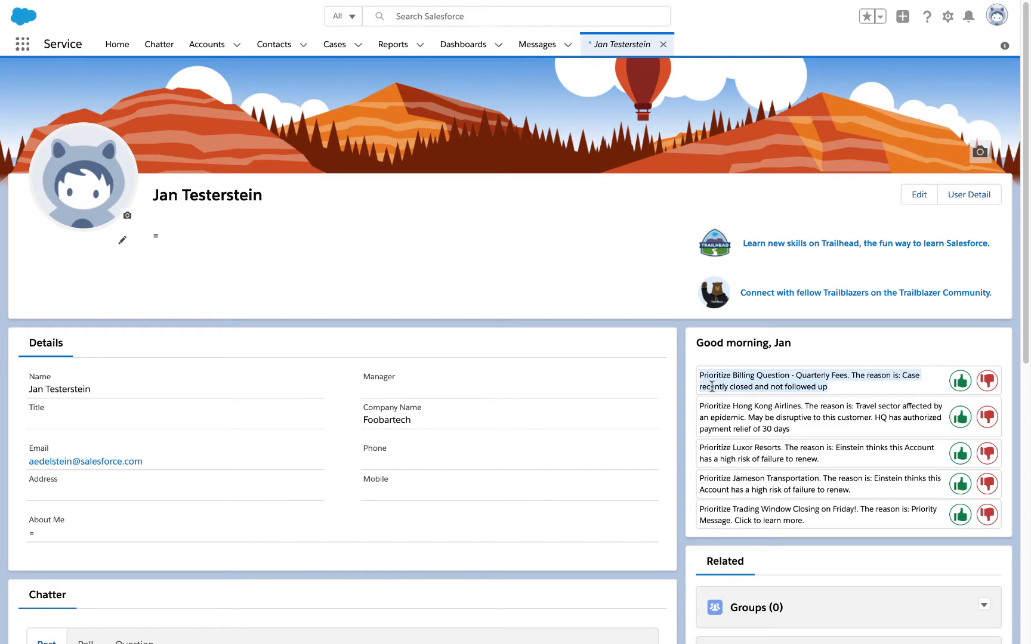
{"action": "mouse_move", "coordinate": [832, 392]}
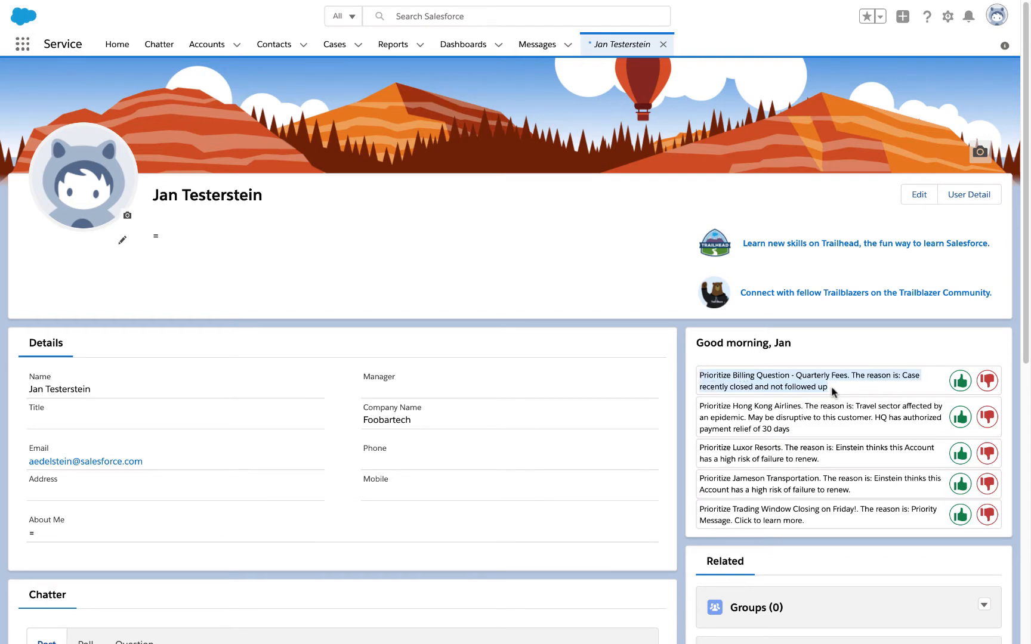
{"action": "mouse_move", "coordinate": [831, 402]}
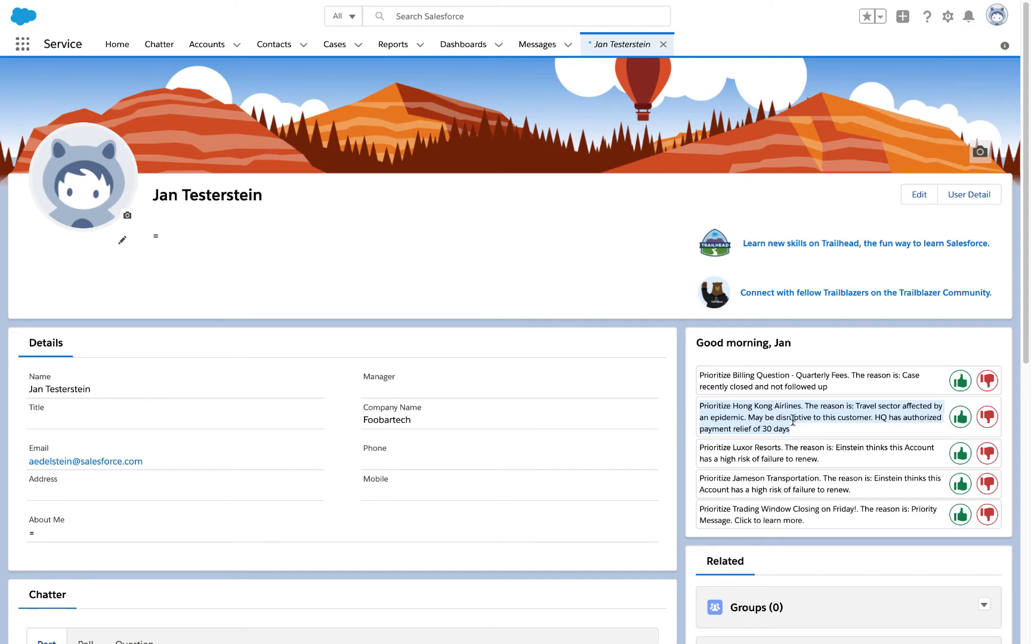
{"action": "mouse_move", "coordinate": [832, 485]}
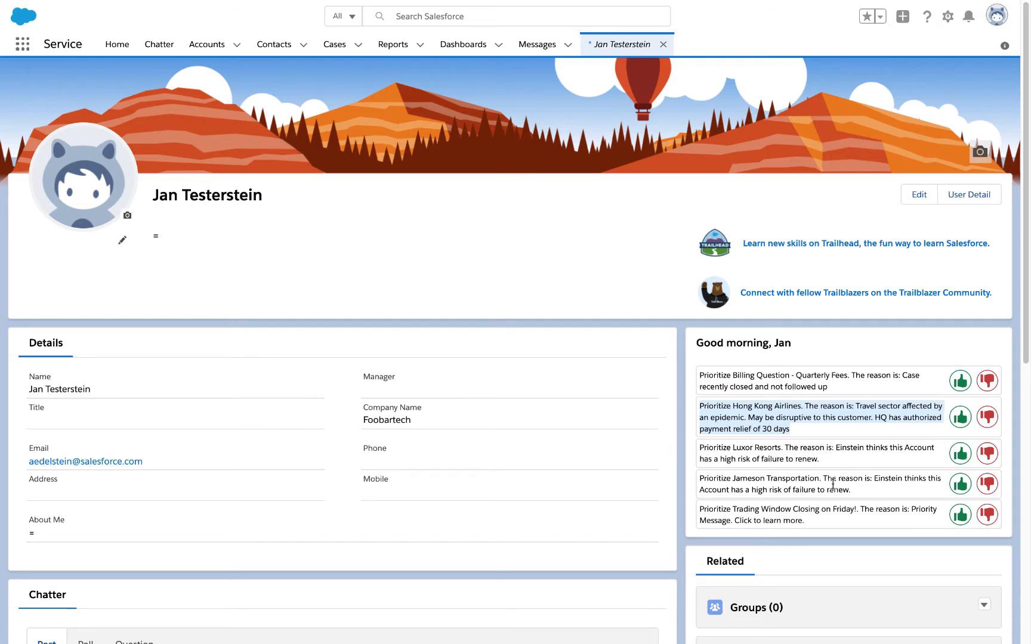
{"action": "mouse_move", "coordinate": [853, 489]}
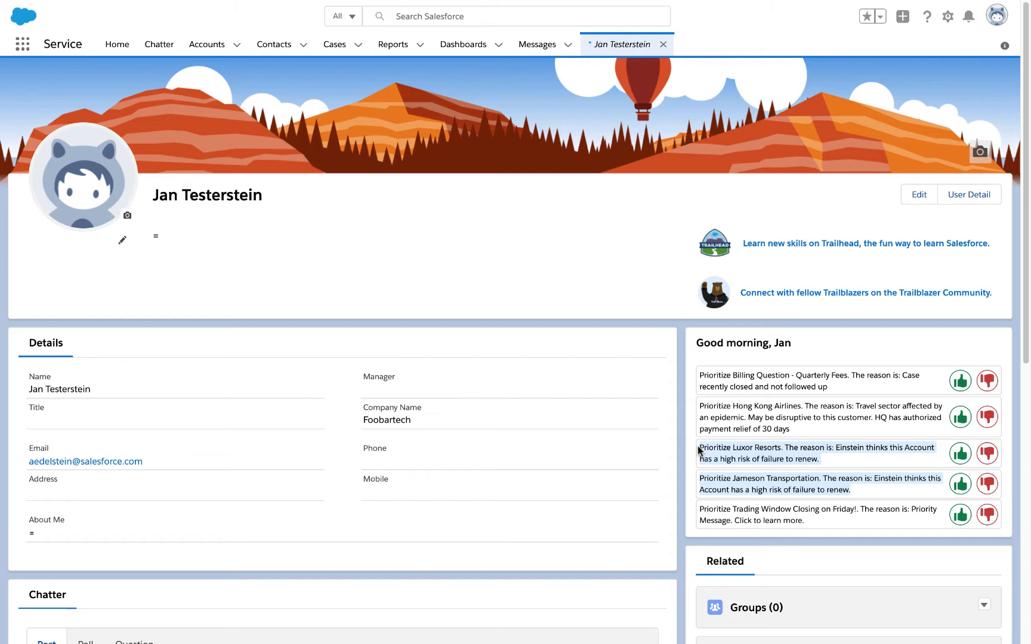
{"action": "mouse_move", "coordinate": [812, 542]}
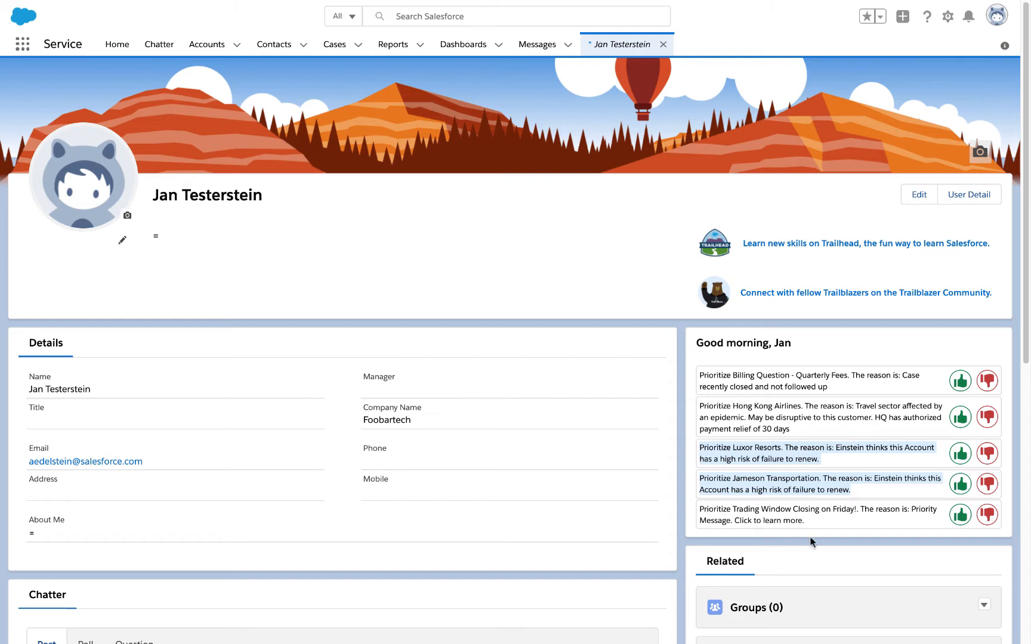
{"action": "mouse_move", "coordinate": [698, 511]}
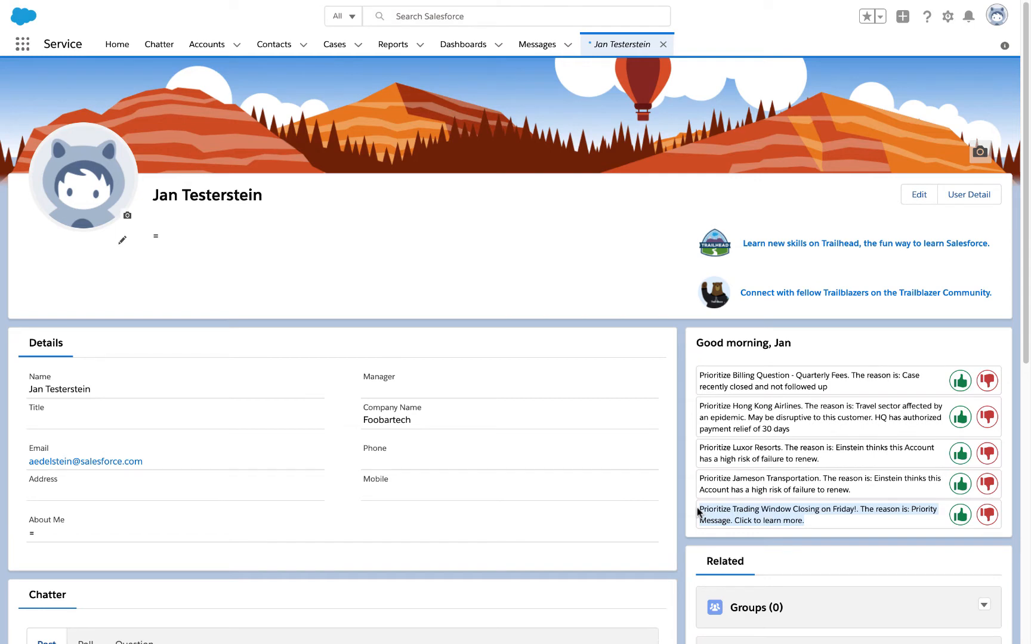
Step: Accept a recommendation and view its Einstein follow-up flow listing three renewal-risk factors
{"action": "scroll", "scroll_direction": "down", "scroll_amount": 3}
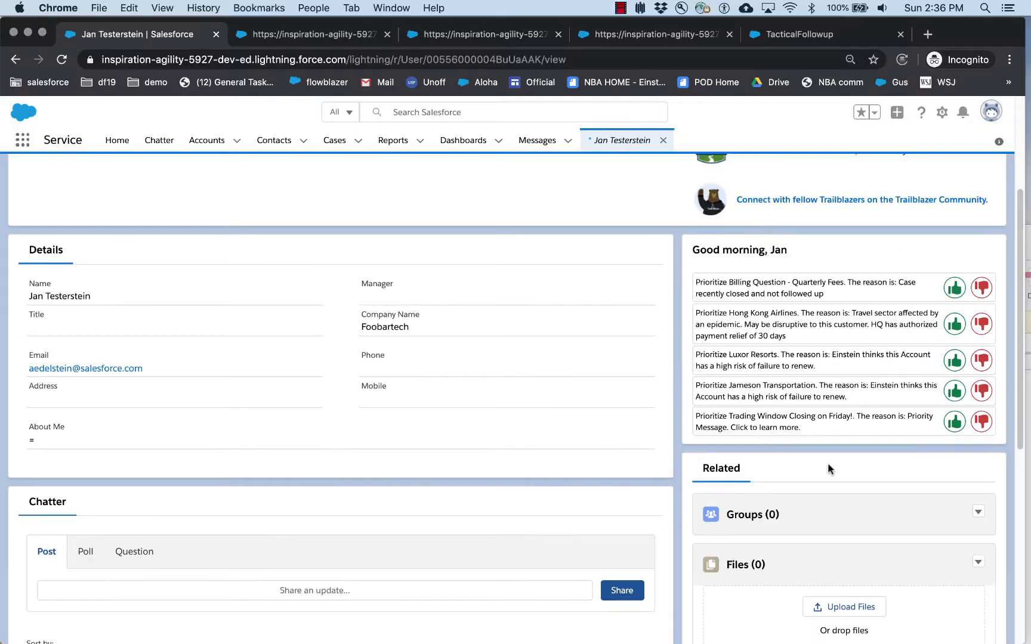
{"action": "mouse_move", "coordinate": [792, 451]}
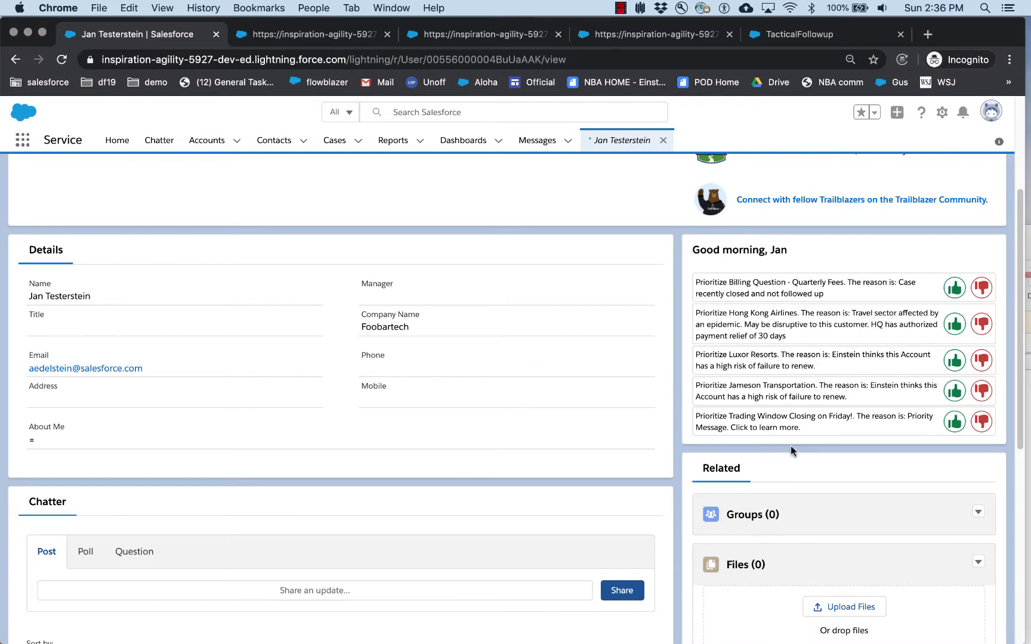
{"action": "left_click", "coordinate": [812, 421]}
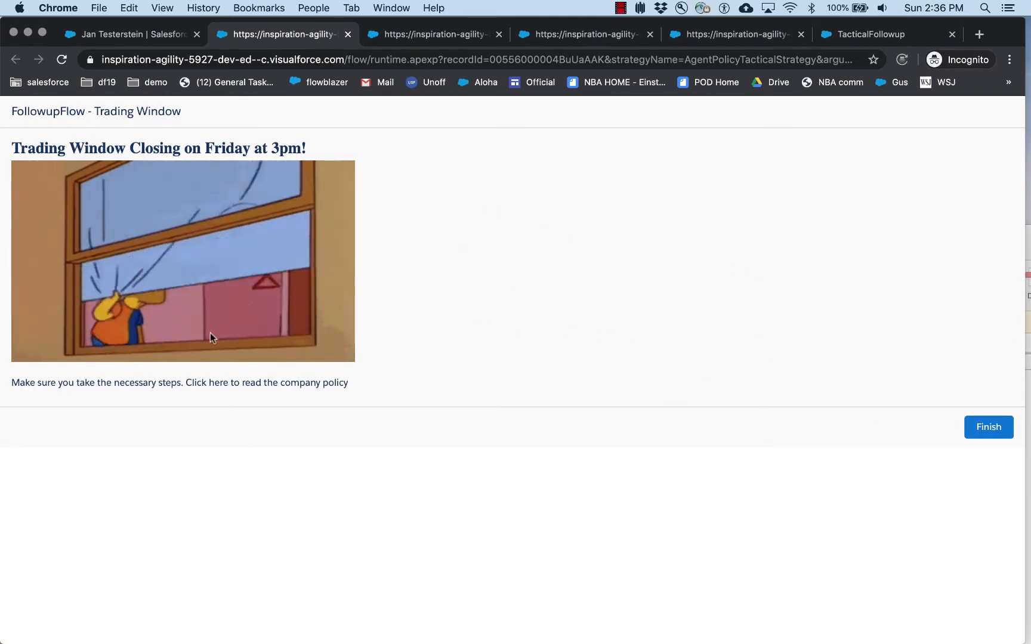
{"action": "left_click", "coordinate": [988, 427]}
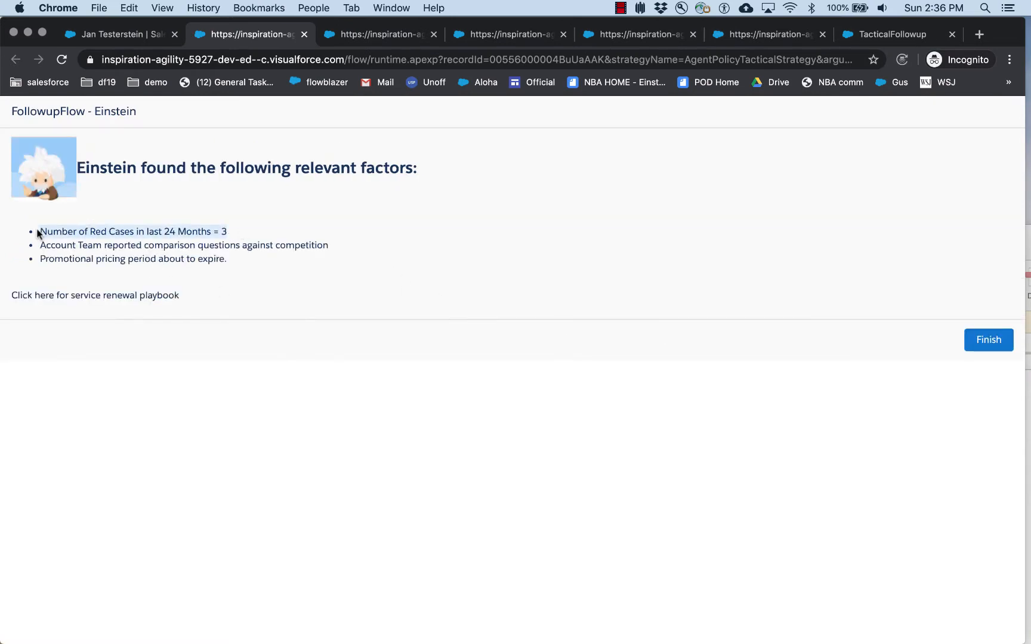
{"action": "mouse_move", "coordinate": [211, 276]}
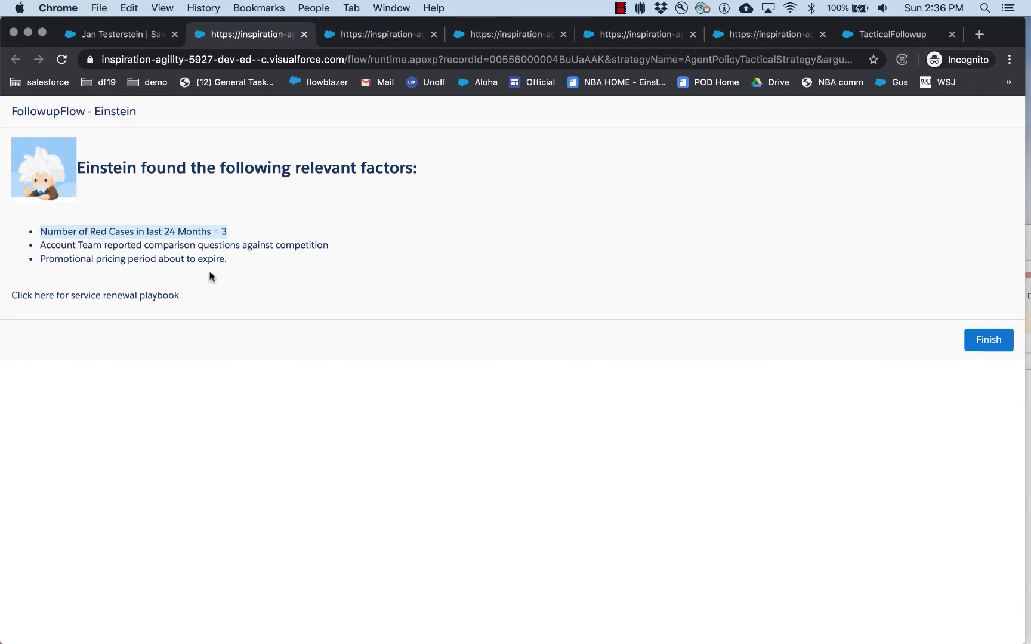
{"action": "left_click", "coordinate": [988, 340]}
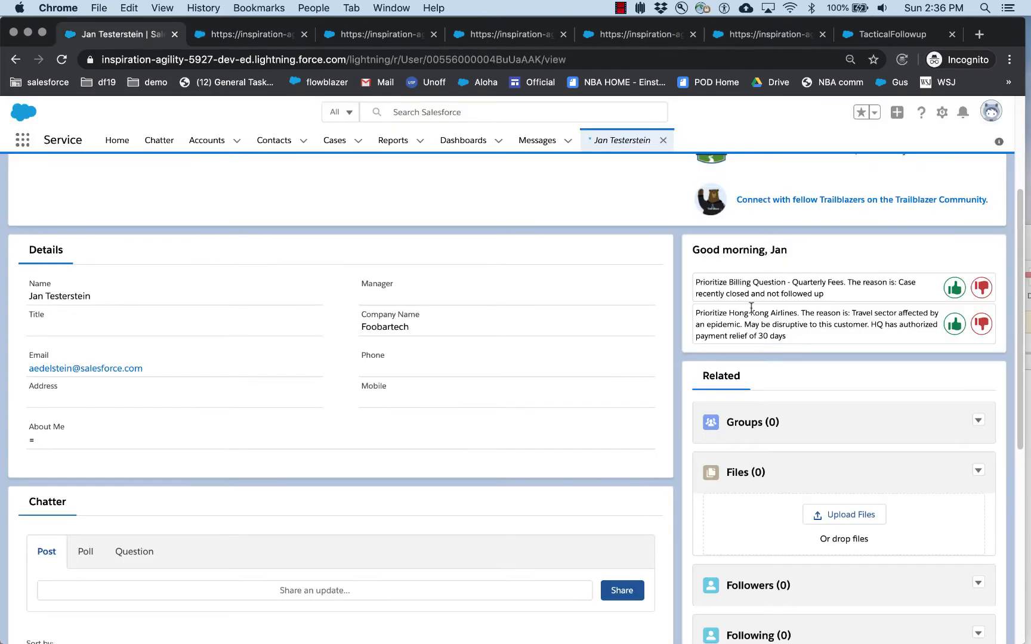
{"action": "mouse_move", "coordinate": [830, 357]}
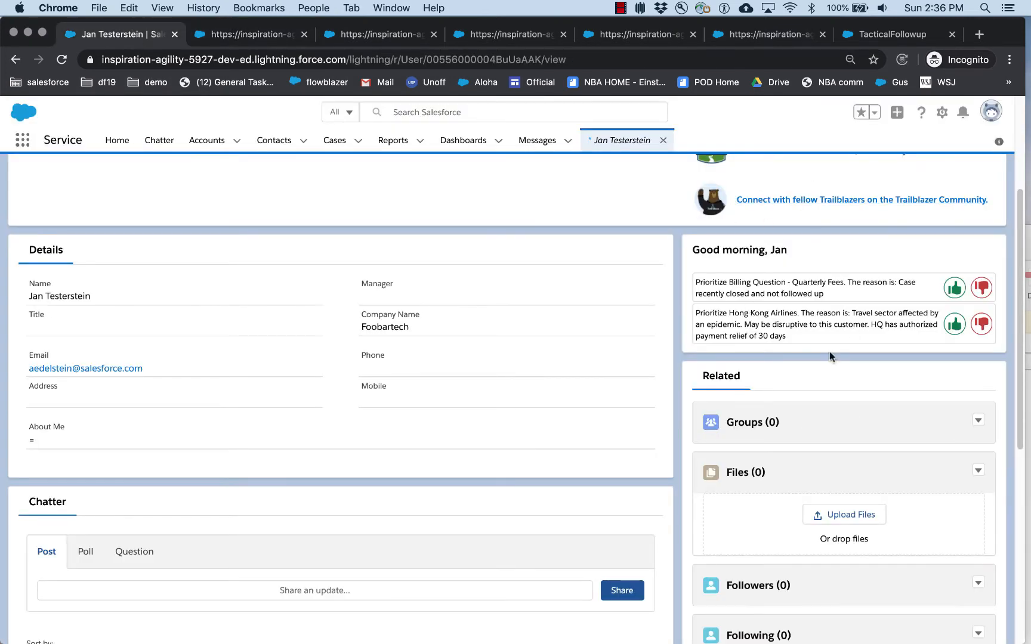
{"action": "mouse_move", "coordinate": [820, 348]}
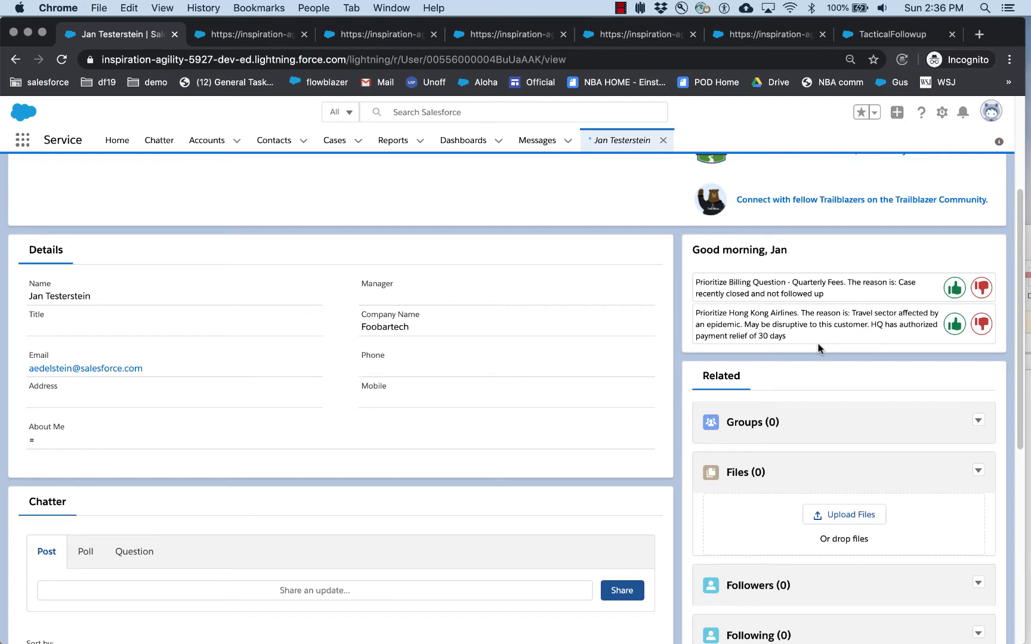
{"action": "mouse_move", "coordinate": [913, 316]}
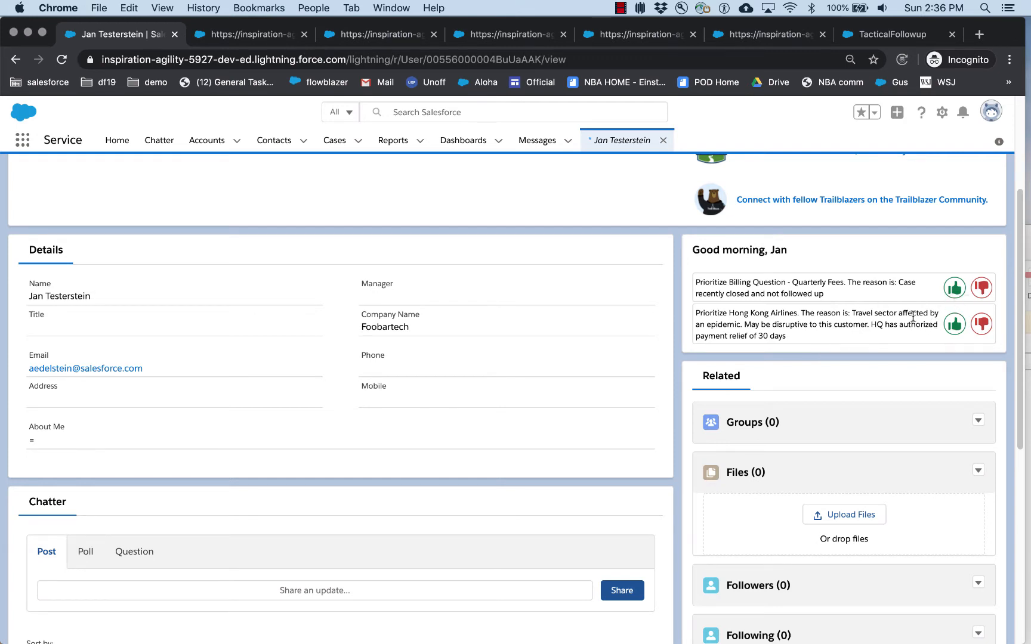
{"action": "mouse_move", "coordinate": [963, 307]}
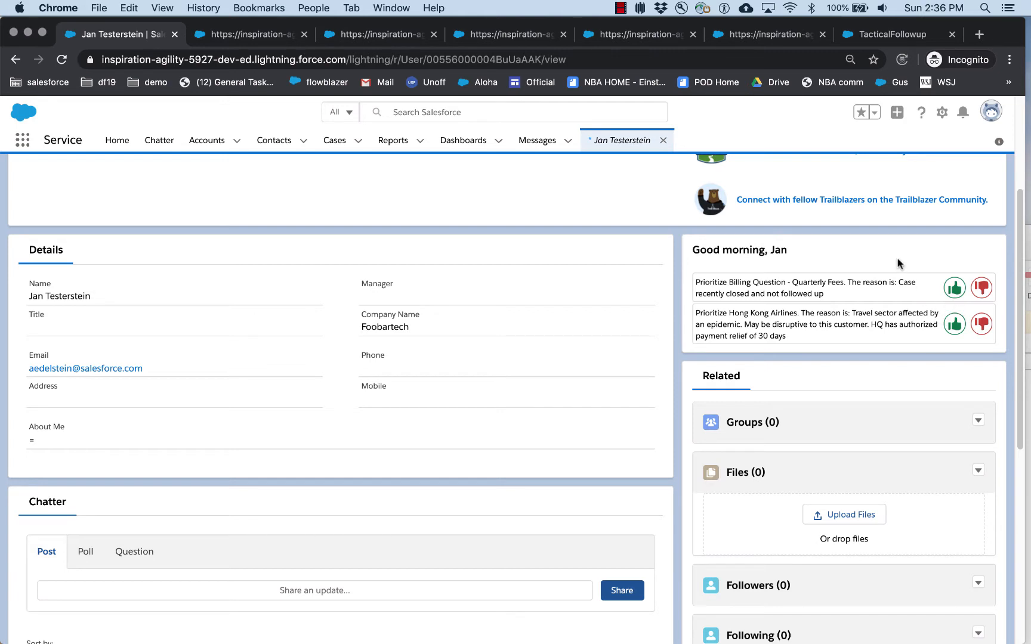
{"action": "mouse_move", "coordinate": [806, 220]}
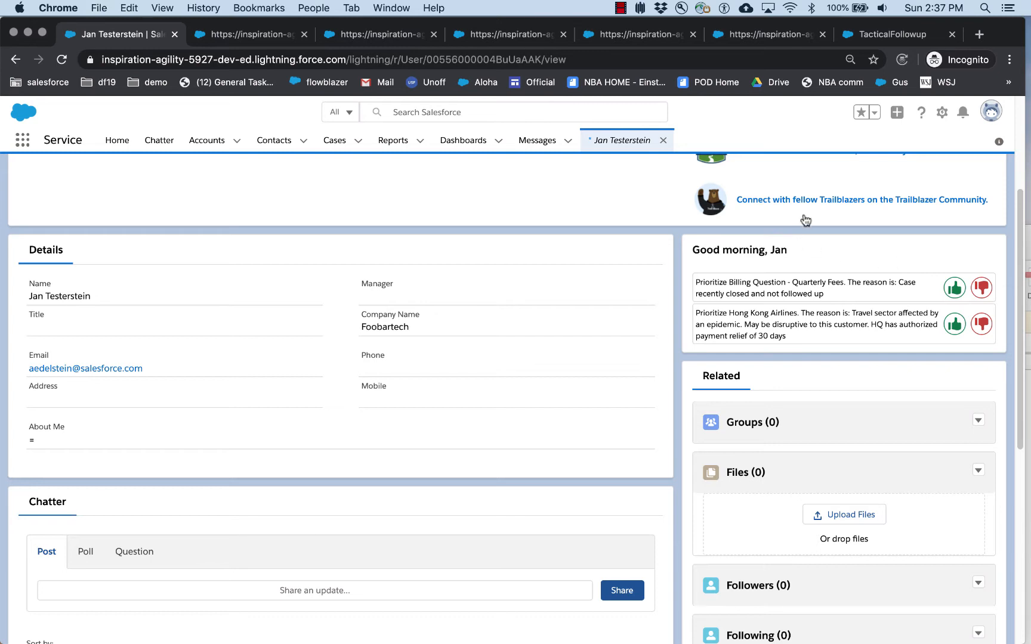
{"action": "mouse_move", "coordinate": [820, 222]}
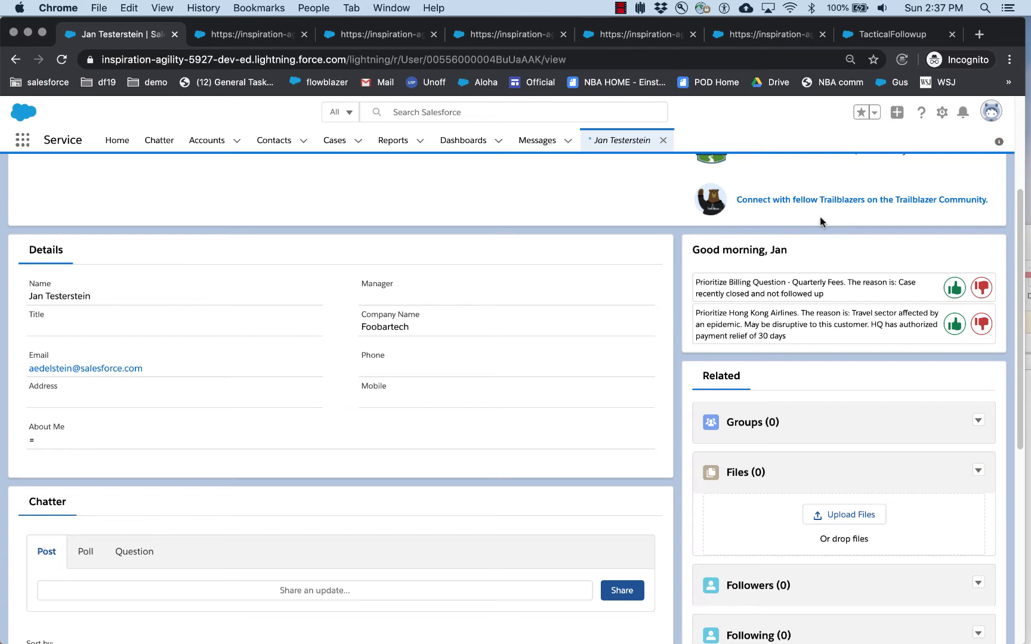
{"action": "mouse_move", "coordinate": [827, 236]}
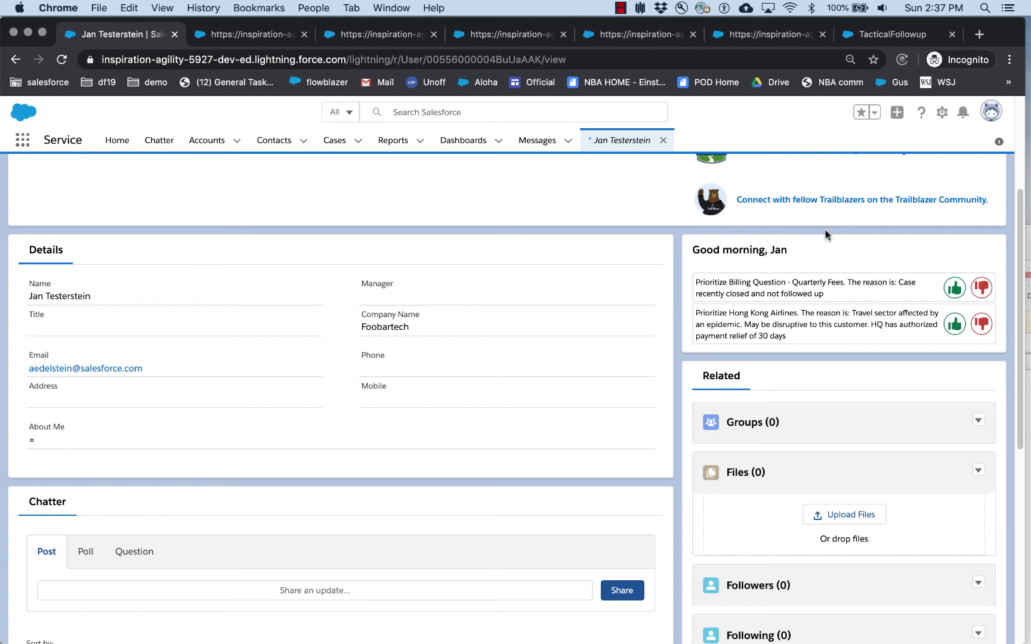
{"action": "mouse_move", "coordinate": [820, 264]}
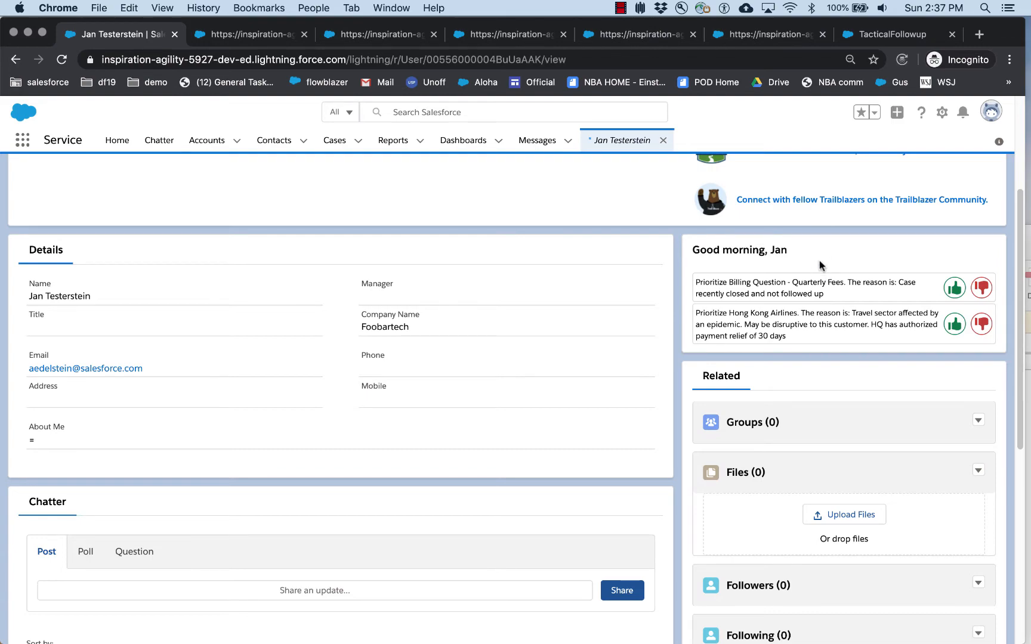
Step: On Manager Smith's home page, choose plan Service1 and 'Manage the Team Priorities'
{"action": "left_click", "coordinate": [116, 140]}
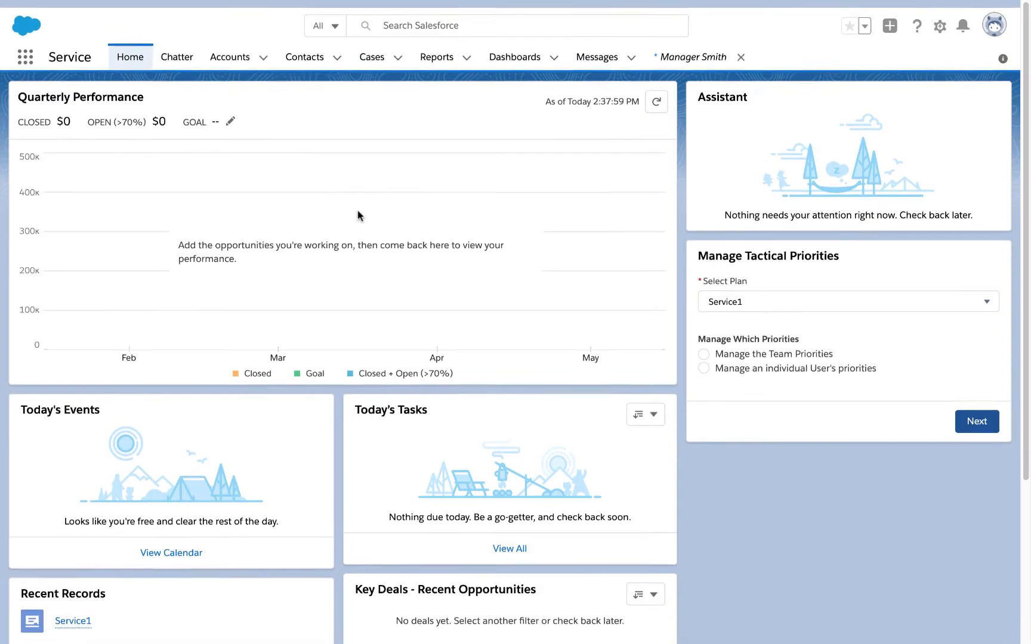
{"action": "scroll", "scroll_direction": "up", "scroll_amount": 3}
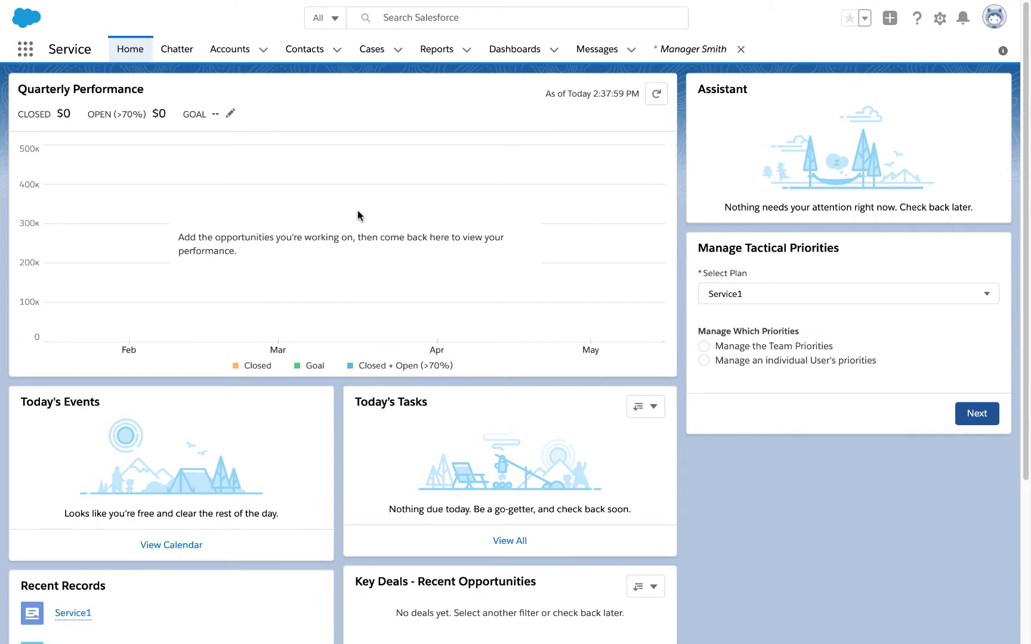
{"action": "mouse_move", "coordinate": [728, 428]}
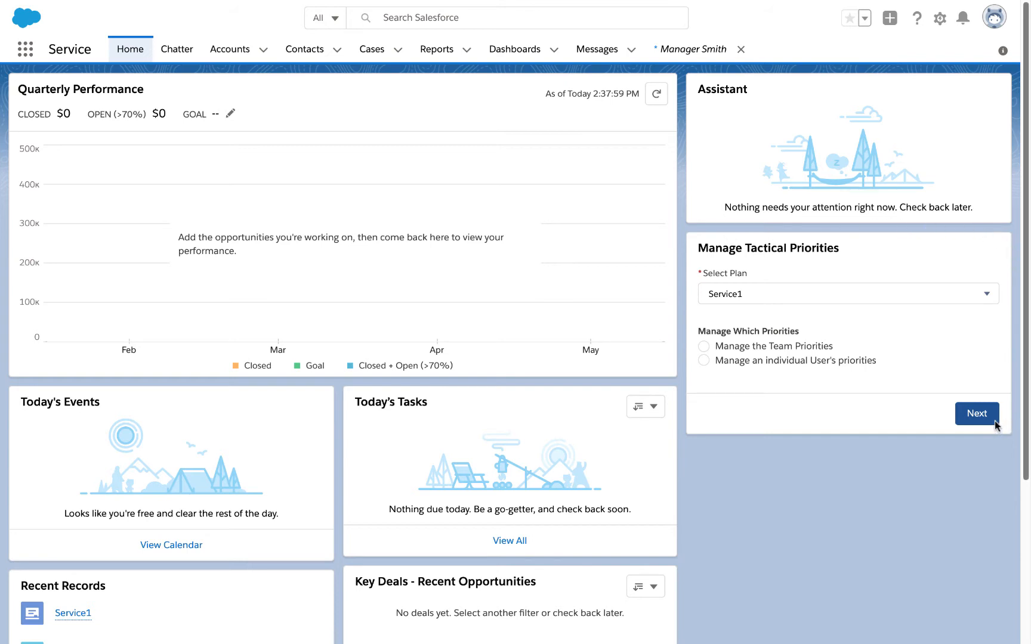
{"action": "mouse_move", "coordinate": [1021, 372]}
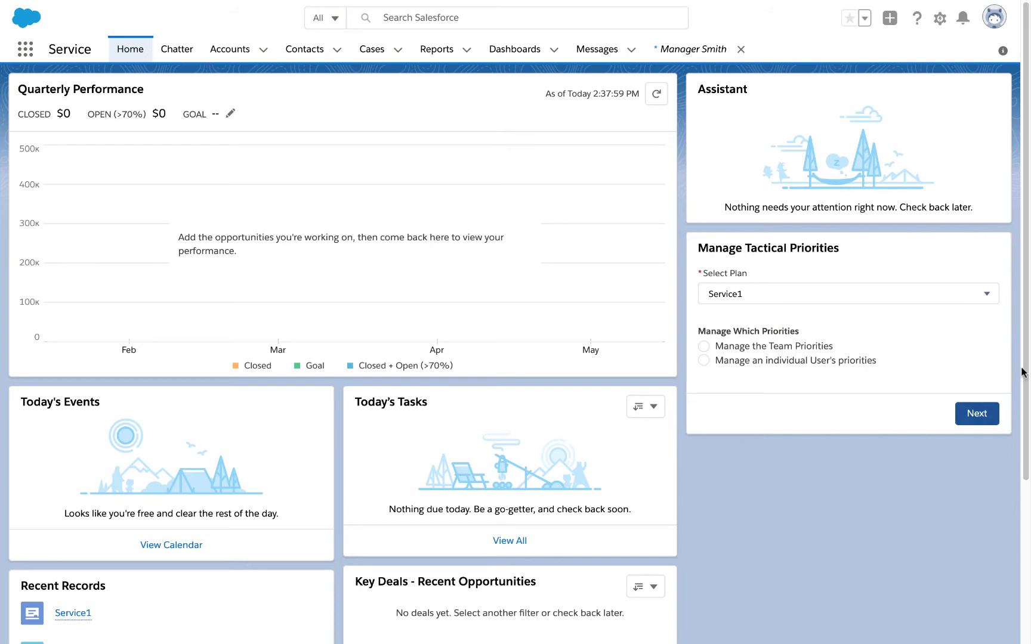
{"action": "mouse_move", "coordinate": [735, 248]}
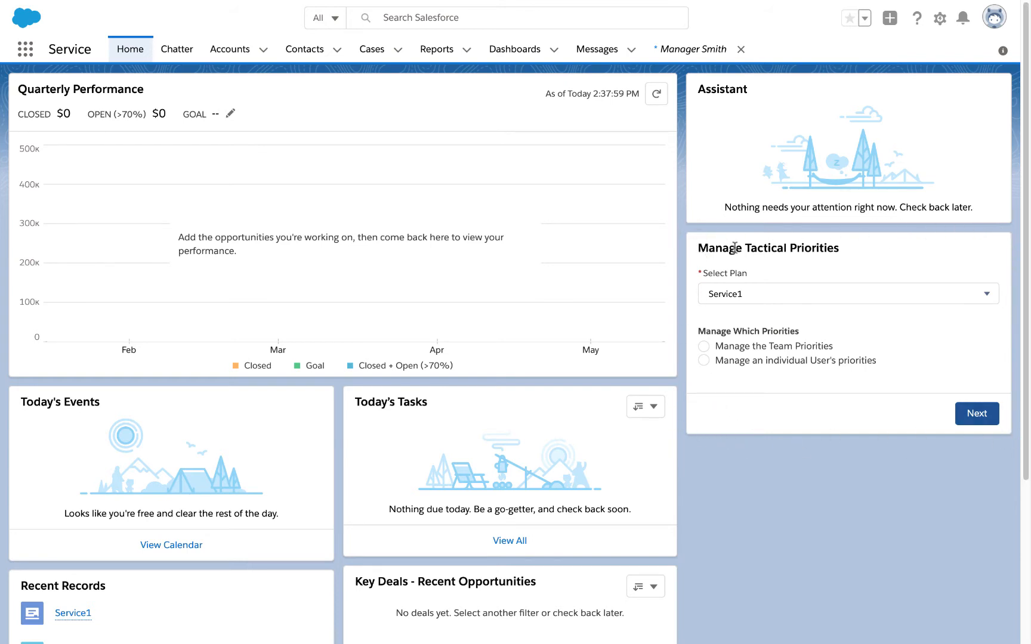
{"action": "mouse_move", "coordinate": [847, 256]}
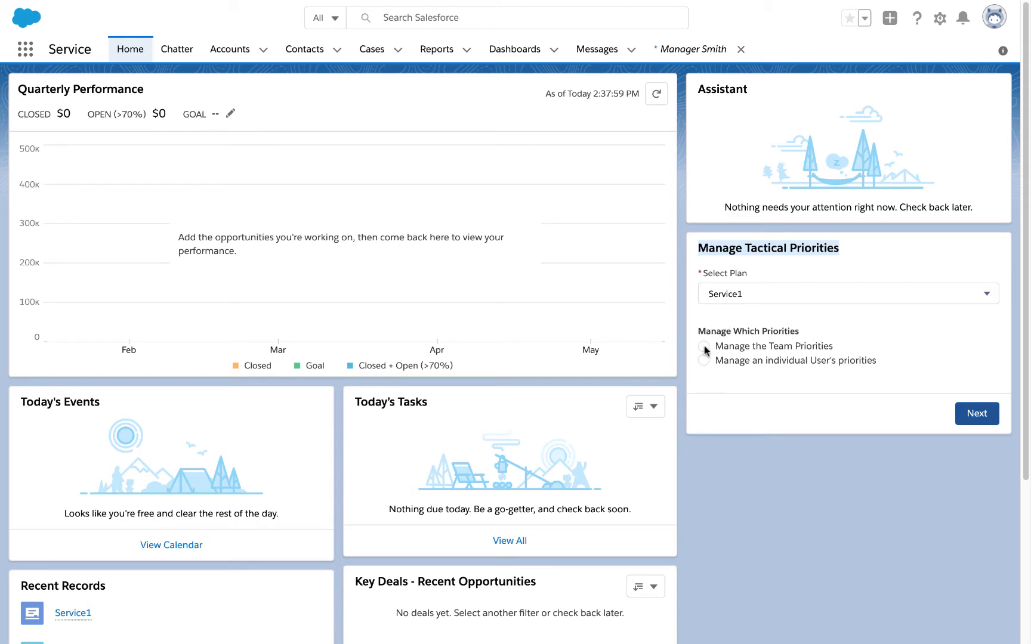
{"action": "left_click", "coordinate": [703, 347]}
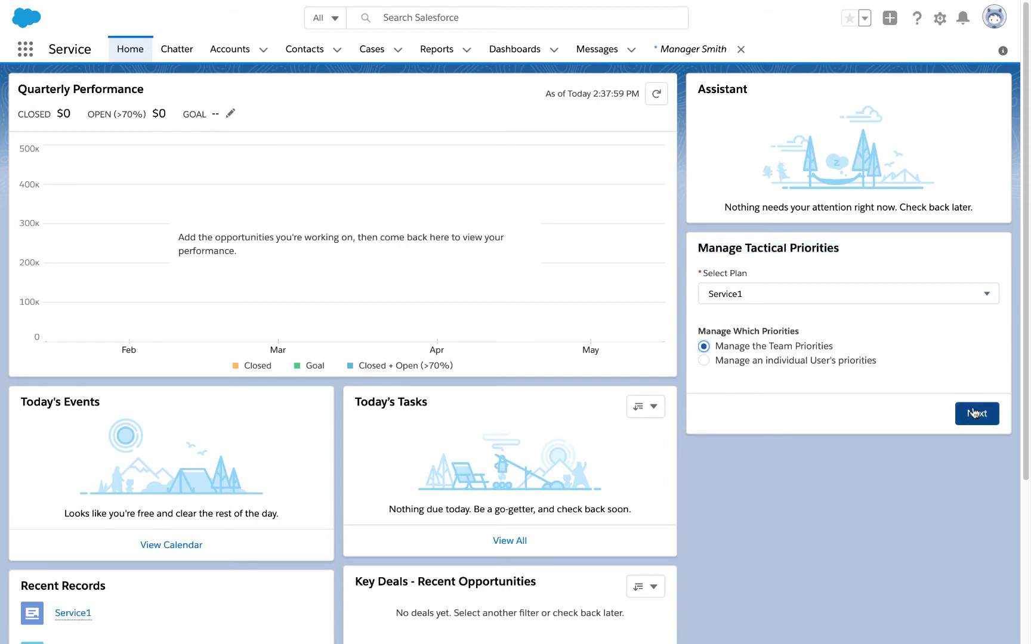
Step: Move Case Follow Up and Limited Offers from Selected back to Available team priorities
{"action": "left_click", "coordinate": [977, 414]}
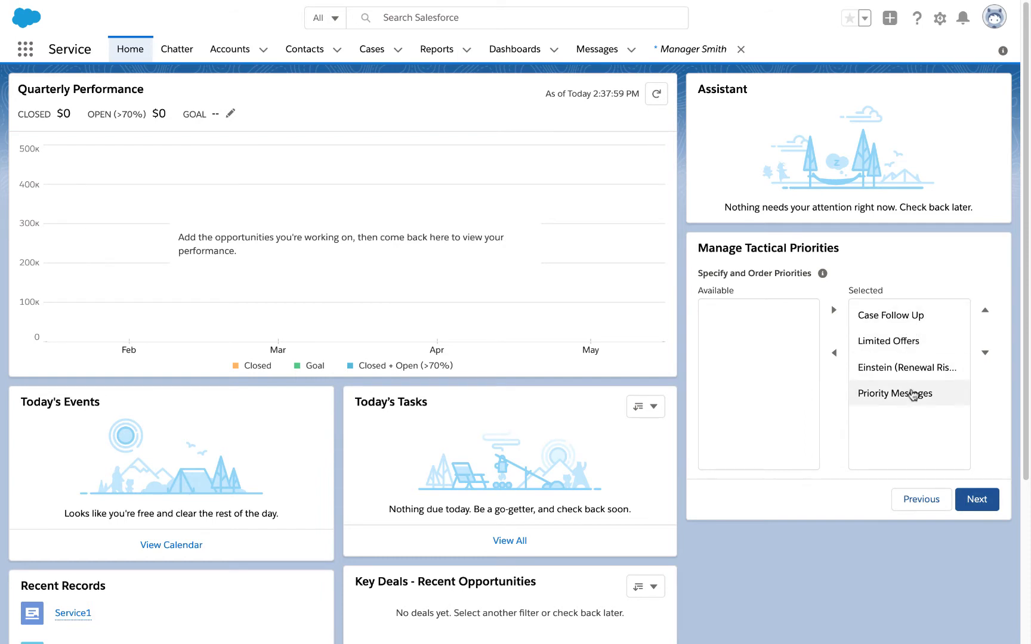
{"action": "mouse_move", "coordinate": [891, 315]}
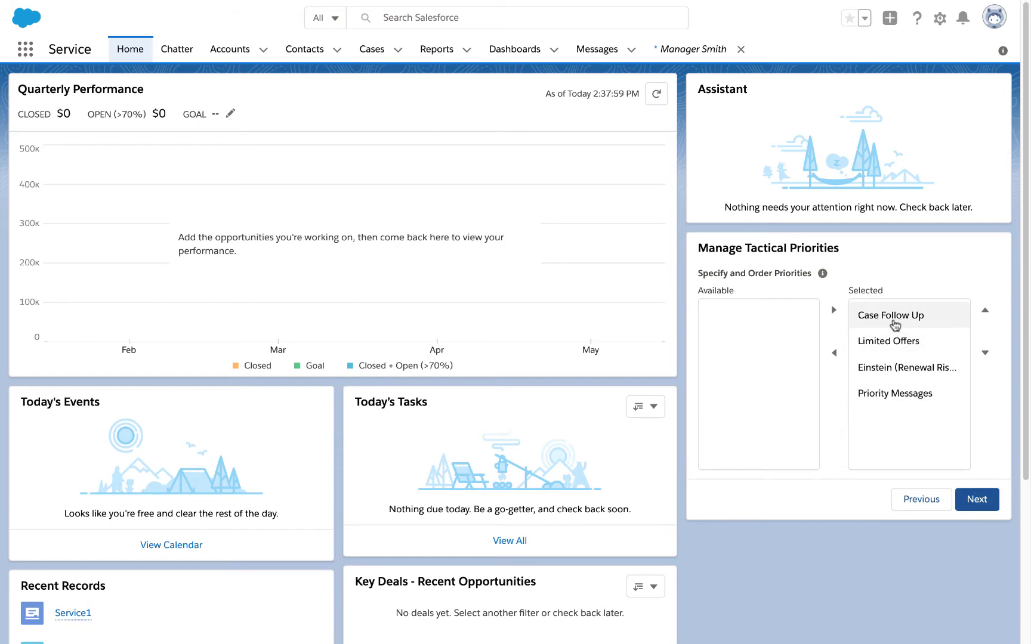
{"action": "mouse_move", "coordinate": [897, 310]}
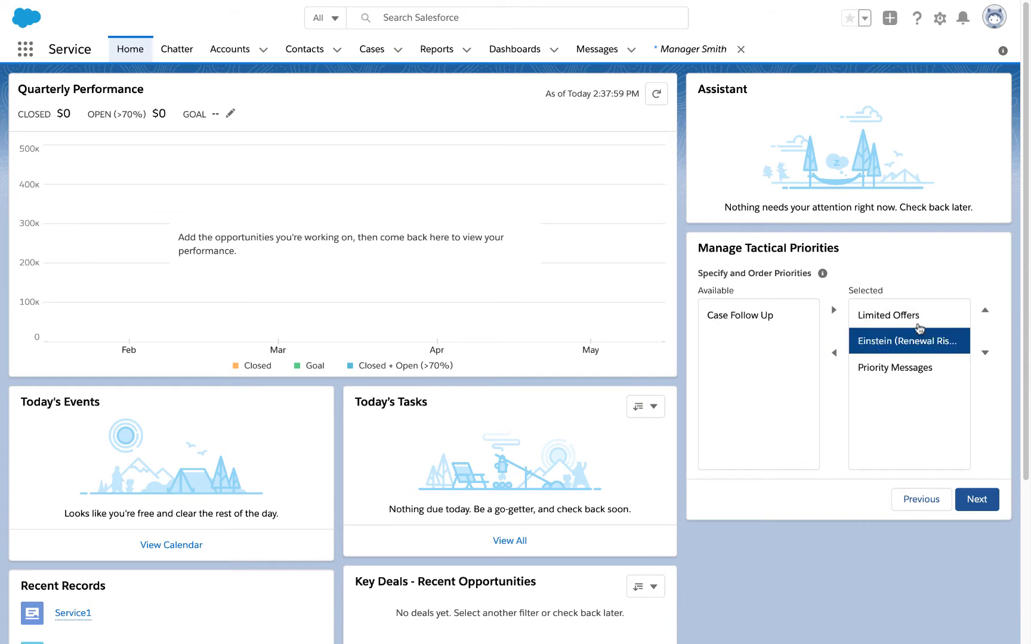
{"action": "left_click", "coordinate": [985, 309]}
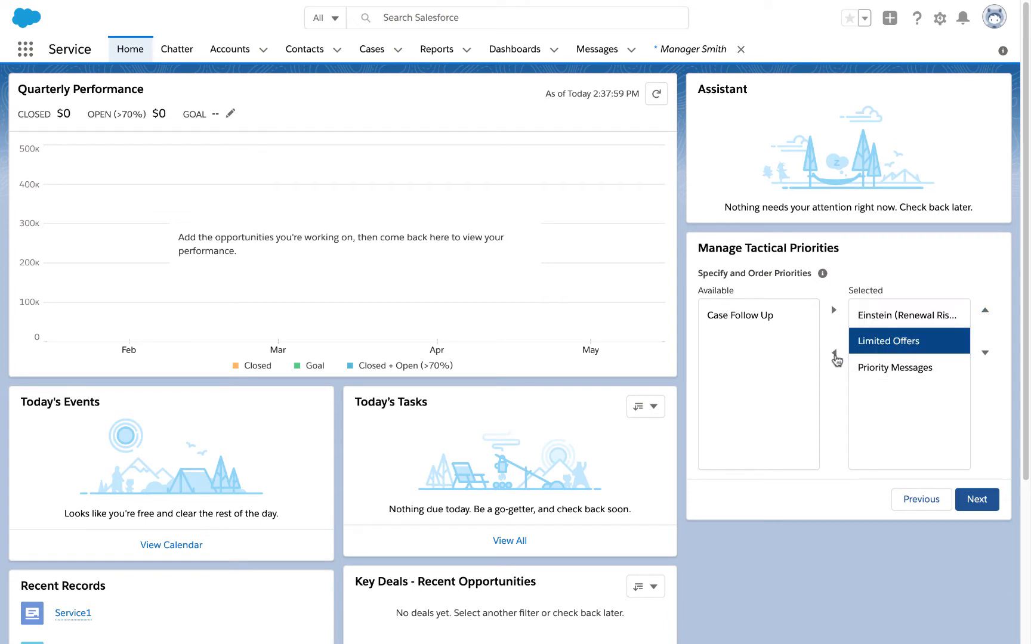
{"action": "left_click", "coordinate": [833, 353]}
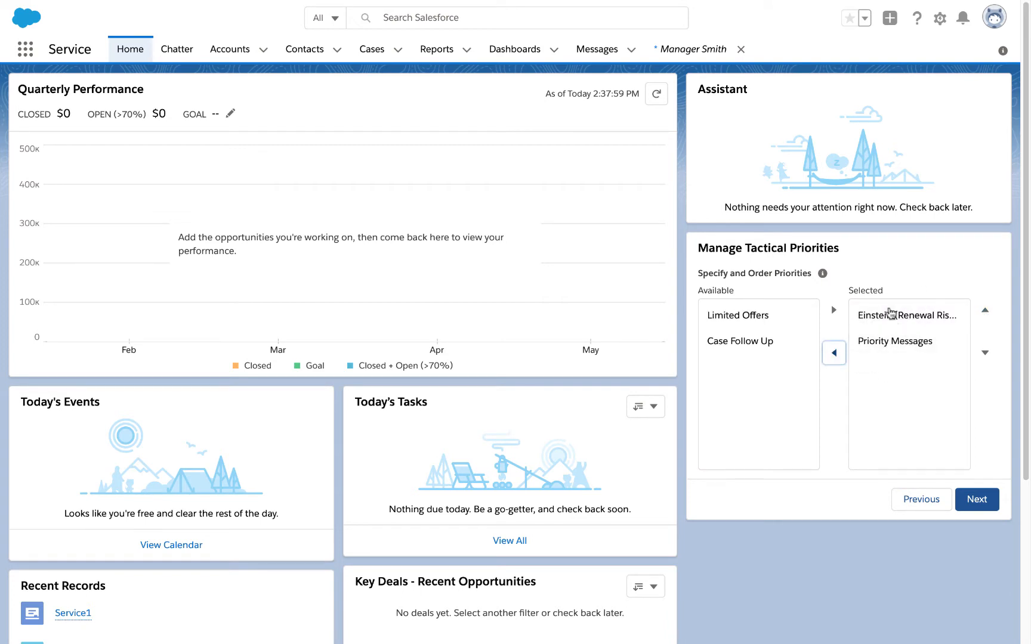
{"action": "mouse_move", "coordinate": [892, 290]}
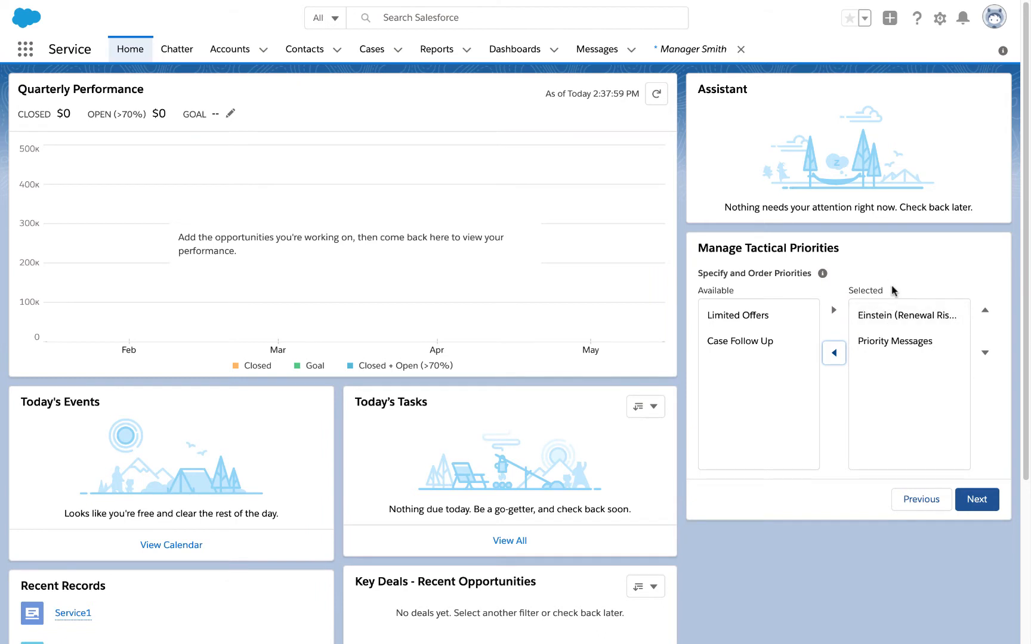
{"action": "mouse_move", "coordinate": [909, 315]}
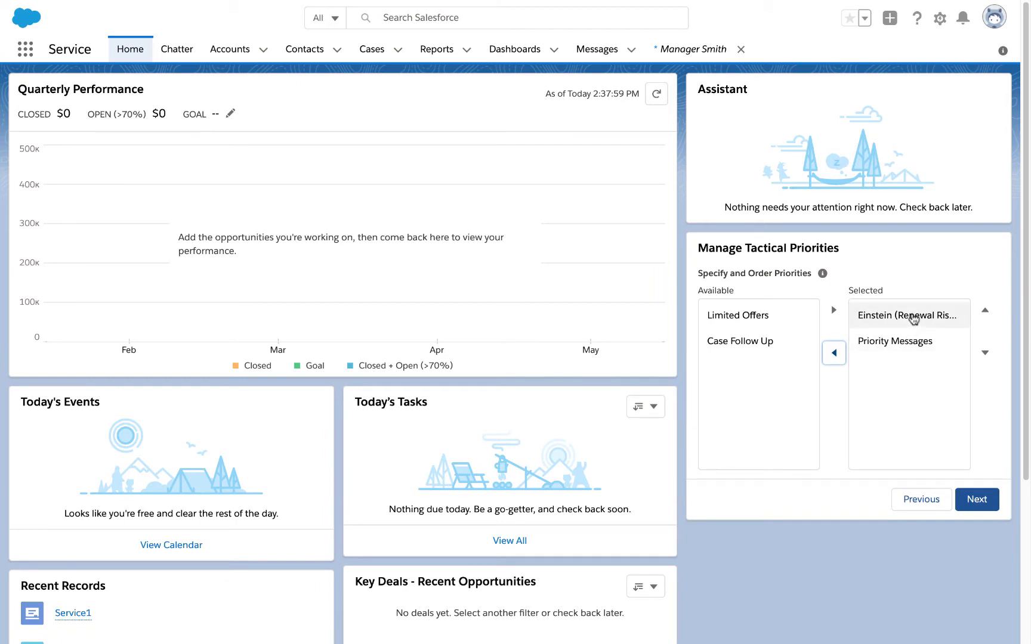
{"action": "mouse_move", "coordinate": [915, 303]}
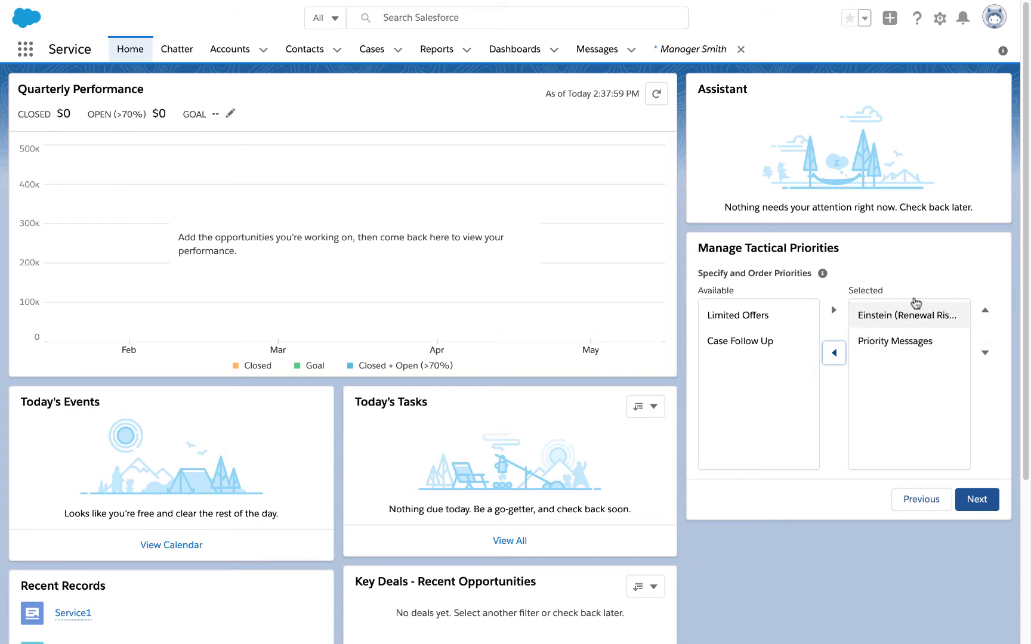
Step: Save the team priorities, confirming 'Priorities Updated!'
{"action": "left_click", "coordinate": [977, 500]}
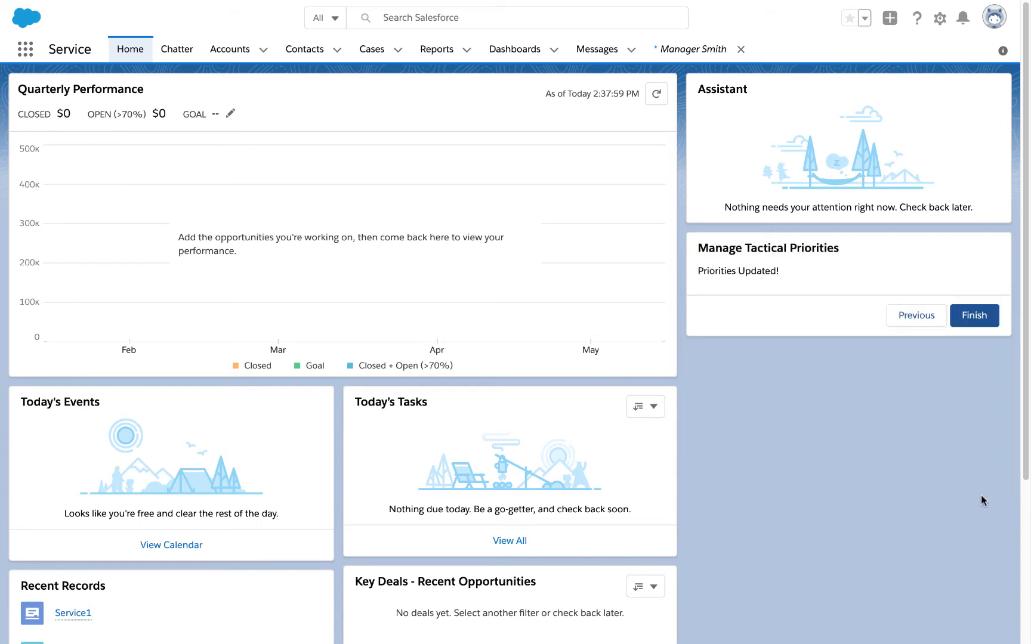
{"action": "mouse_move", "coordinate": [967, 361]}
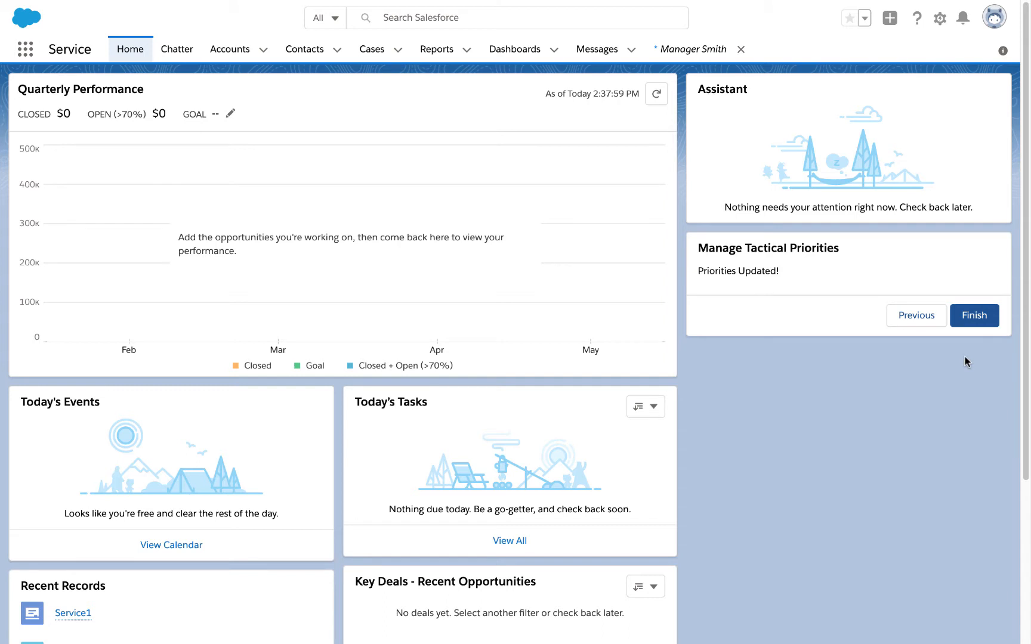
{"action": "mouse_move", "coordinate": [801, 4]}
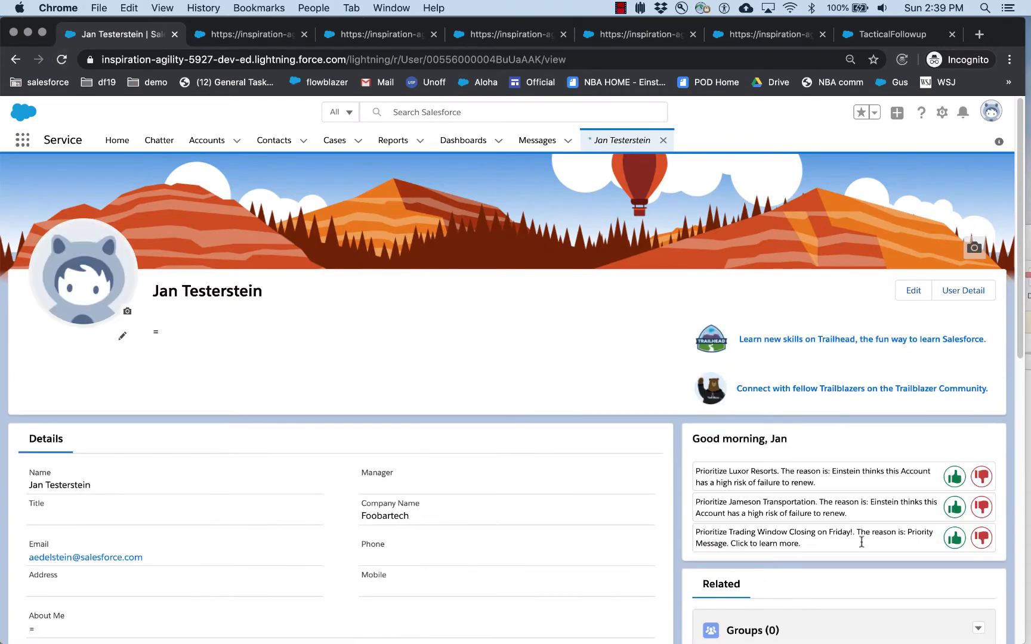
{"action": "mouse_move", "coordinate": [793, 475]}
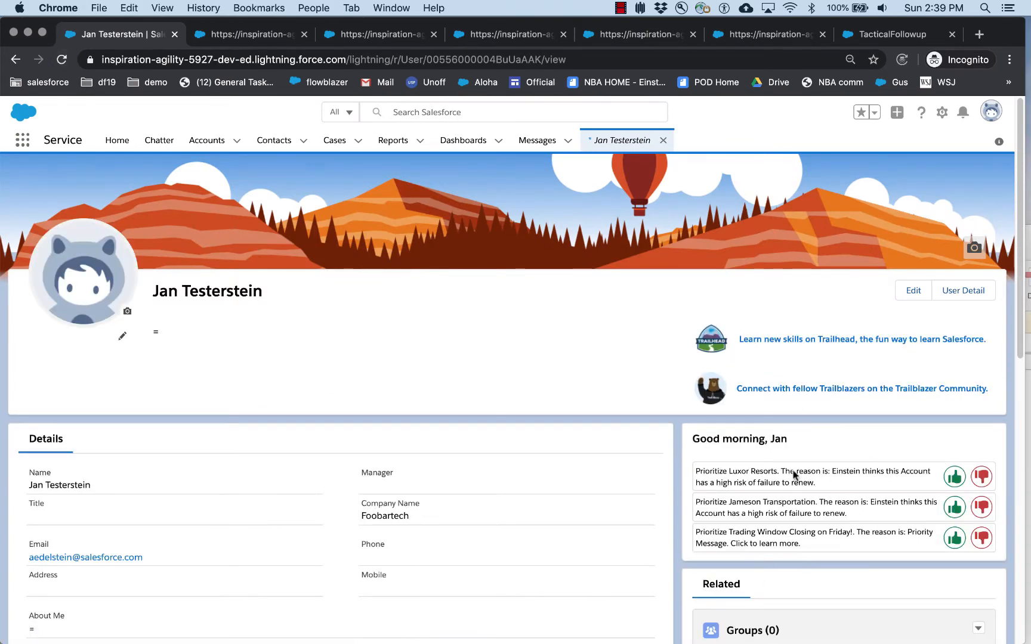
{"action": "mouse_move", "coordinate": [813, 535]}
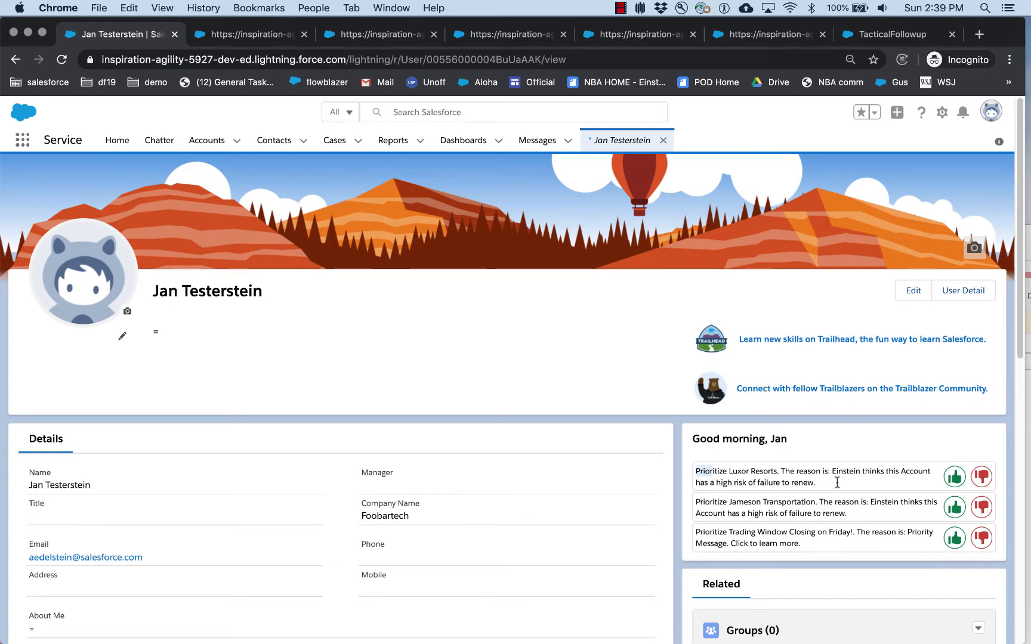
{"action": "mouse_move", "coordinate": [689, 499]}
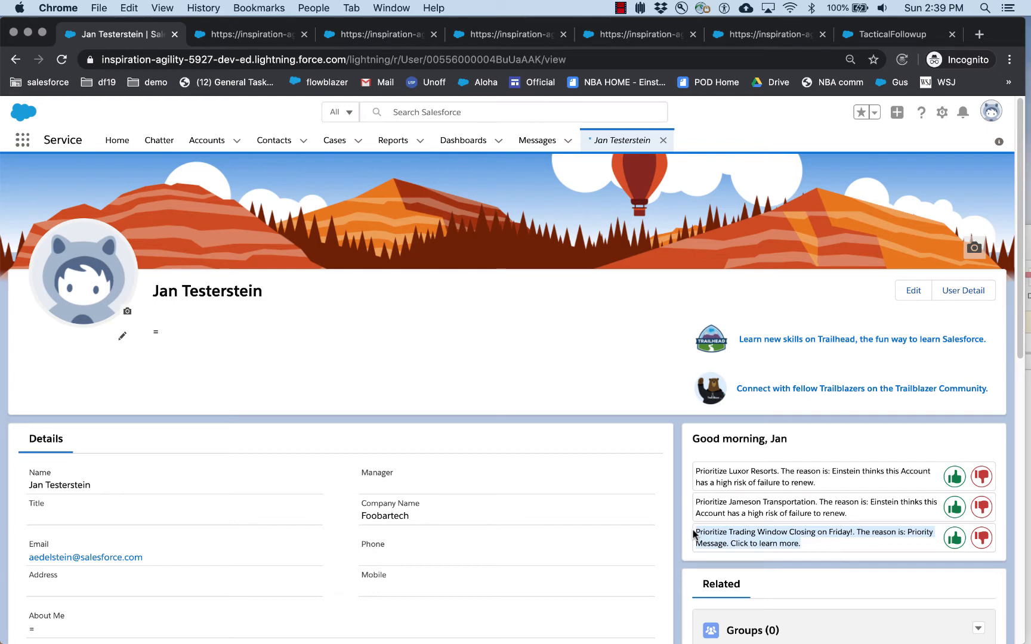
{"action": "mouse_move", "coordinate": [730, 373]}
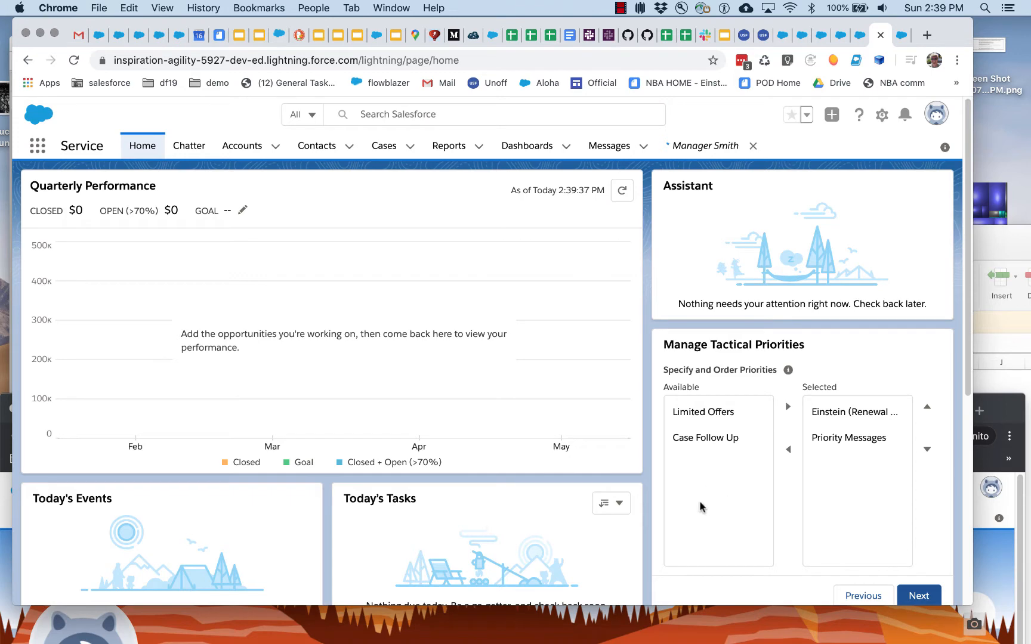
{"action": "mouse_move", "coordinate": [758, 491]}
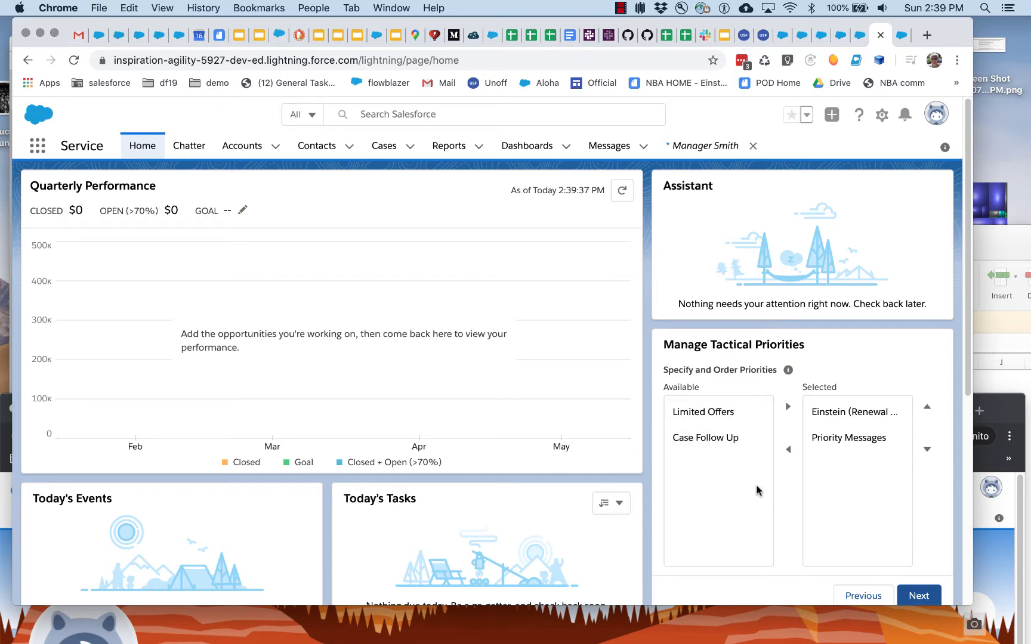
{"action": "mouse_move", "coordinate": [901, 430]}
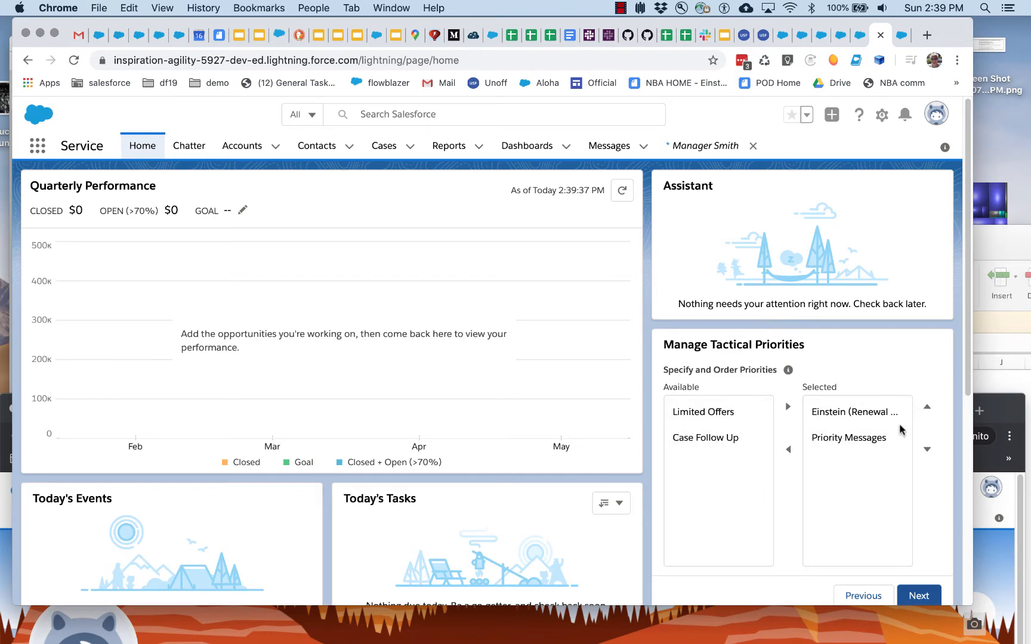
{"action": "mouse_move", "coordinate": [919, 595]}
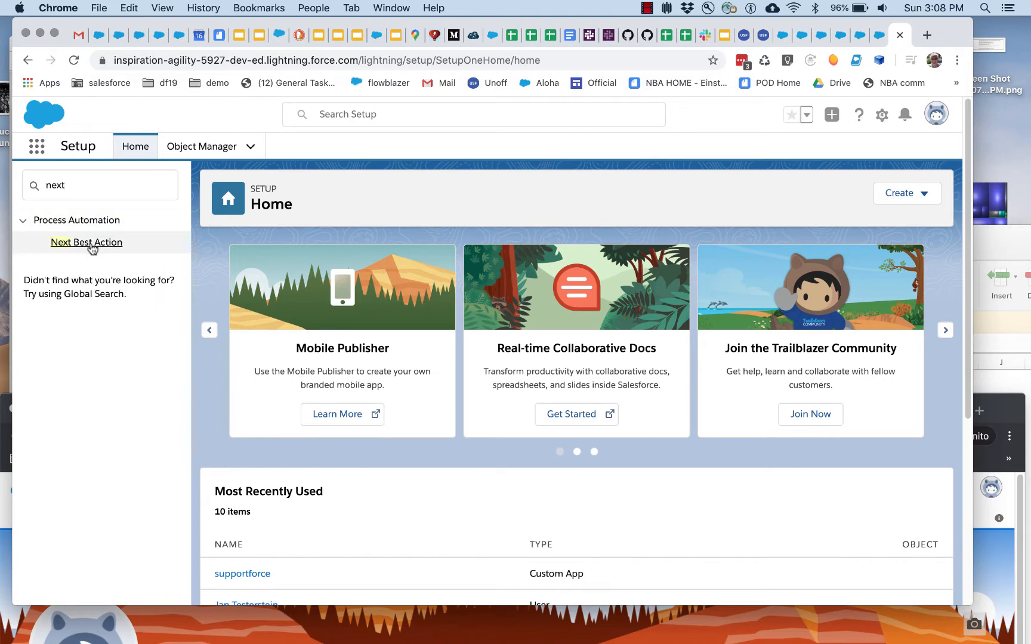
Step: From Next Best Action setup, load ServiceTacticalStrategy in Strategy Builder
{"action": "left_click", "coordinate": [86, 243]}
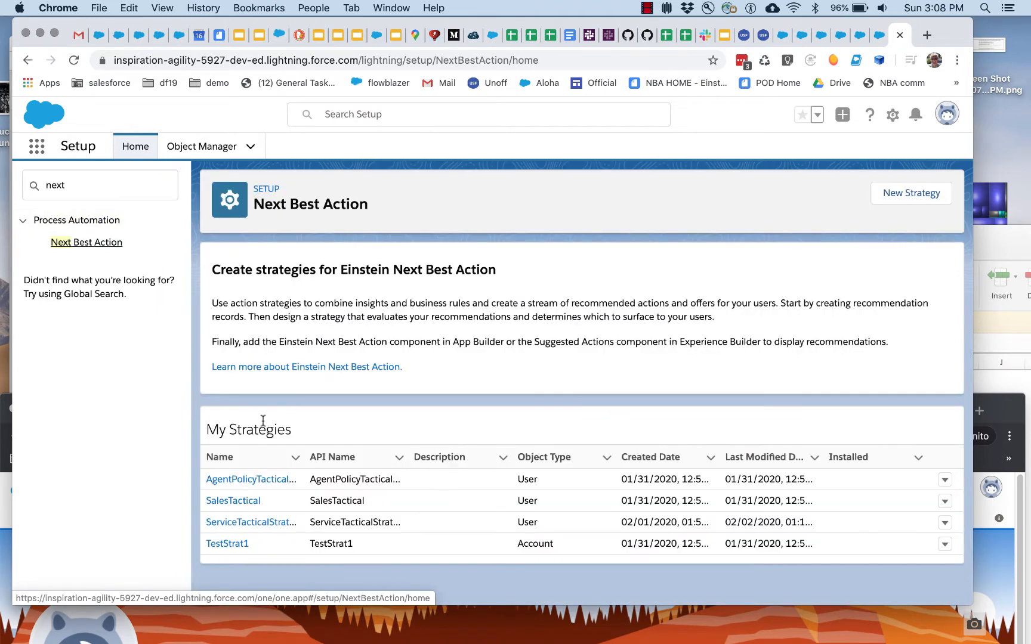
{"action": "left_click", "coordinate": [249, 522]}
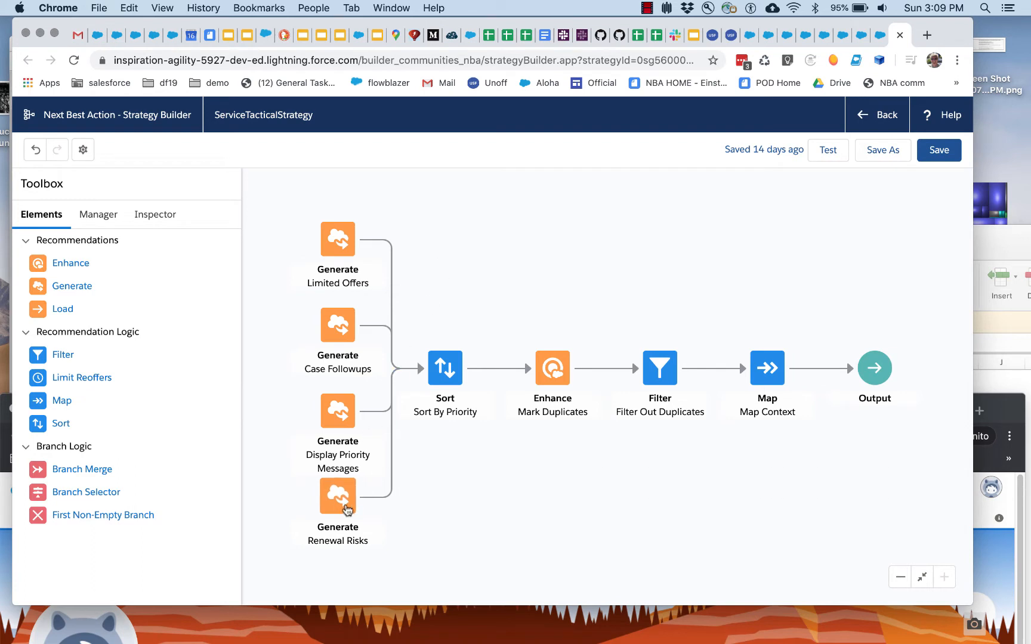
{"action": "mouse_move", "coordinate": [337, 323]}
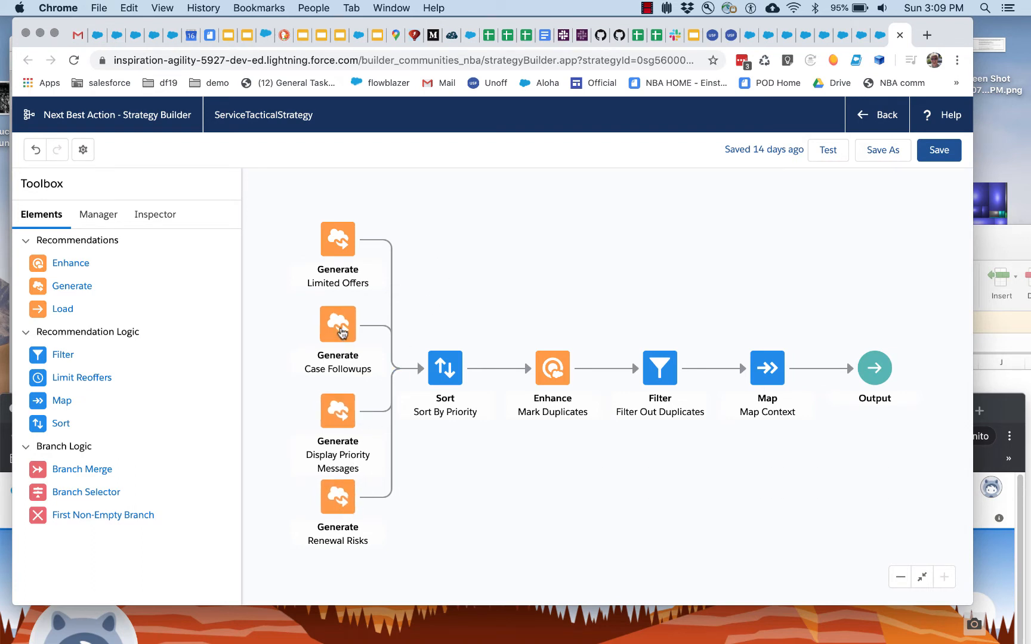
{"action": "mouse_move", "coordinate": [337, 323]}
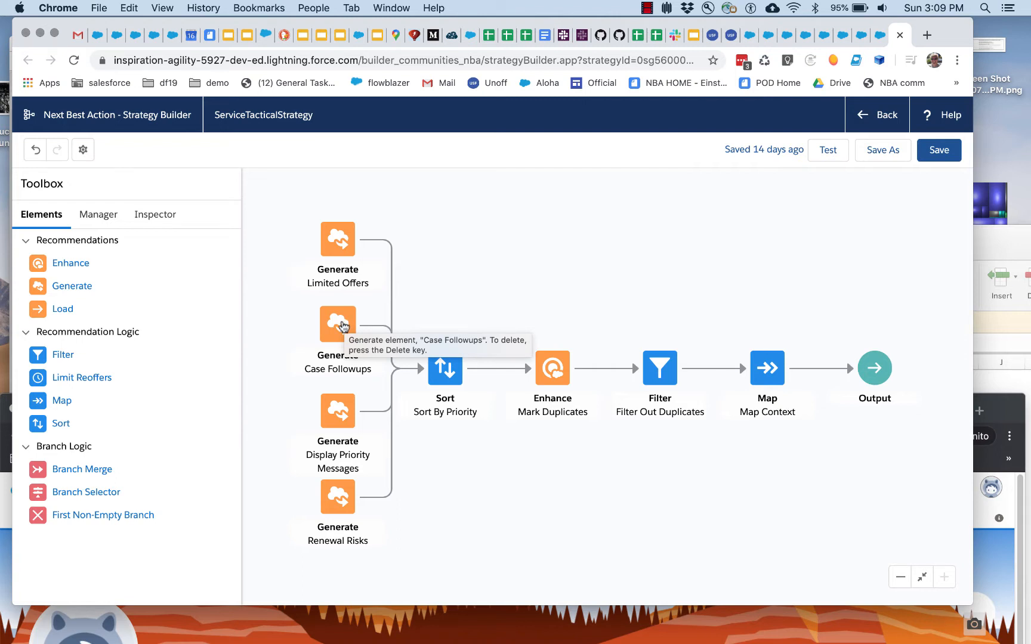
{"action": "mouse_move", "coordinate": [337, 324]}
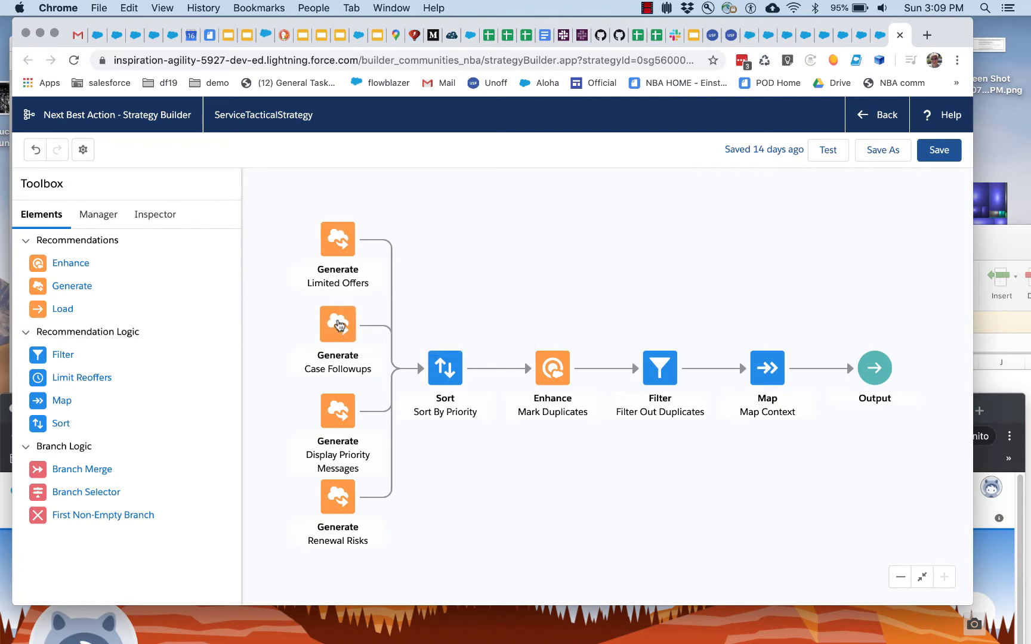
{"action": "mouse_move", "coordinate": [337, 496]}
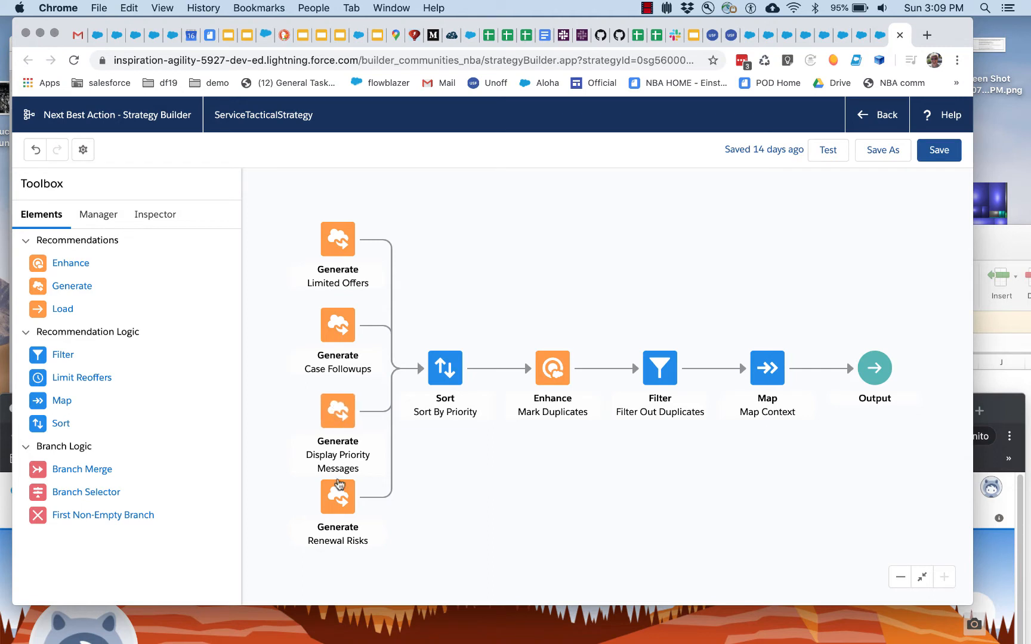
{"action": "mouse_move", "coordinate": [352, 341]}
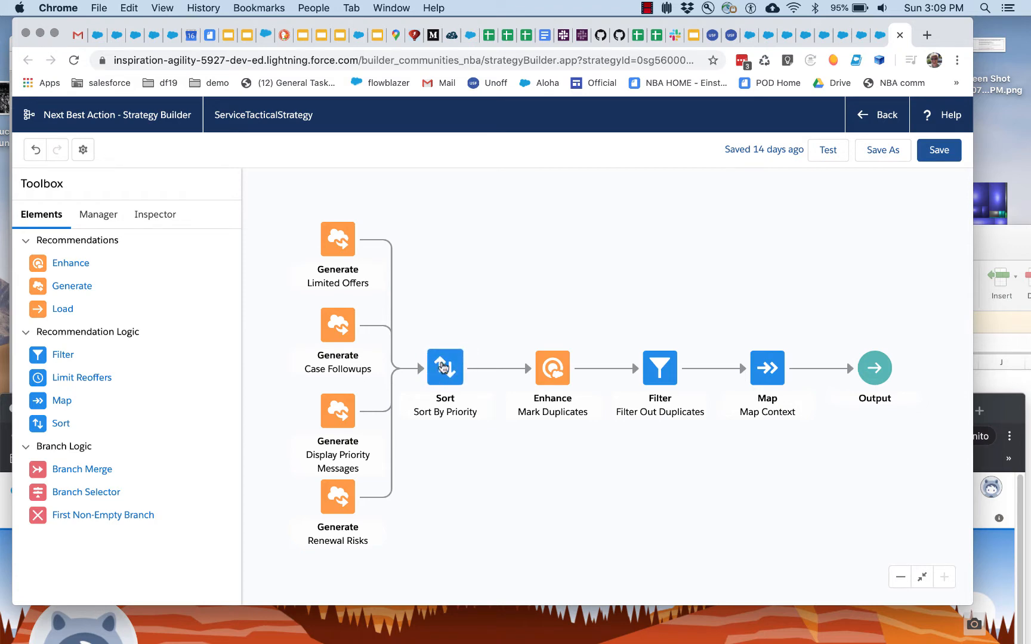
{"action": "mouse_move", "coordinate": [444, 367]}
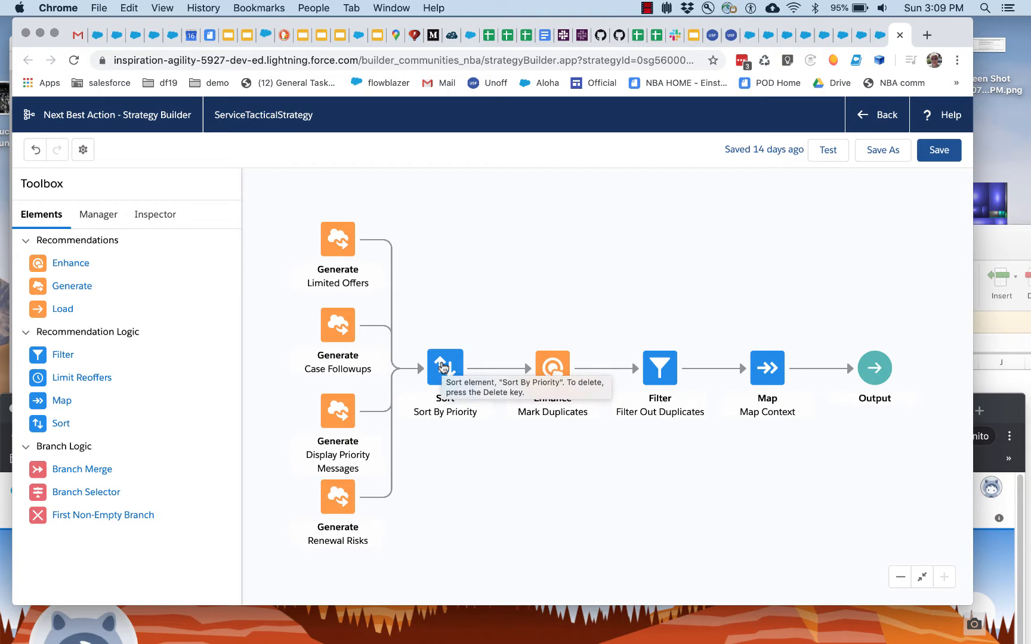
{"action": "mouse_move", "coordinate": [444, 367]}
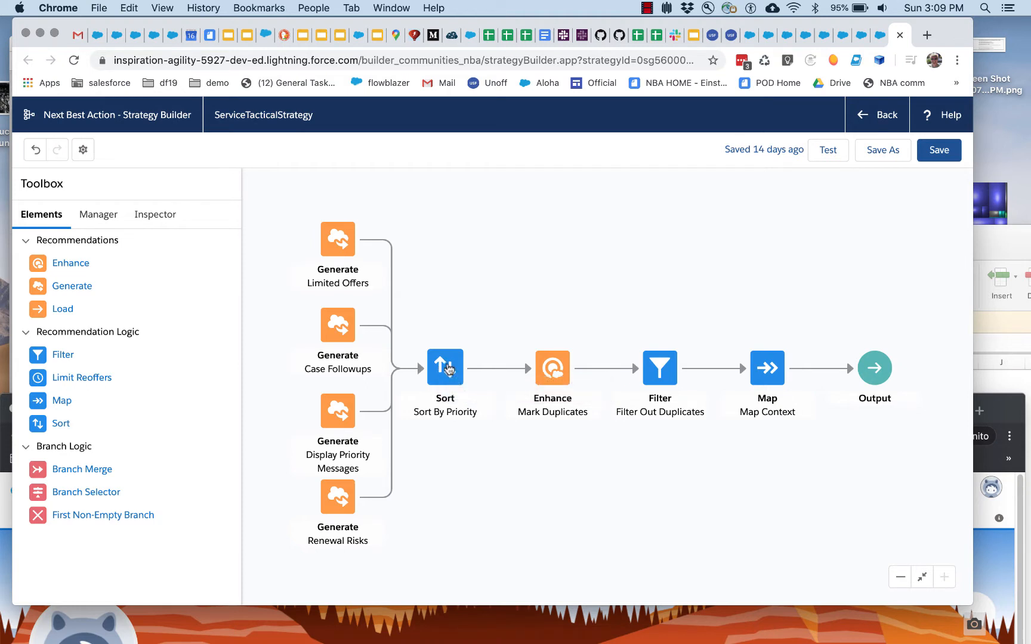
{"action": "mouse_move", "coordinate": [553, 368]}
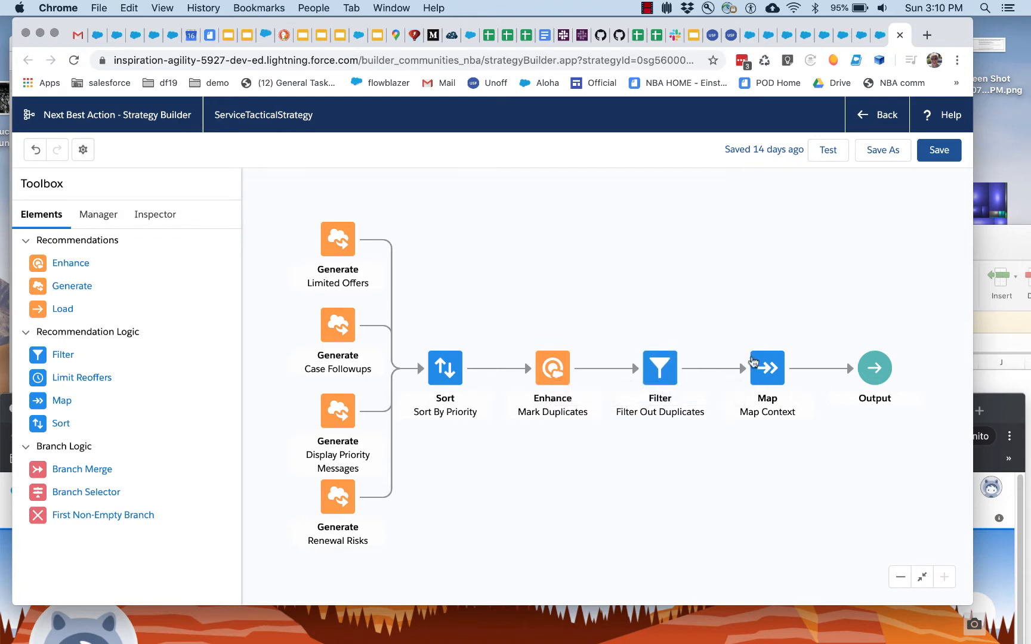
{"action": "mouse_move", "coordinate": [766, 367]}
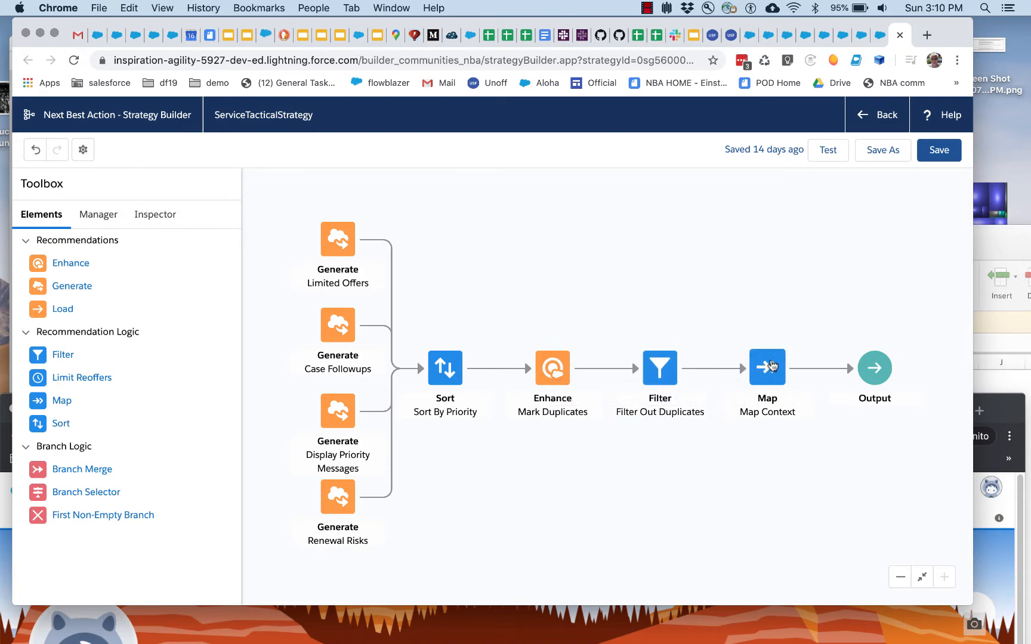
{"action": "mouse_move", "coordinate": [874, 375]}
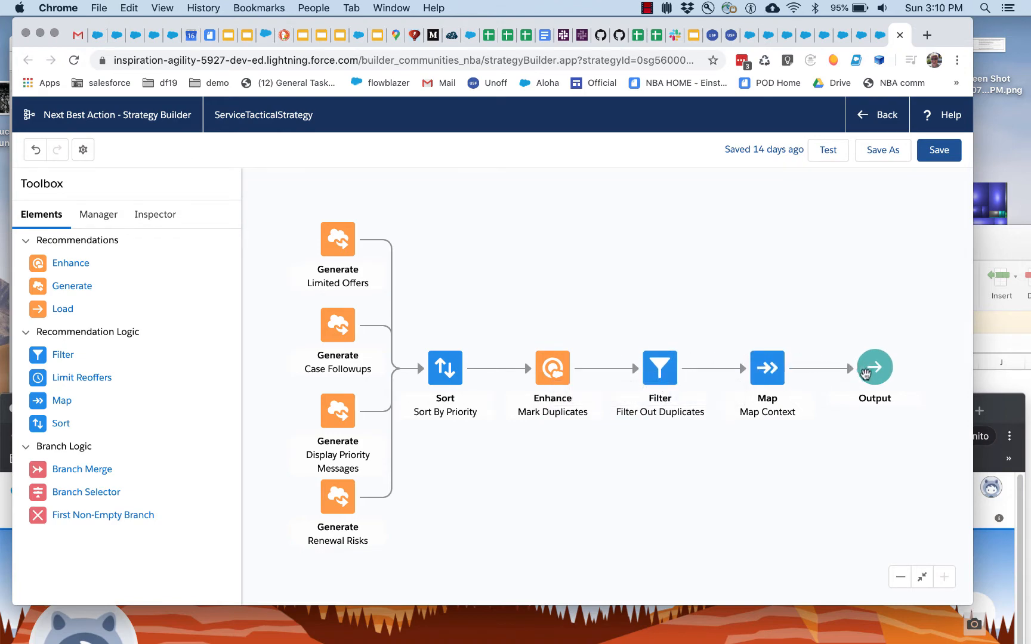
{"action": "mouse_move", "coordinate": [553, 368]}
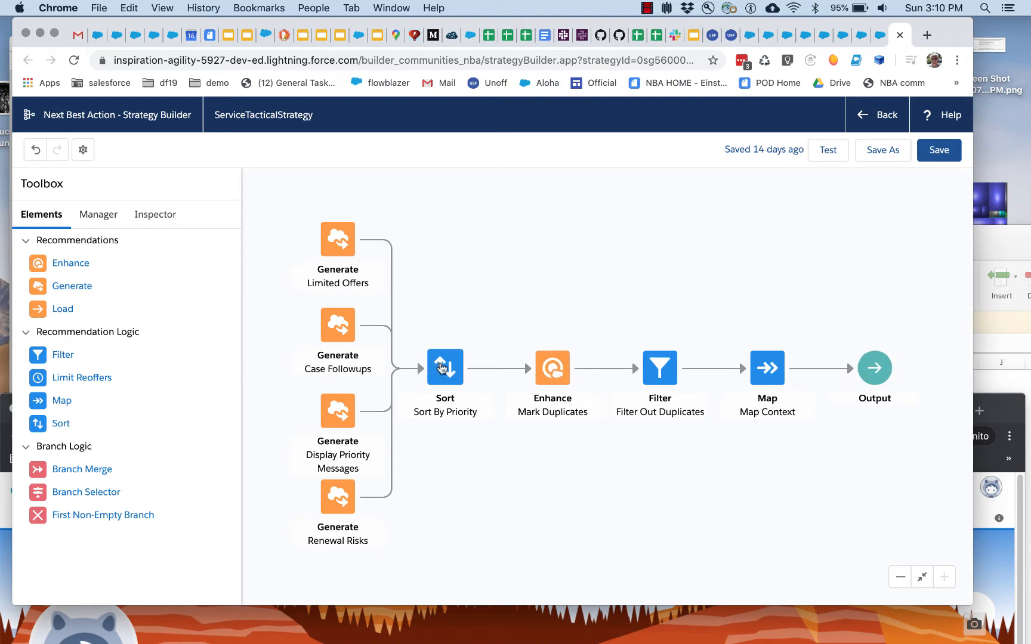
{"action": "mouse_move", "coordinate": [444, 367]}
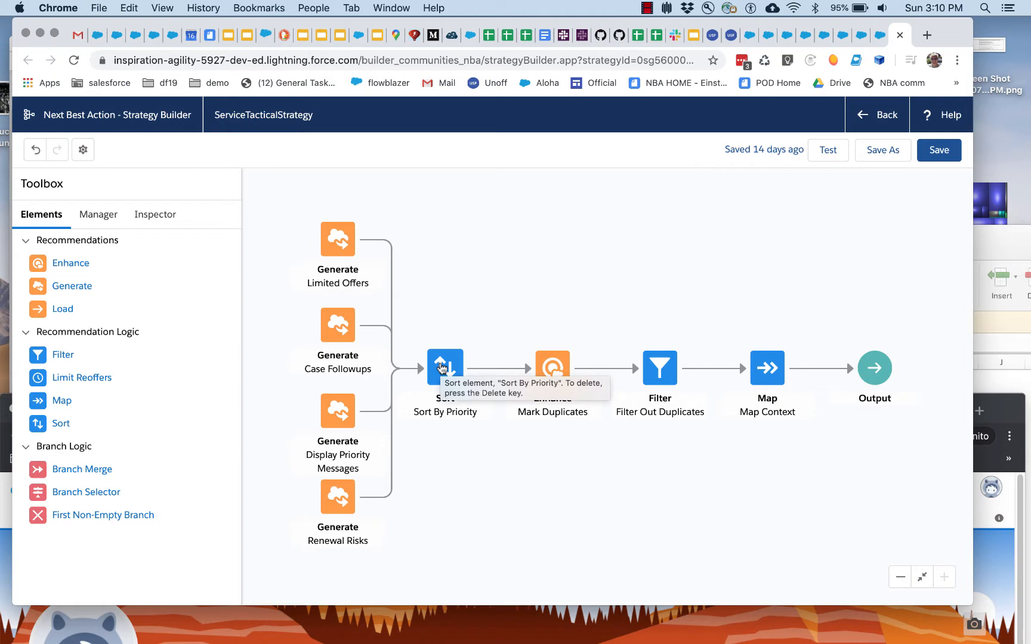
{"action": "mouse_move", "coordinate": [345, 249]}
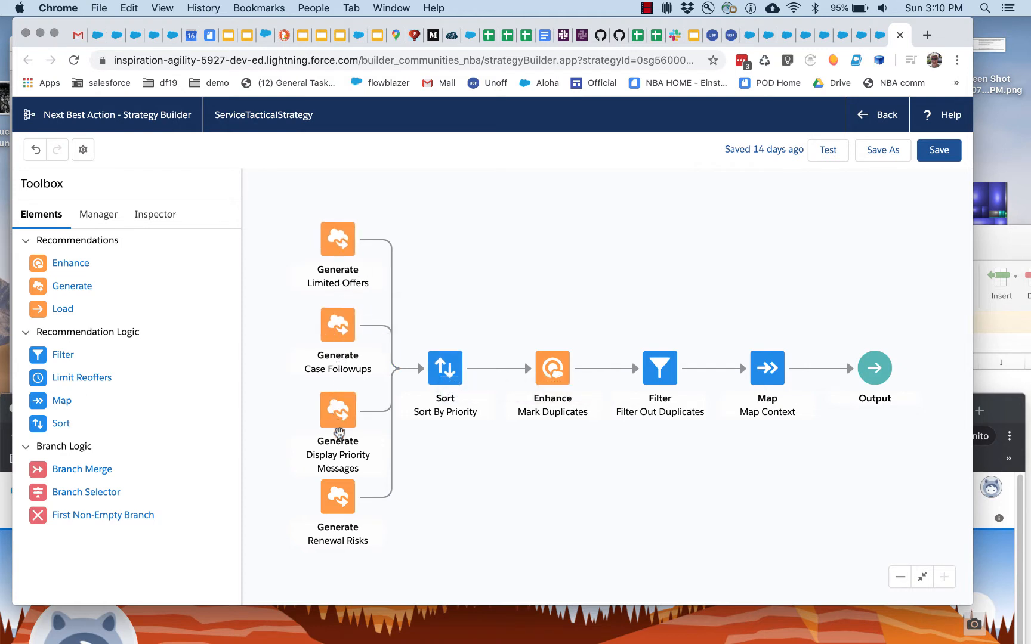
{"action": "mouse_move", "coordinate": [337, 419]}
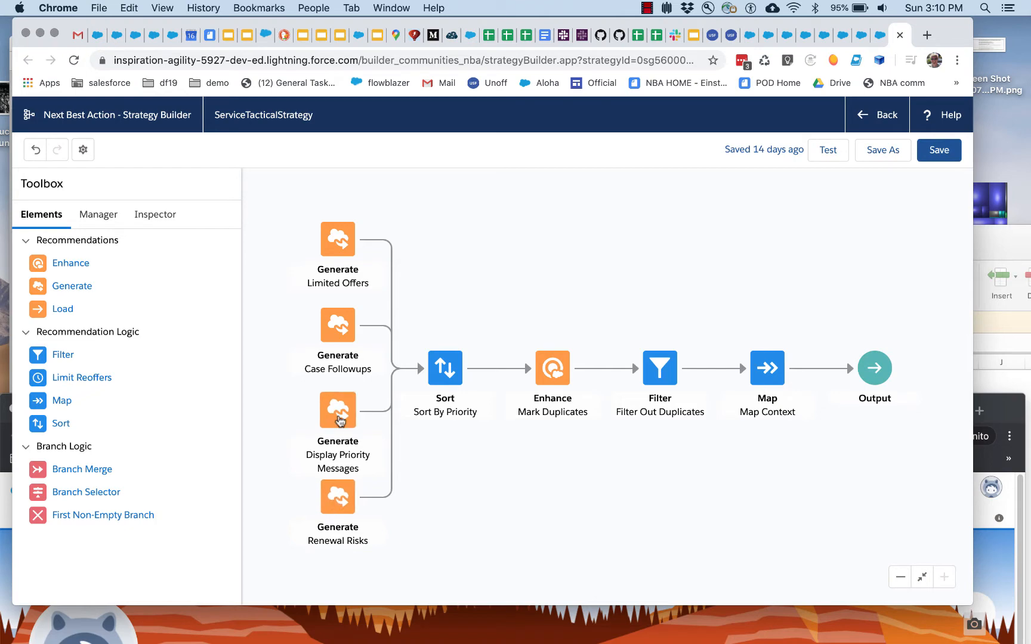
{"action": "mouse_move", "coordinate": [337, 238]}
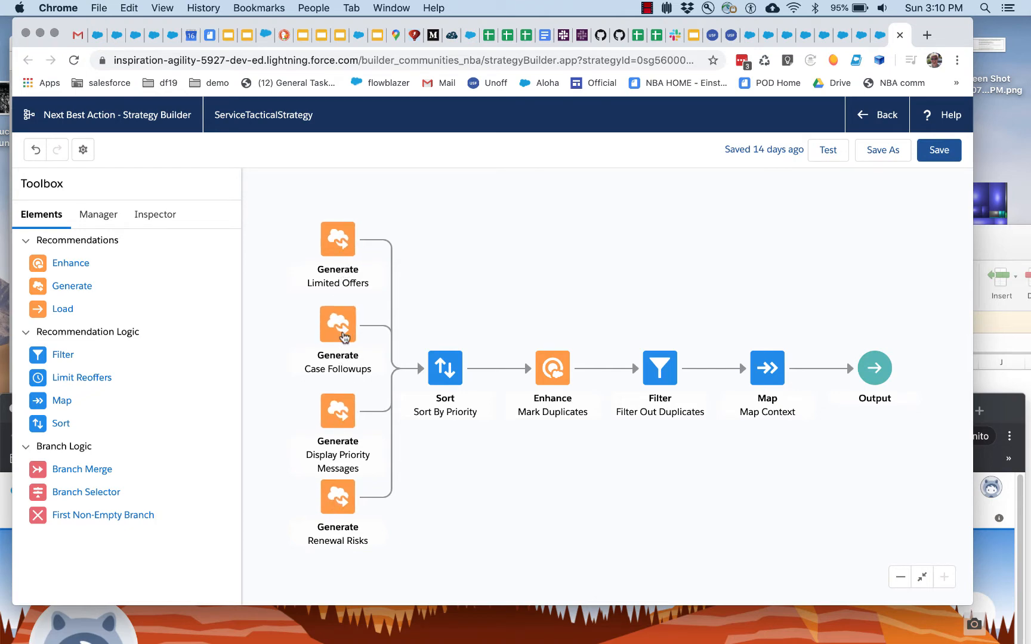
{"action": "mouse_move", "coordinate": [337, 324]}
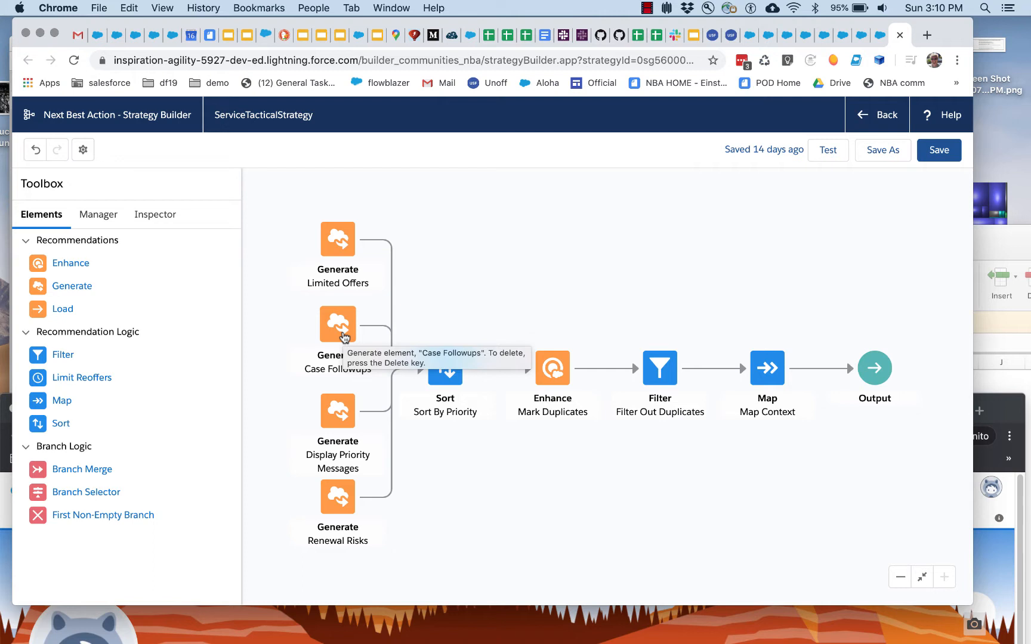
{"action": "mouse_move", "coordinate": [338, 324]}
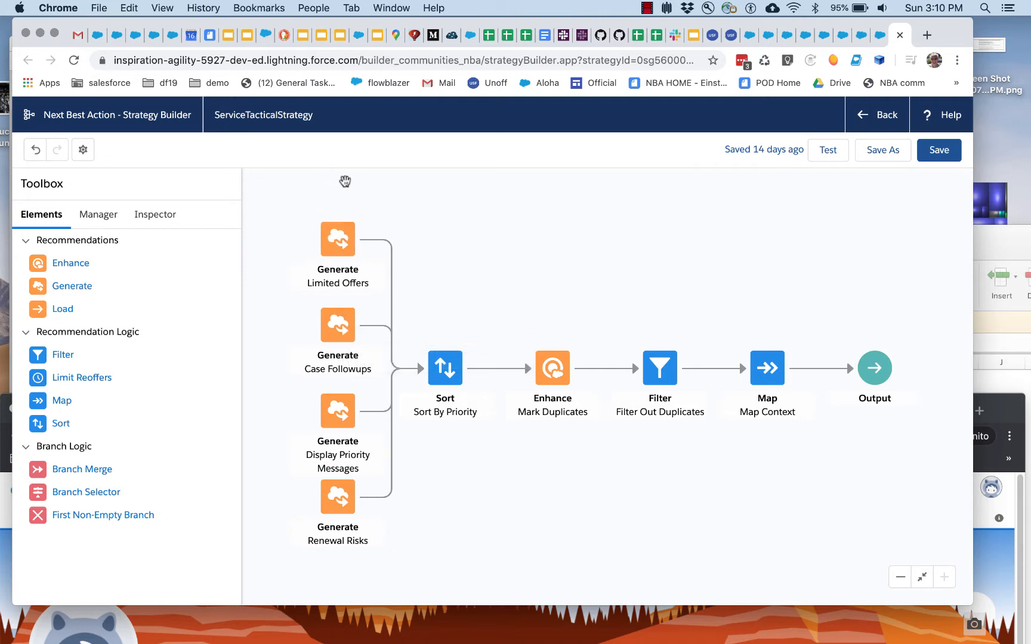
{"action": "mouse_move", "coordinate": [337, 238]}
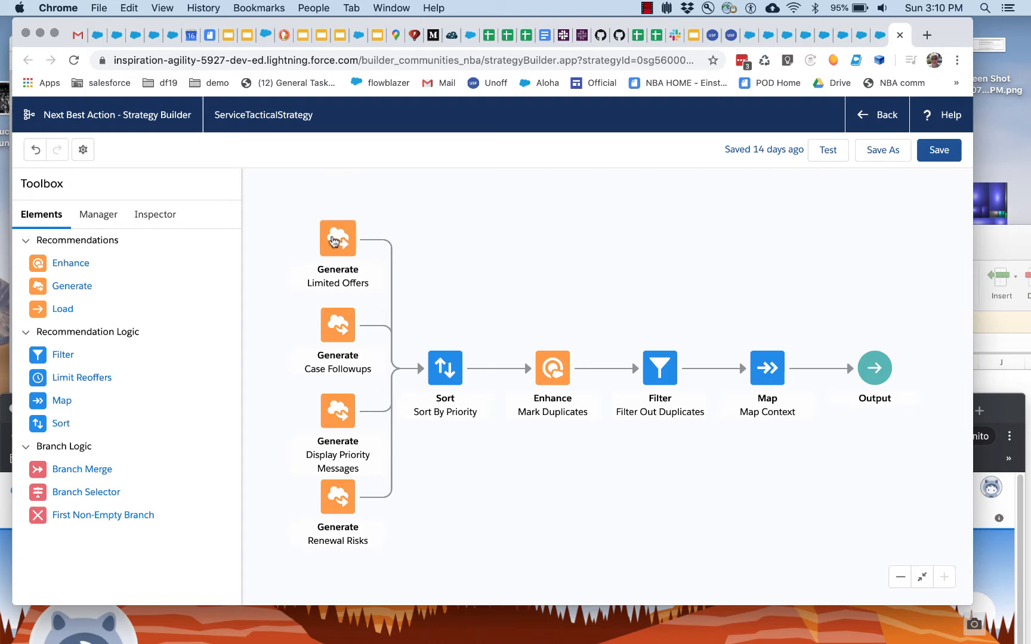
{"action": "left_click", "coordinate": [337, 238]}
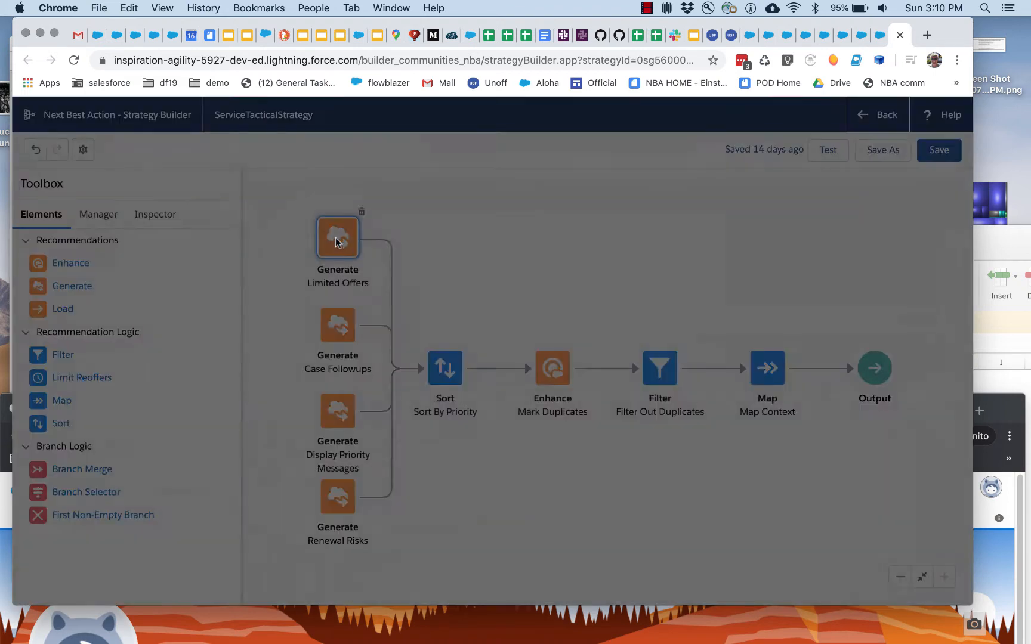
{"action": "double_click", "coordinate": [337, 237]}
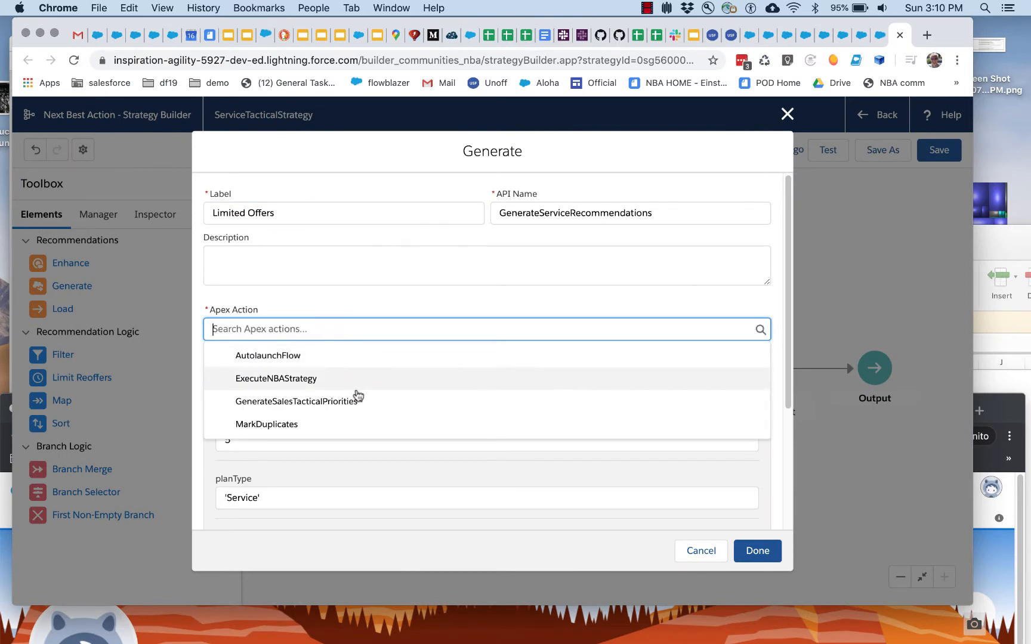
{"action": "scroll", "scroll_direction": "down", "scroll_amount": 3}
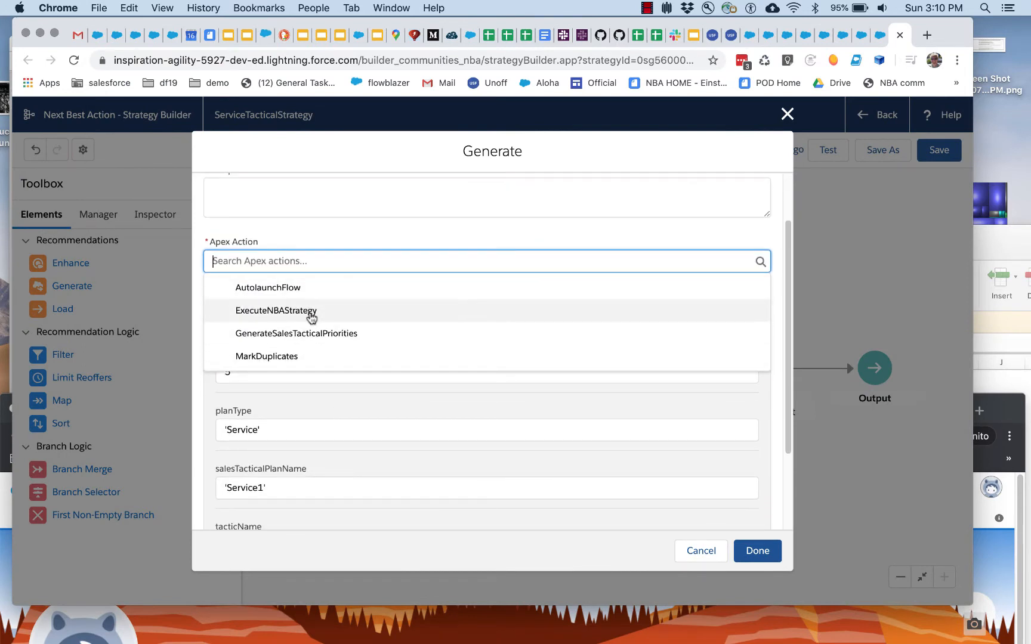
{"action": "mouse_move", "coordinate": [296, 334]}
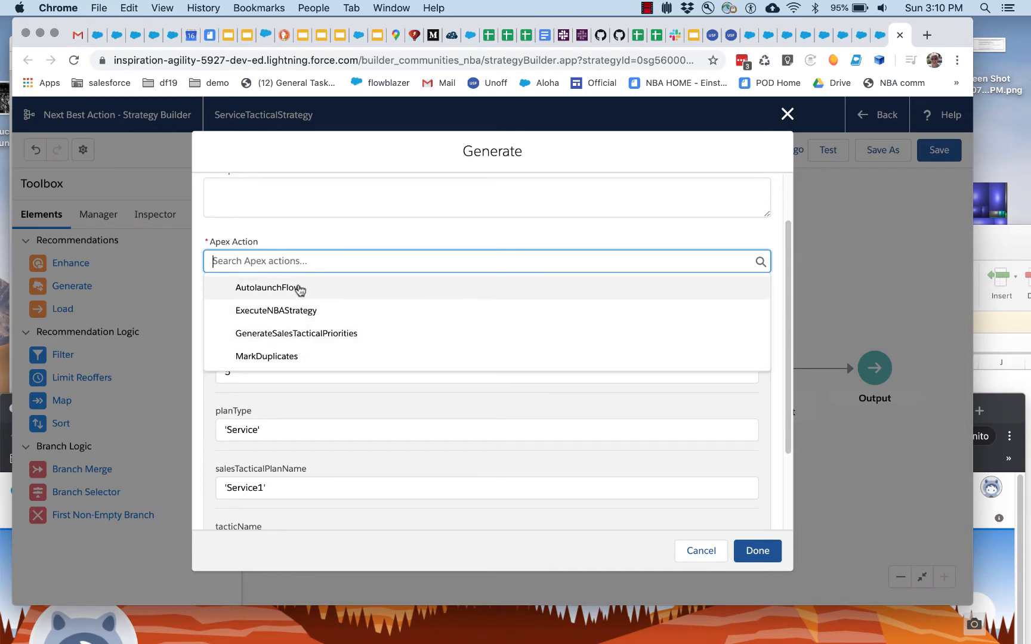
{"action": "mouse_move", "coordinate": [276, 311]}
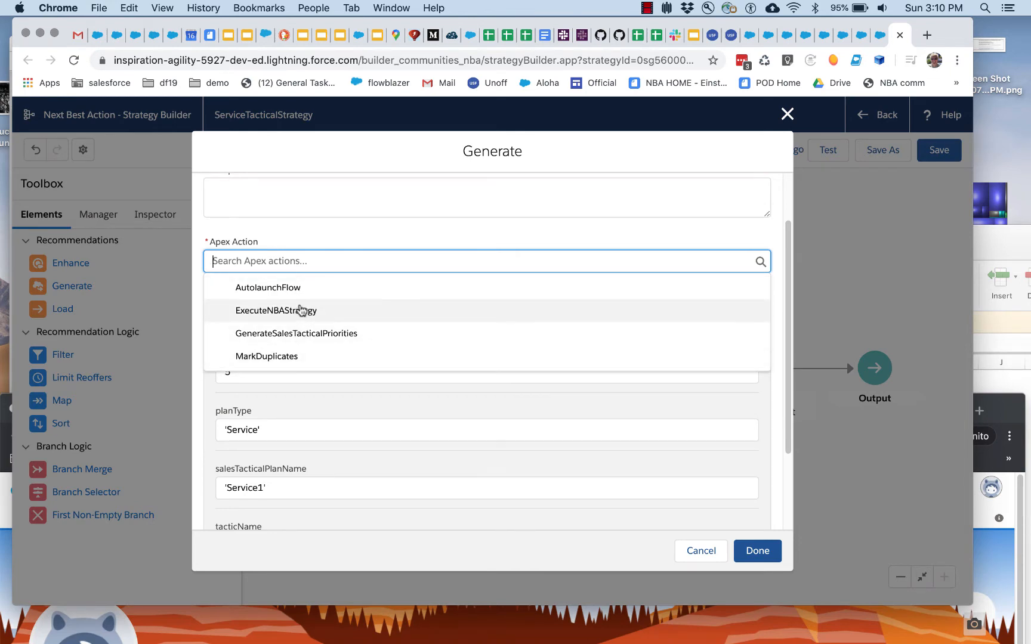
{"action": "mouse_move", "coordinate": [296, 334]}
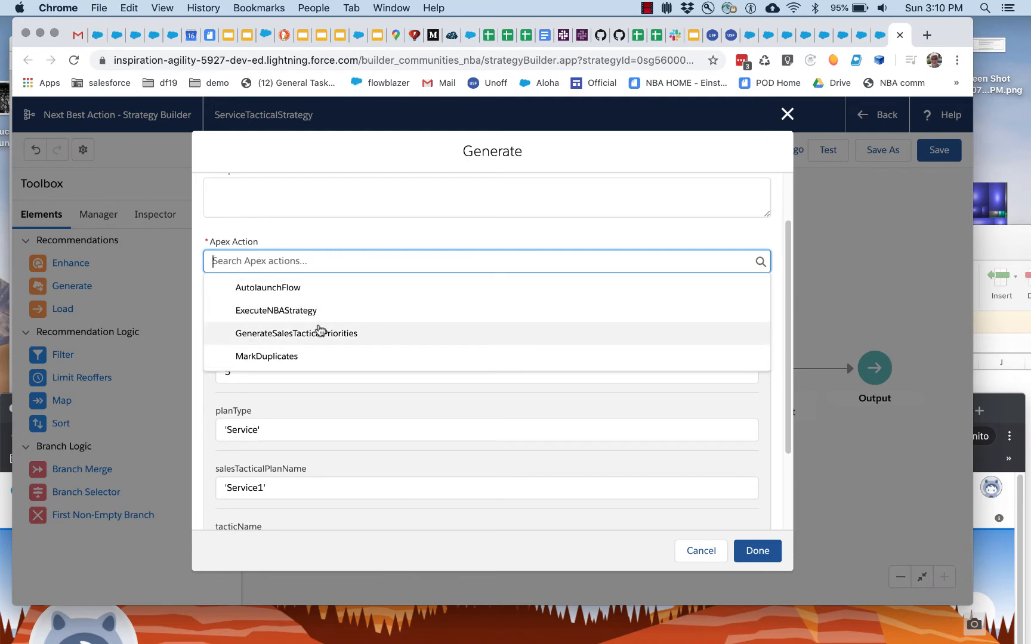
{"action": "left_click", "coordinate": [756, 551]}
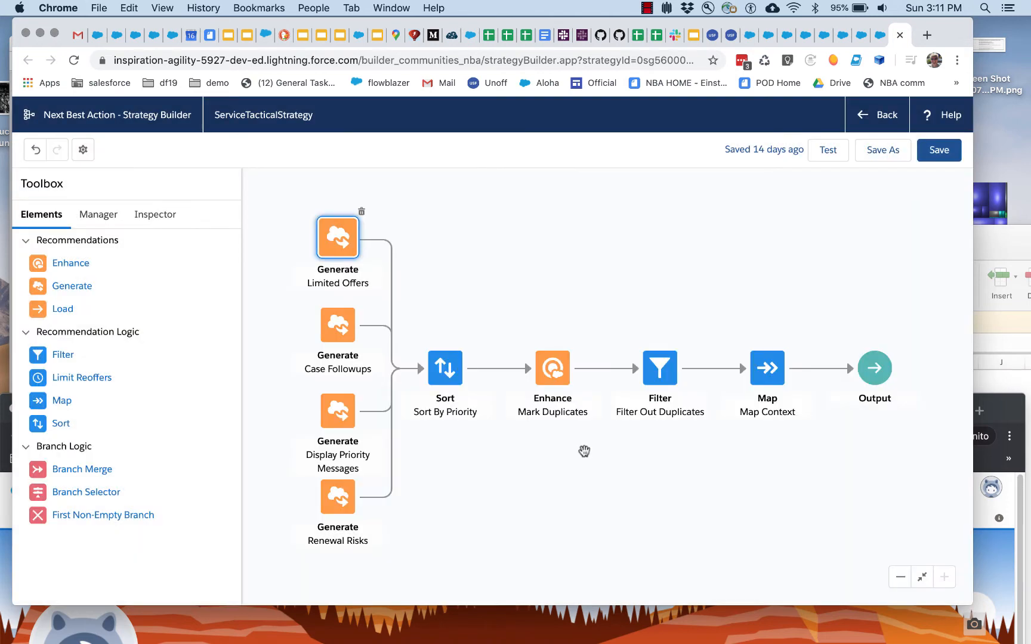
{"action": "double_click", "coordinate": [445, 368]}
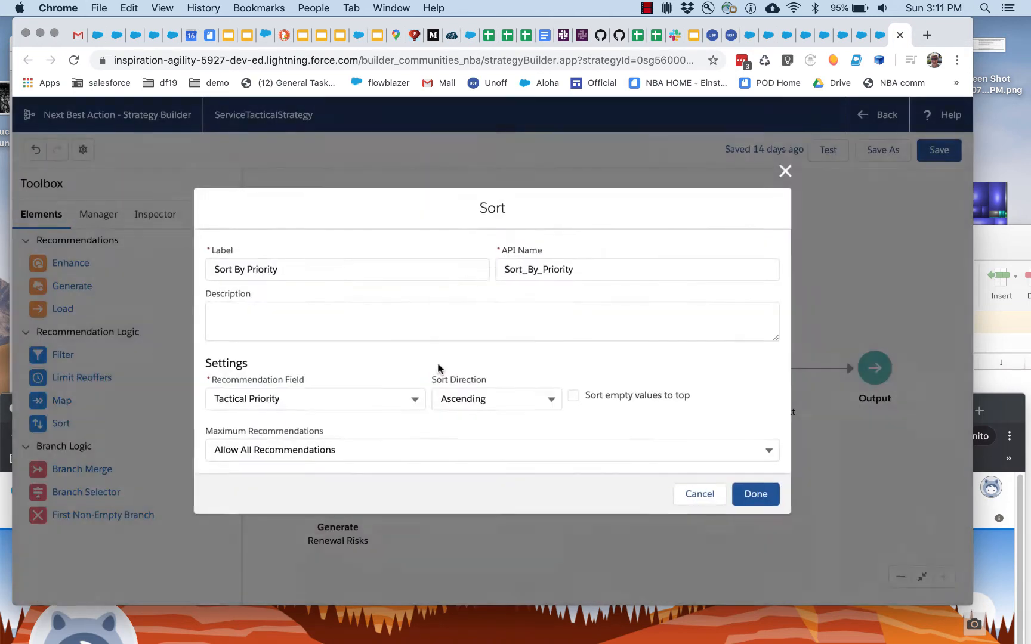
{"action": "left_click", "coordinate": [346, 269]}
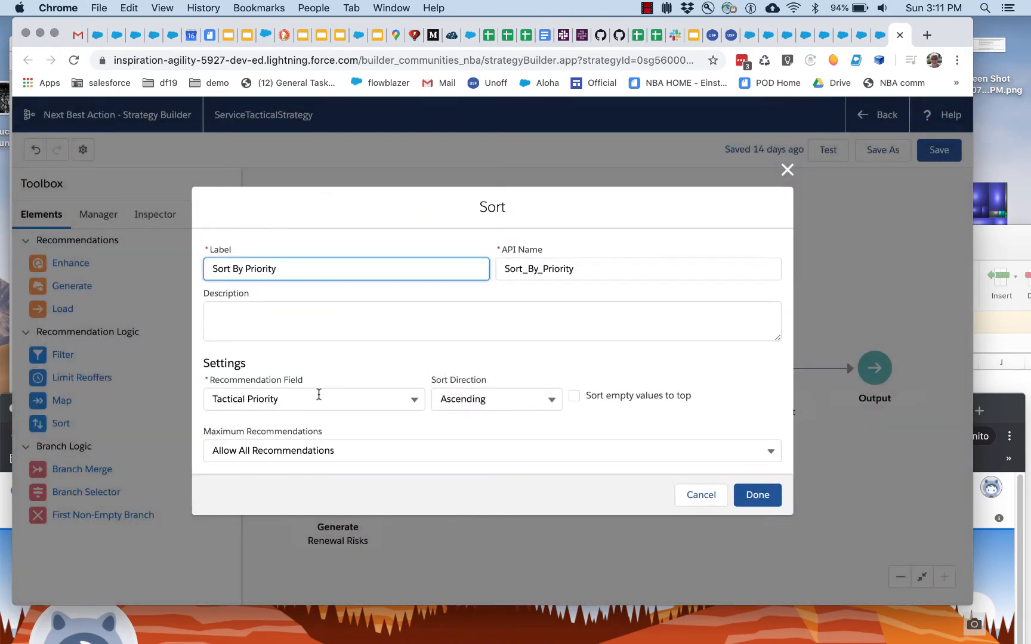
{"action": "left_click", "coordinate": [314, 399]}
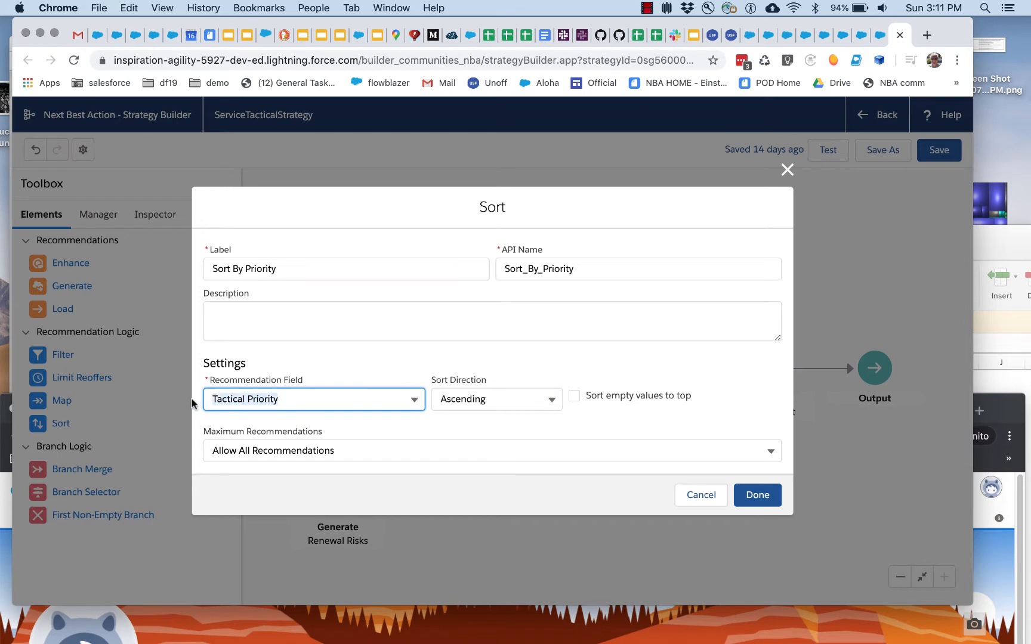
{"action": "mouse_move", "coordinate": [701, 495]}
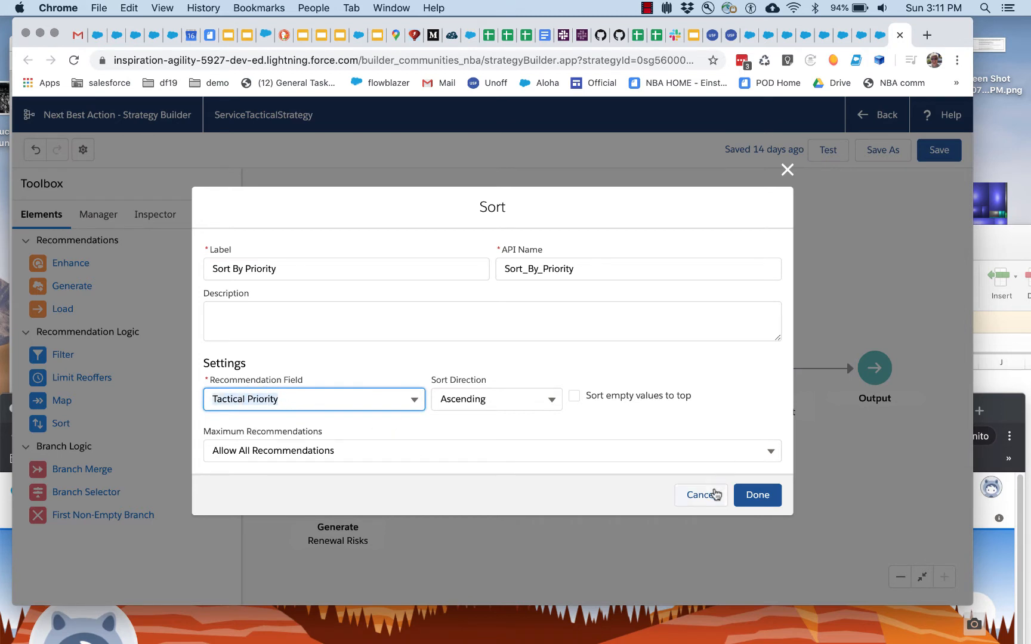
{"action": "mouse_move", "coordinate": [700, 496]}
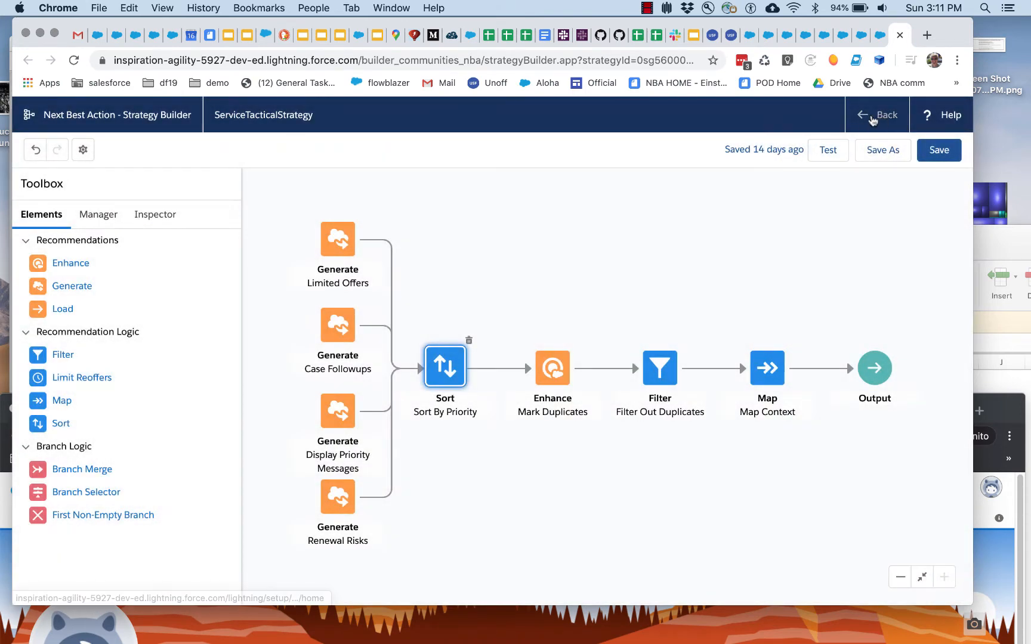
Step: Return to setup and show the Recommendation object's fields, including Tactical Priority Number(2, 0)
{"action": "left_click", "coordinate": [883, 114]}
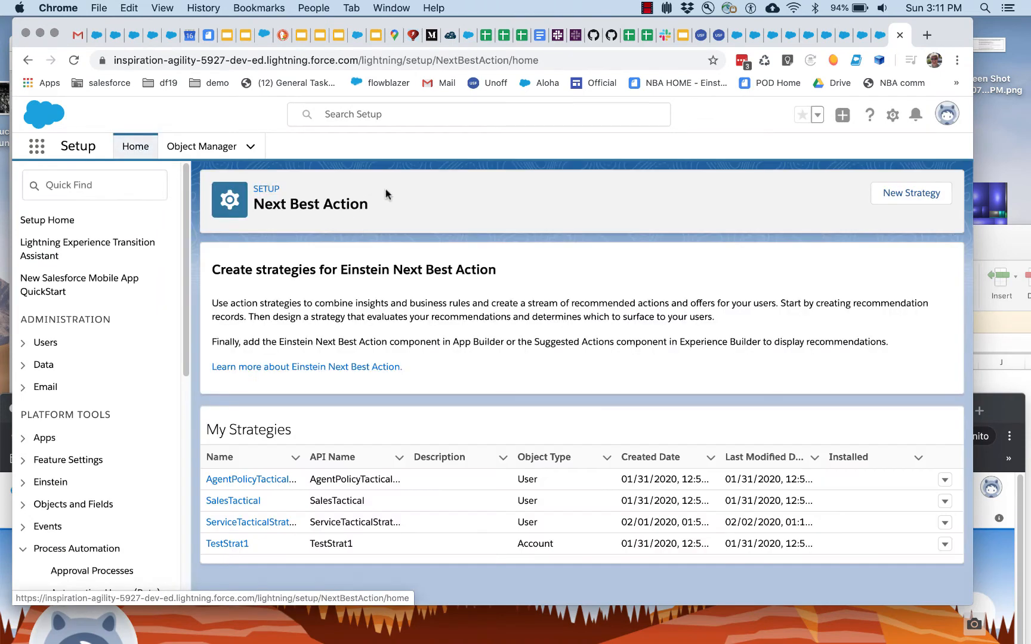
{"action": "left_click", "coordinate": [202, 146]}
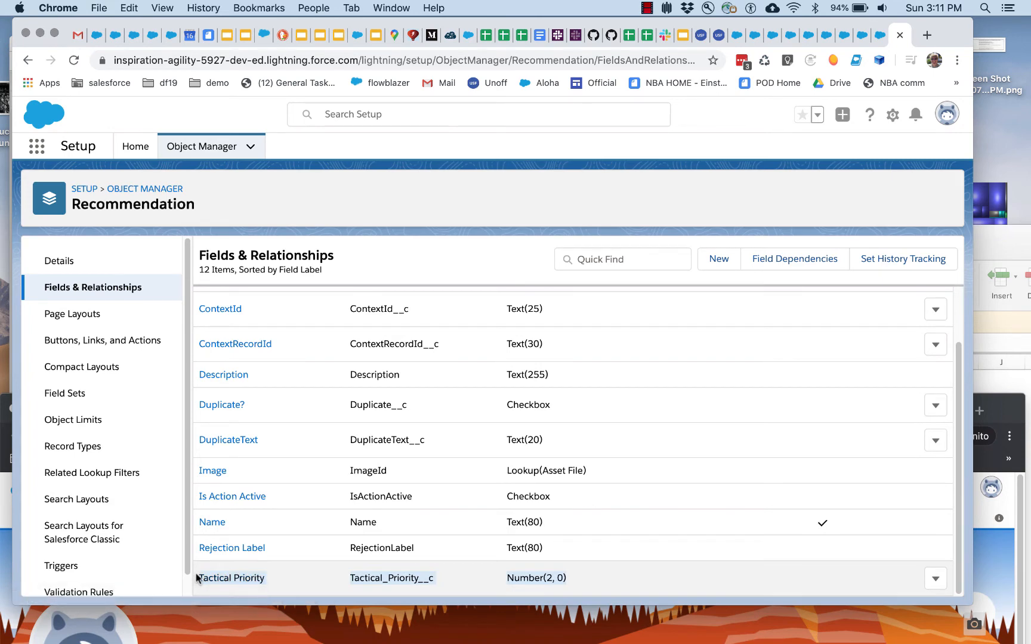
{"action": "mouse_move", "coordinate": [325, 570]}
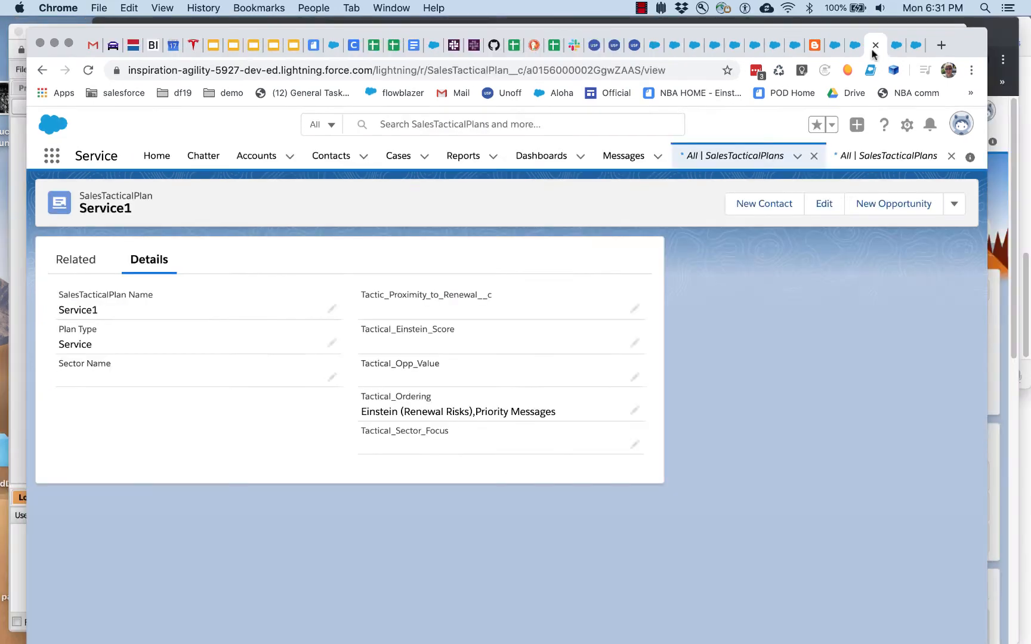
{"action": "left_click", "coordinate": [875, 45]}
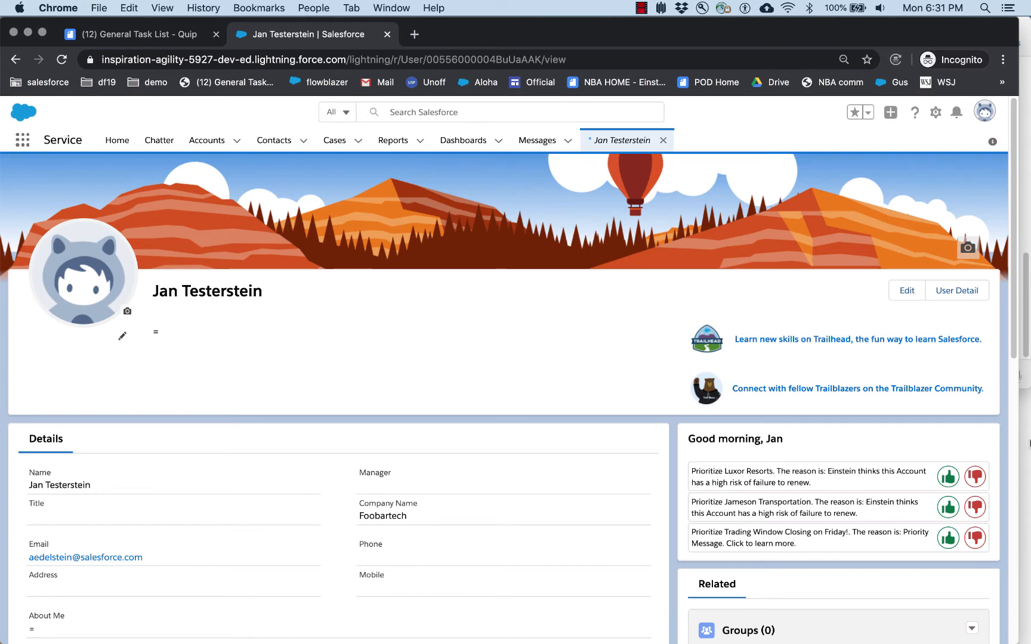
{"action": "mouse_move", "coordinate": [805, 544]}
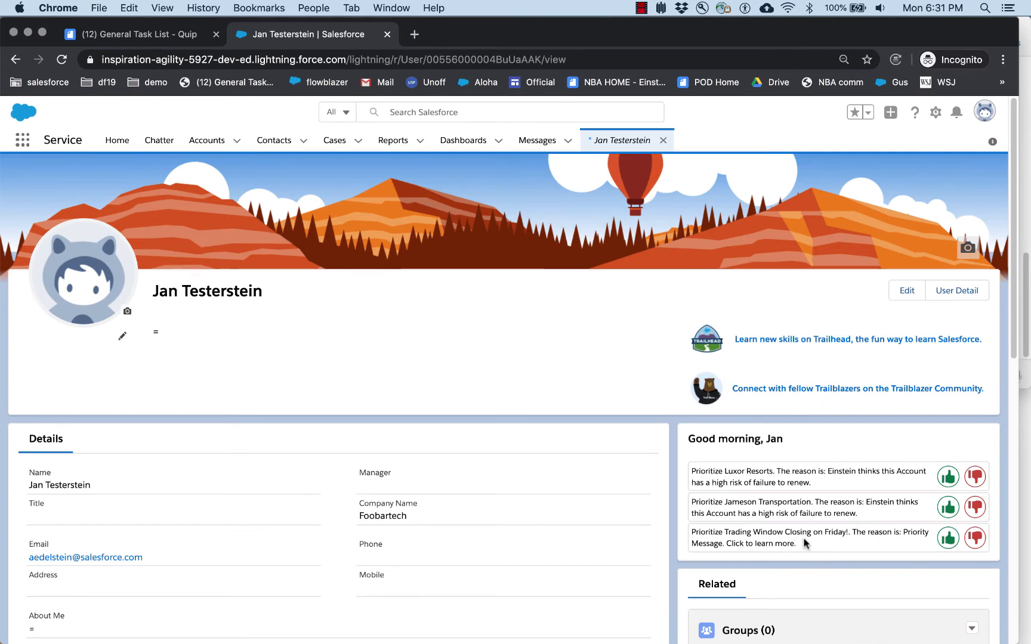
{"action": "mouse_move", "coordinate": [727, 558]}
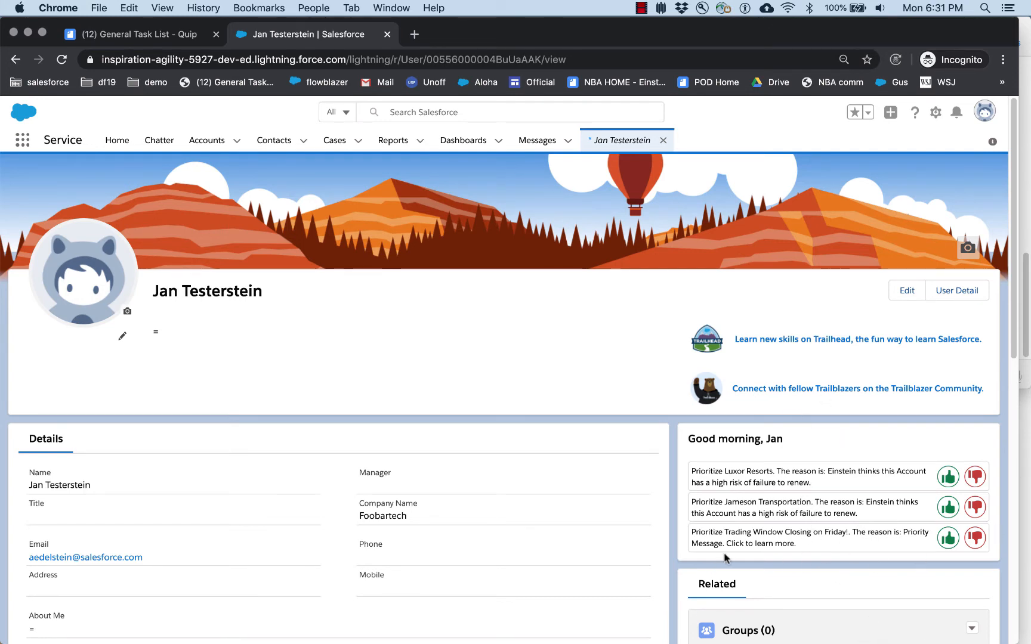
{"action": "mouse_move", "coordinate": [805, 529]}
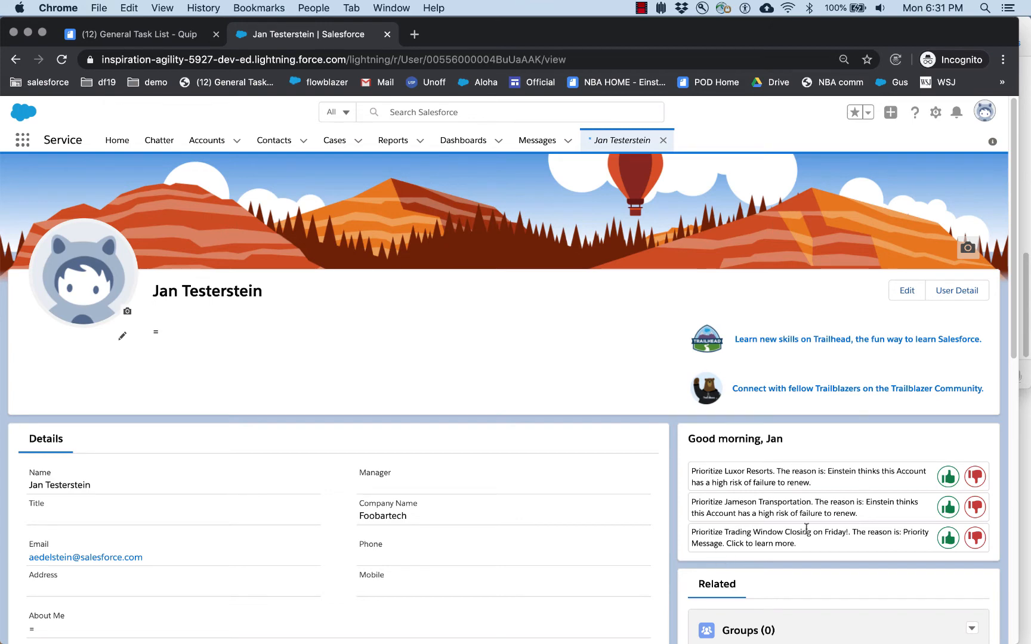
{"action": "mouse_move", "coordinate": [788, 498]}
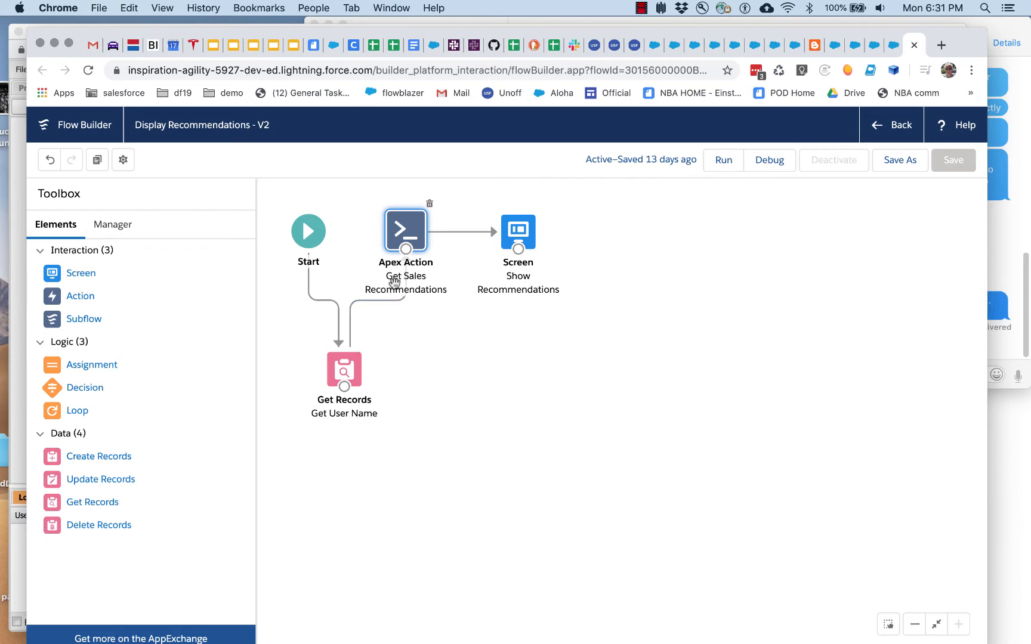
{"action": "mouse_move", "coordinate": [405, 230]}
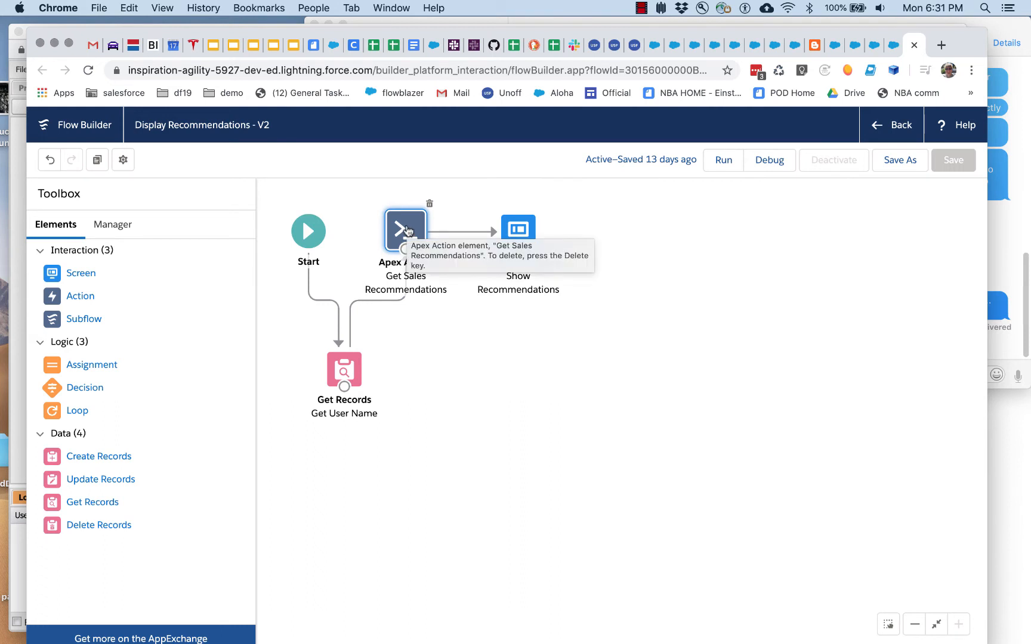
{"action": "mouse_move", "coordinate": [517, 230]}
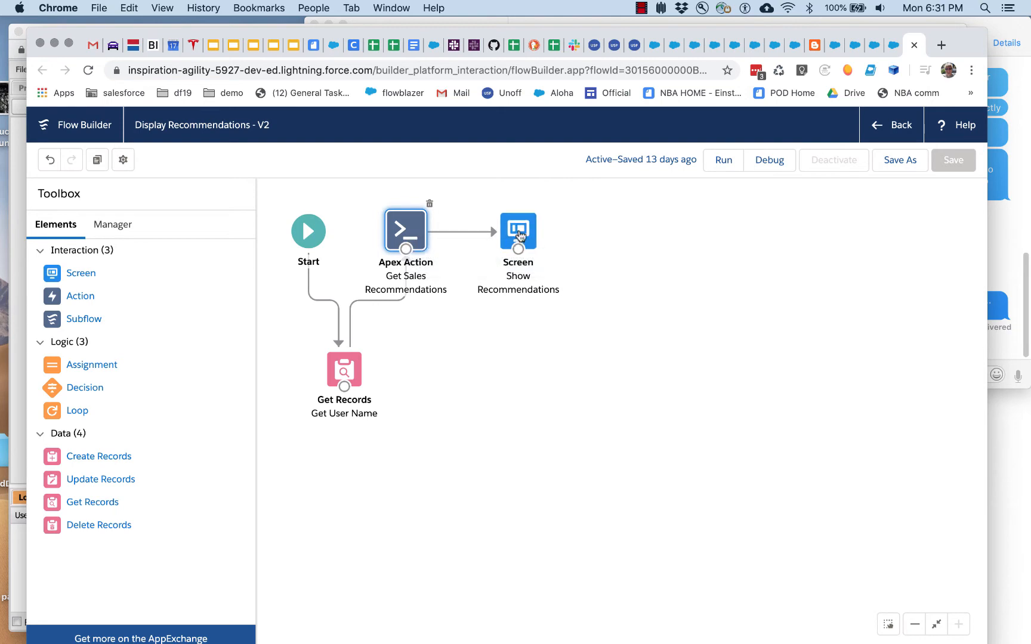
Step: Edit the Show Recommendations screen with its greeting and Display NBA Recommendations FSC component
{"action": "double_click", "coordinate": [517, 229]}
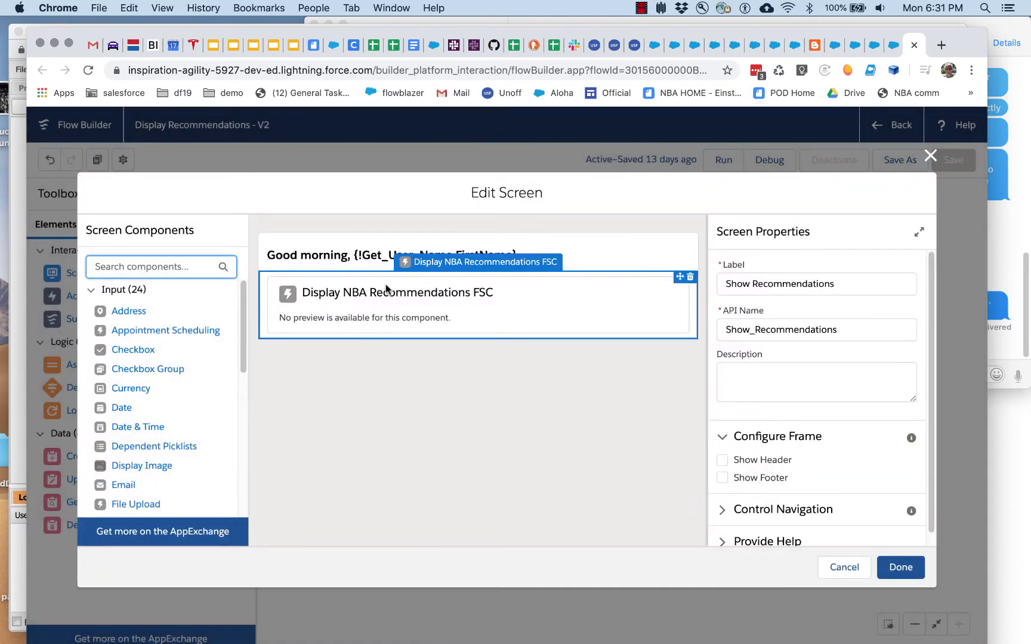
{"action": "mouse_move", "coordinate": [487, 303]}
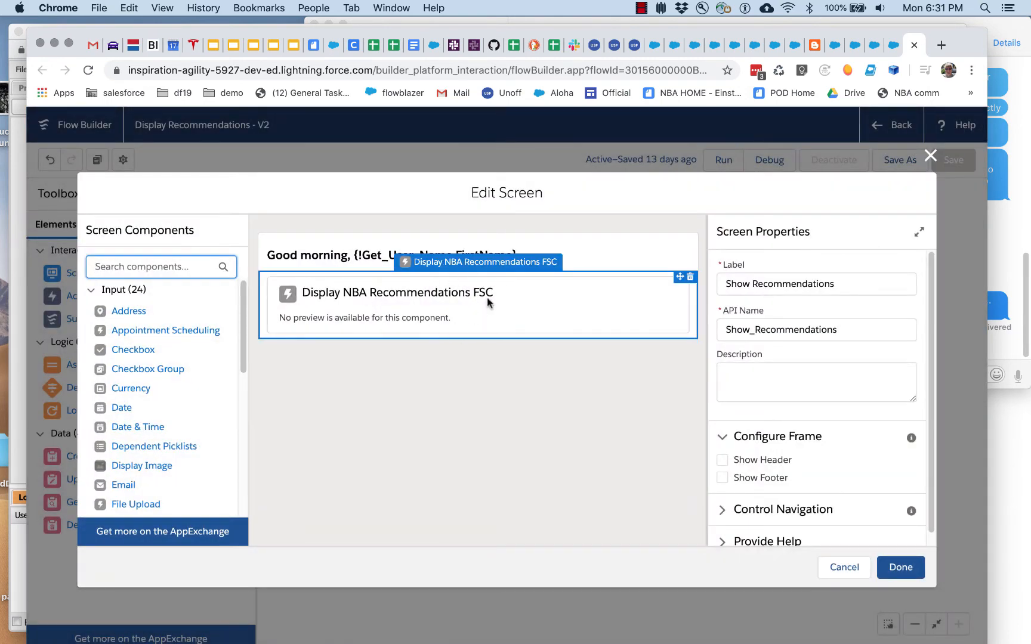
{"action": "mouse_move", "coordinate": [424, 296]}
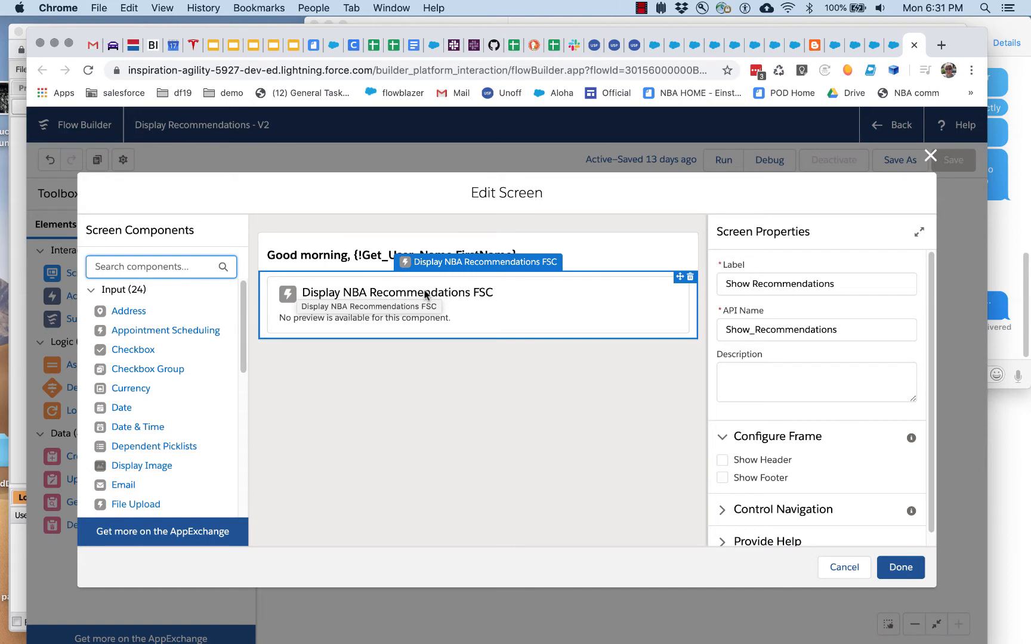
{"action": "mouse_move", "coordinate": [466, 301]}
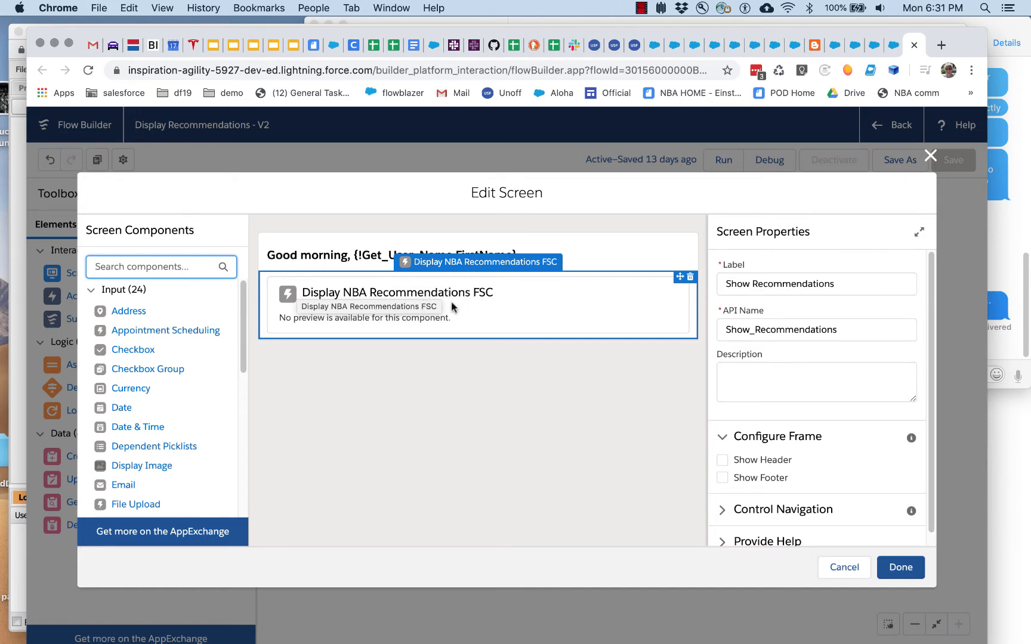
{"action": "mouse_move", "coordinate": [453, 302]}
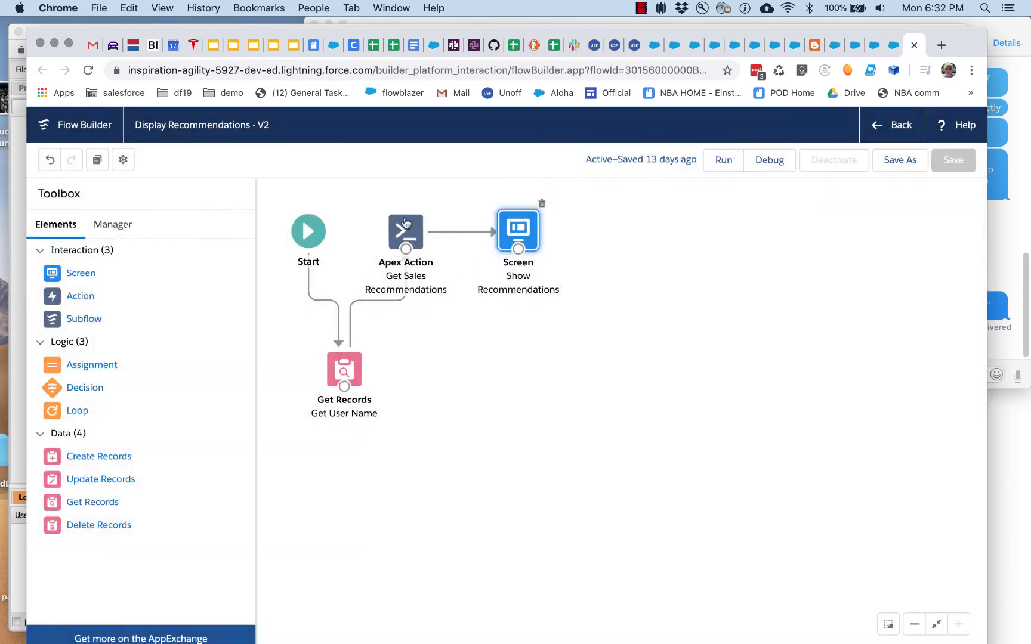
{"action": "mouse_move", "coordinate": [405, 232]}
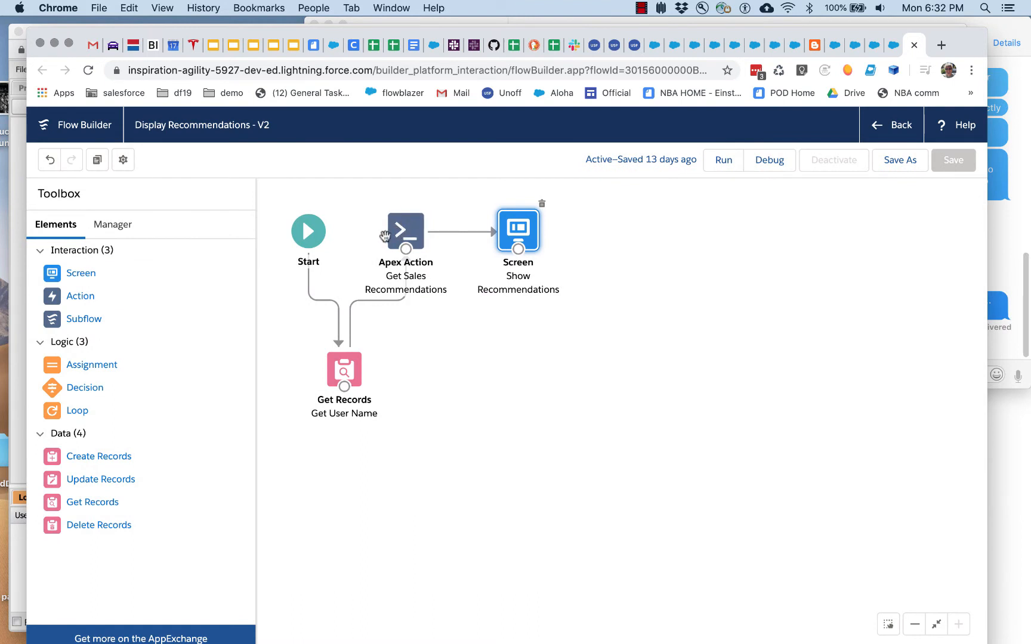
{"action": "mouse_move", "coordinate": [408, 234]}
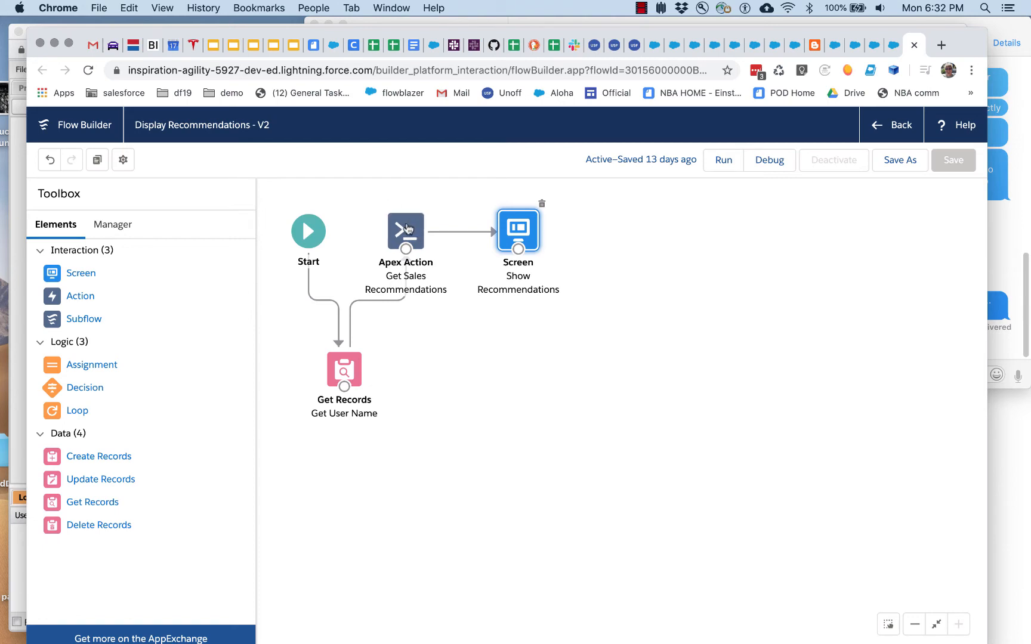
{"action": "double_click", "coordinate": [405, 227]}
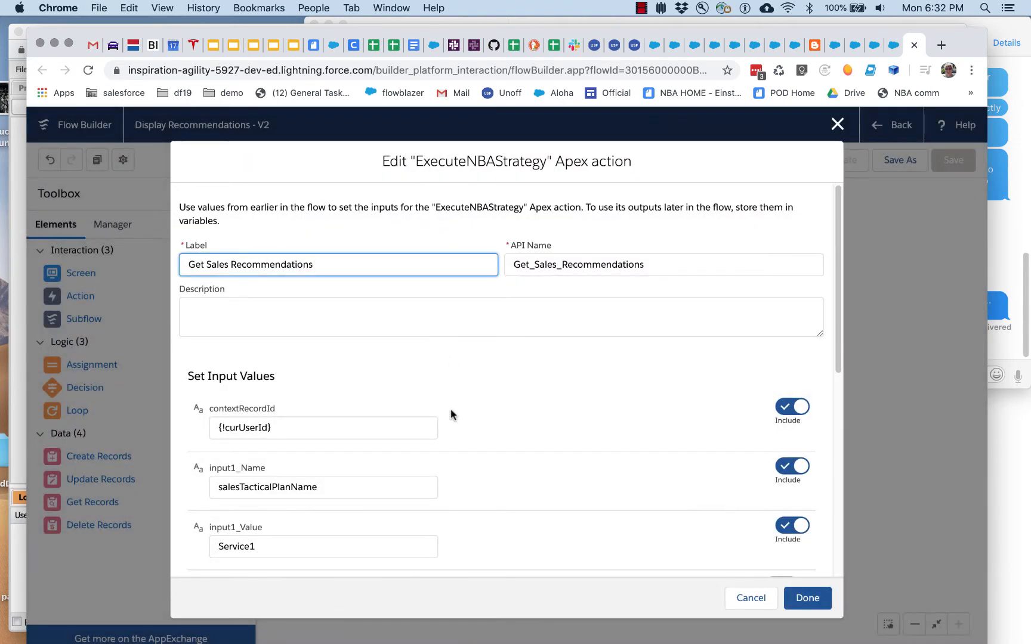
{"action": "mouse_move", "coordinate": [464, 440]}
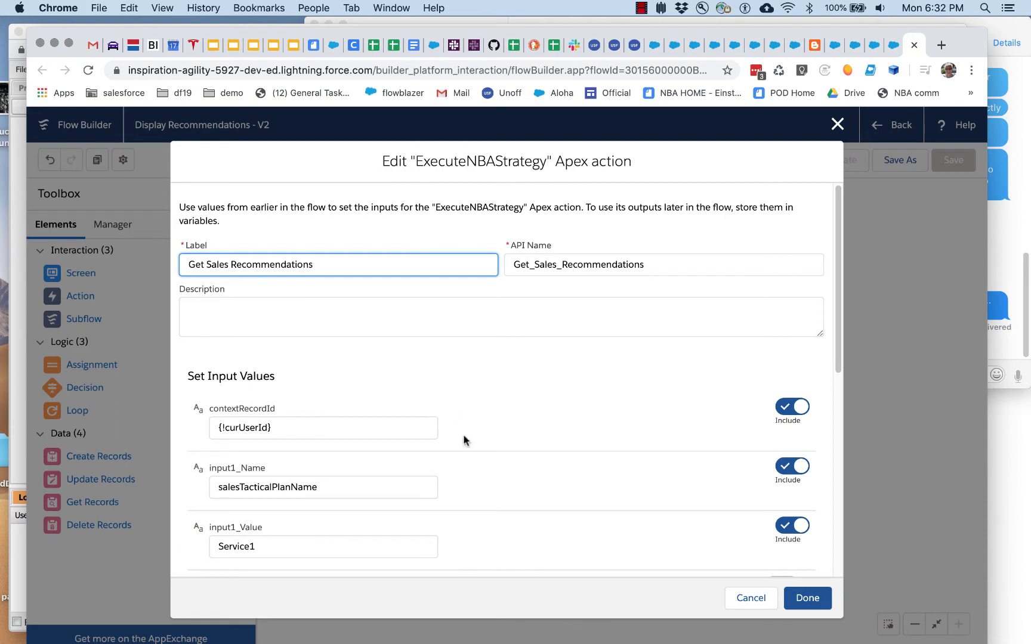
{"action": "scroll", "scroll_direction": "down", "scroll_amount": 3}
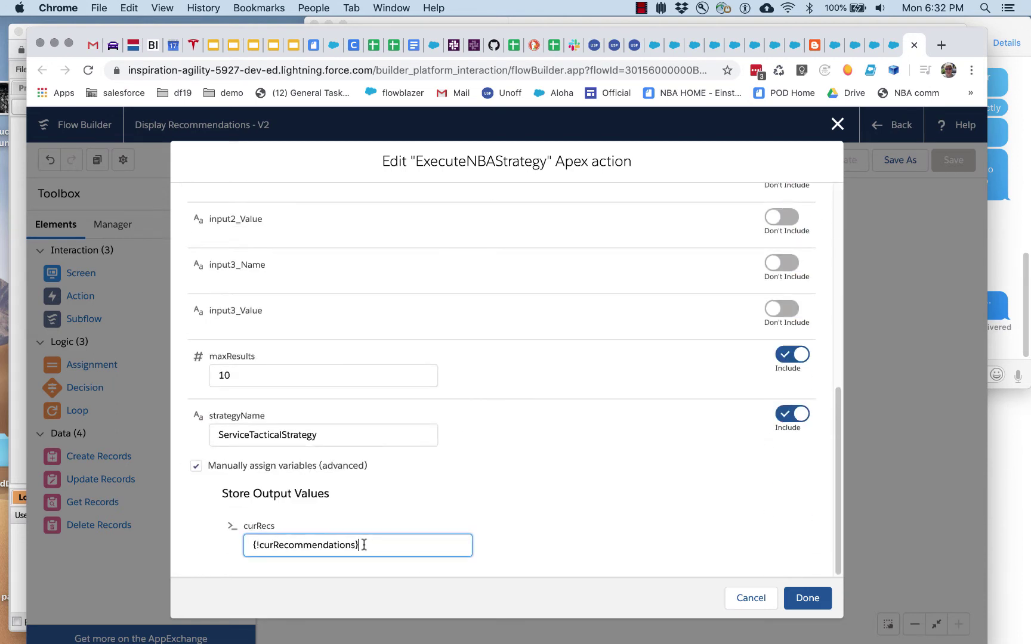
{"action": "left_click", "coordinate": [356, 544]}
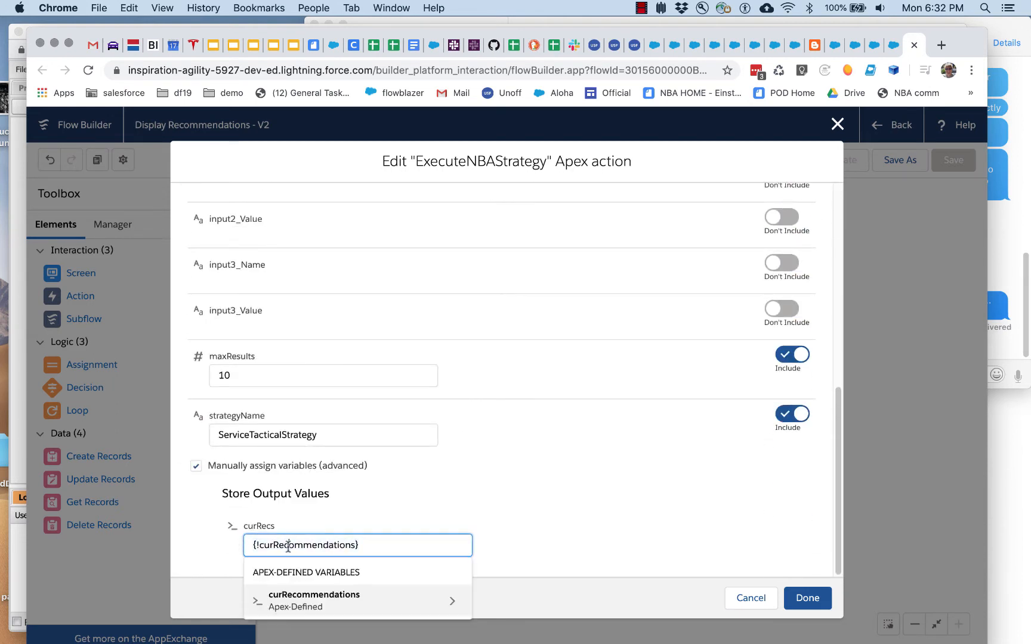
{"action": "mouse_move", "coordinate": [325, 573]}
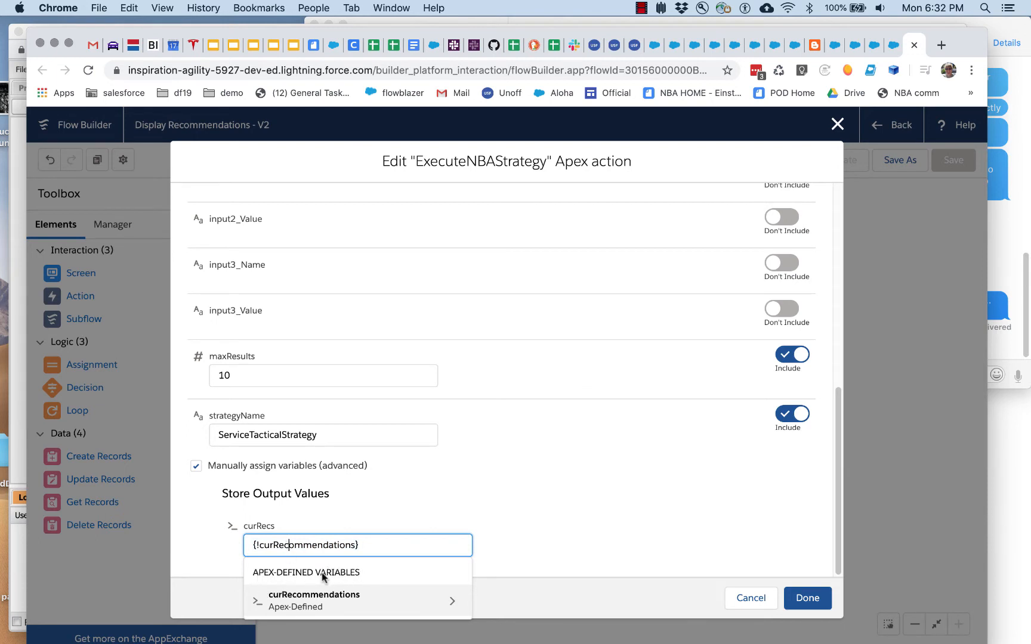
{"action": "mouse_move", "coordinate": [313, 594]}
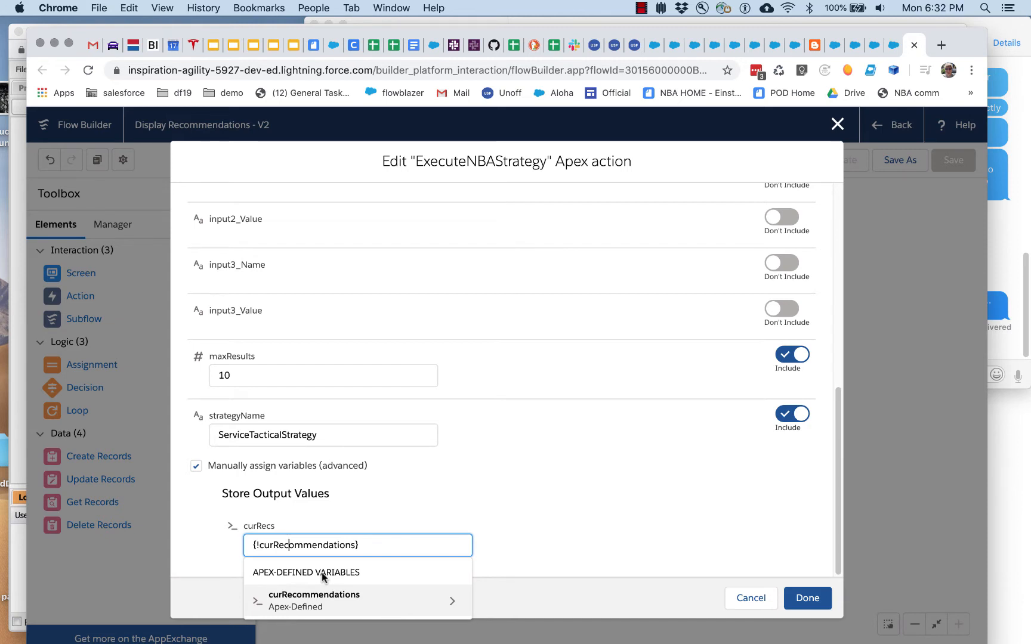
{"action": "mouse_move", "coordinate": [370, 604]}
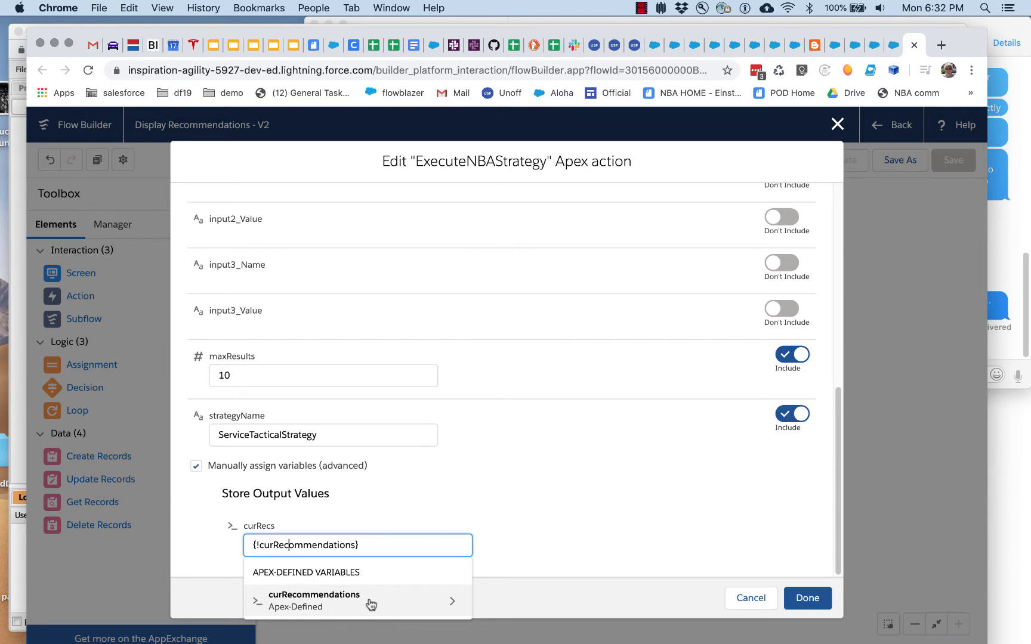
{"action": "mouse_move", "coordinate": [291, 574]}
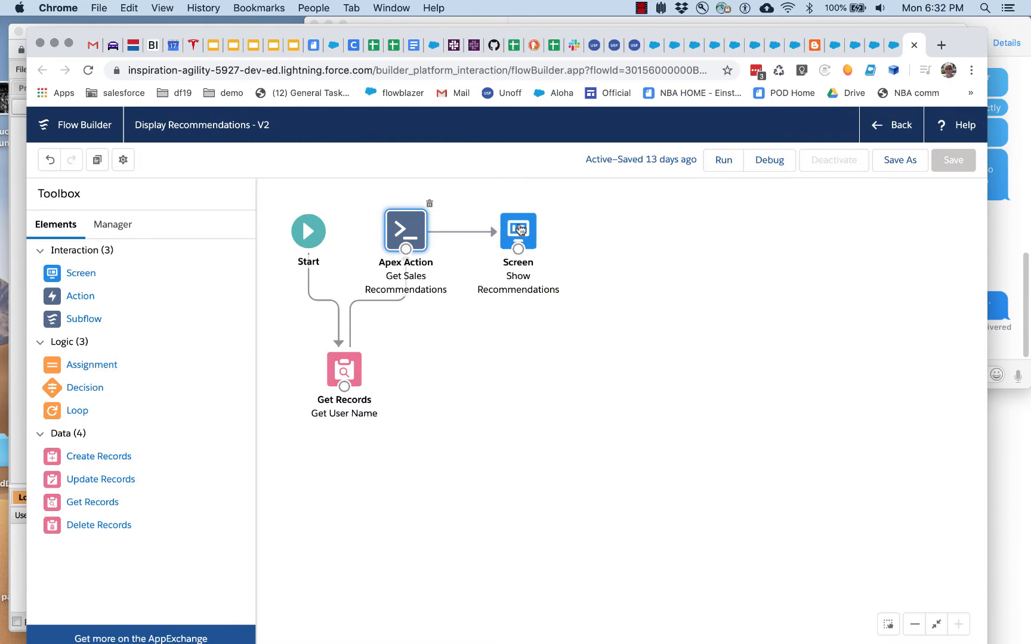
{"action": "double_click", "coordinate": [519, 231]}
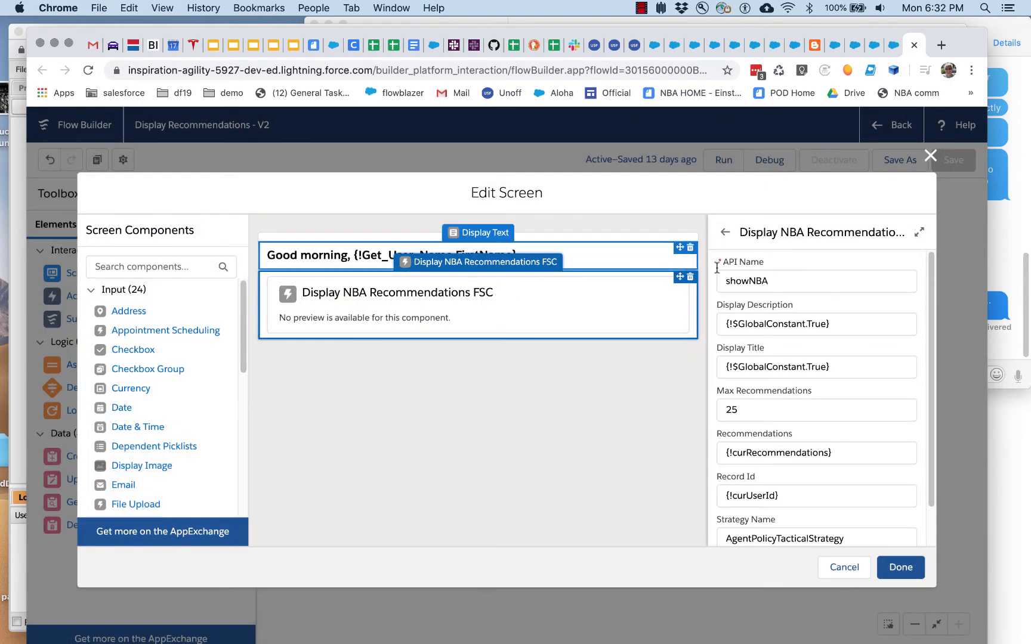
{"action": "left_click", "coordinate": [815, 452]}
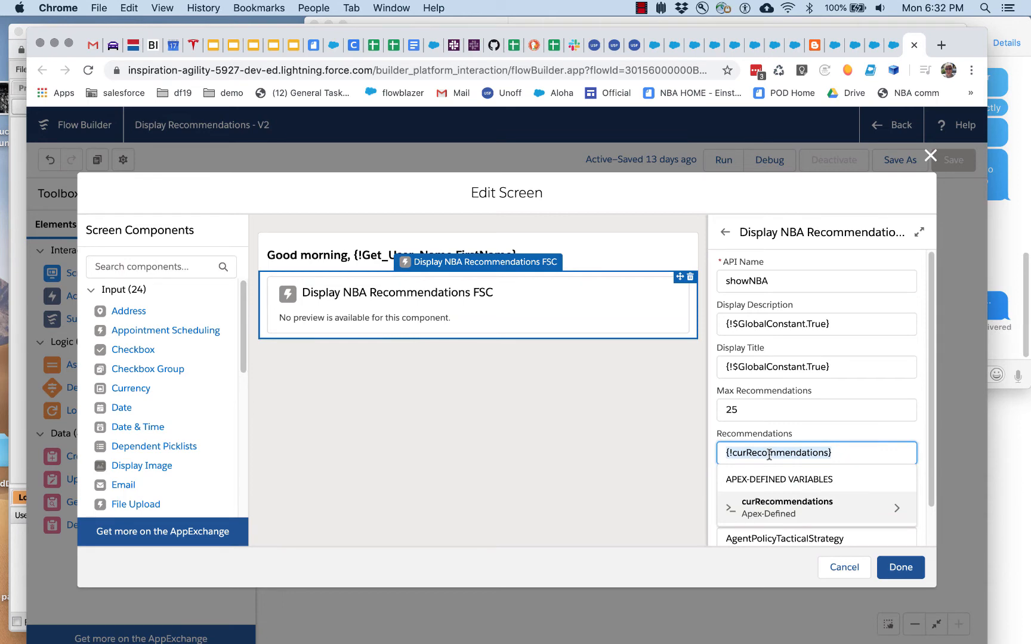
{"action": "left_click", "coordinate": [898, 567]}
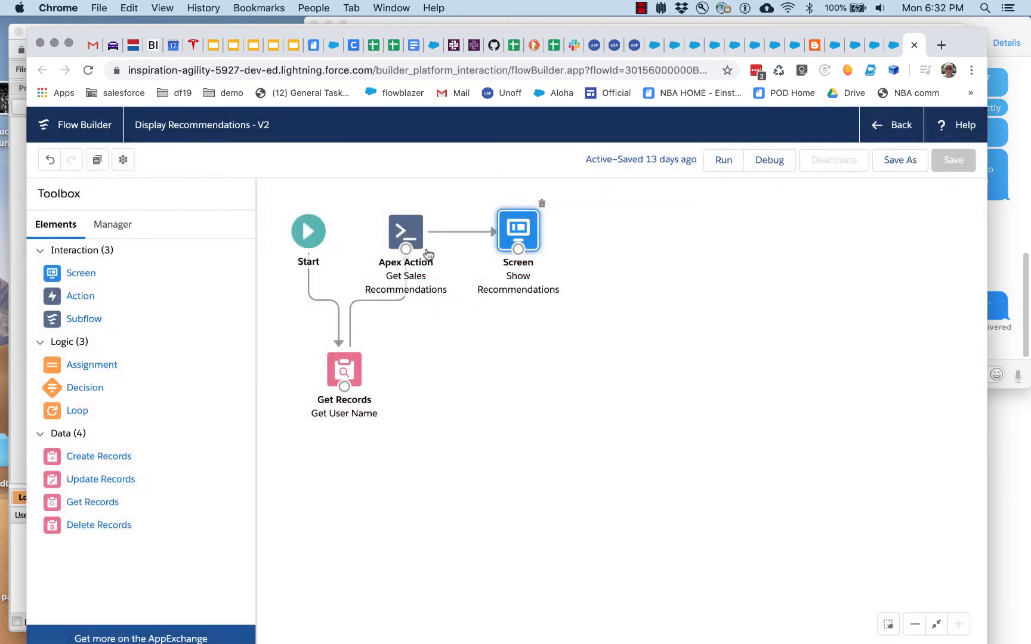
Step: Review ExecuteNBAStrategy inputs: curUserId context record, plan Service1, max 10 results, ServiceTacticalStrategy
{"action": "double_click", "coordinate": [405, 231]}
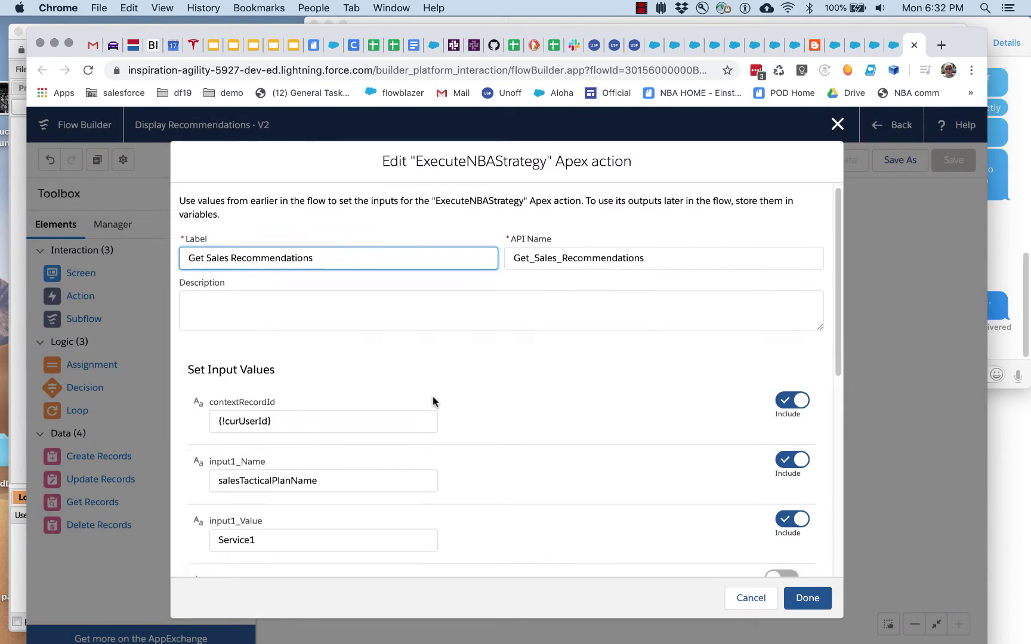
{"action": "scroll", "scroll_direction": "down", "scroll_amount": 3}
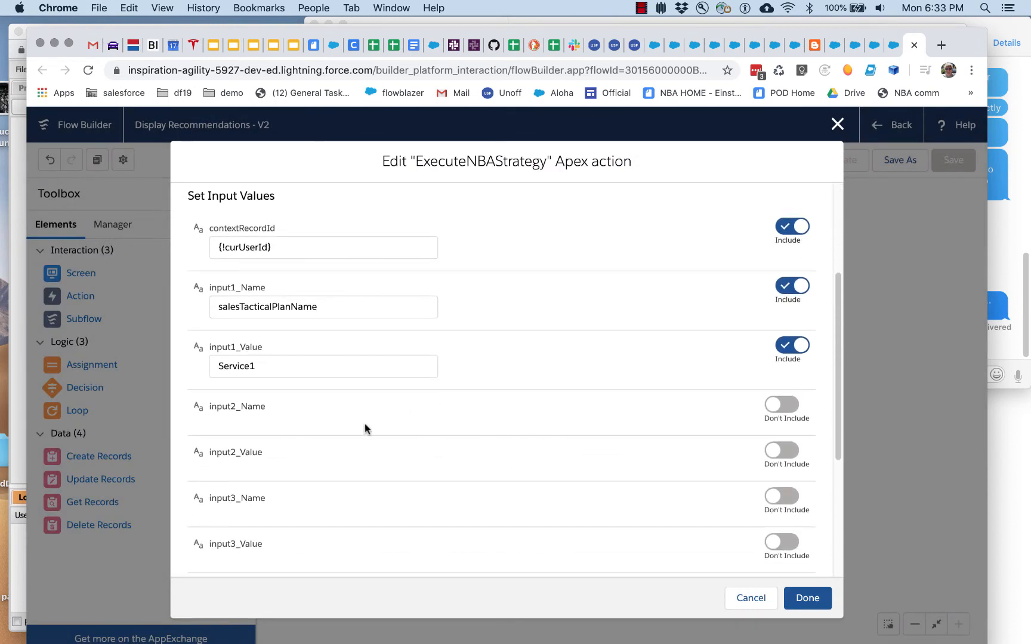
{"action": "mouse_move", "coordinate": [264, 236]}
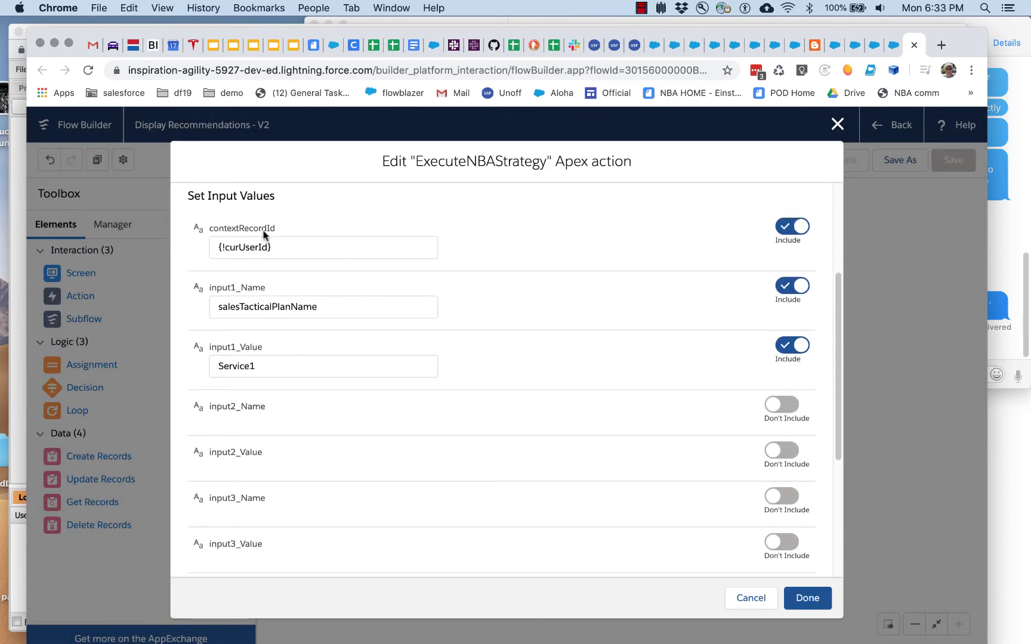
{"action": "left_click", "coordinate": [323, 247]}
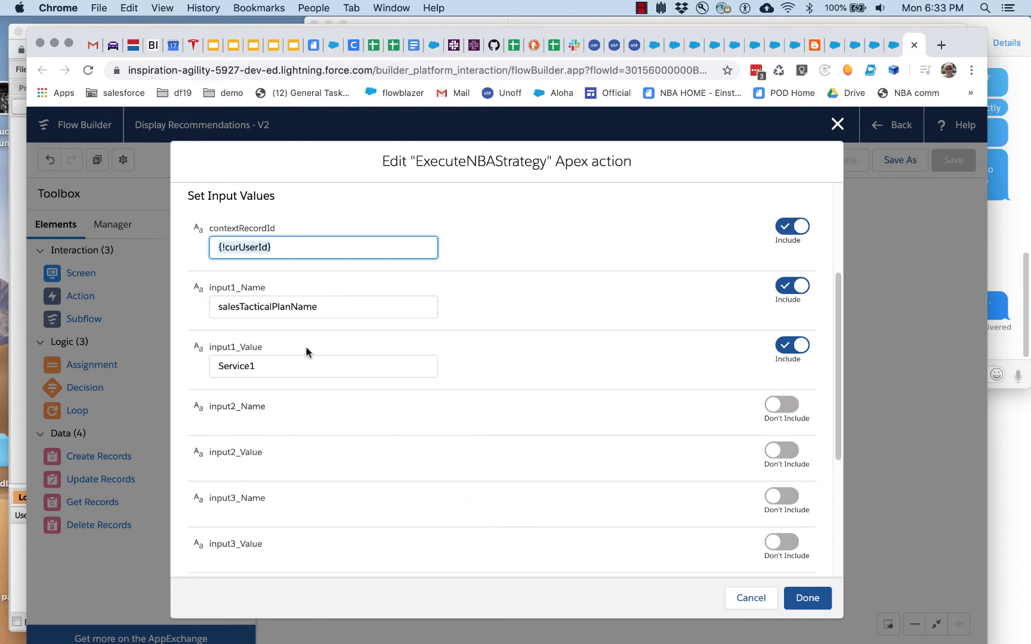
{"action": "left_click", "coordinate": [323, 366]}
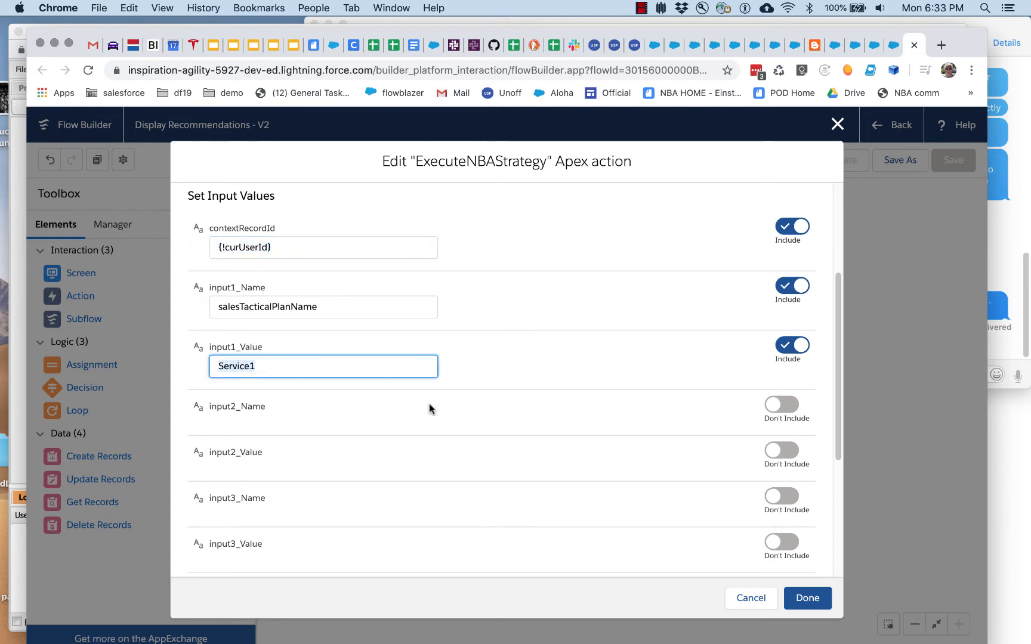
{"action": "scroll", "scroll_direction": "down", "scroll_amount": 3}
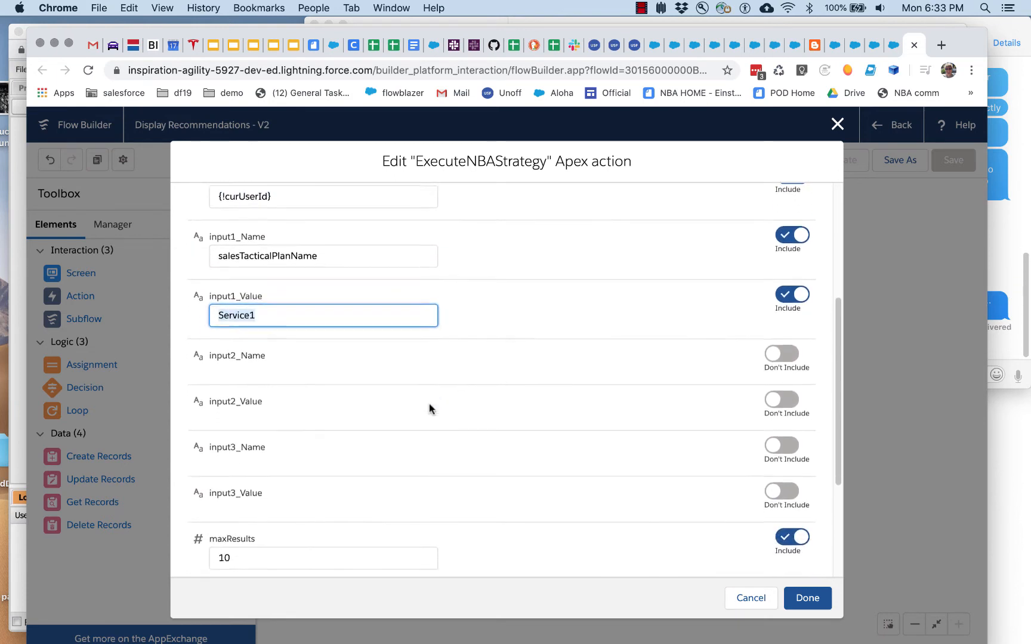
{"action": "scroll", "scroll_direction": "up", "scroll_amount": 3}
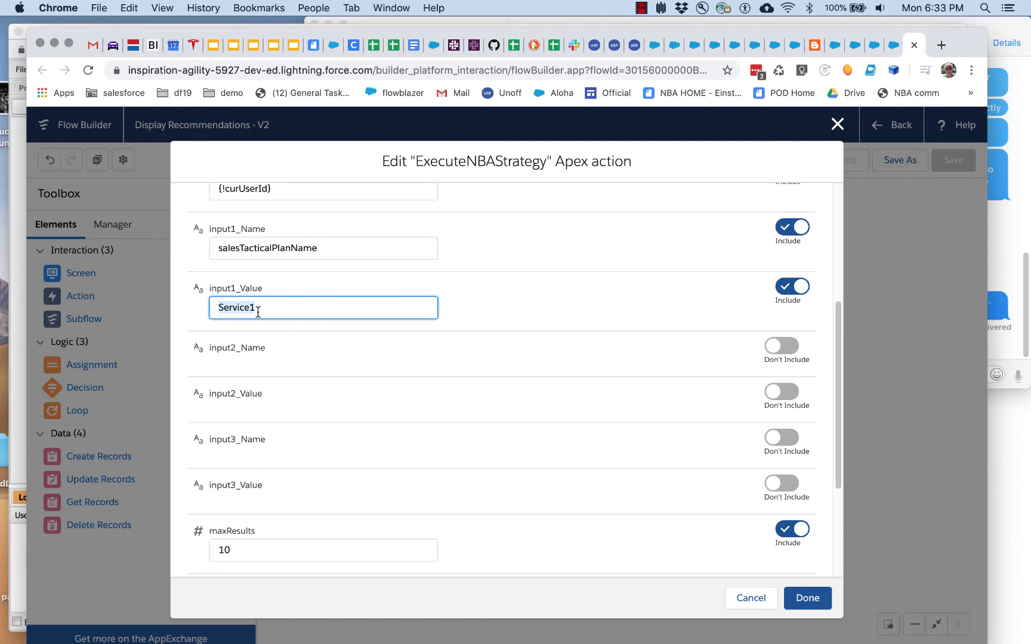
{"action": "mouse_move", "coordinate": [449, 436]}
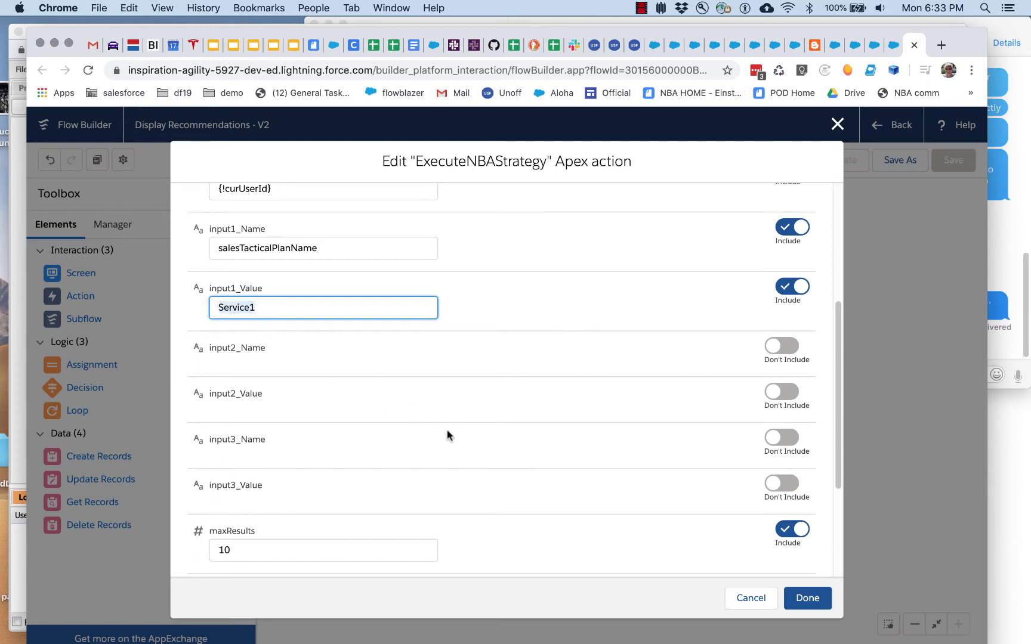
{"action": "scroll", "scroll_direction": "down", "scroll_amount": 3}
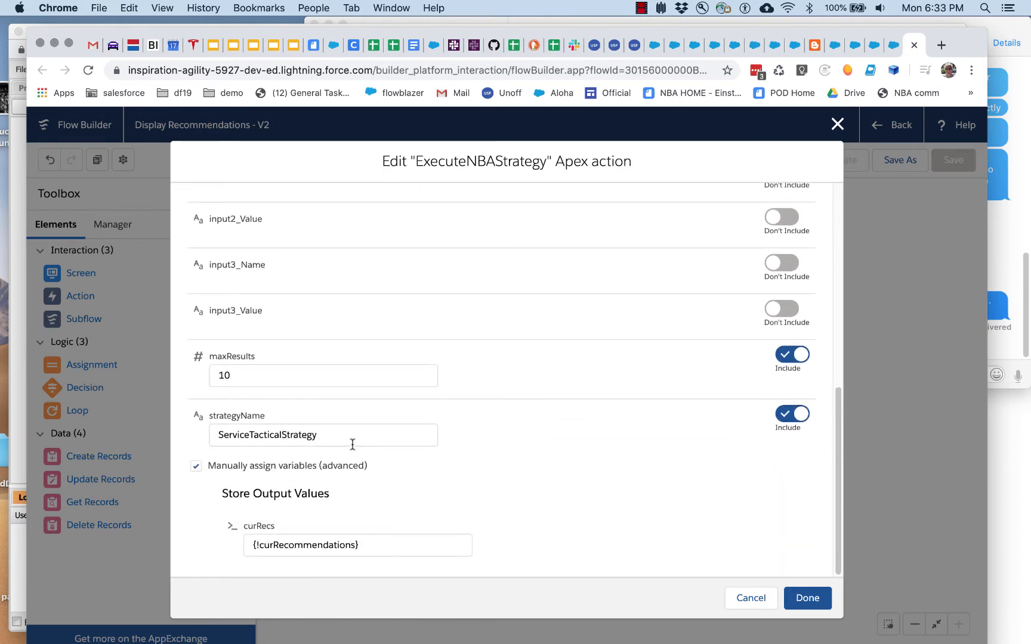
{"action": "left_click", "coordinate": [322, 434]}
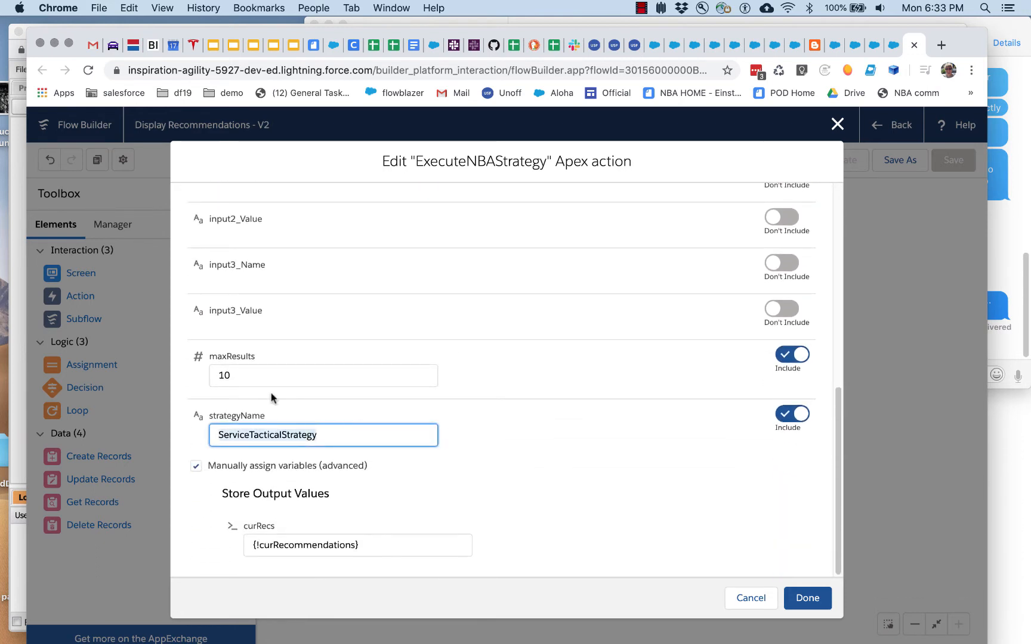
{"action": "mouse_move", "coordinate": [413, 396]}
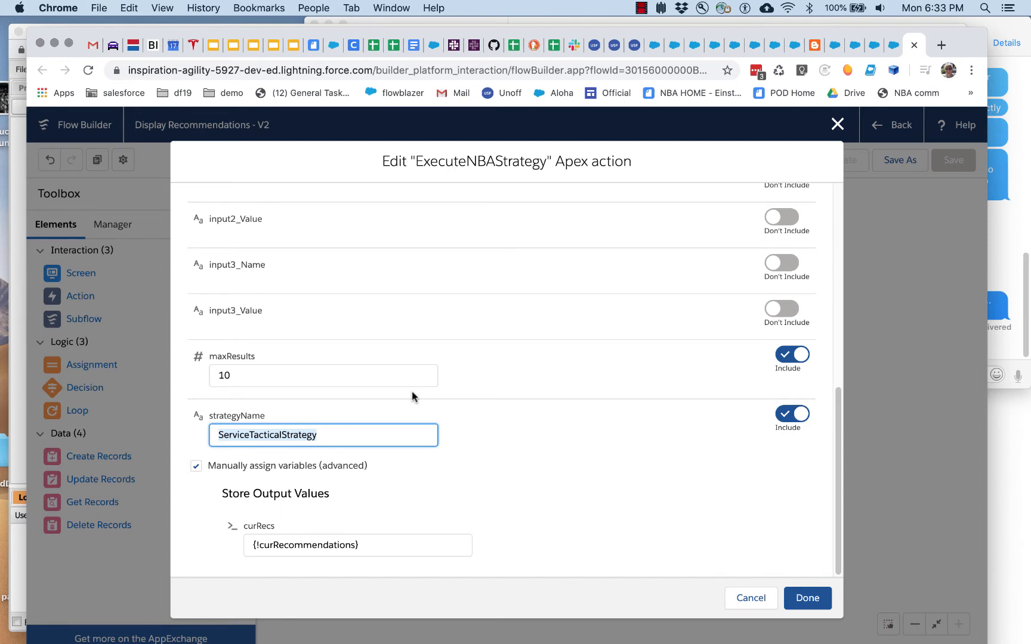
{"action": "mouse_move", "coordinate": [837, 125]}
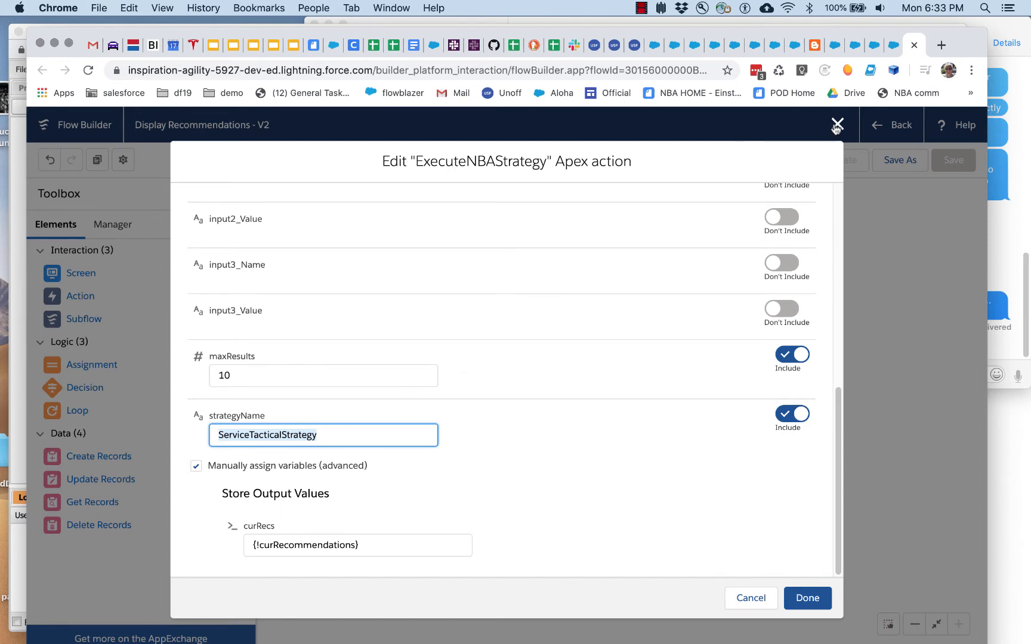
{"action": "mouse_move", "coordinate": [838, 125]}
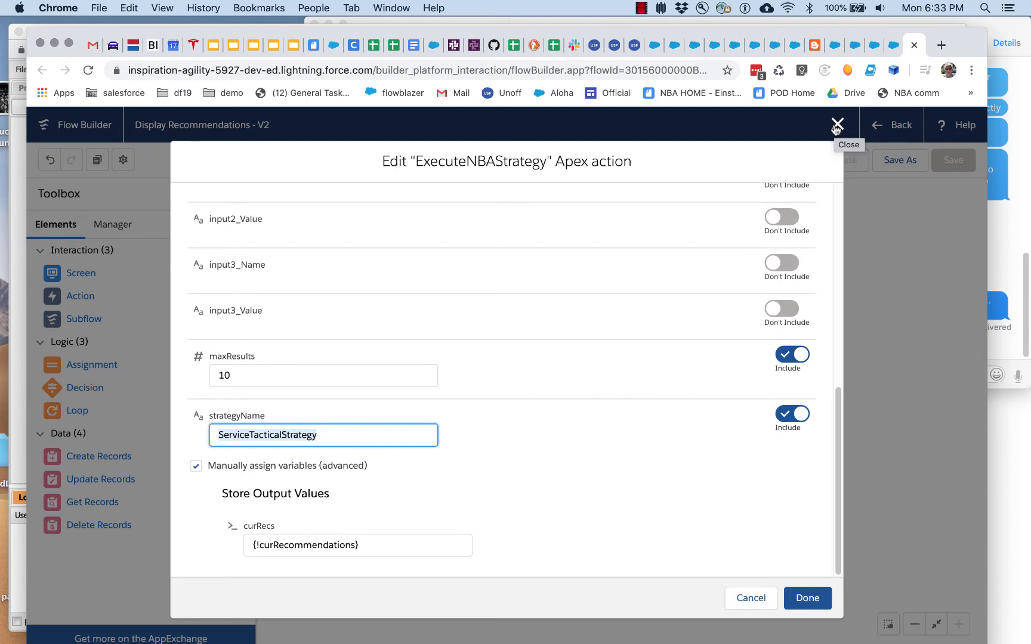
{"action": "left_click", "coordinate": [838, 125]}
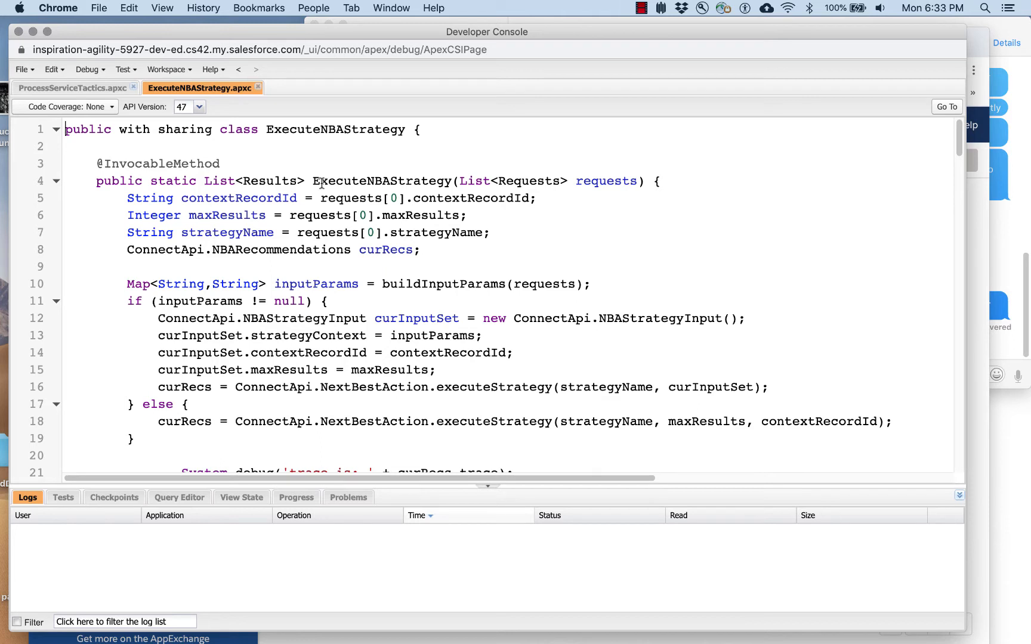
{"action": "mouse_move", "coordinate": [230, 157]}
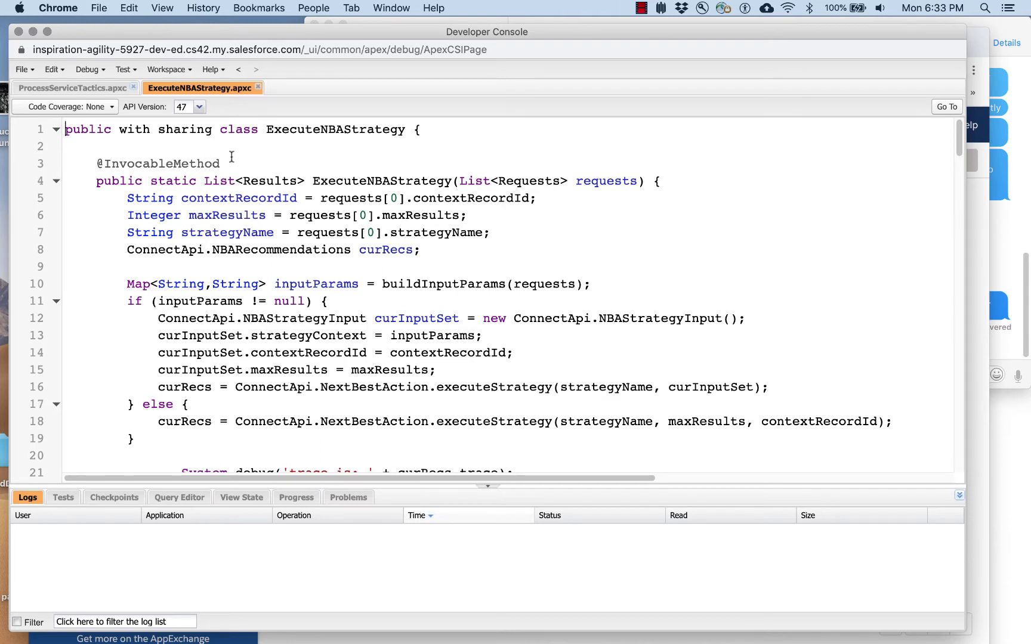
{"action": "double_click", "coordinate": [156, 163]}
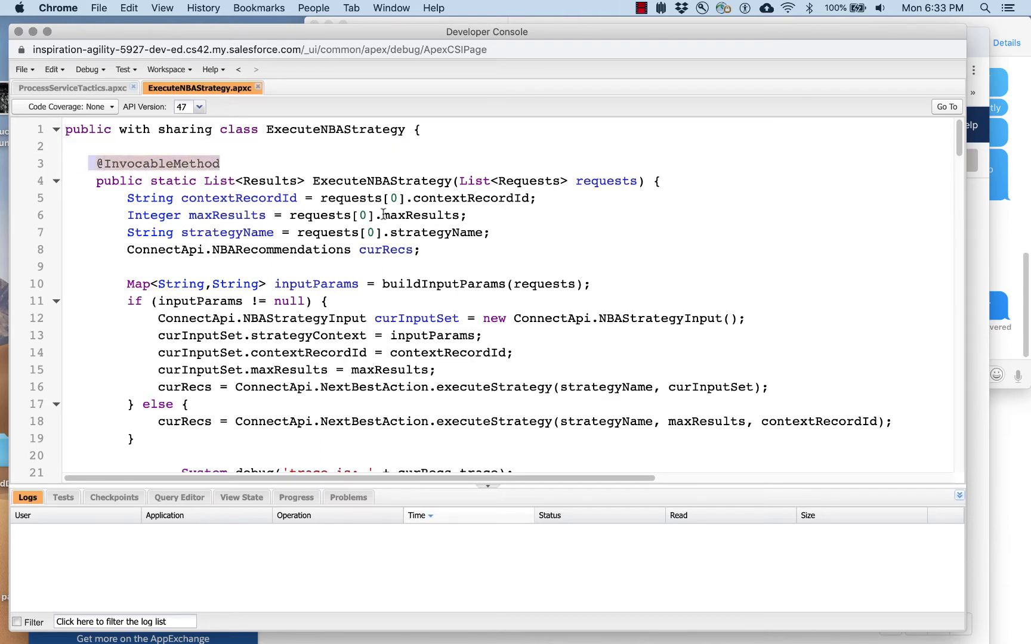
{"action": "double_click", "coordinate": [382, 180]}
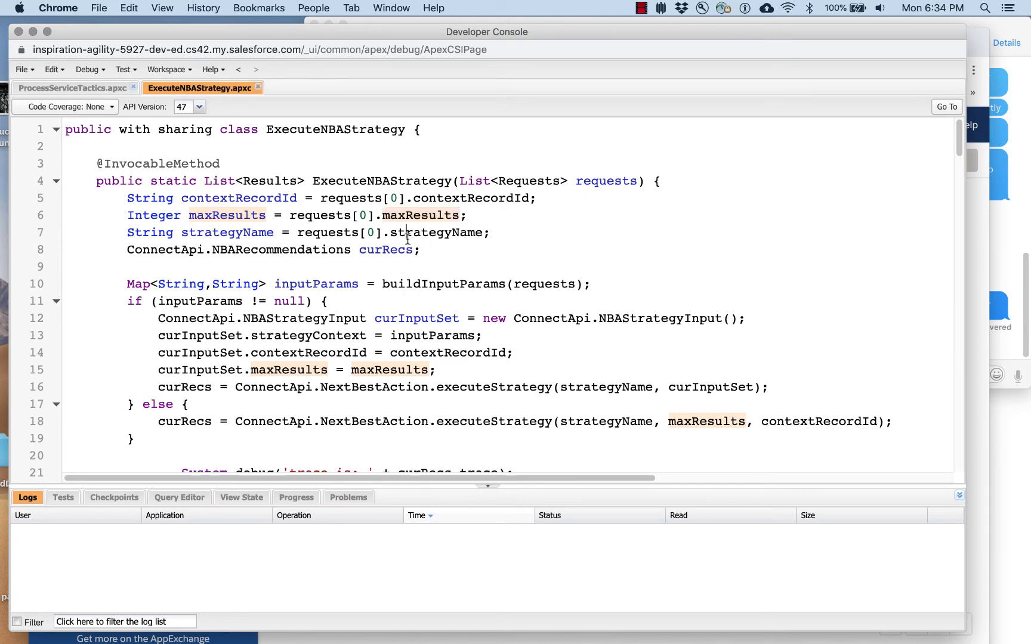
{"action": "scroll", "scroll_direction": "down", "scroll_amount": 3}
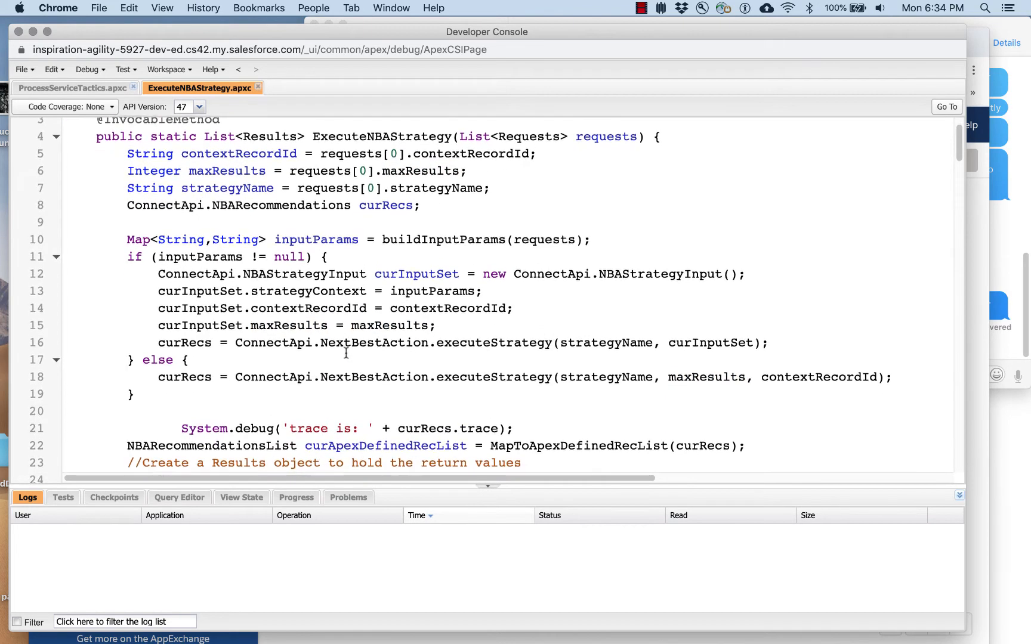
{"action": "scroll", "scroll_direction": "down", "scroll_amount": 3}
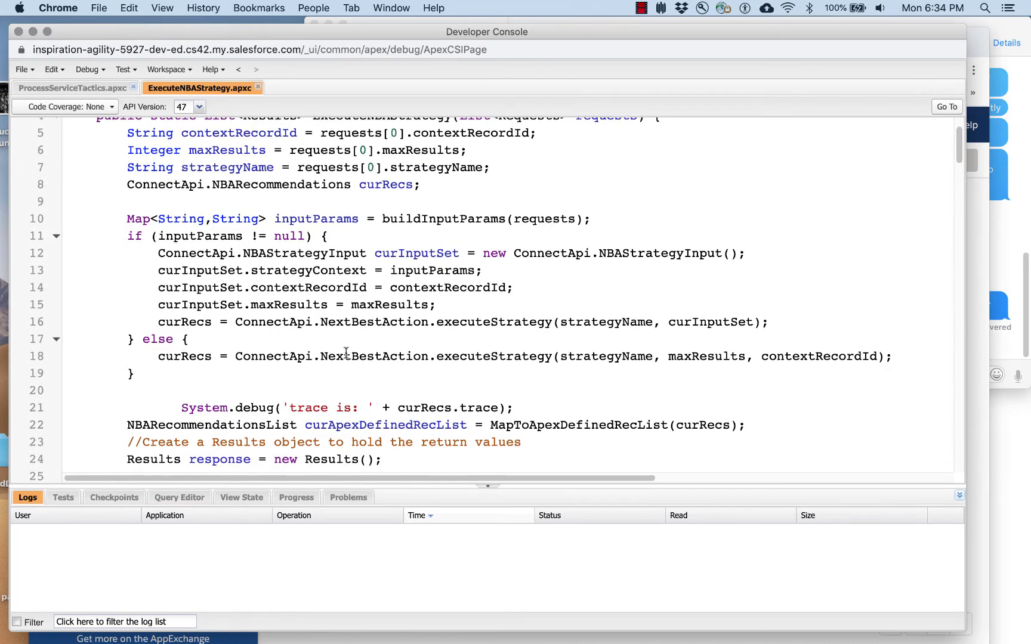
{"action": "scroll", "scroll_direction": "up", "scroll_amount": 3}
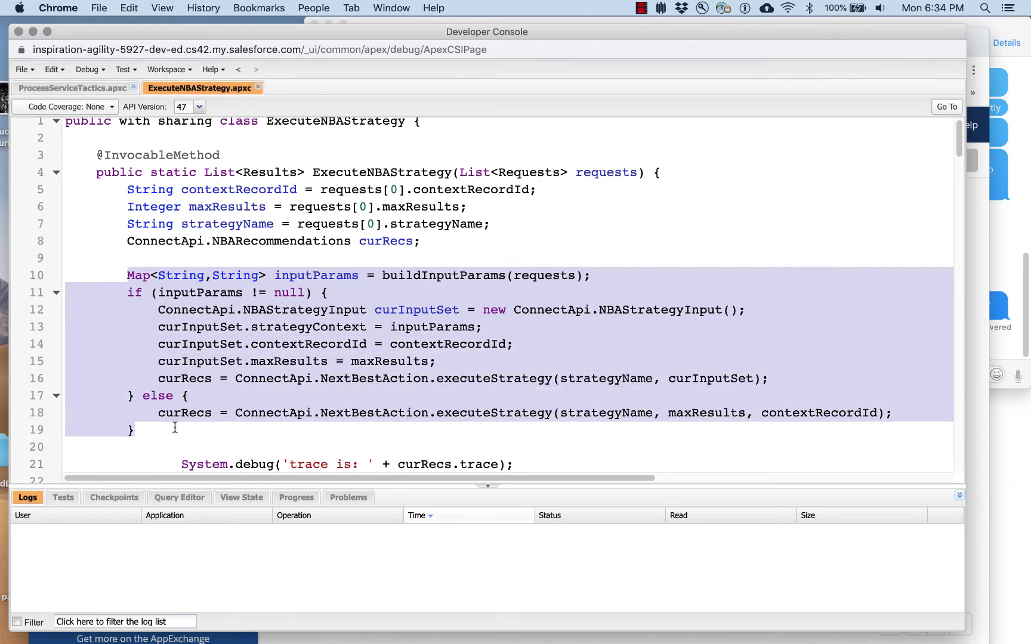
{"action": "mouse_move", "coordinate": [477, 419]}
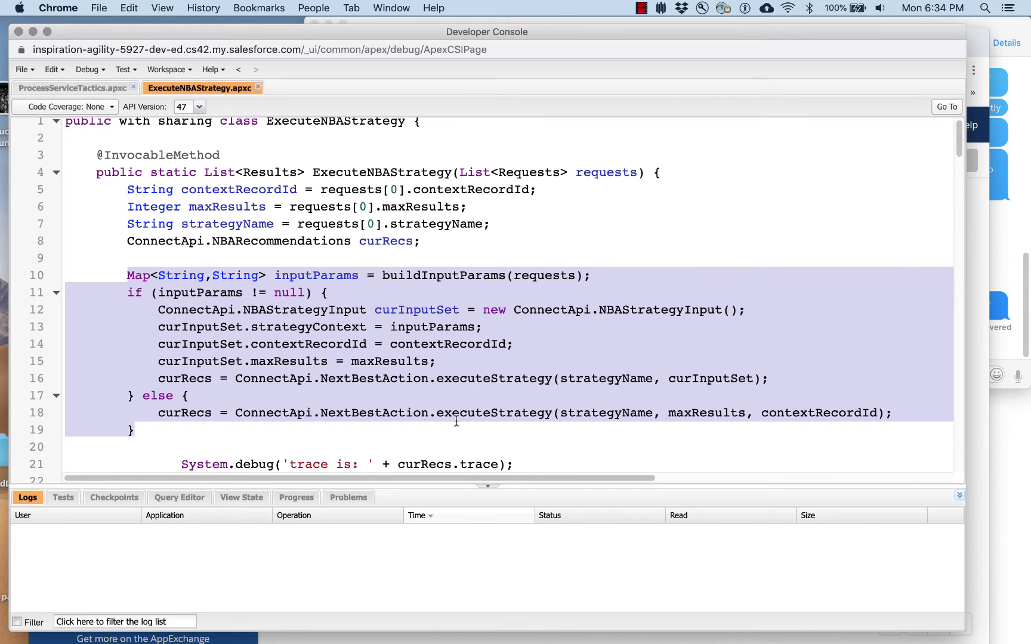
{"action": "mouse_move", "coordinate": [394, 373]}
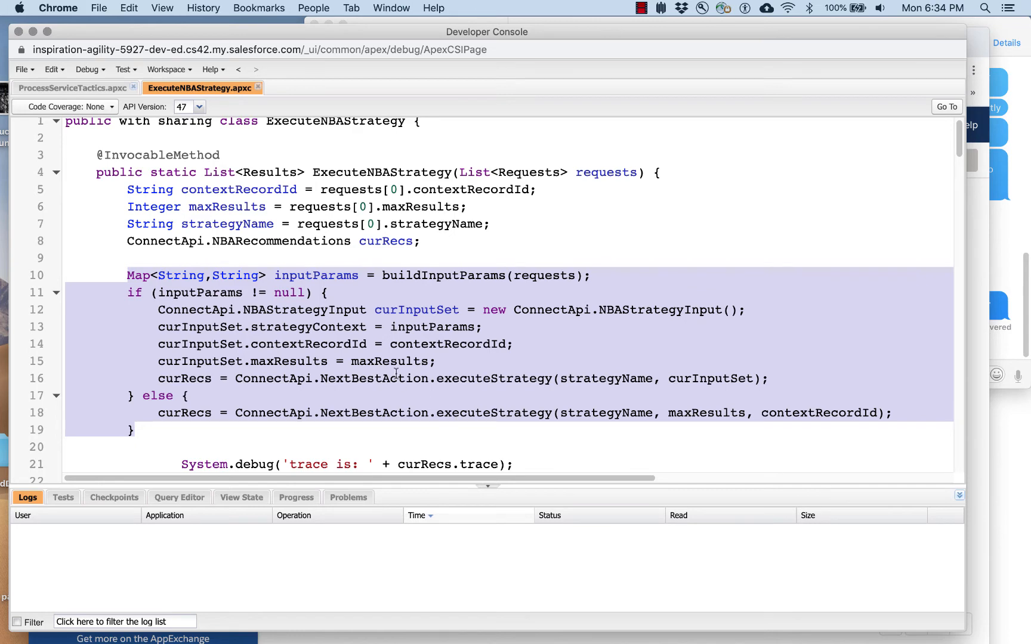
{"action": "mouse_move", "coordinate": [470, 340]}
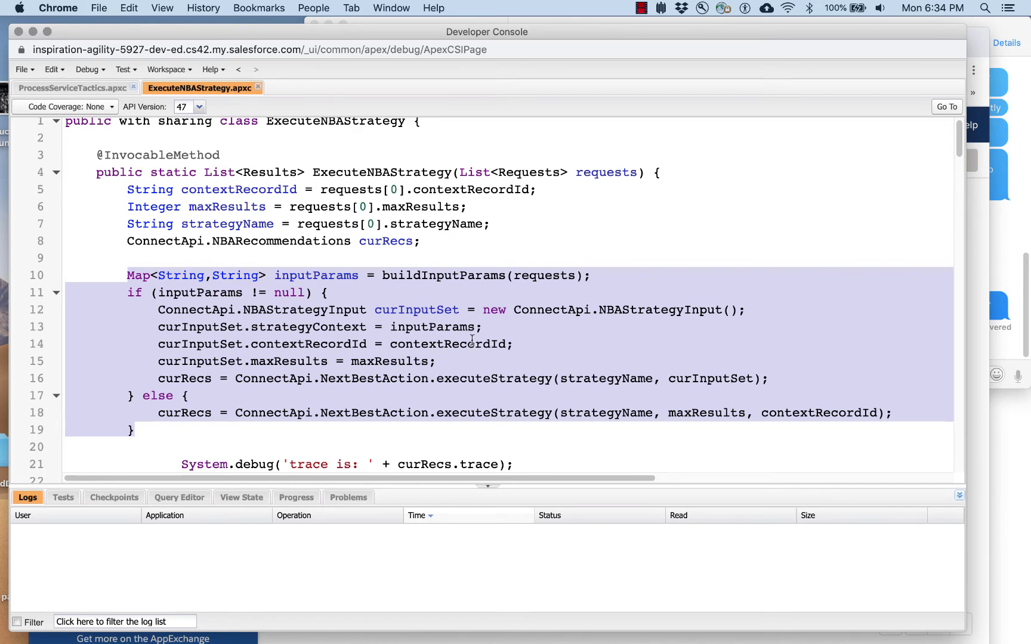
{"action": "scroll", "scroll_direction": "down", "scroll_amount": 3}
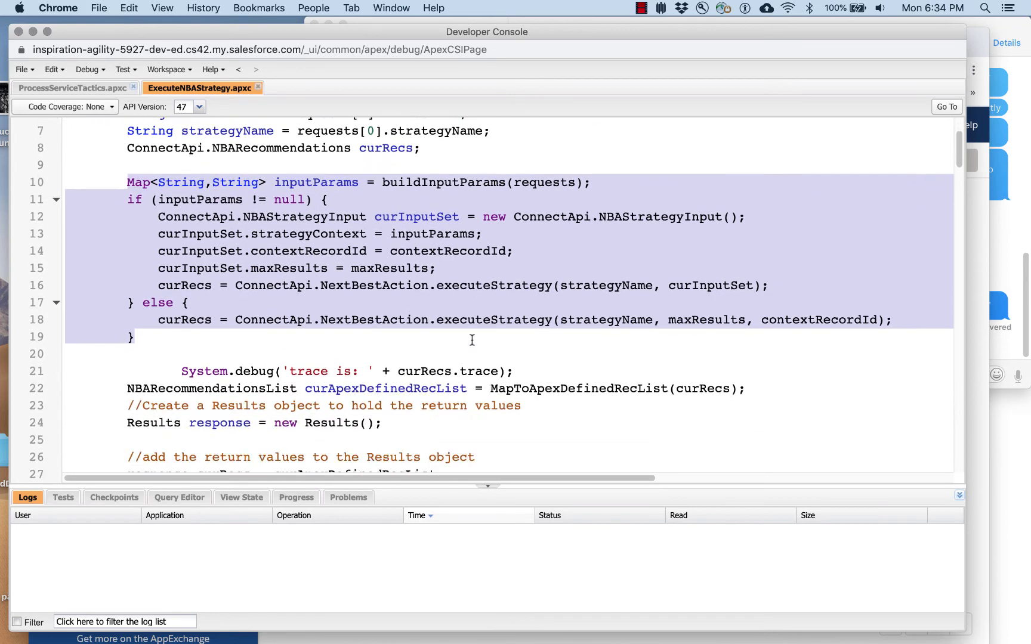
{"action": "scroll", "scroll_direction": "down", "scroll_amount": 3}
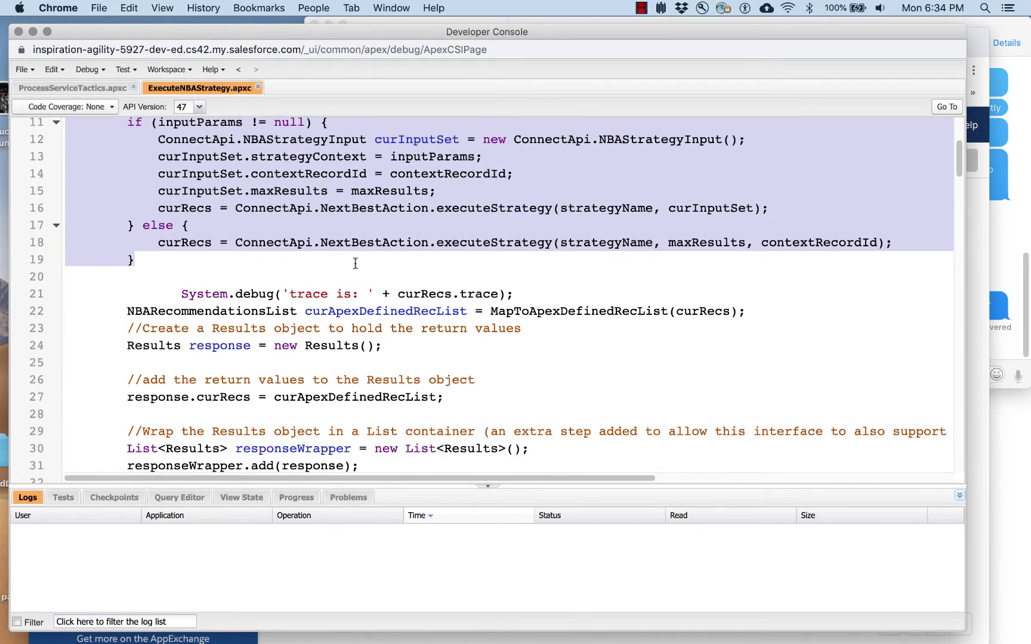
{"action": "mouse_move", "coordinate": [218, 230]}
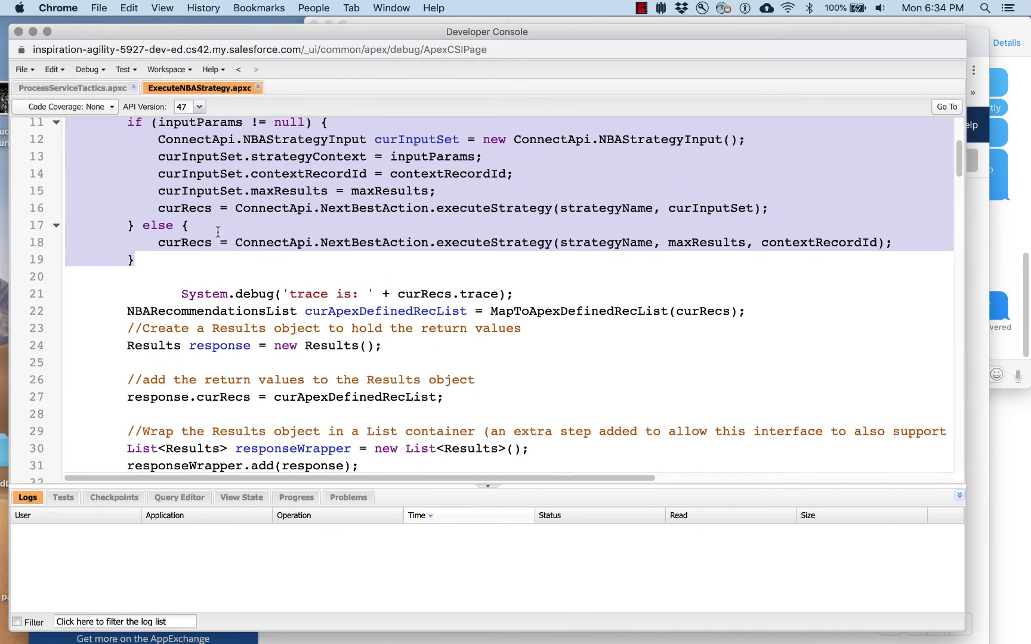
{"action": "left_click", "coordinate": [181, 242]}
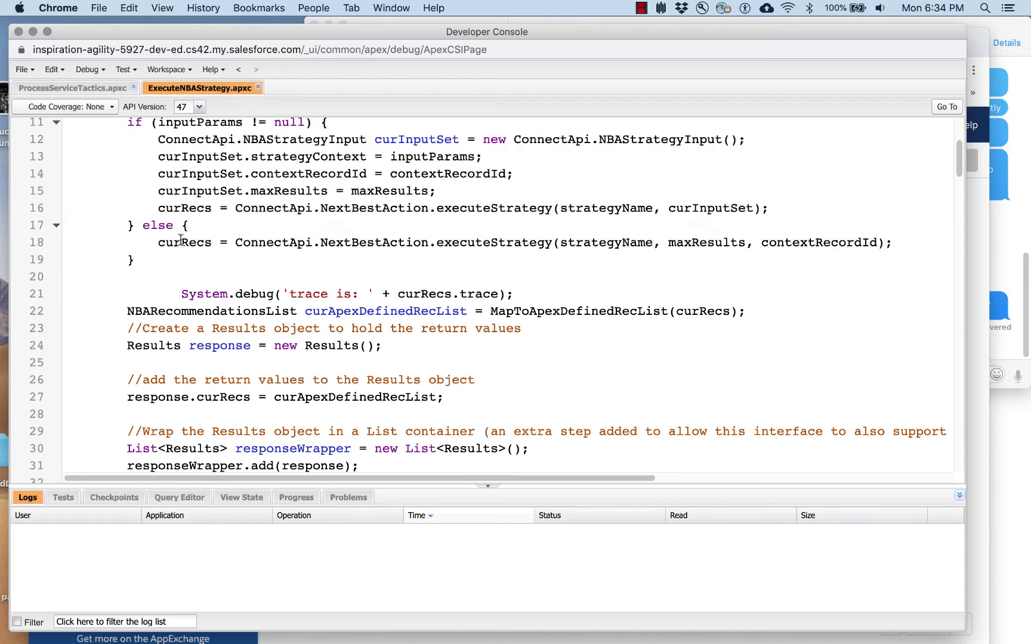
{"action": "double_click", "coordinate": [184, 242]}
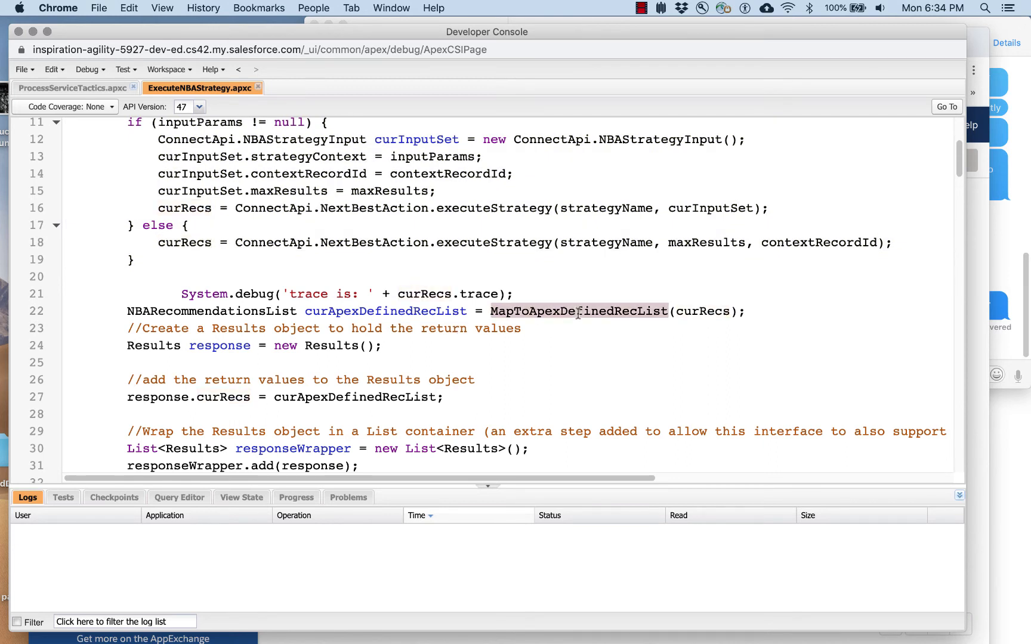
{"action": "mouse_move", "coordinate": [585, 323]}
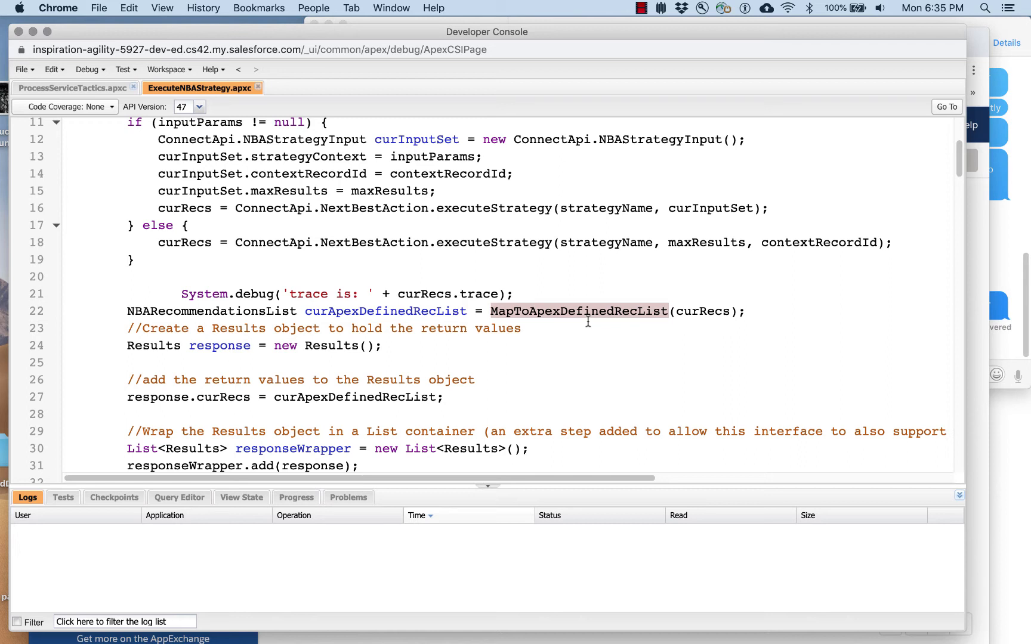
{"action": "mouse_move", "coordinate": [466, 277]}
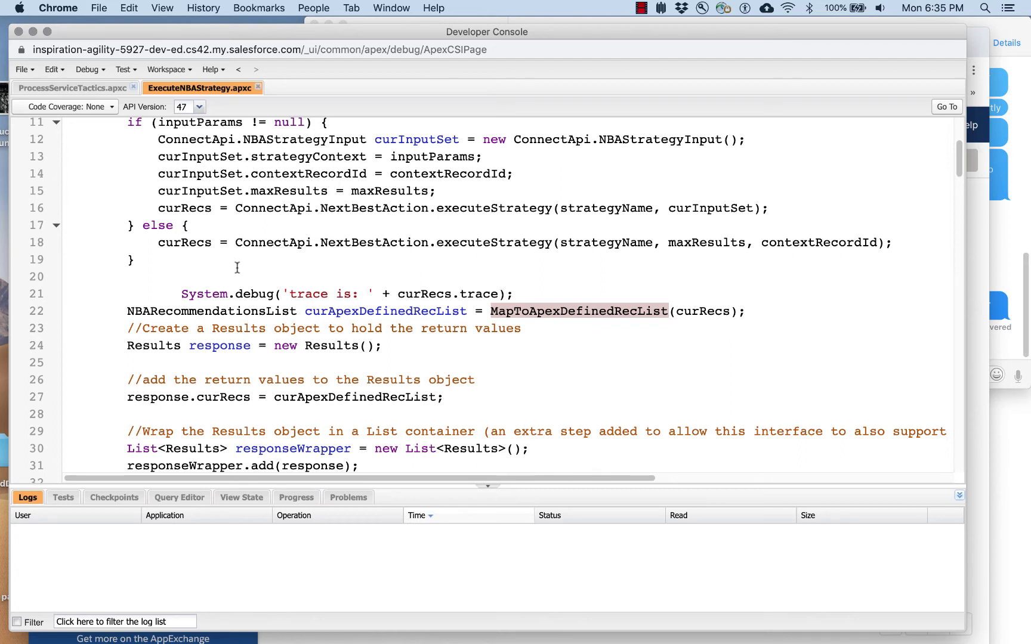
{"action": "mouse_move", "coordinate": [540, 237]}
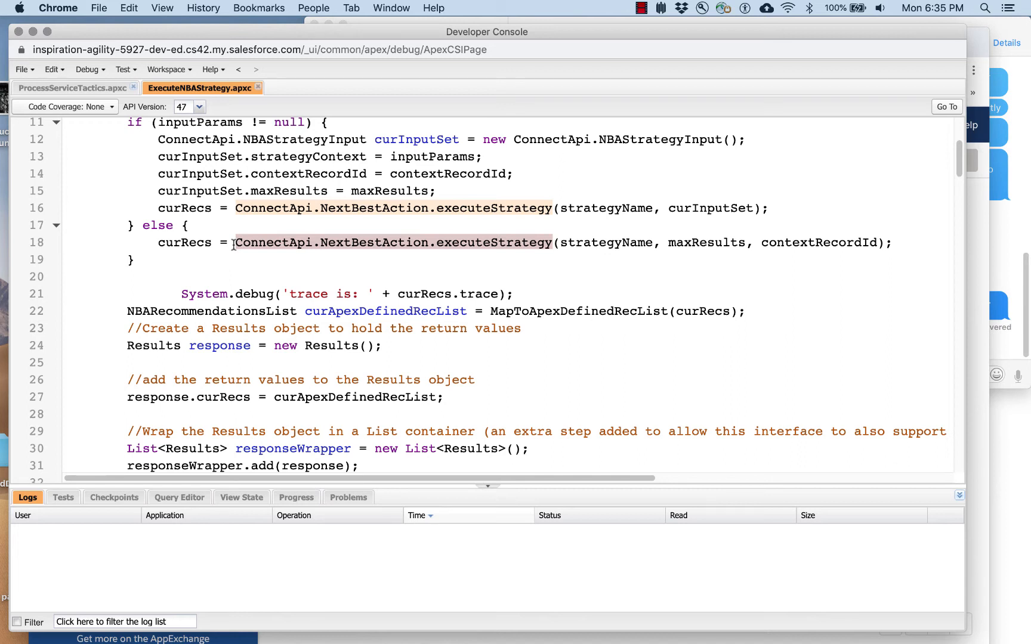
{"action": "mouse_move", "coordinate": [400, 219]}
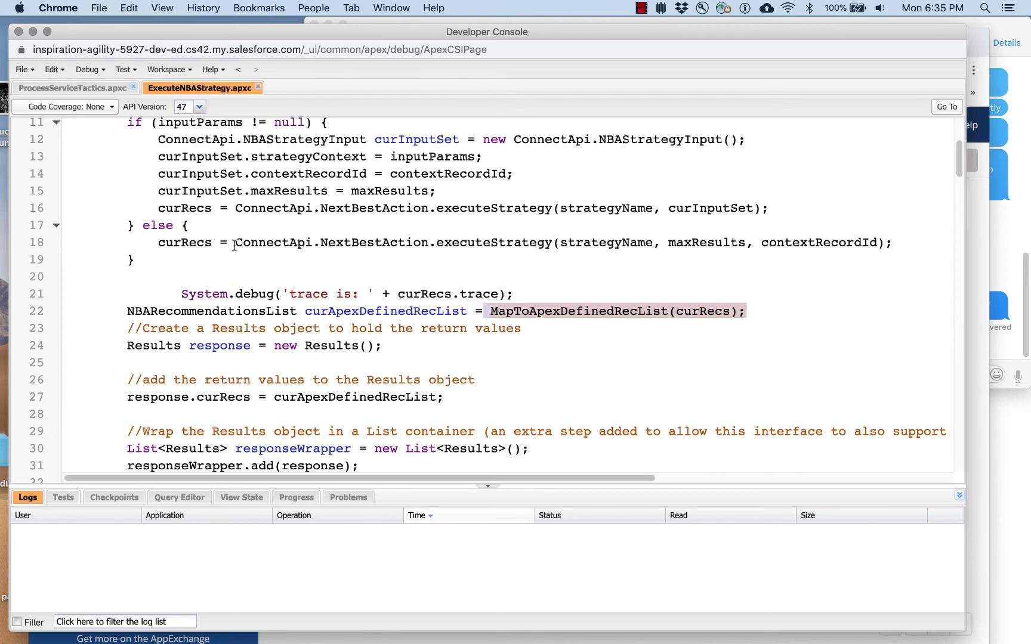
{"action": "left_click", "coordinate": [548, 242]}
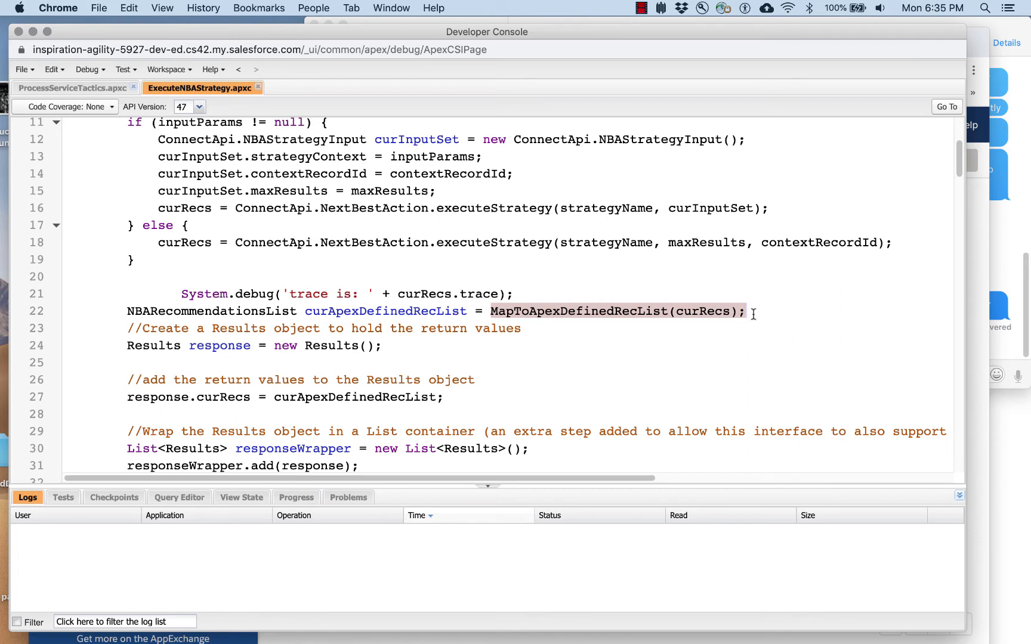
{"action": "mouse_move", "coordinate": [566, 402]}
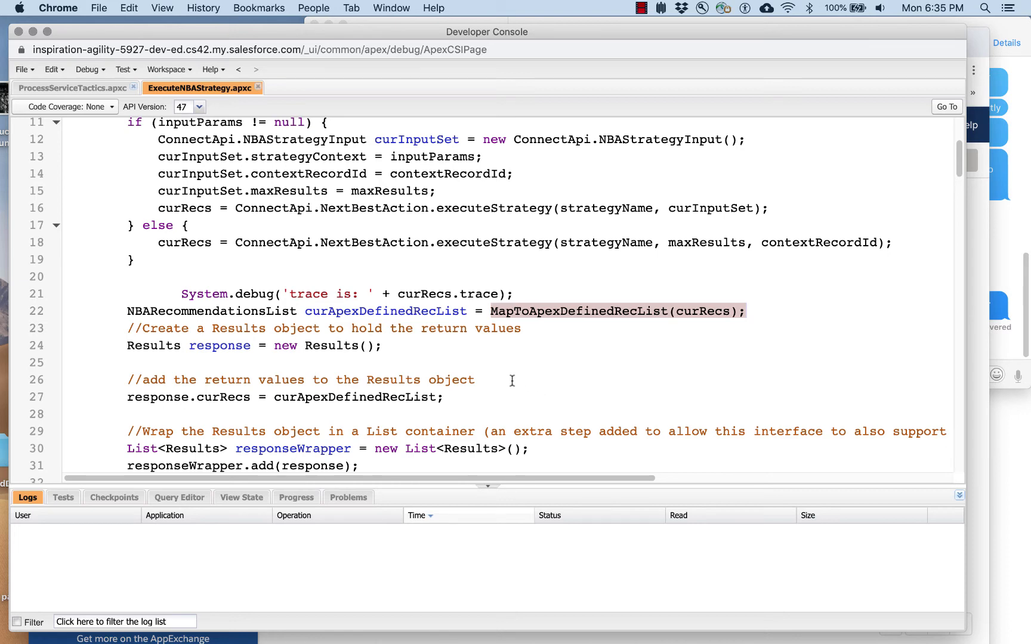
{"action": "mouse_move", "coordinate": [590, 310]}
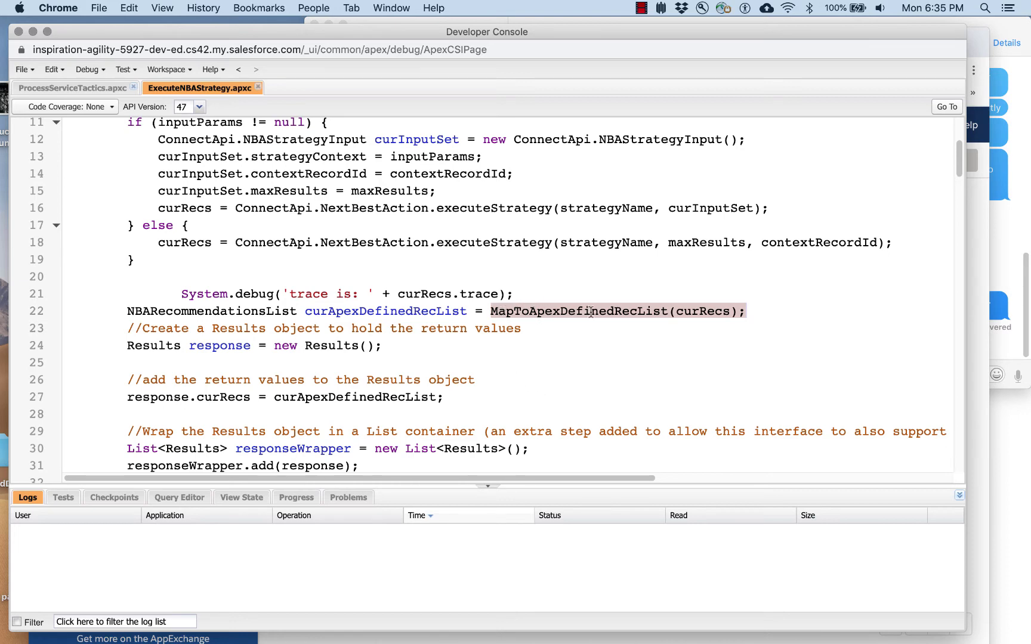
{"action": "scroll", "scroll_direction": "down", "scroll_amount": 3}
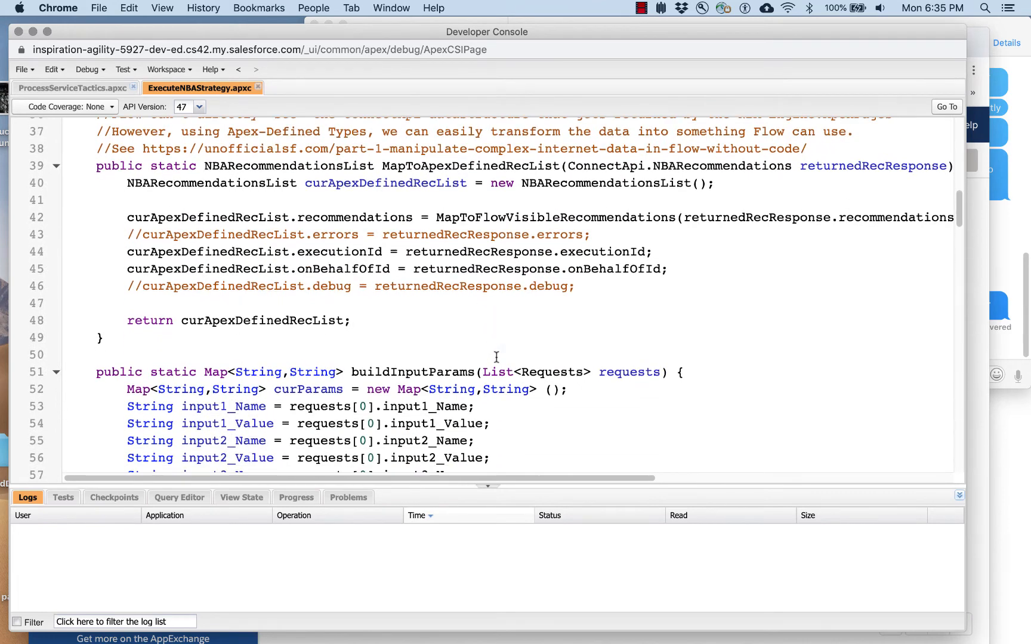
{"action": "scroll", "scroll_direction": "up", "scroll_amount": 3}
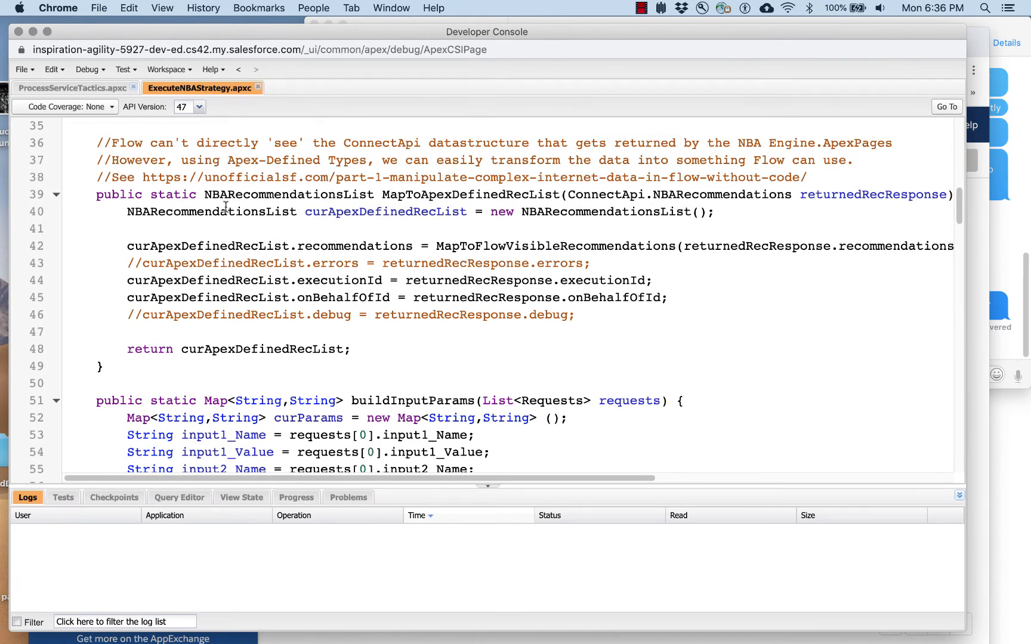
{"action": "double_click", "coordinate": [384, 212]}
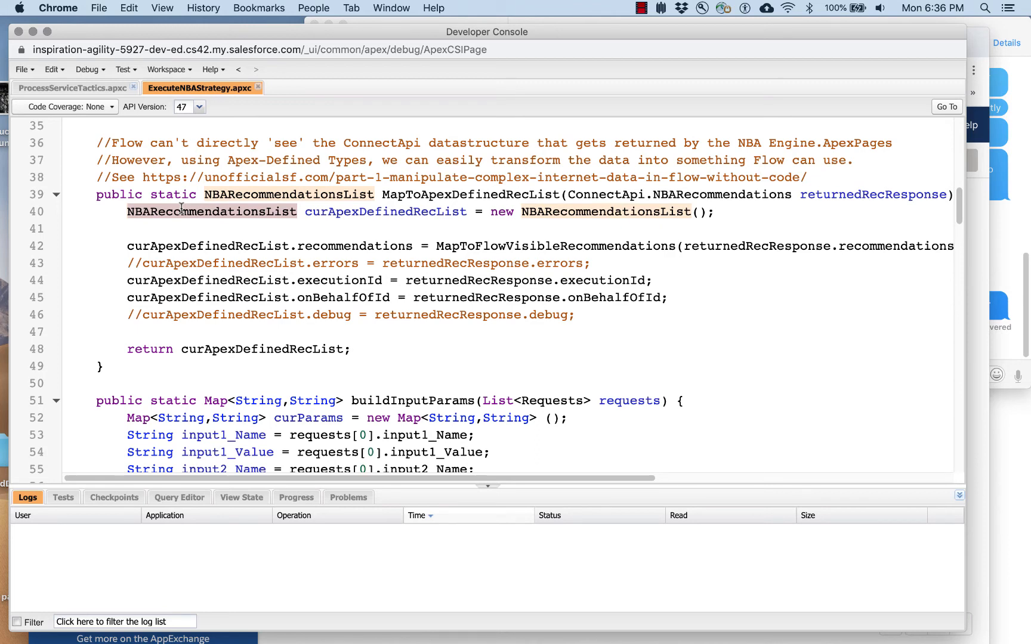
Step: Open the NBARecommendationsList class from the Classes chooser via File > Open
{"action": "left_click", "coordinate": [24, 69]}
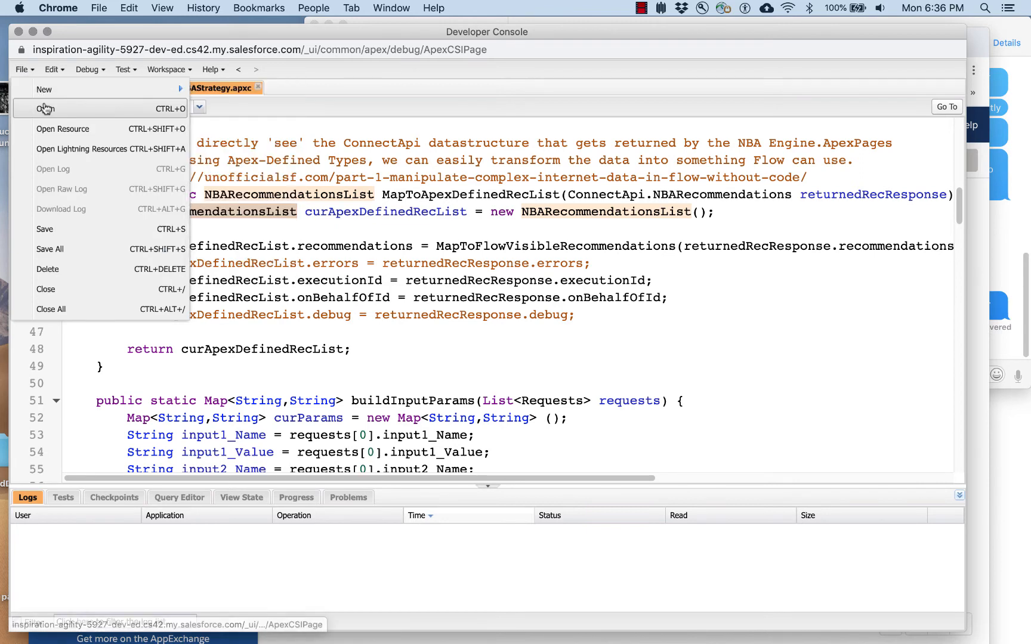
{"action": "left_click", "coordinate": [46, 109]}
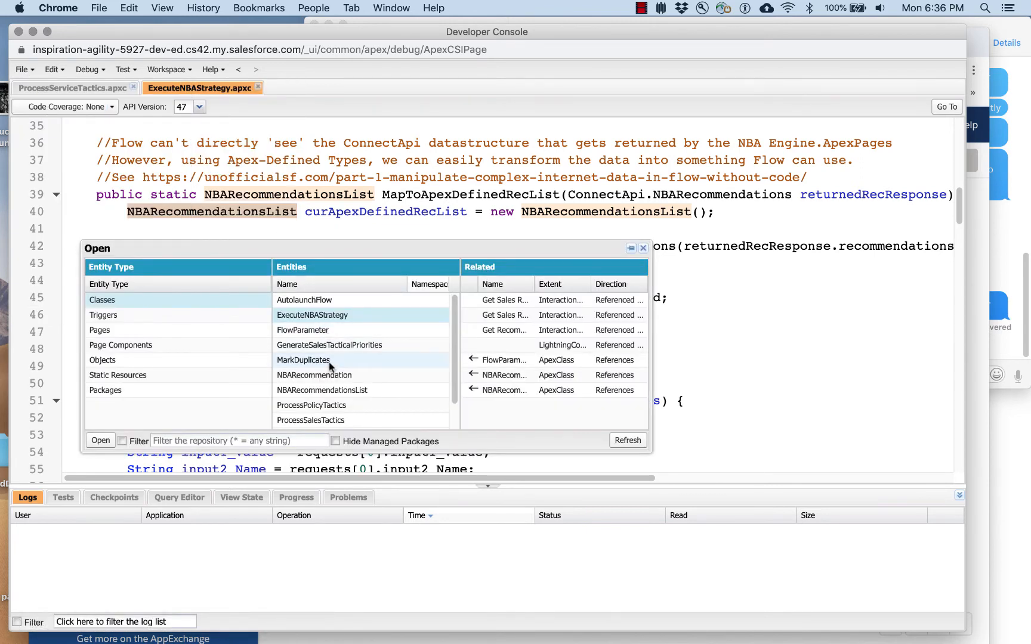
{"action": "double_click", "coordinate": [321, 390]}
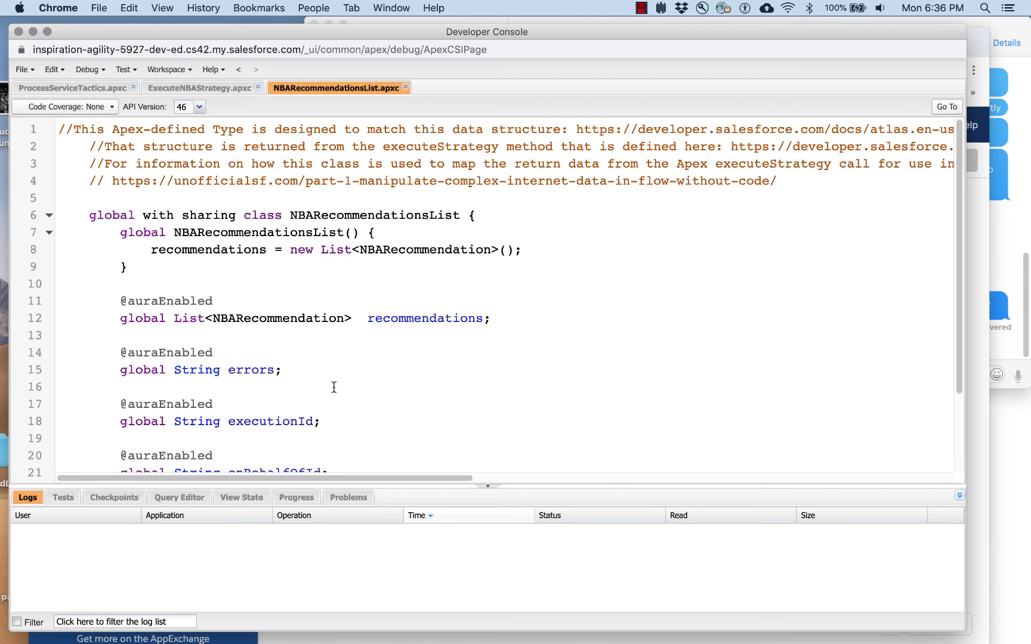
Step: Review its recommendations, errors and ID fields, highlighting executionId
{"action": "scroll", "scroll_direction": "down", "scroll_amount": 3}
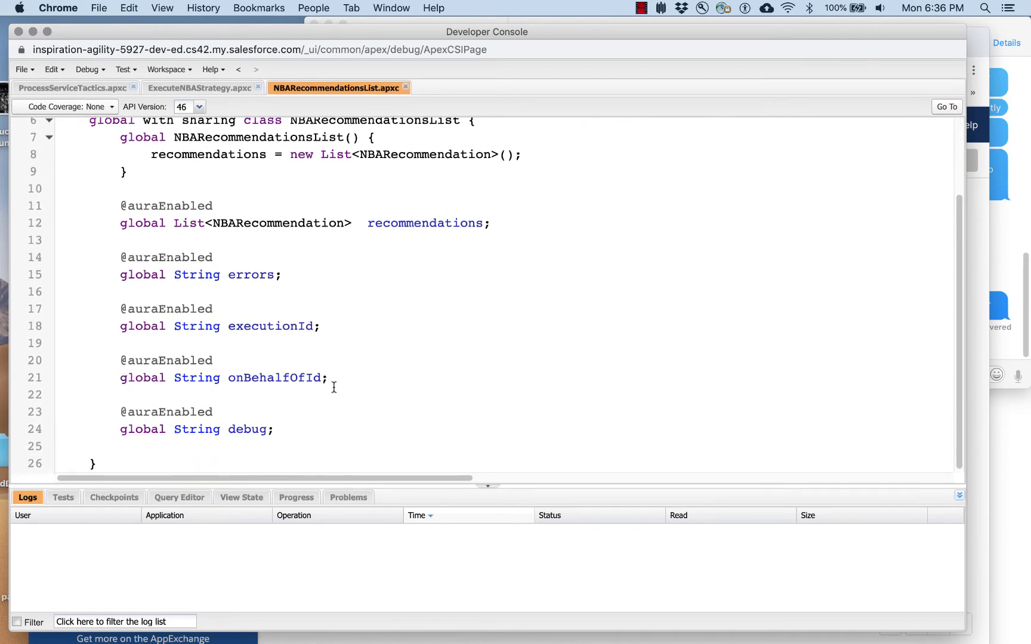
{"action": "scroll", "scroll_direction": "up", "scroll_amount": 3}
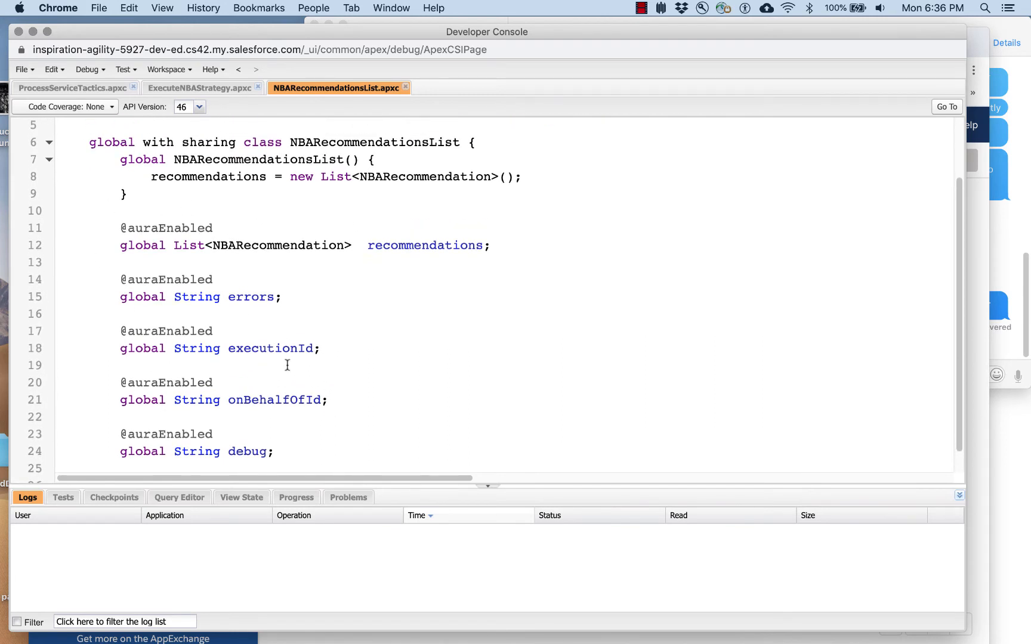
{"action": "mouse_move", "coordinate": [444, 286]}
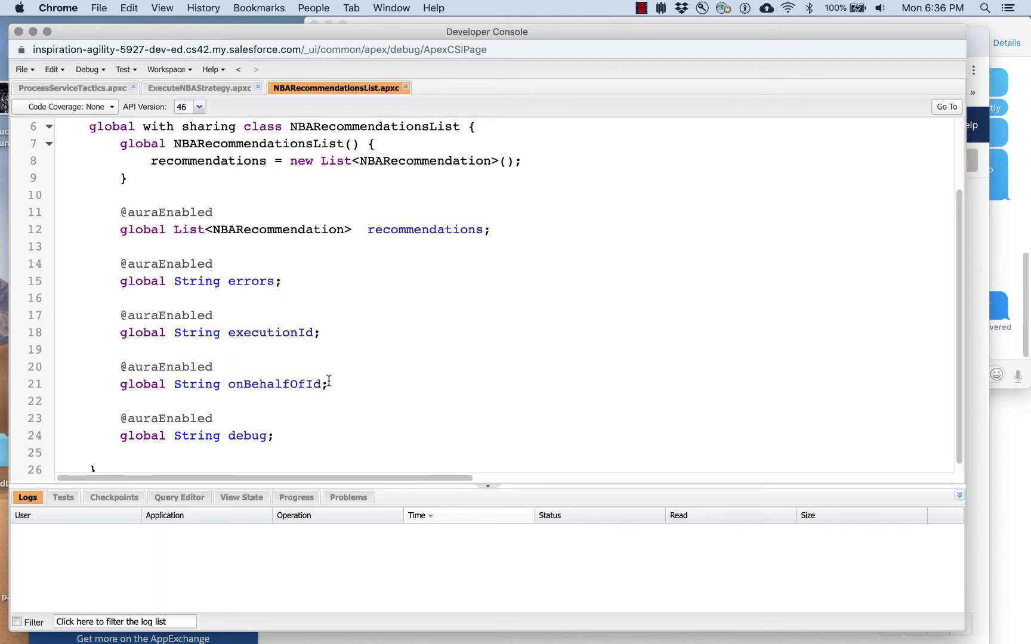
{"action": "double_click", "coordinate": [275, 384]}
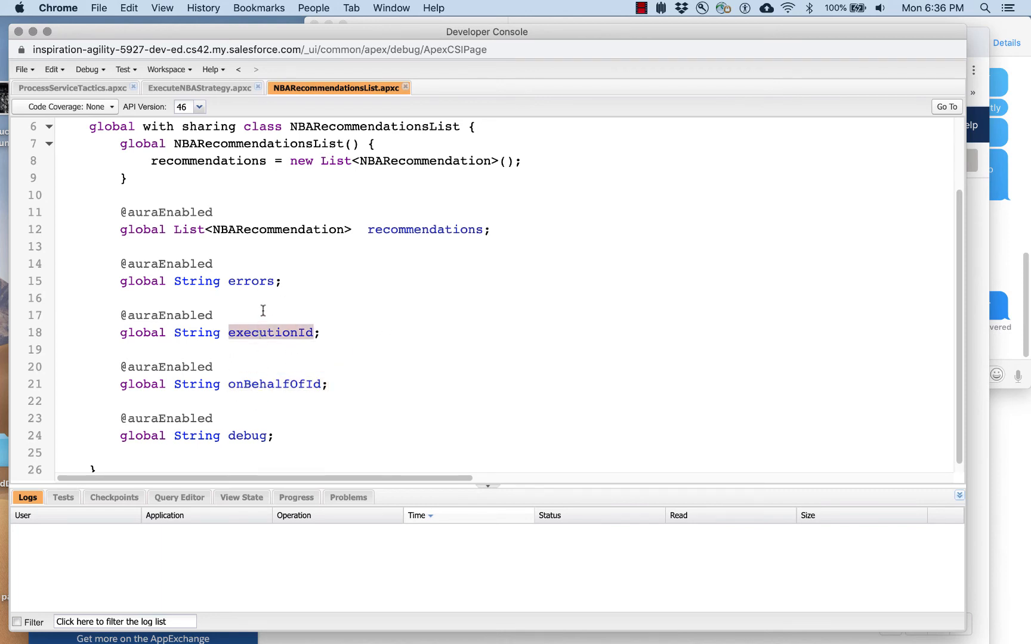
{"action": "mouse_move", "coordinate": [503, 236]}
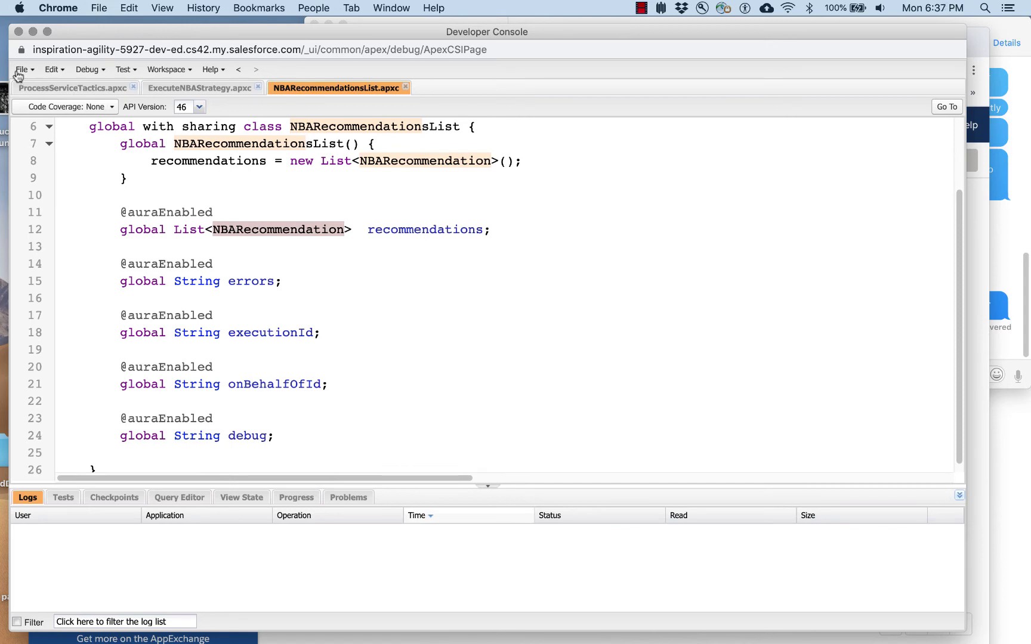
Step: Scroll through the NBARecommendation class's global properties such as acceptanceLabel, externalId and url
{"action": "left_click", "coordinate": [24, 69]}
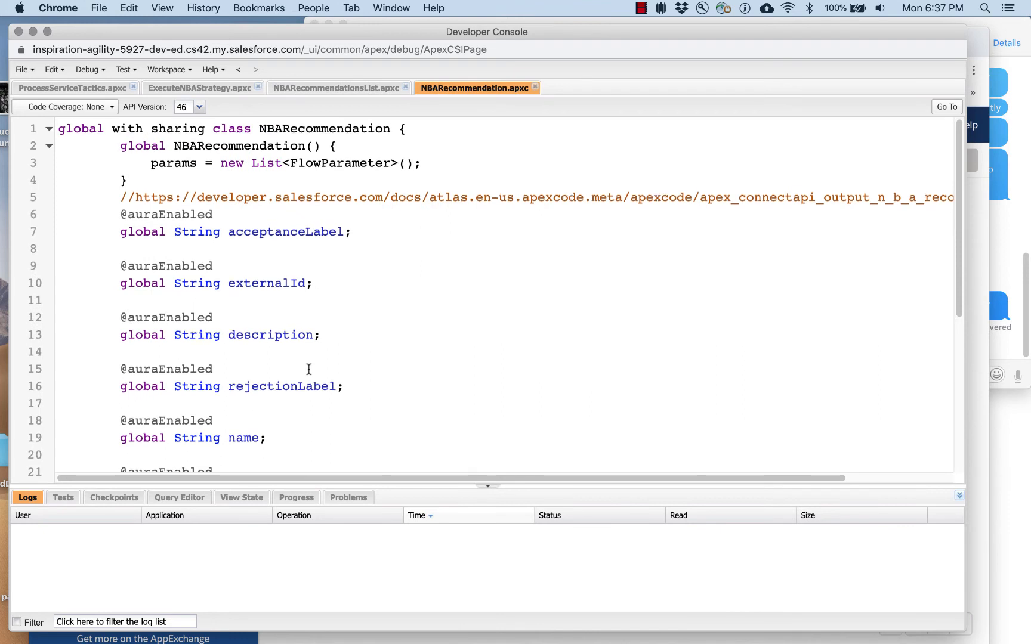
{"action": "scroll", "scroll_direction": "down", "scroll_amount": 3}
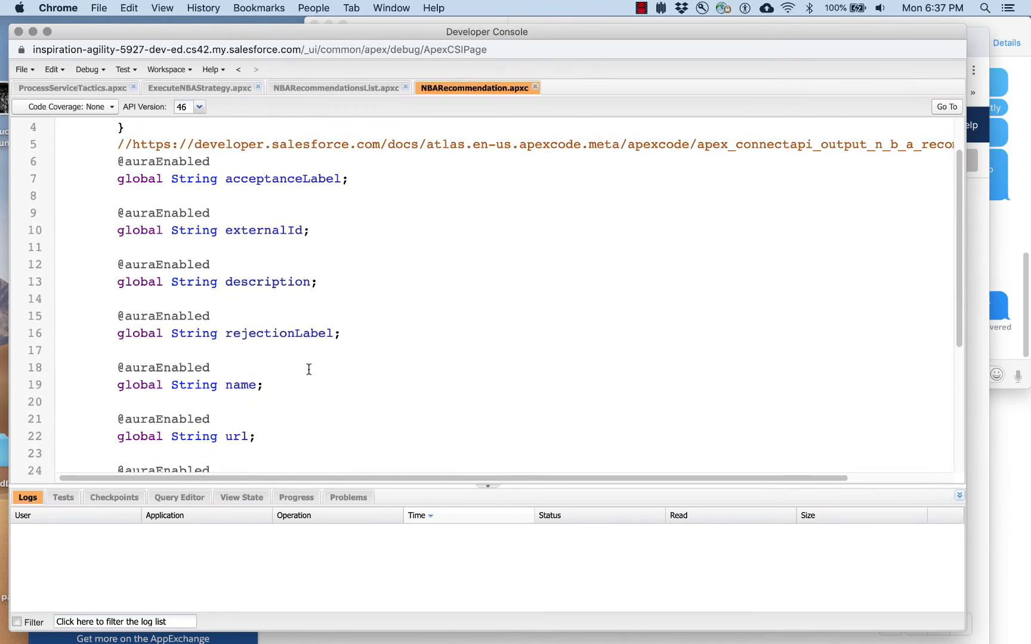
{"action": "scroll", "scroll_direction": "up", "scroll_amount": 3}
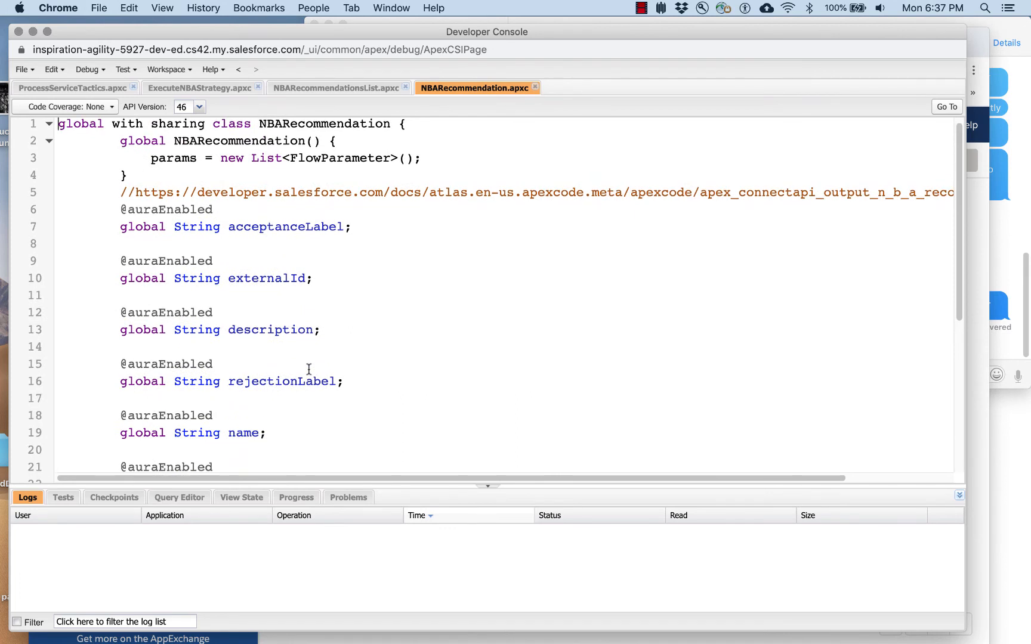
{"action": "scroll", "scroll_direction": "down", "scroll_amount": 3}
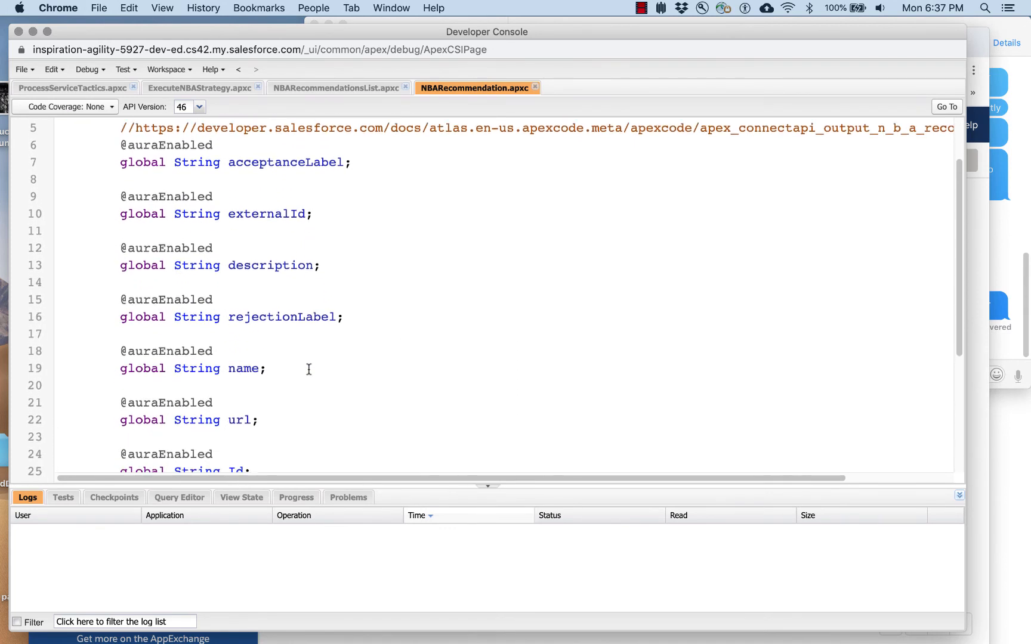
{"action": "scroll", "scroll_direction": "down", "scroll_amount": 3}
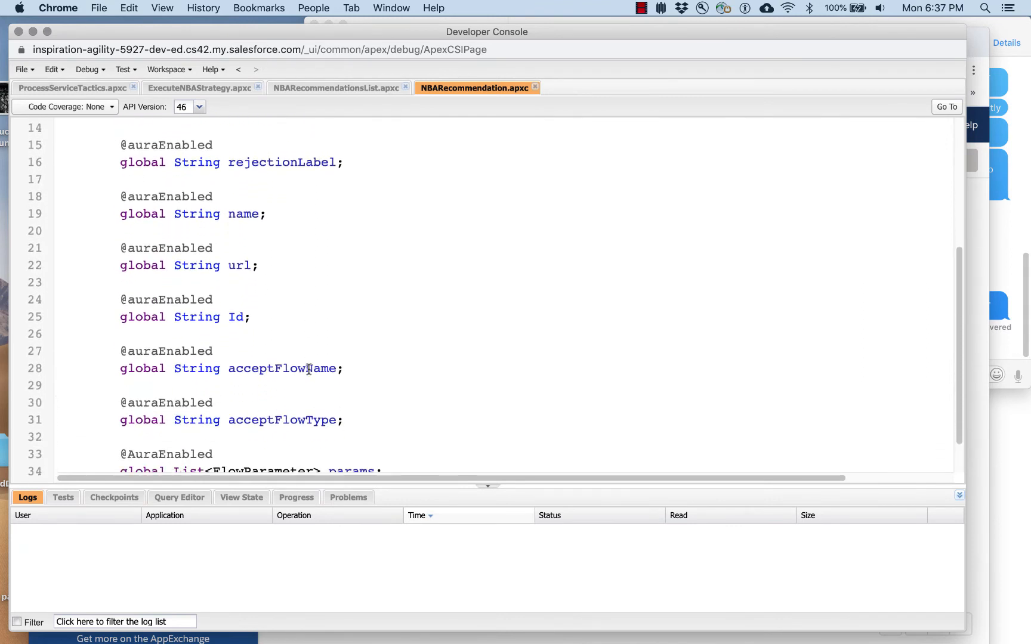
{"action": "scroll", "scroll_direction": "up", "scroll_amount": 3}
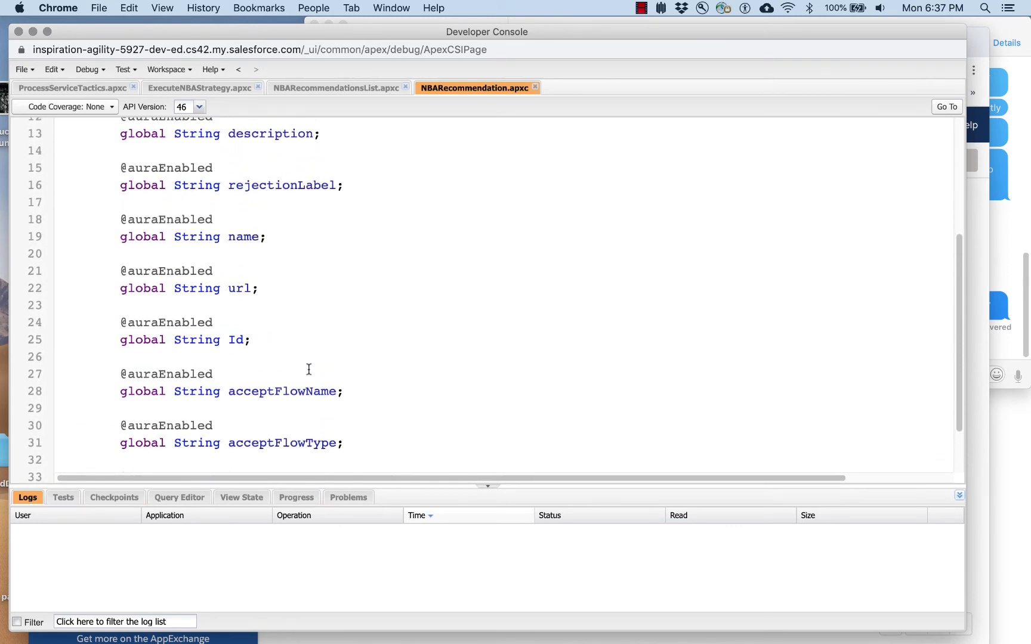
{"action": "scroll", "scroll_direction": "up", "scroll_amount": 3}
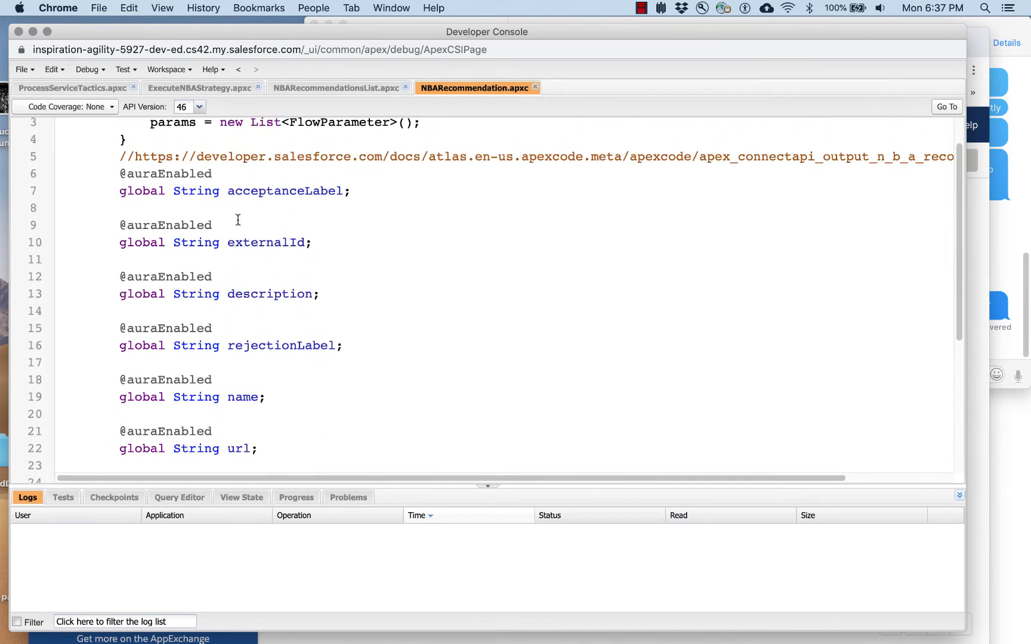
{"action": "double_click", "coordinate": [166, 225]}
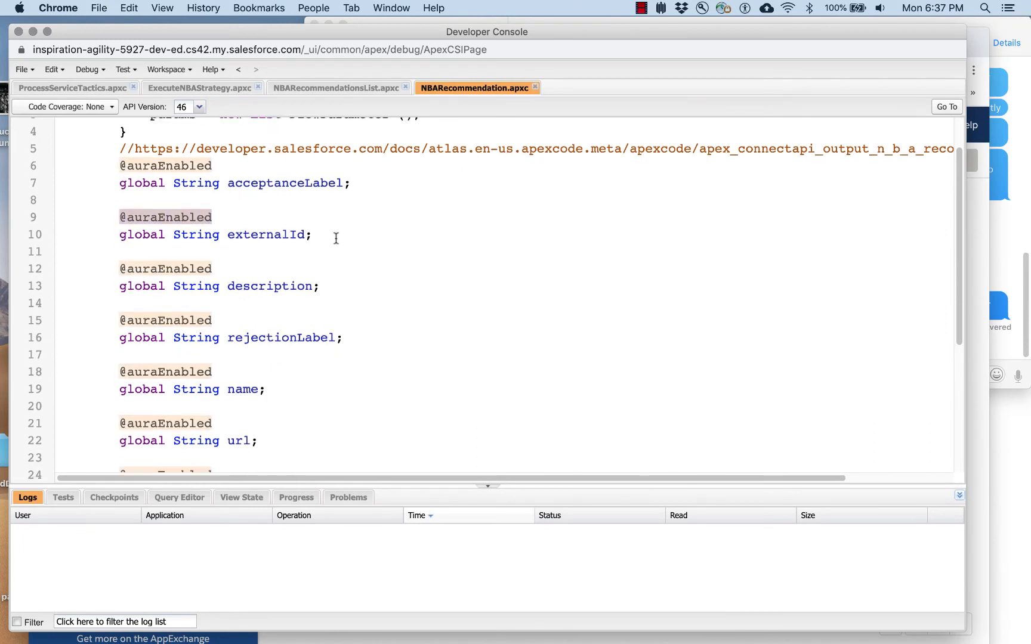
{"action": "scroll", "scroll_direction": "down", "scroll_amount": 3}
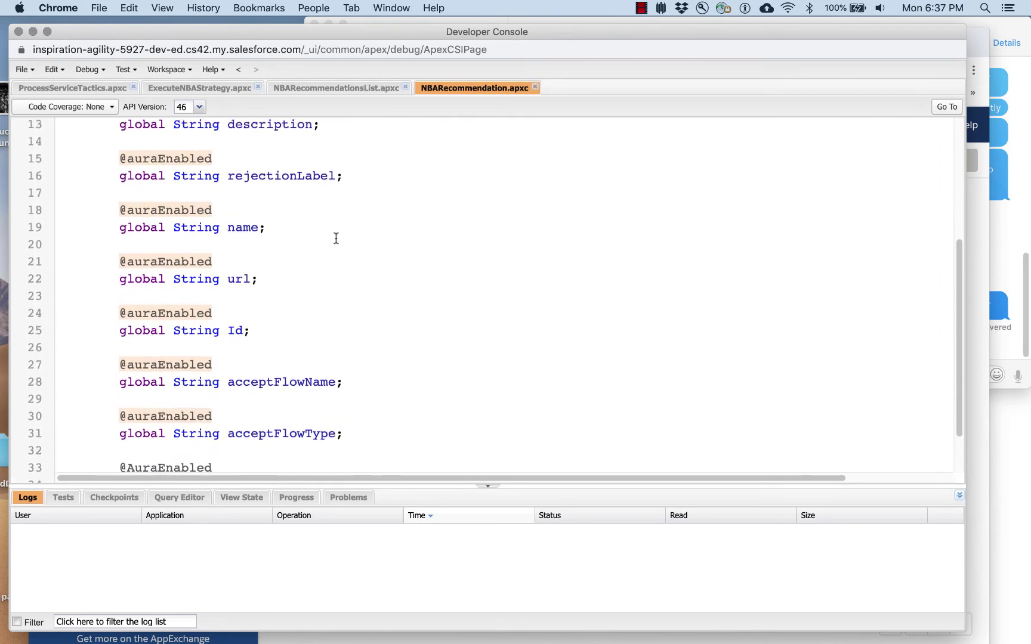
{"action": "scroll", "scroll_direction": "up", "scroll_amount": 3}
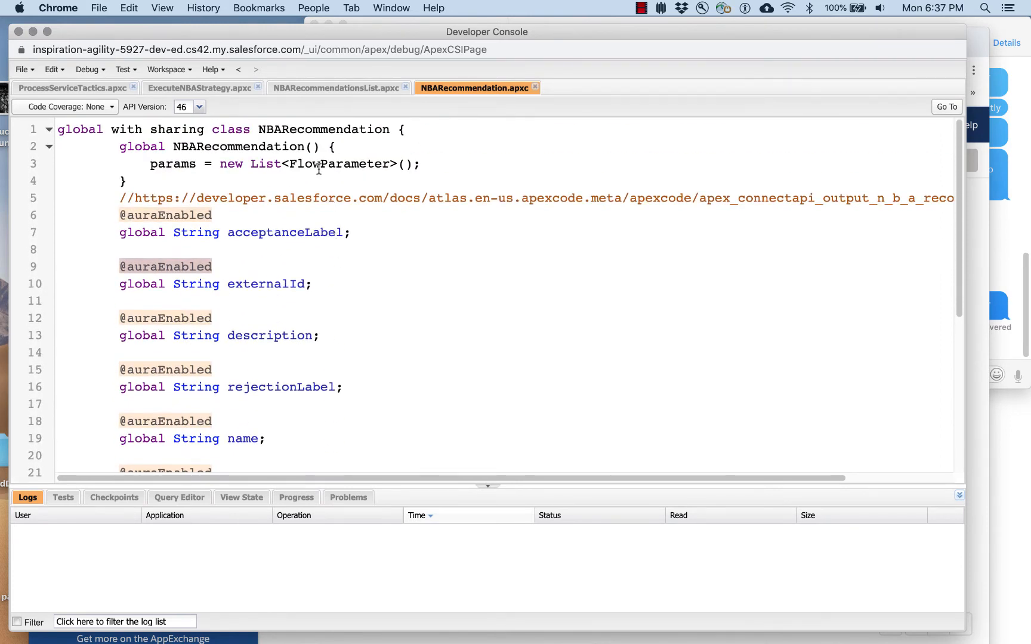
{"action": "mouse_move", "coordinate": [333, 176]}
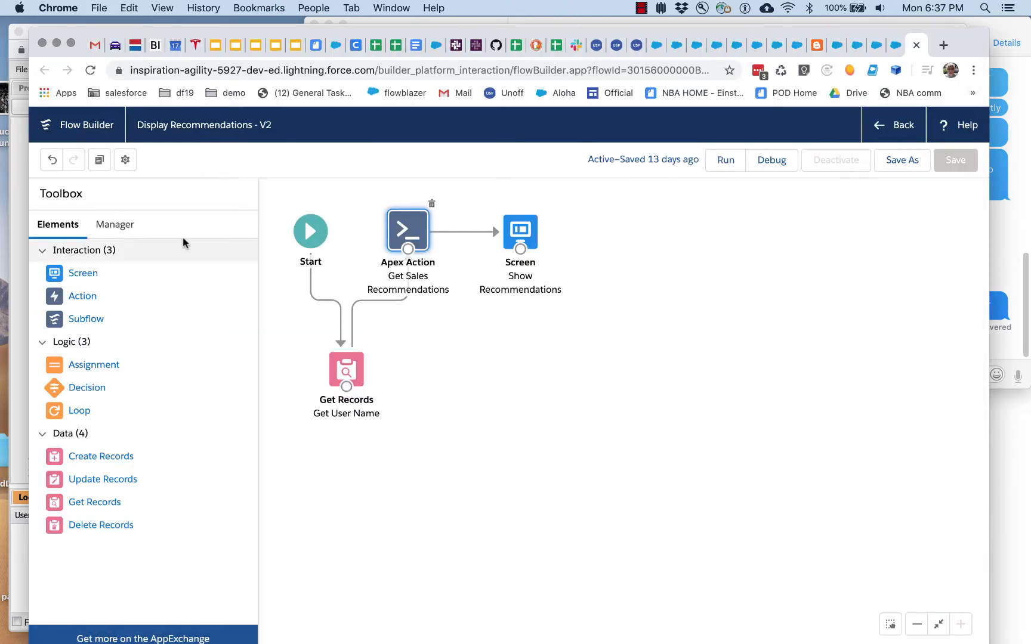
Step: Create a new flow resource in the Manager with data type Apex-Defined
{"action": "left_click", "coordinate": [114, 224]}
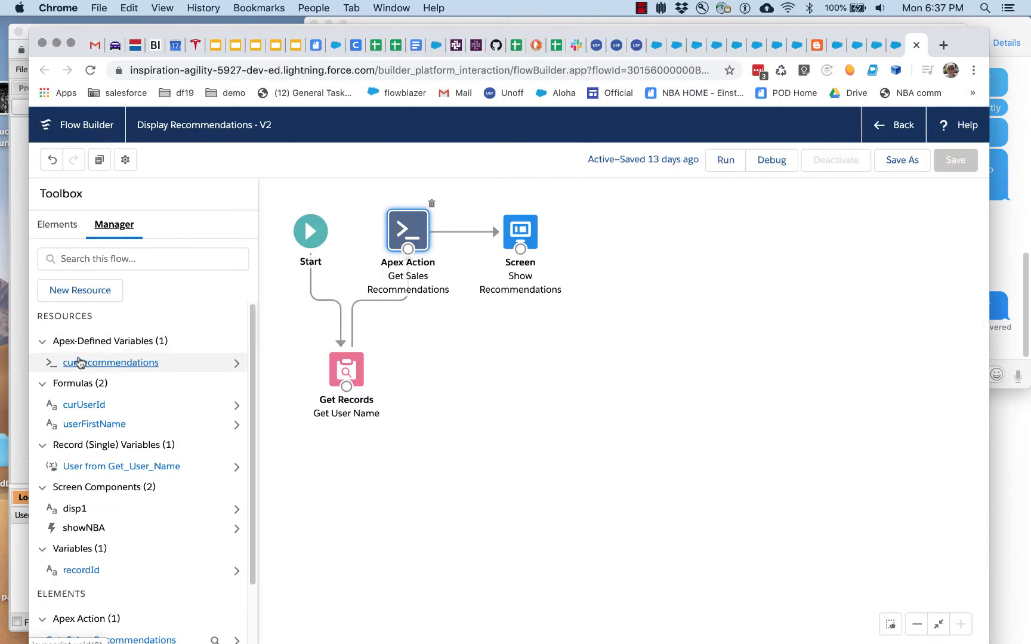
{"action": "left_click", "coordinate": [80, 290]}
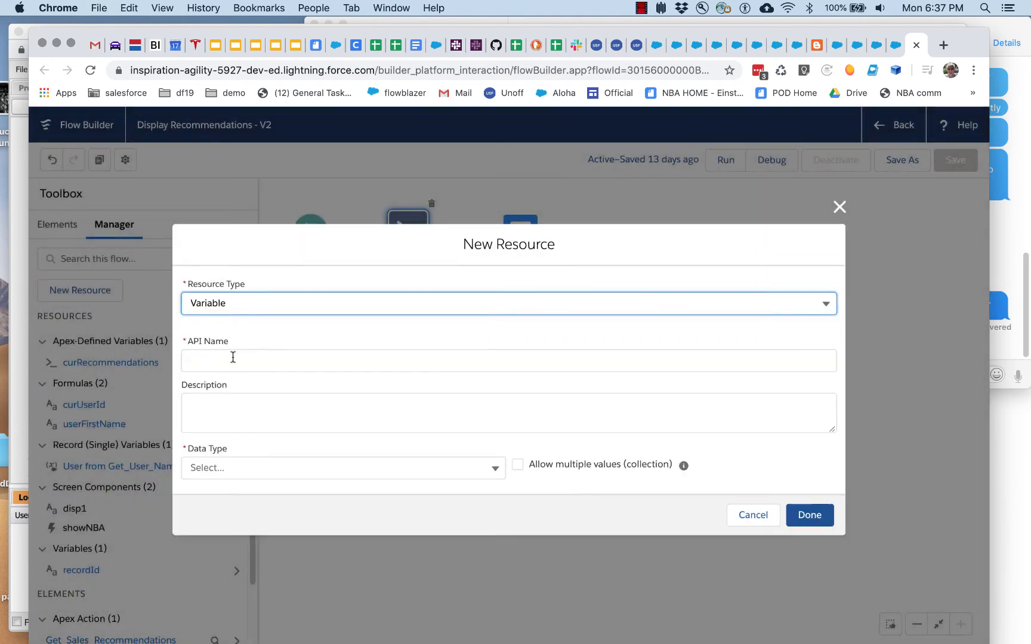
{"action": "left_click", "coordinate": [341, 468]}
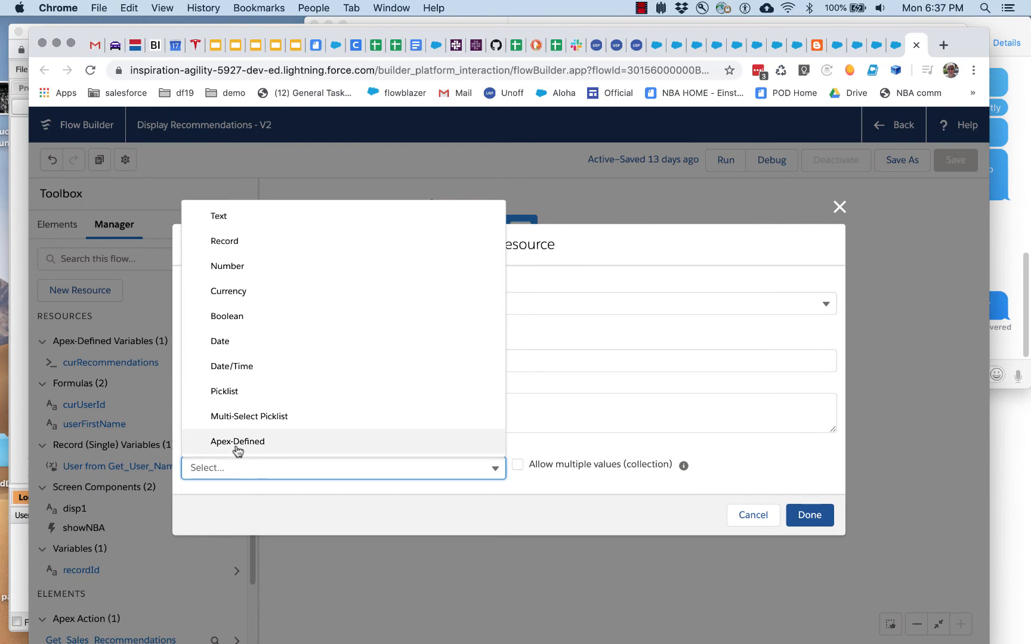
{"action": "left_click", "coordinate": [237, 441]}
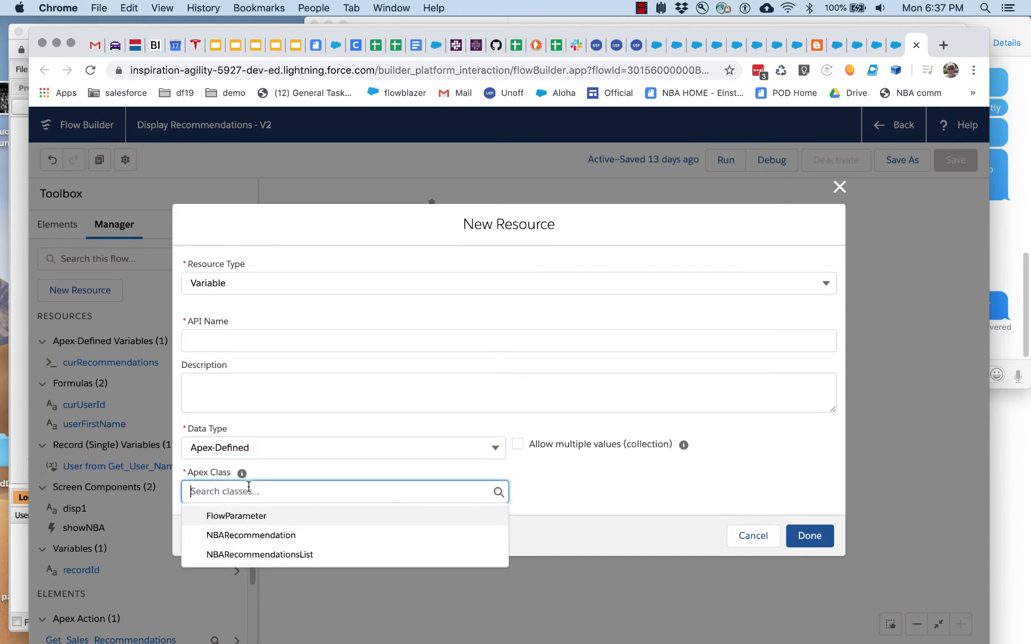
{"action": "mouse_move", "coordinate": [309, 555]}
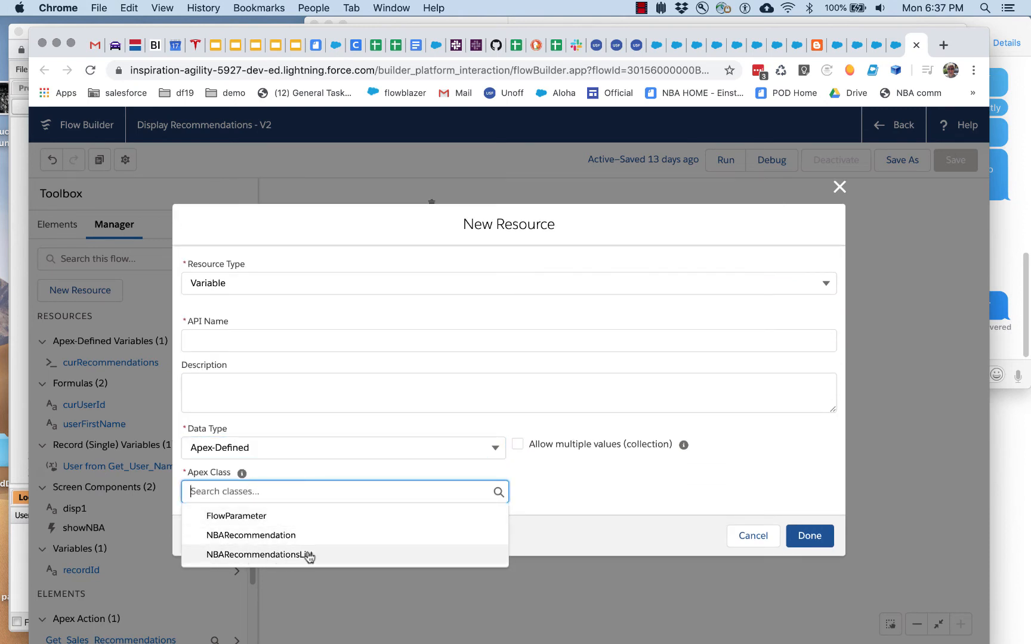
{"action": "mouse_move", "coordinate": [204, 551]}
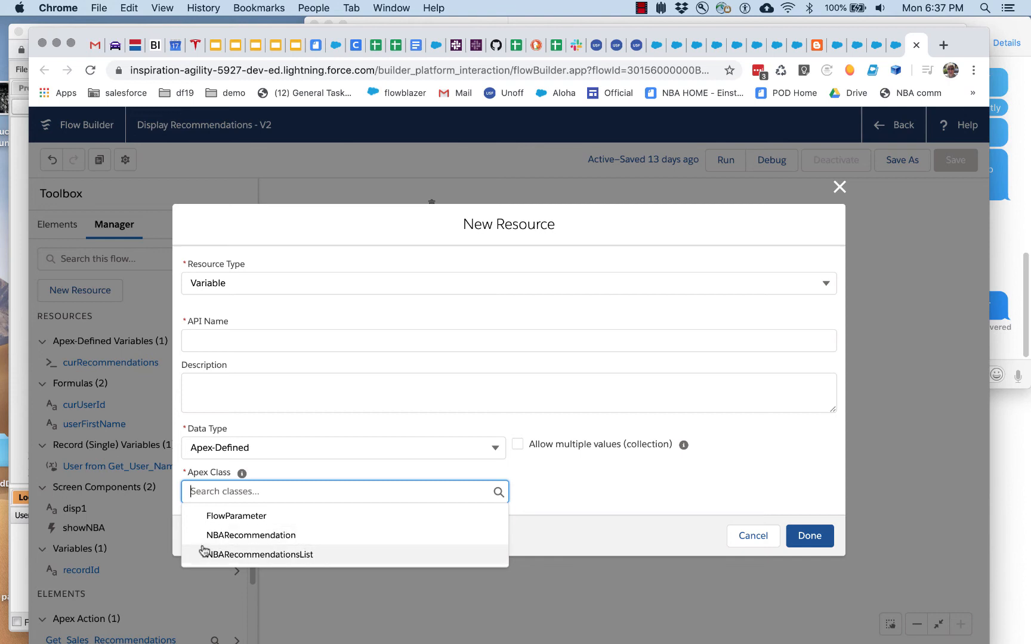
{"action": "mouse_move", "coordinate": [301, 563]}
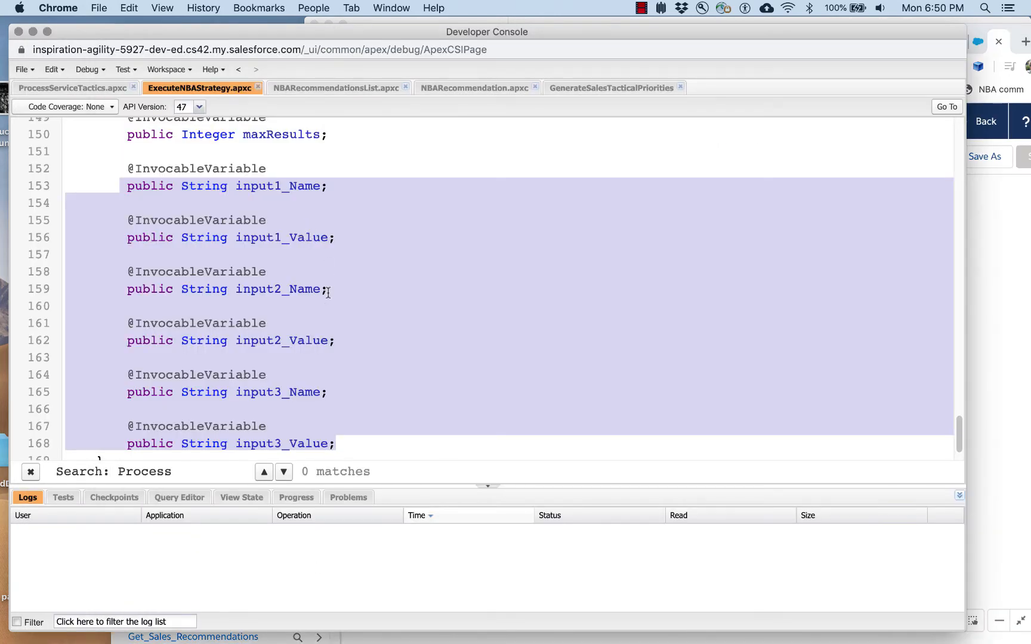
Step: Scroll to the top of ExecuteNBAStrategy and highlight where strategyName is read from the requests
{"action": "scroll", "scroll_direction": "up", "scroll_amount": 3}
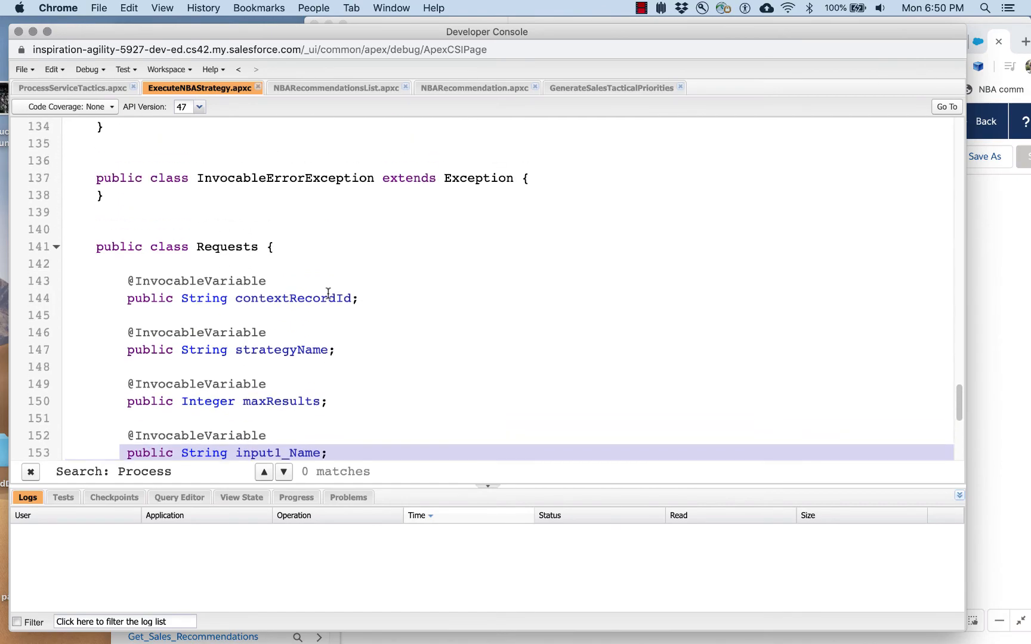
{"action": "scroll", "scroll_direction": "up", "scroll_amount": 3}
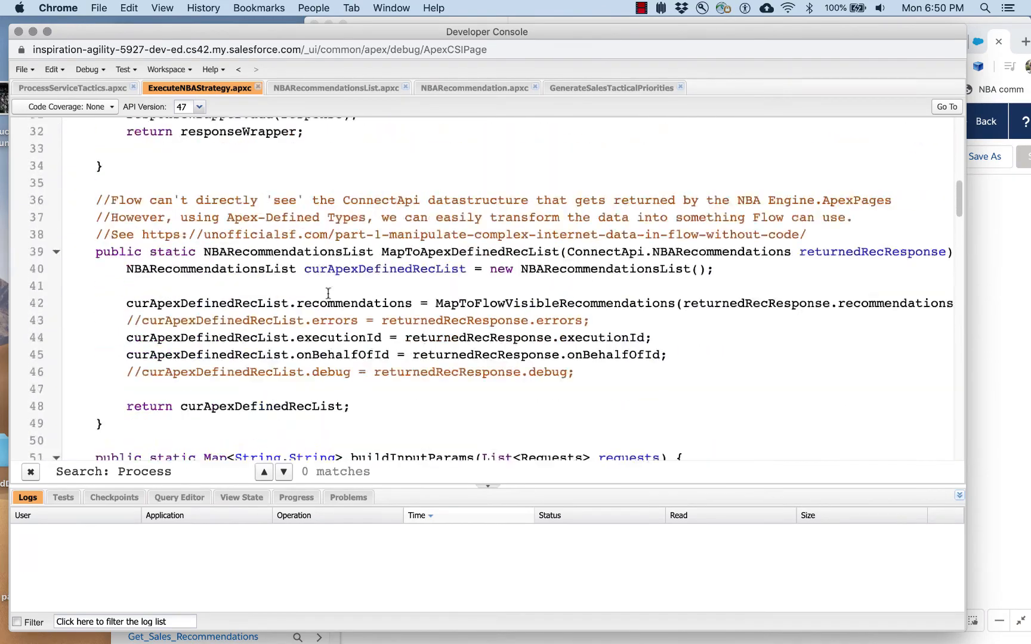
{"action": "scroll", "scroll_direction": "up", "scroll_amount": 3}
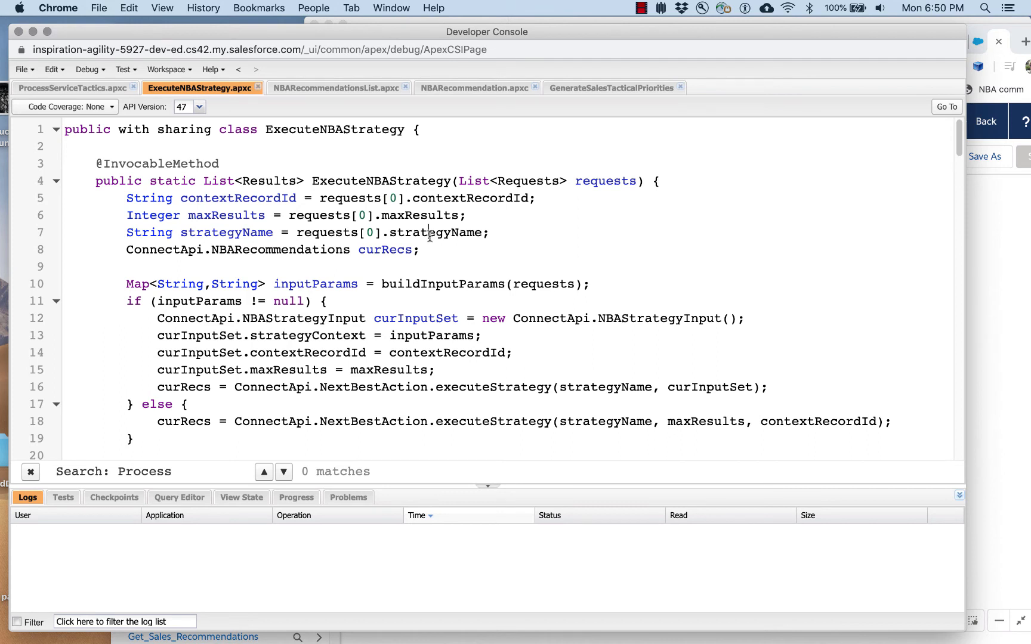
{"action": "double_click", "coordinate": [435, 232]}
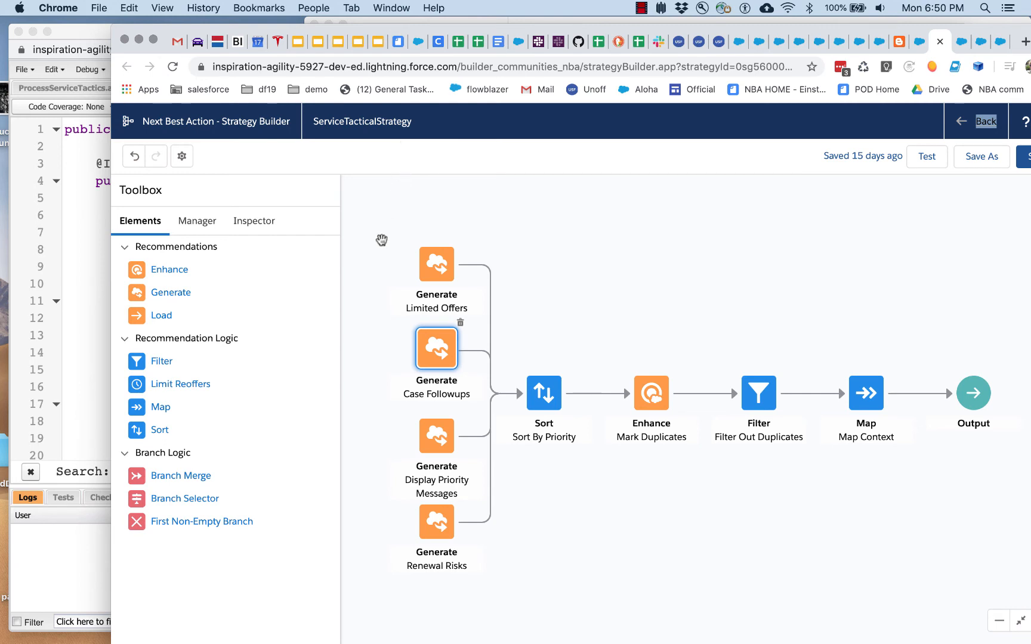
{"action": "mouse_move", "coordinate": [430, 271]}
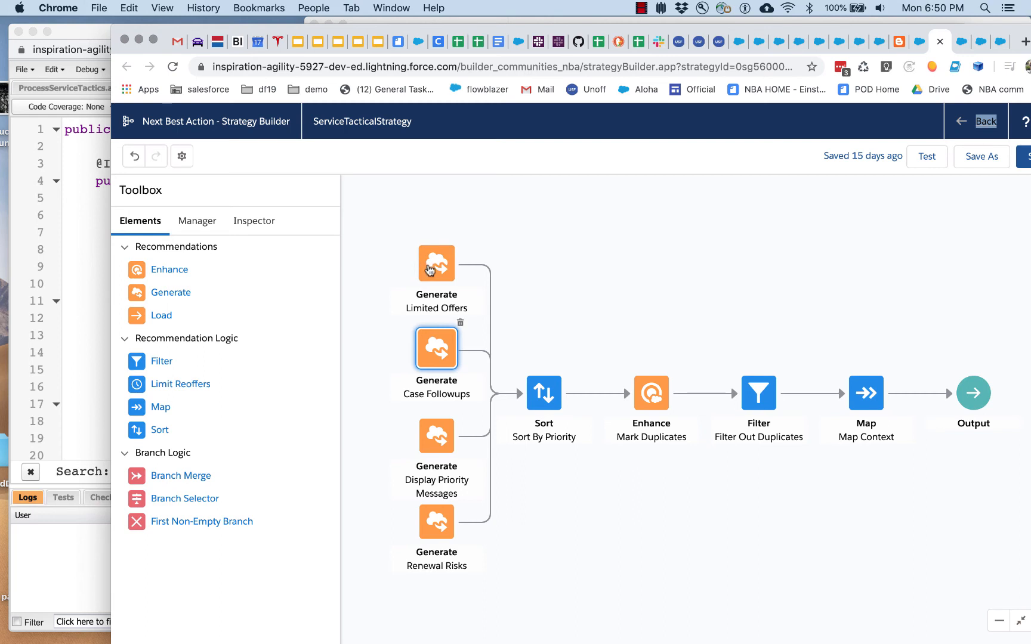
{"action": "mouse_move", "coordinate": [436, 435]}
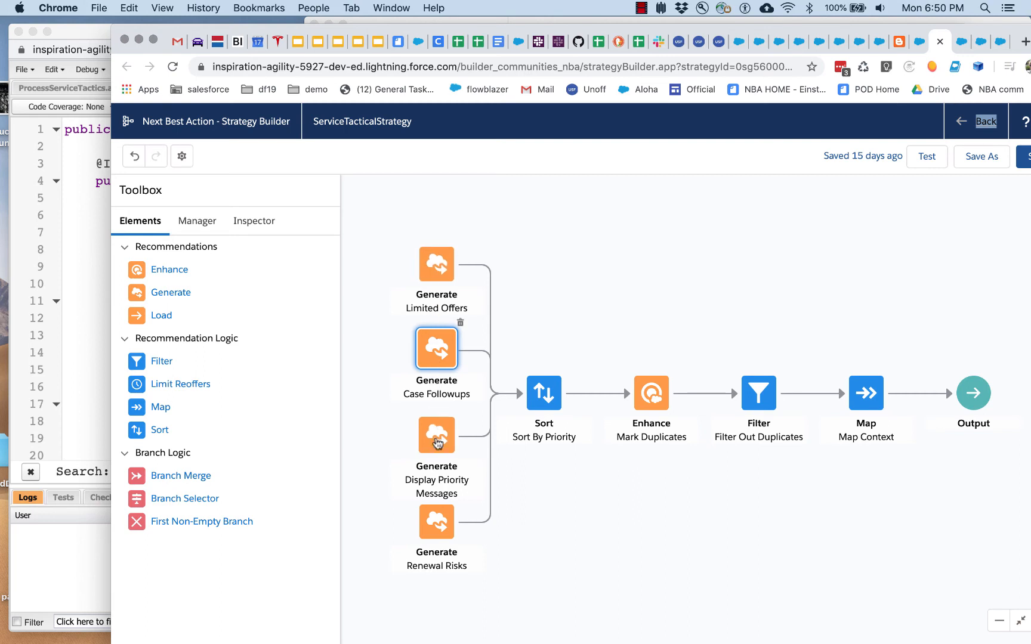
{"action": "mouse_move", "coordinate": [436, 435]}
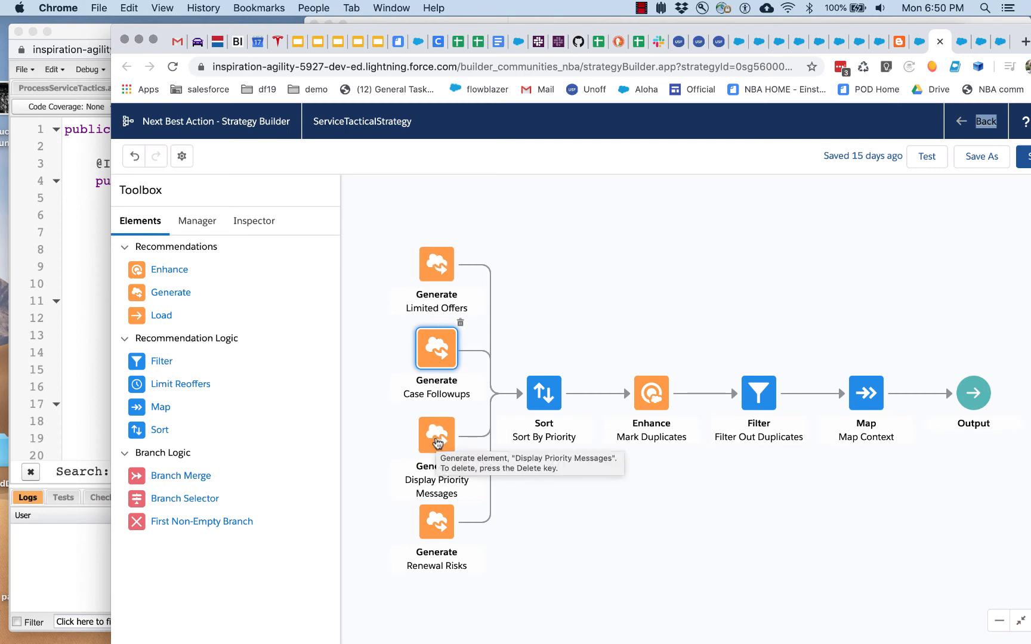
Step: Open the Limited Offers Generate element's settings on the ServiceTacticalStrategy canvas
{"action": "double_click", "coordinate": [435, 265]}
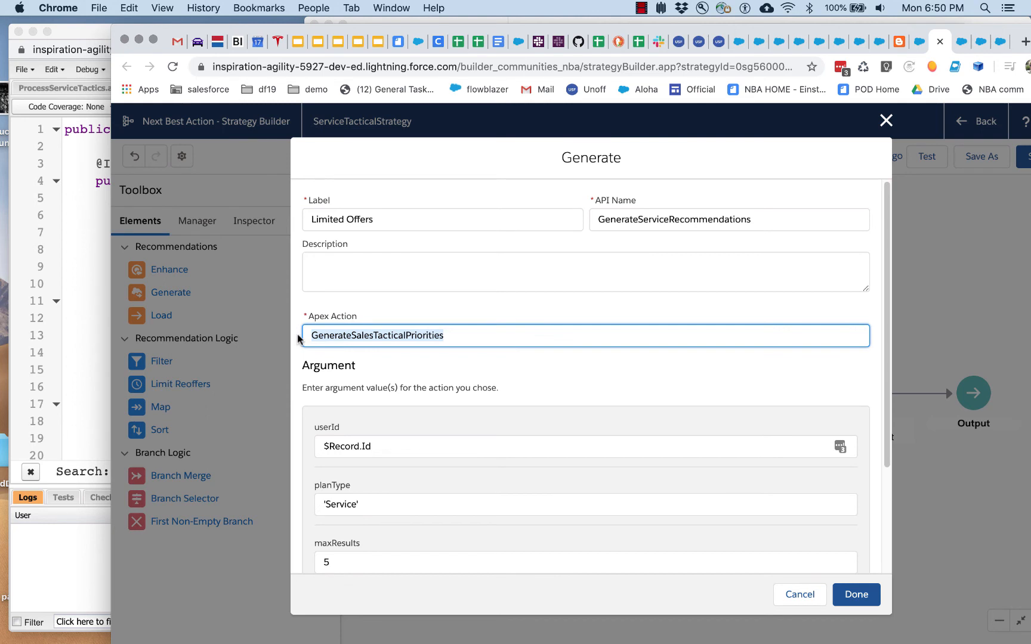
{"action": "mouse_move", "coordinate": [350, 335]}
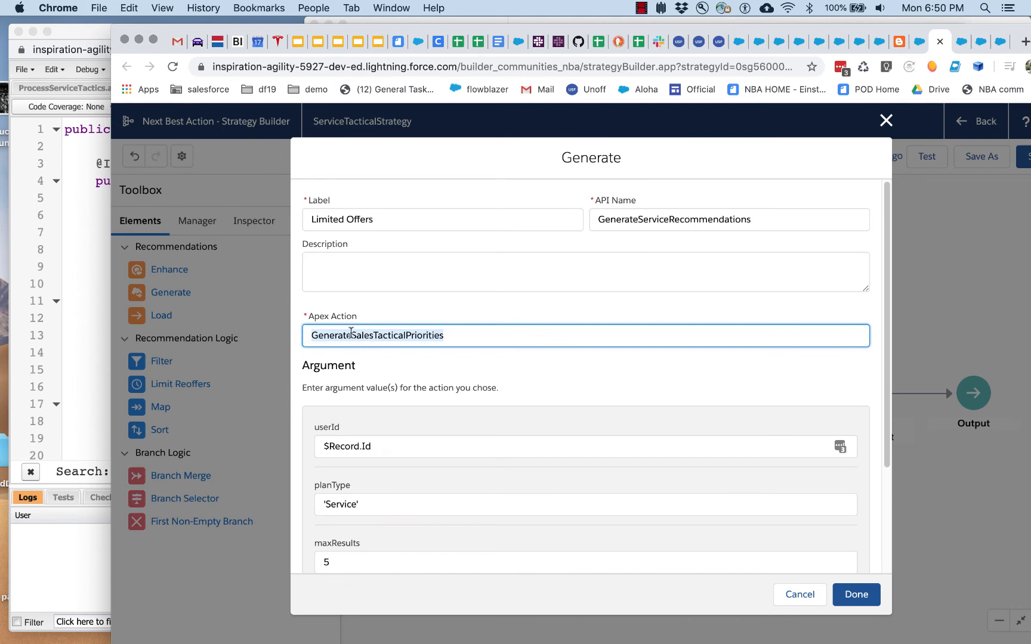
{"action": "mouse_move", "coordinate": [386, 310]}
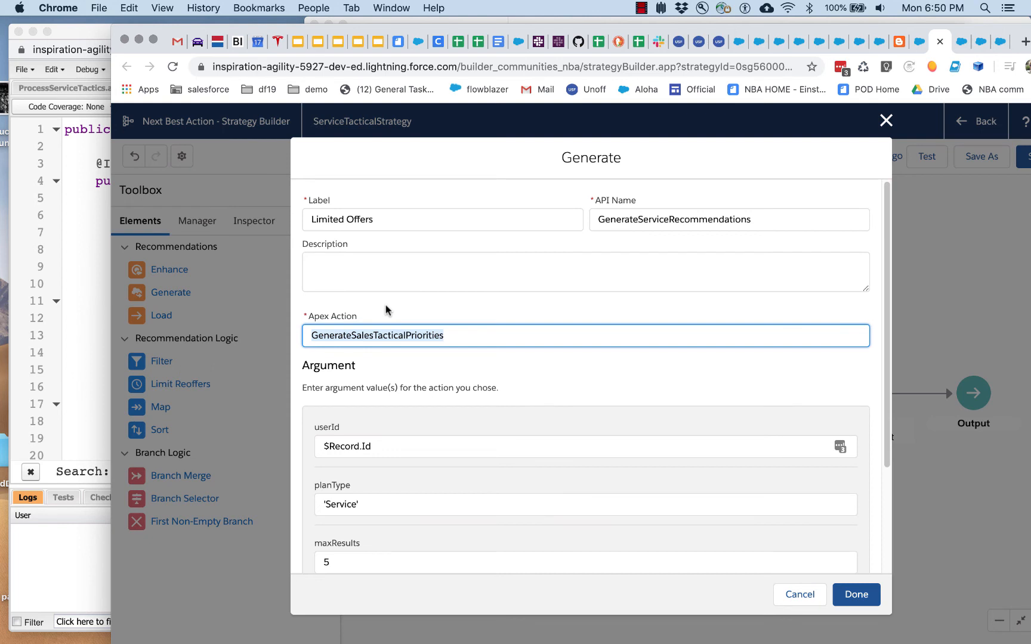
{"action": "mouse_move", "coordinate": [392, 301]}
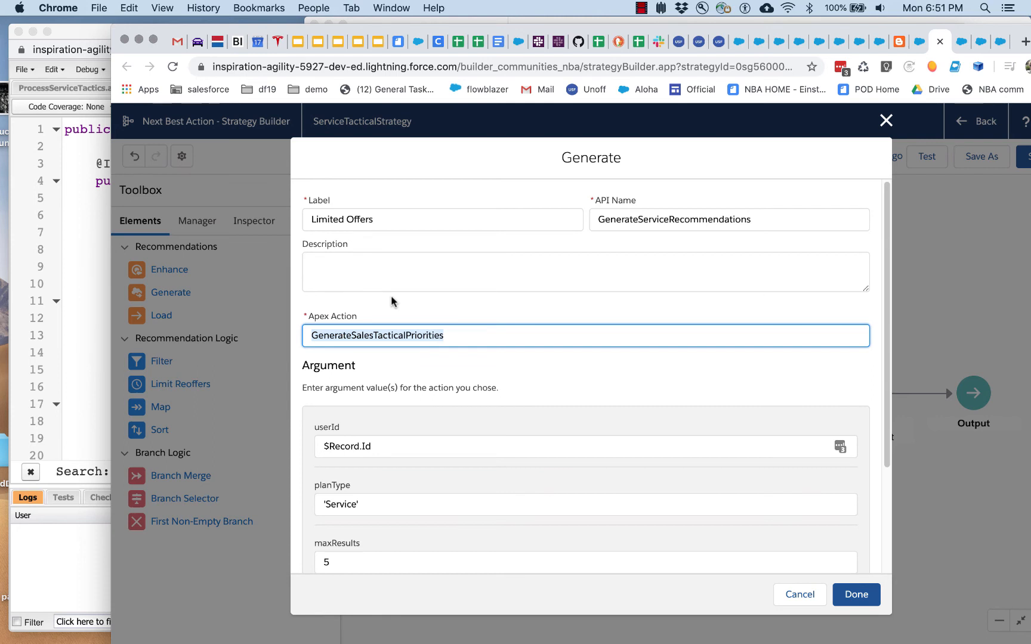
{"action": "mouse_move", "coordinate": [457, 335]}
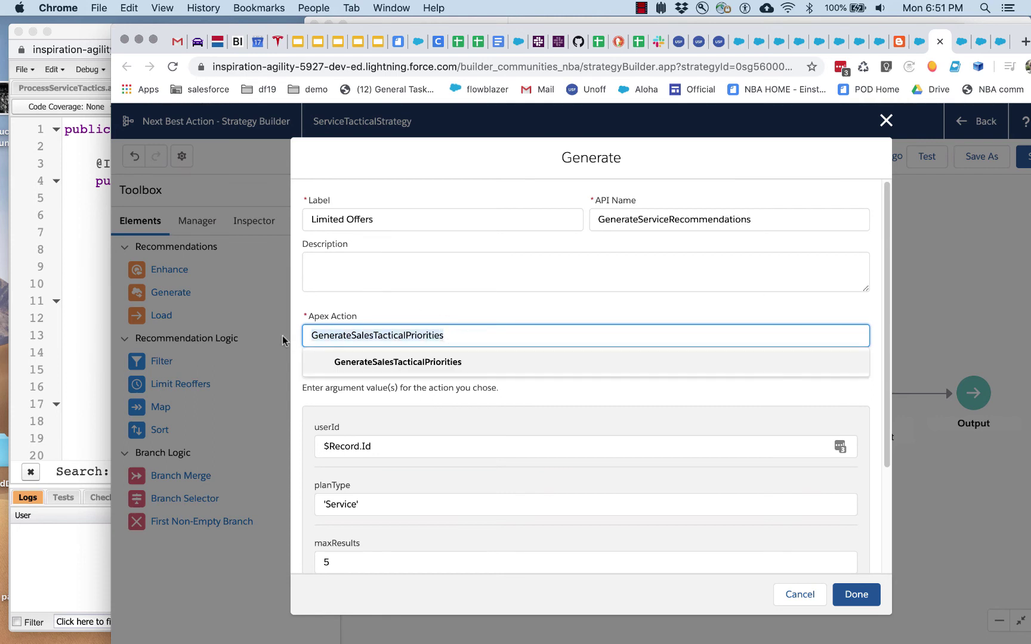
Step: Keep GenerateSalesTacticalPriorities and its Service arguments unchanged, then finish with Done
{"action": "left_click", "coordinate": [397, 361]}
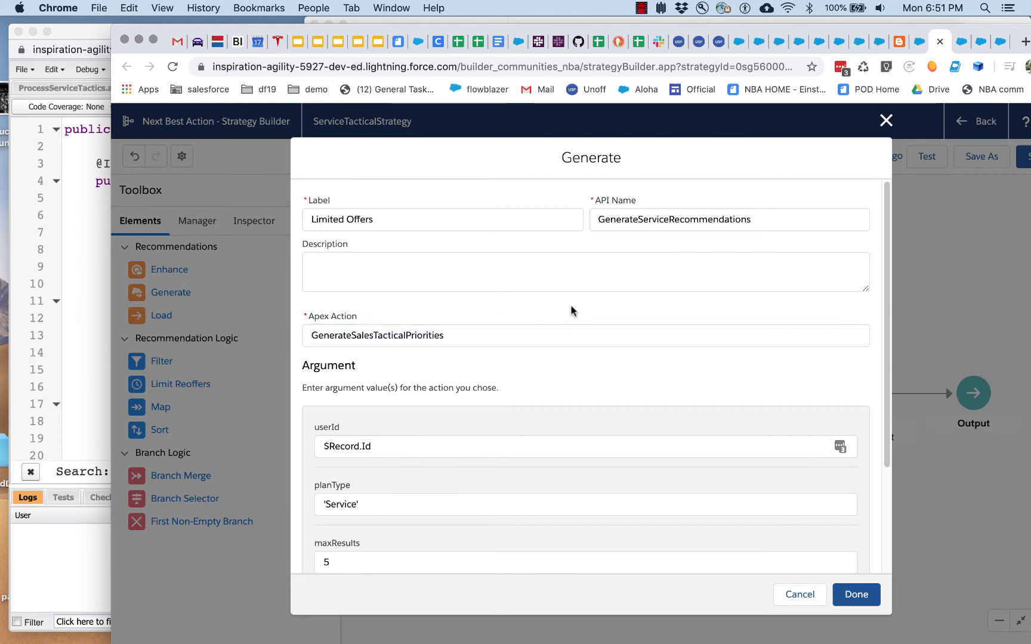
{"action": "scroll", "scroll_direction": "down", "scroll_amount": 3}
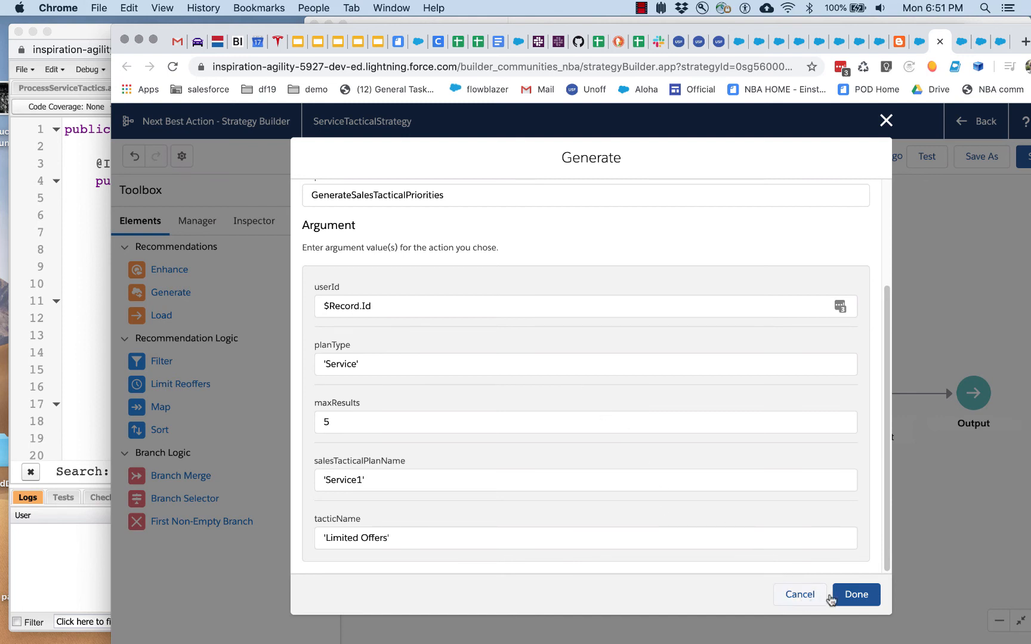
{"action": "left_click", "coordinate": [856, 594]}
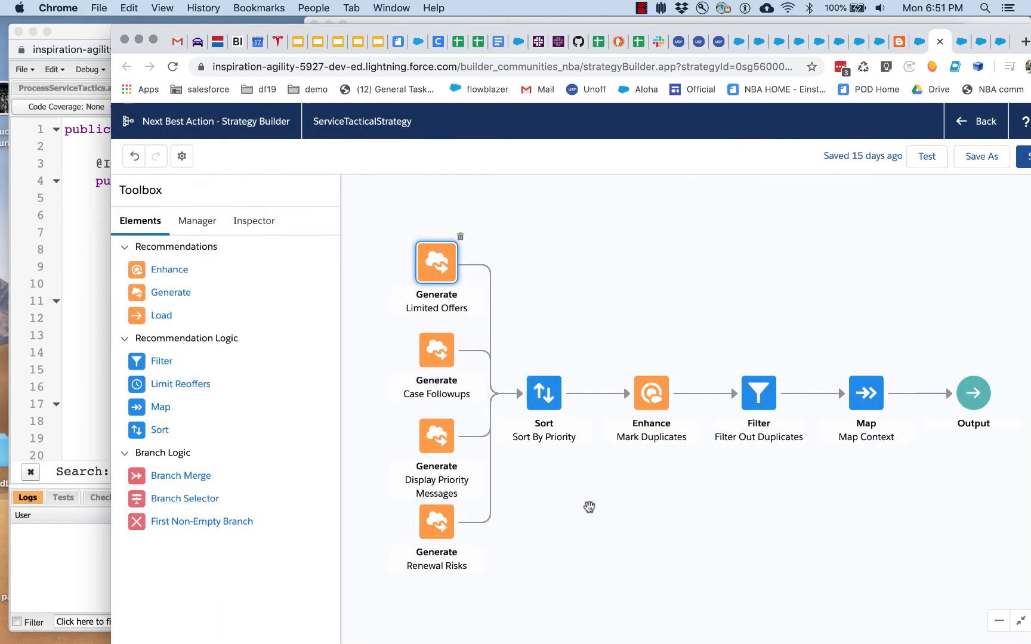
{"action": "mouse_move", "coordinate": [437, 263]}
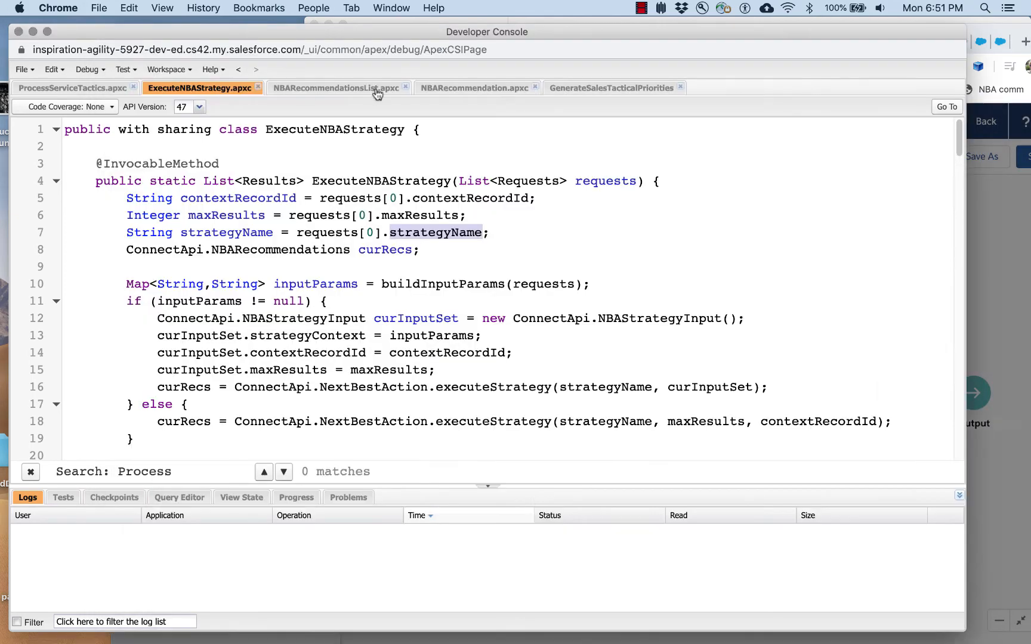
{"action": "left_click", "coordinate": [612, 88]}
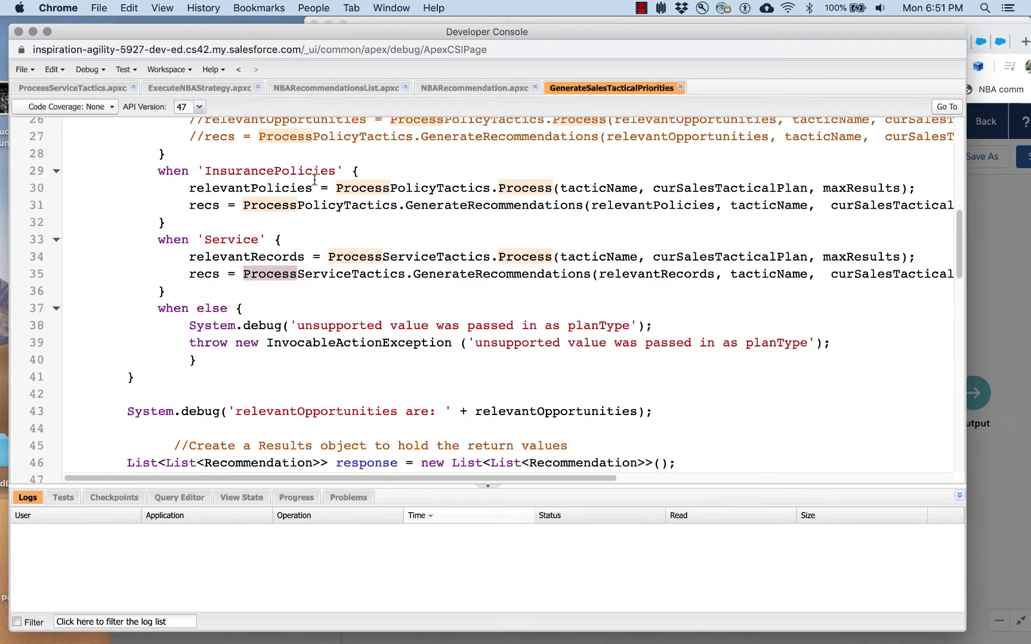
{"action": "scroll", "scroll_direction": "up", "scroll_amount": 3}
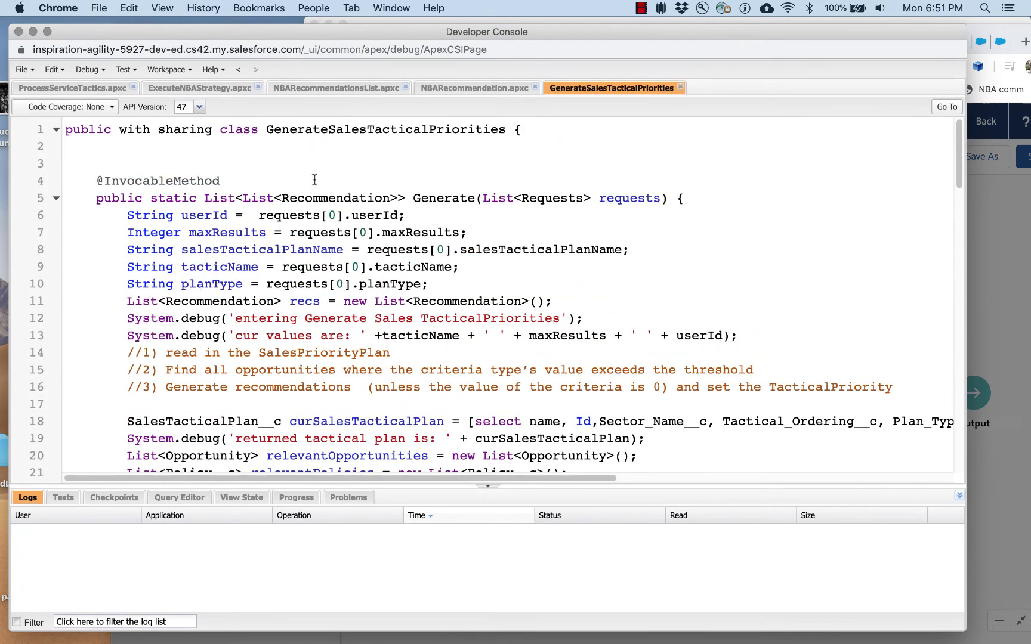
{"action": "scroll", "scroll_direction": "down", "scroll_amount": 3}
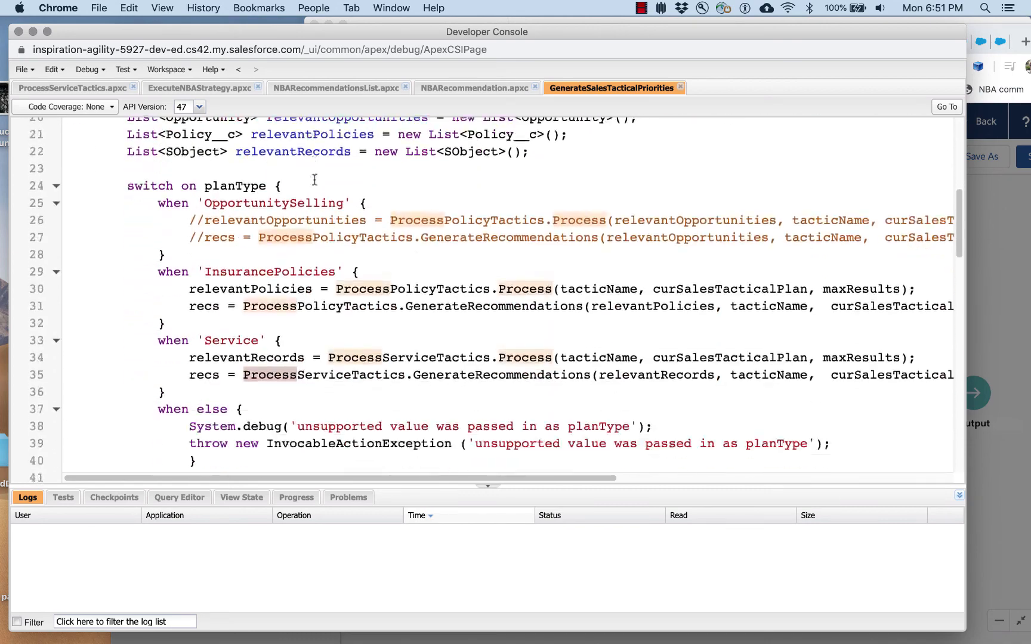
{"action": "scroll", "scroll_direction": "down", "scroll_amount": 3}
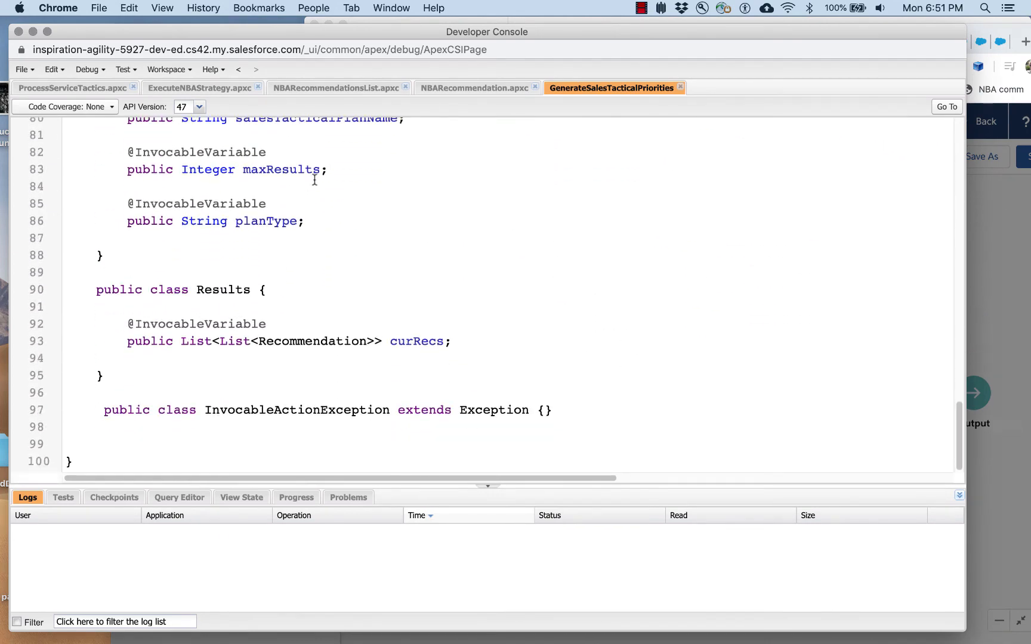
{"action": "scroll", "scroll_direction": "up", "scroll_amount": 3}
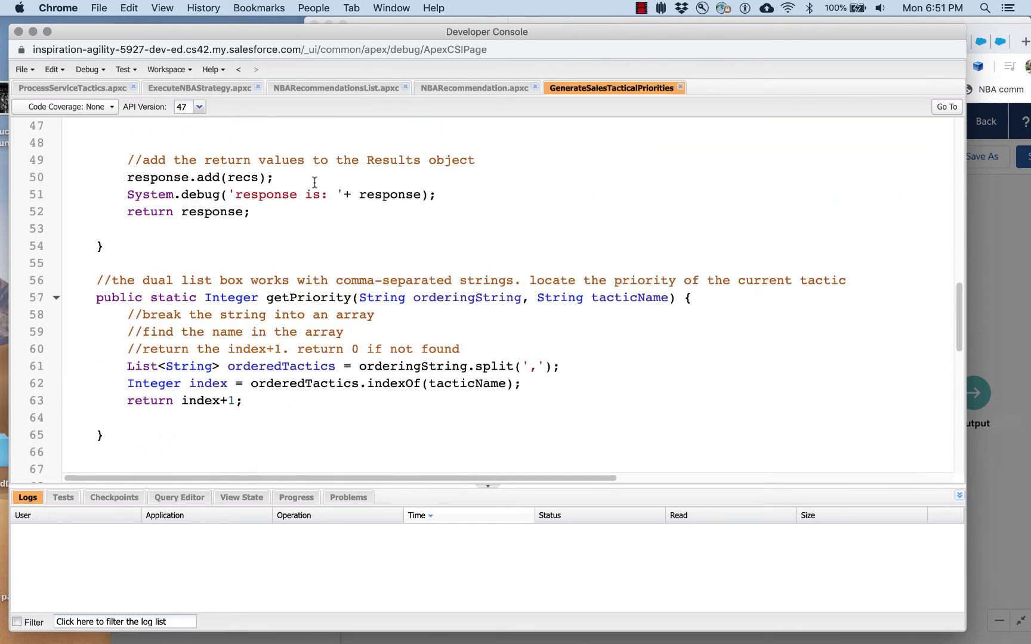
{"action": "scroll", "scroll_direction": "up", "scroll_amount": 3}
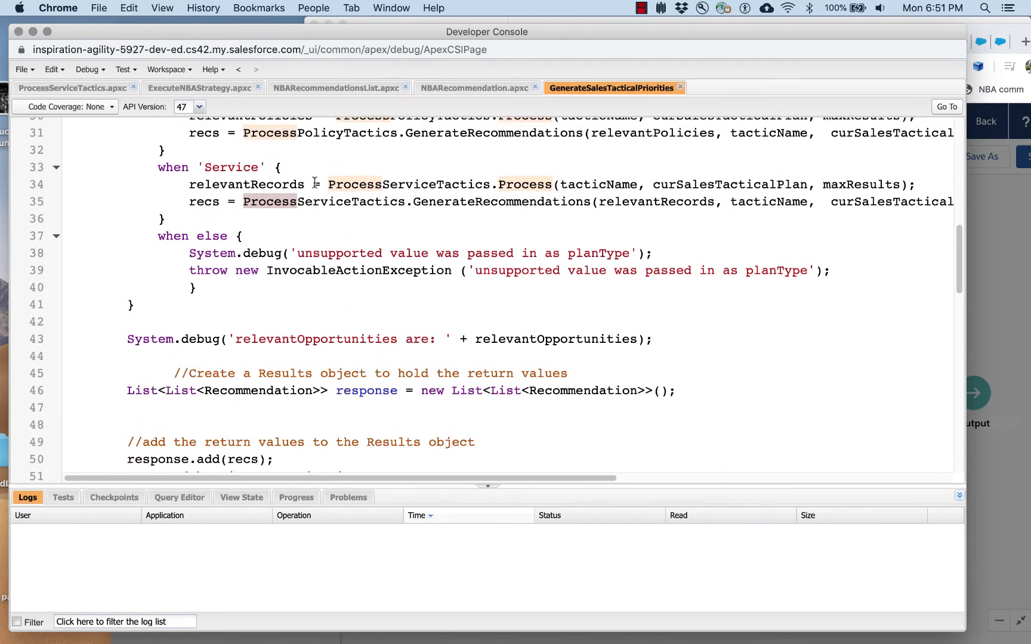
{"action": "scroll", "scroll_direction": "up", "scroll_amount": 3}
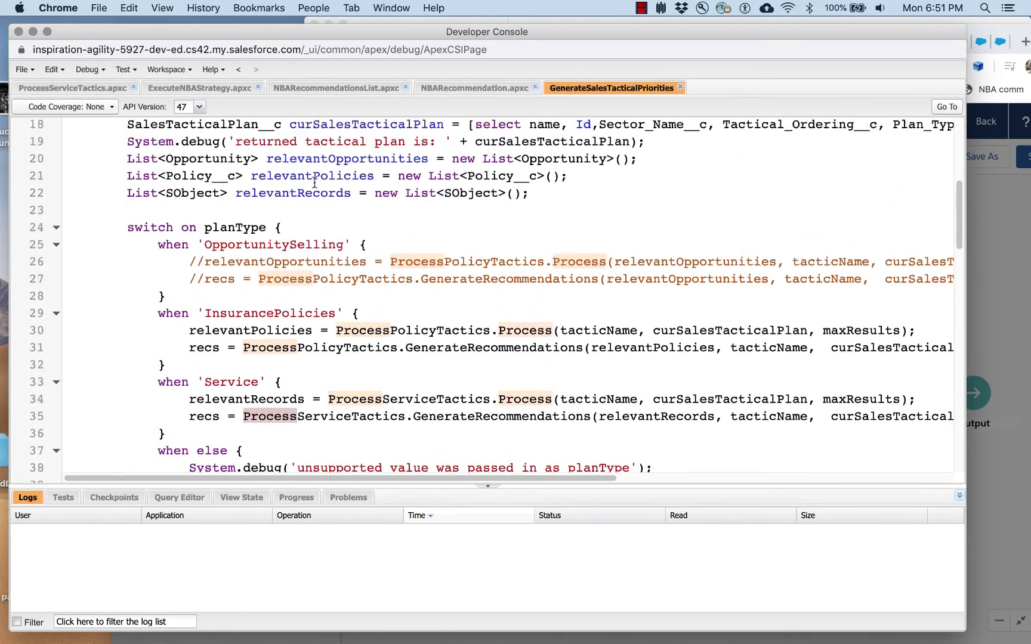
{"action": "scroll", "scroll_direction": "up", "scroll_amount": 3}
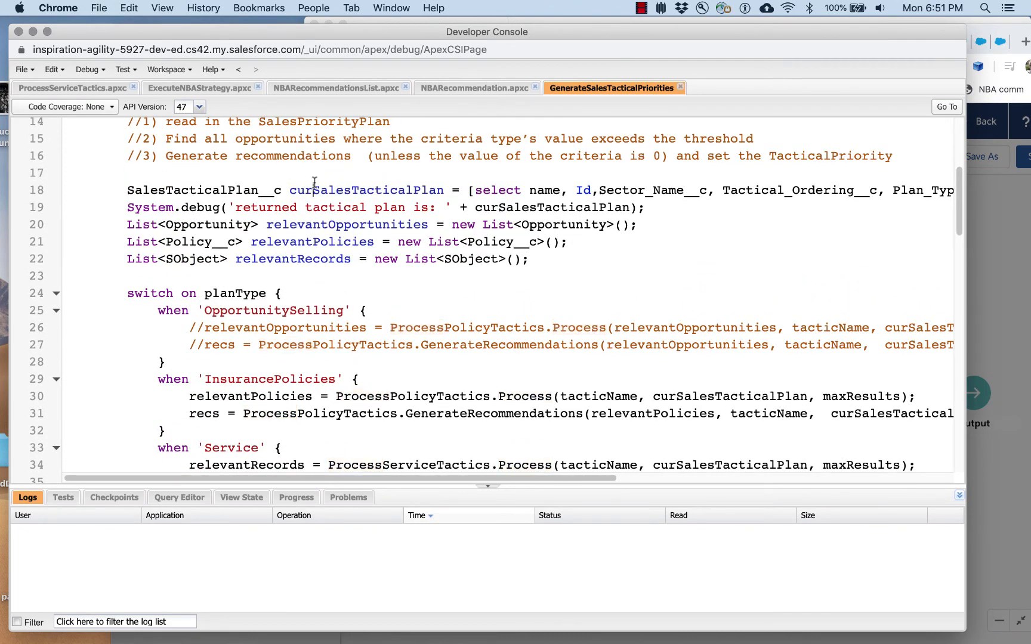
{"action": "scroll", "scroll_direction": "up", "scroll_amount": 3}
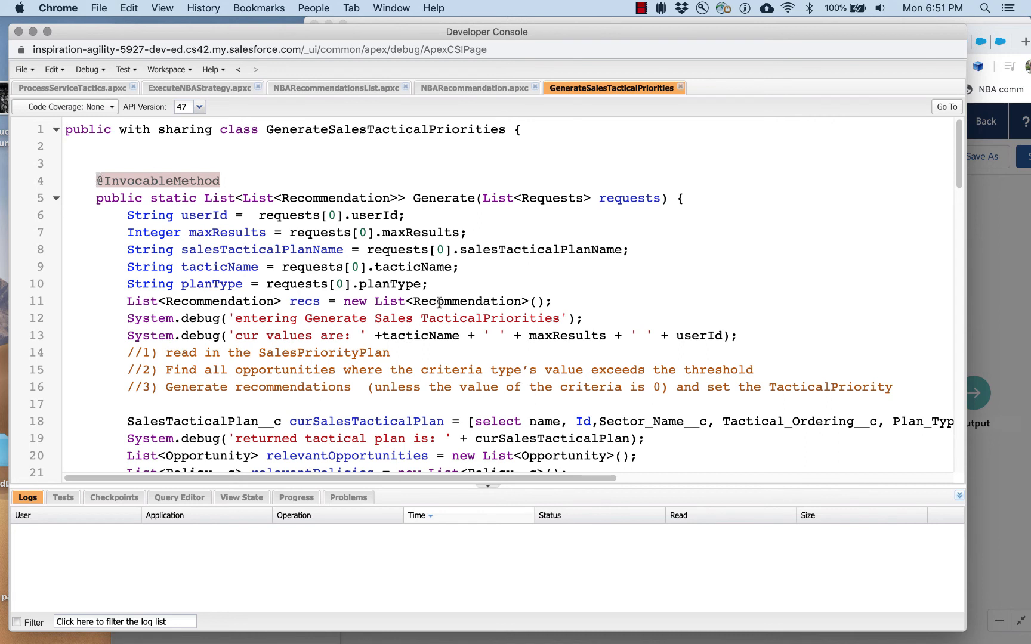
{"action": "mouse_move", "coordinate": [439, 284]}
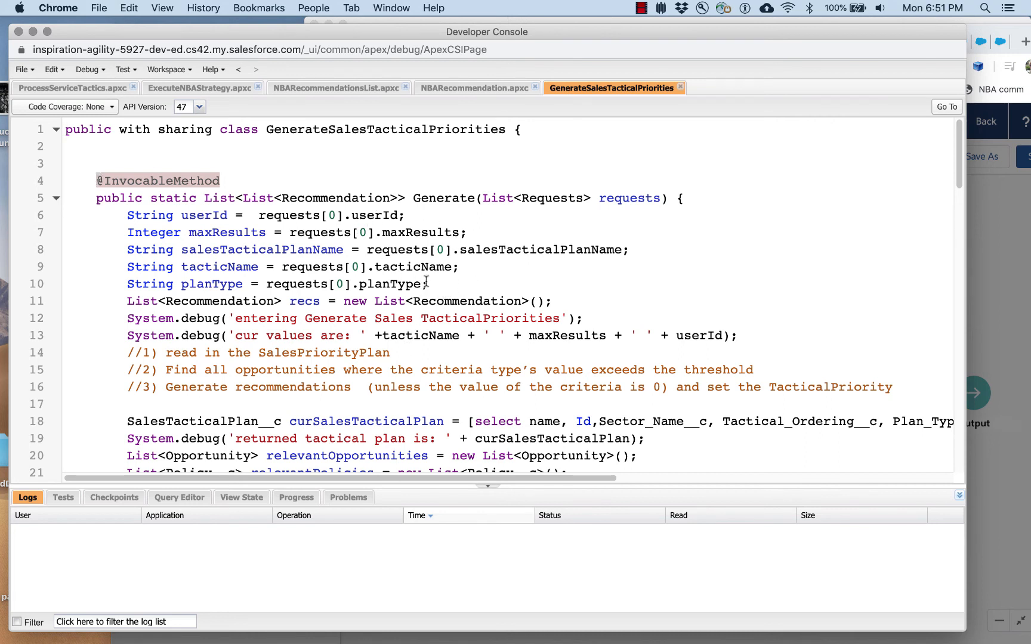
{"action": "scroll", "scroll_direction": "down", "scroll_amount": 3}
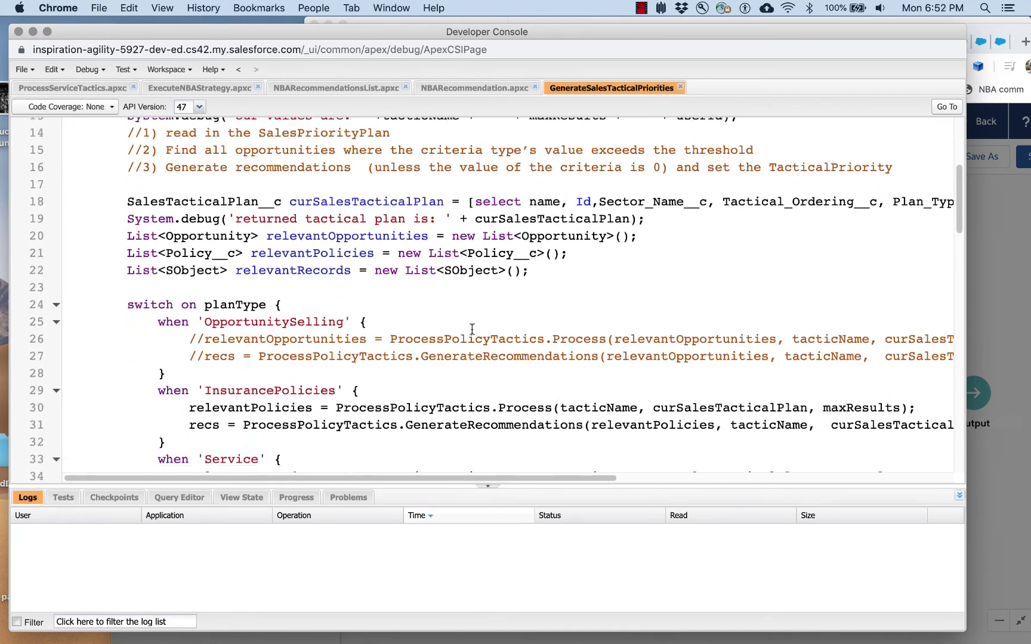
{"action": "scroll", "scroll_direction": "down", "scroll_amount": 3}
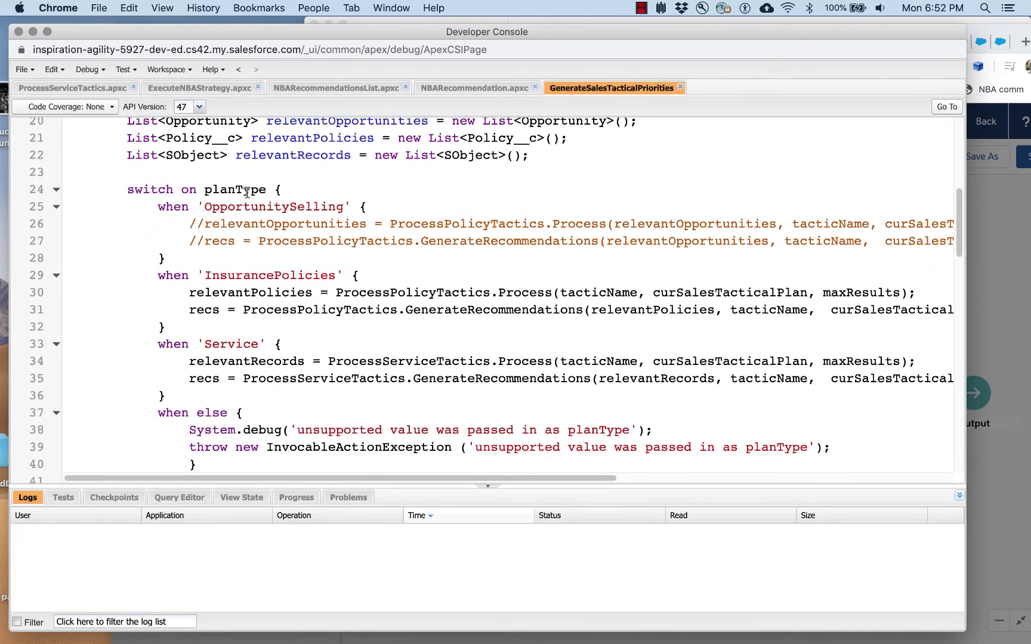
{"action": "double_click", "coordinate": [235, 189]}
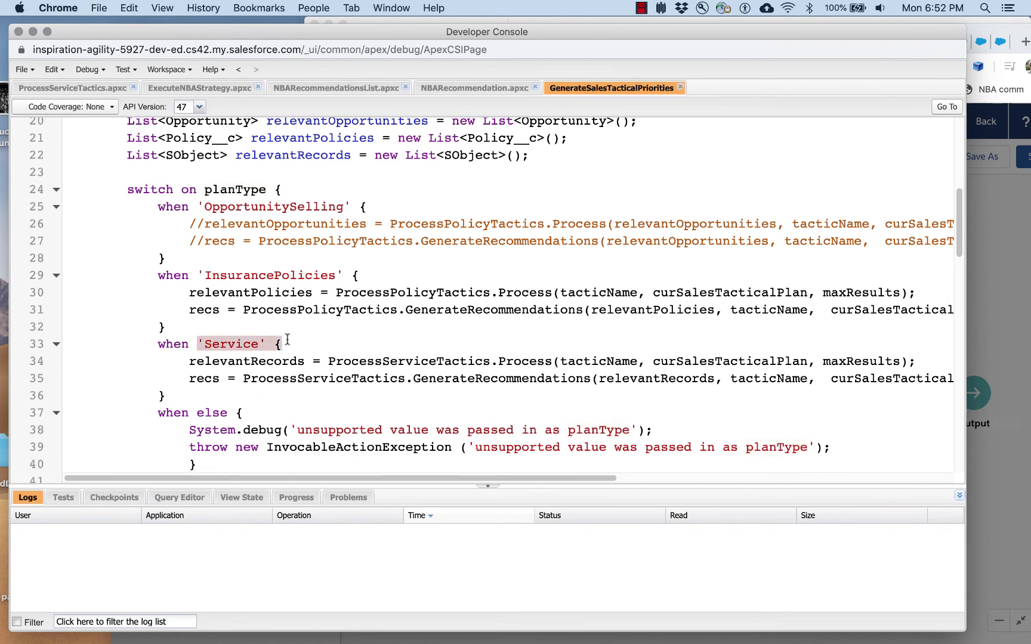
{"action": "scroll", "scroll_direction": "down", "scroll_amount": 3}
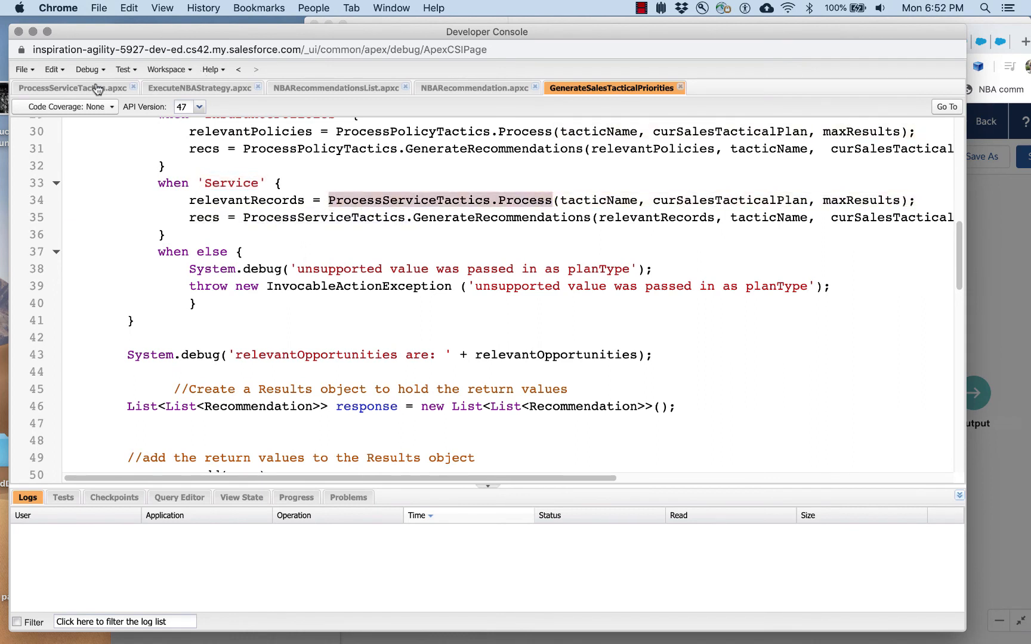
Step: Switch to ProcessServiceTactics and highlight the Case Follow Up record query in its switch cases
{"action": "left_click", "coordinate": [70, 87]}
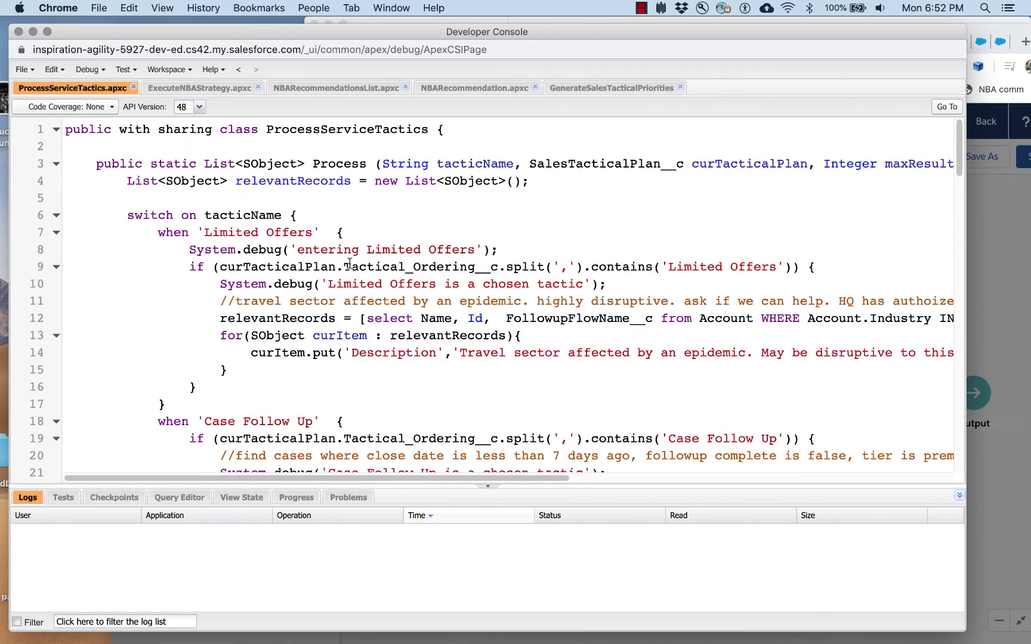
{"action": "scroll", "scroll_direction": "down", "scroll_amount": 3}
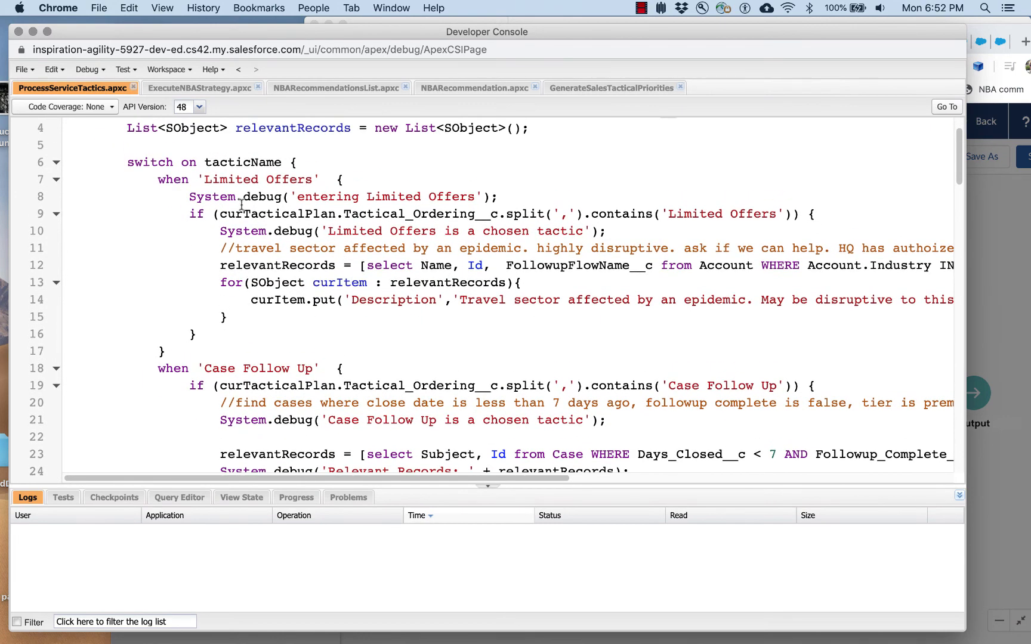
{"action": "scroll", "scroll_direction": "down", "scroll_amount": 3}
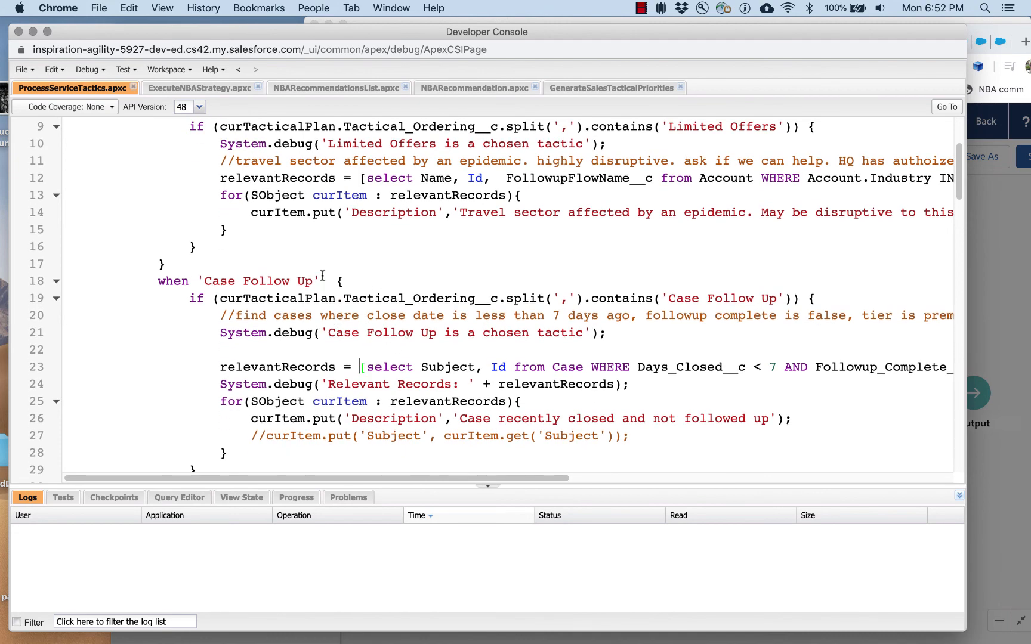
{"action": "double_click", "coordinate": [258, 280]}
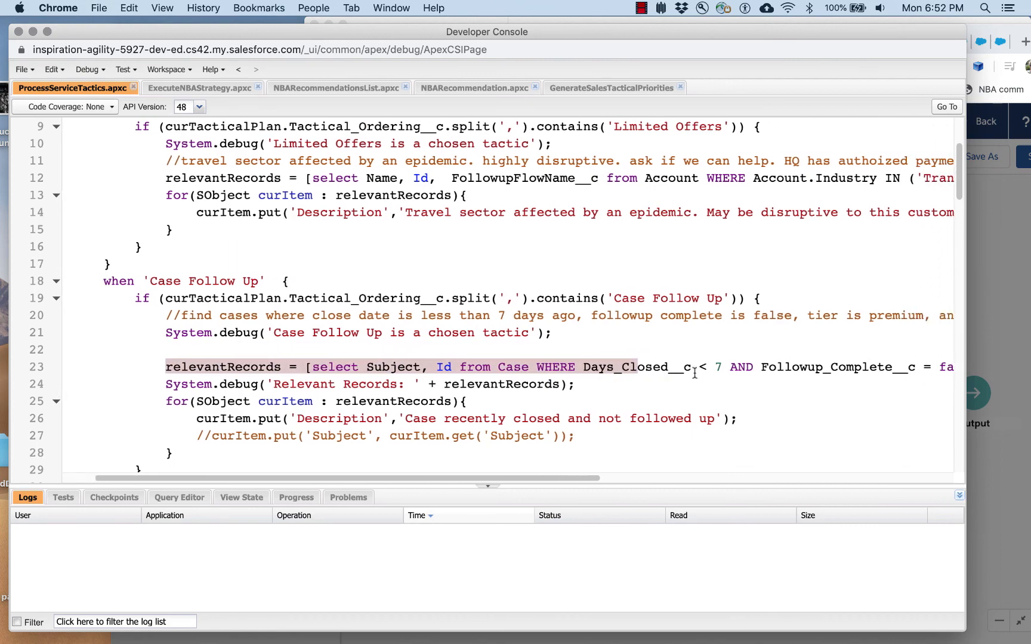
{"action": "scroll", "scroll_direction": "right", "scroll_amount": 3}
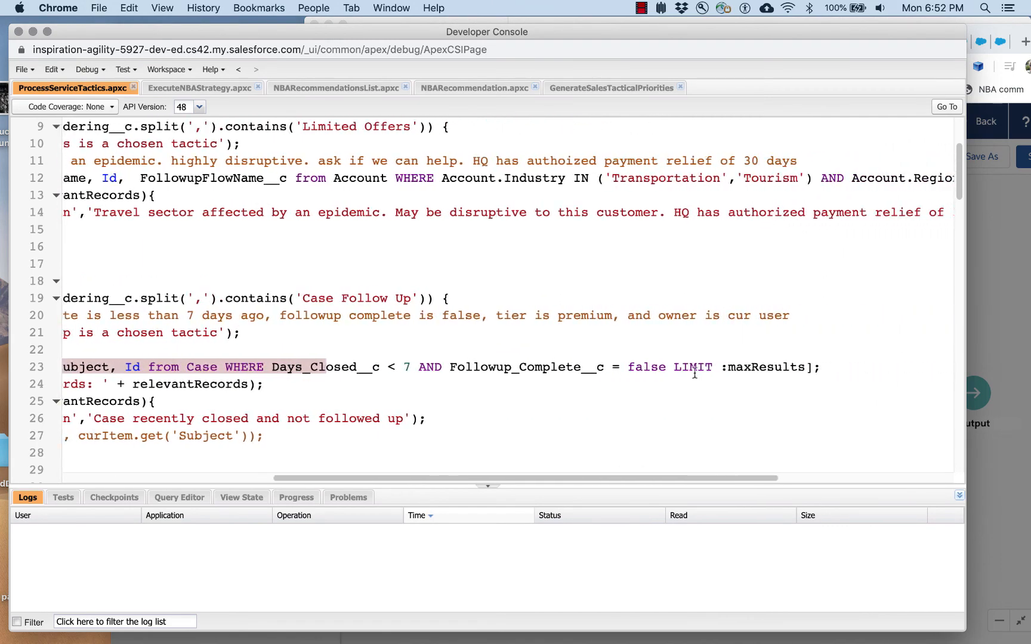
{"action": "scroll", "scroll_direction": "left", "scroll_amount": 3}
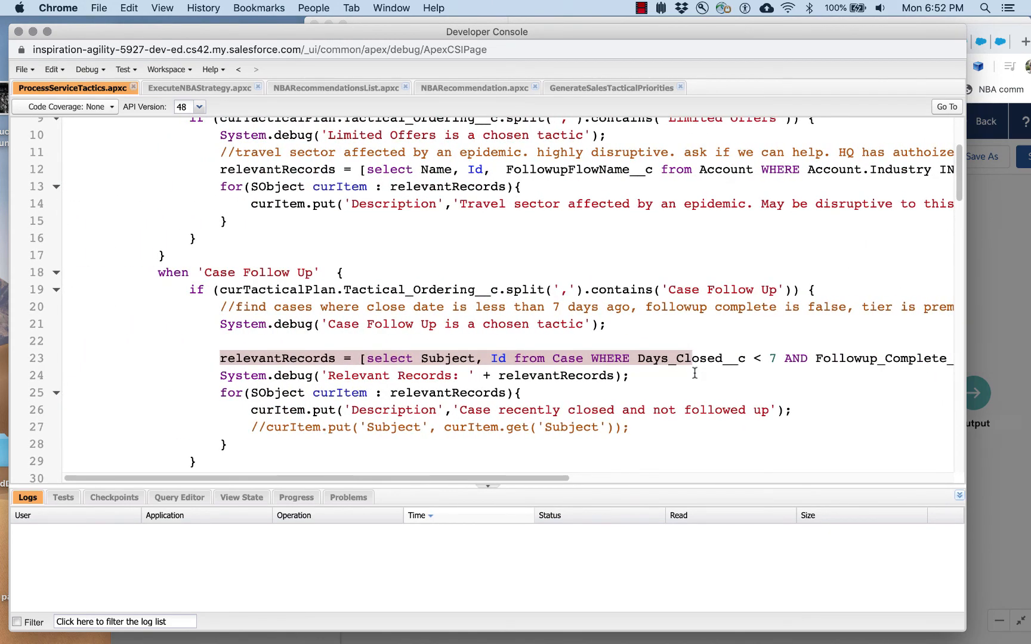
Step: Go through the remaining tactic cases querying Message and Account records and setting descriptions
{"action": "scroll", "scroll_direction": "down", "scroll_amount": 3}
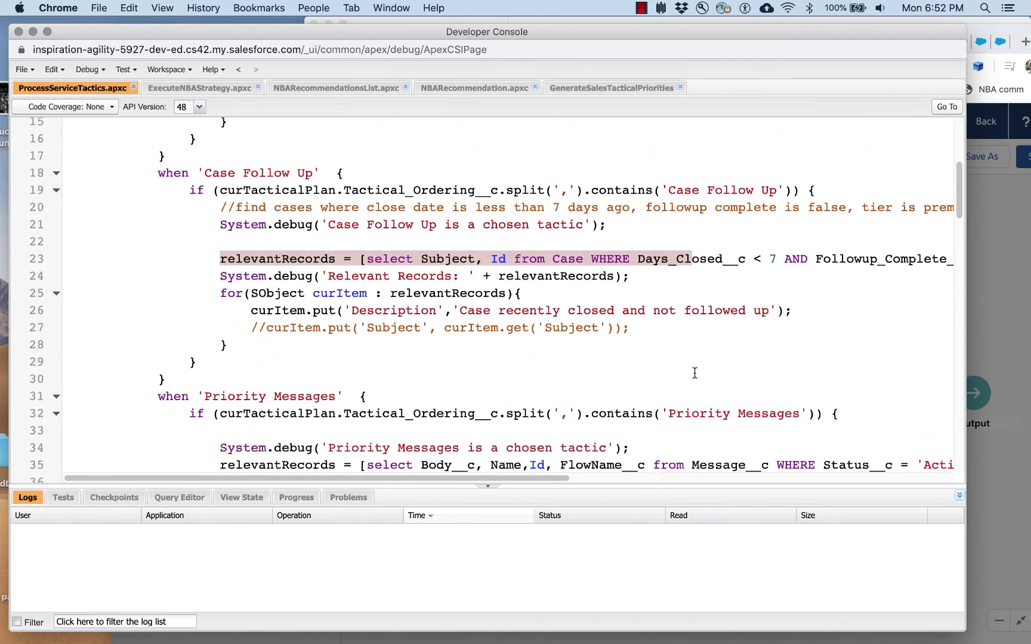
{"action": "scroll", "scroll_direction": "down", "scroll_amount": 3}
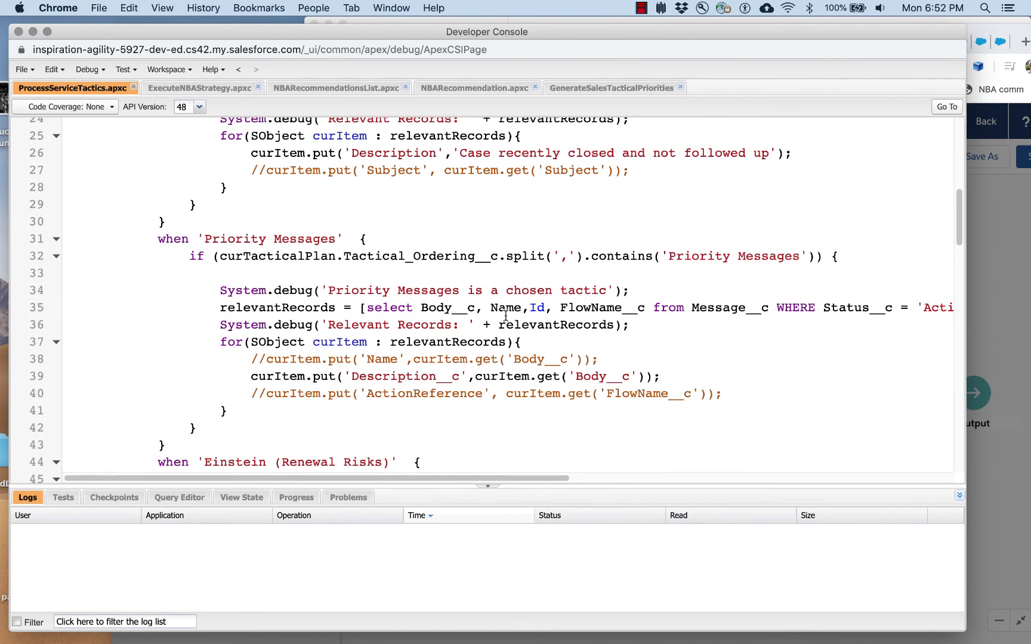
{"action": "scroll", "scroll_direction": "down", "scroll_amount": 3}
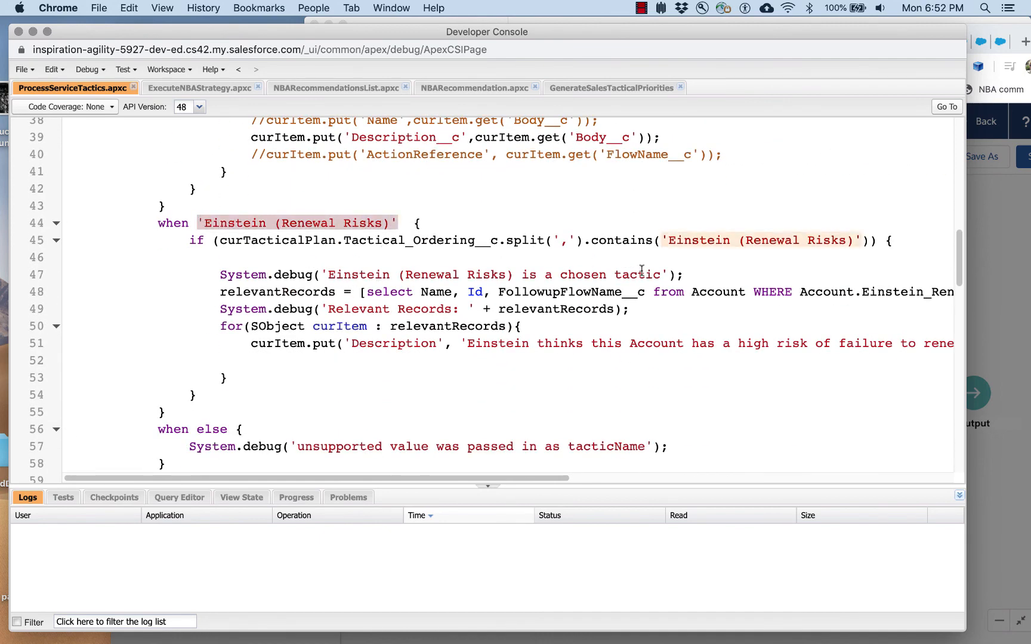
{"action": "scroll", "scroll_direction": "left", "scroll_amount": 3}
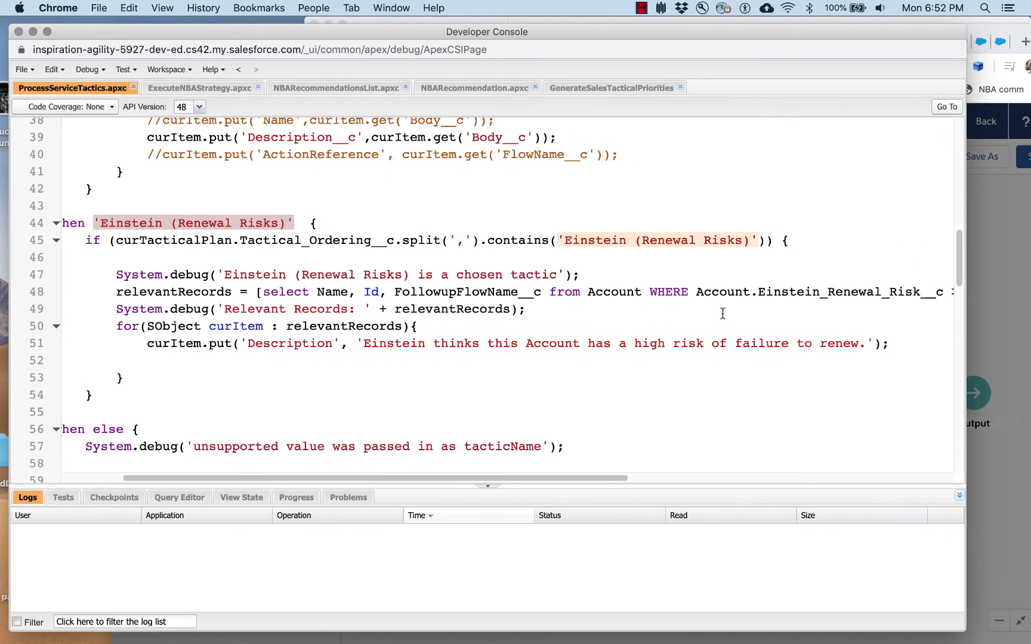
{"action": "scroll", "scroll_direction": "right", "scroll_amount": 3}
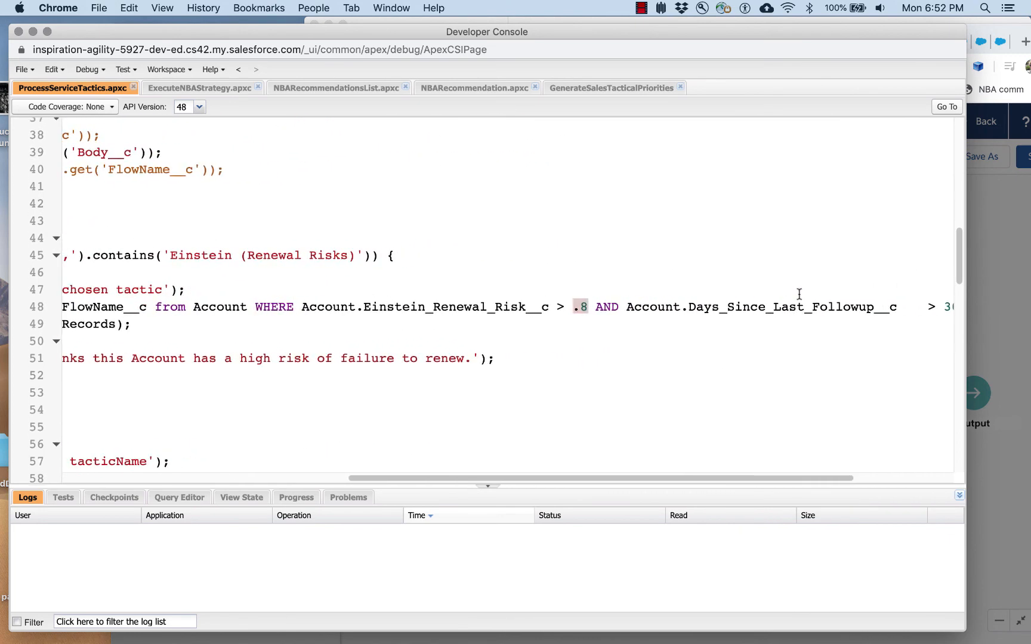
{"action": "scroll", "scroll_direction": "right", "scroll_amount": 3}
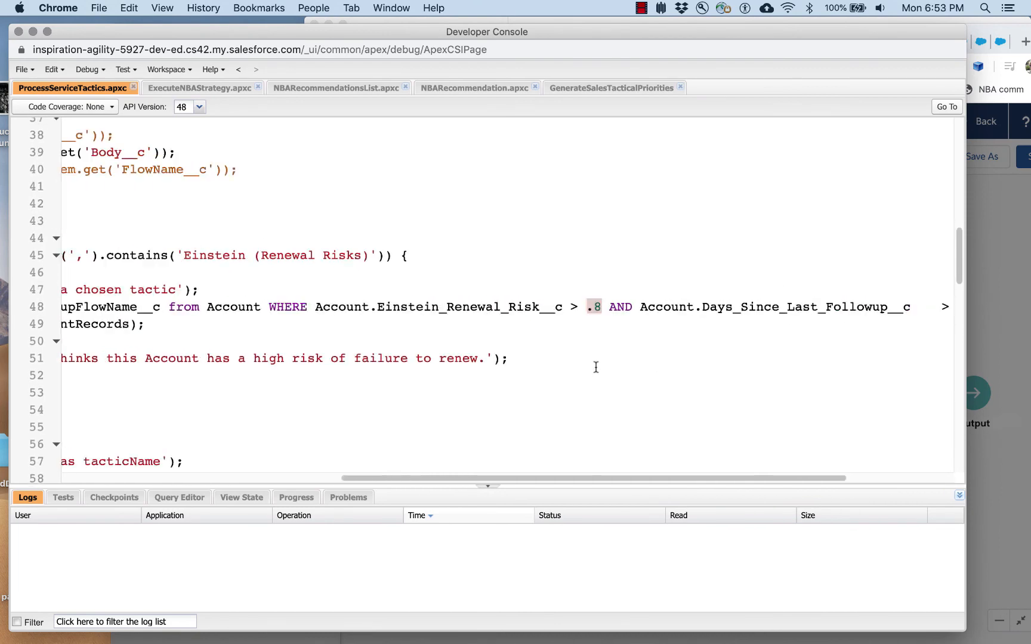
{"action": "scroll", "scroll_direction": "left", "scroll_amount": 3}
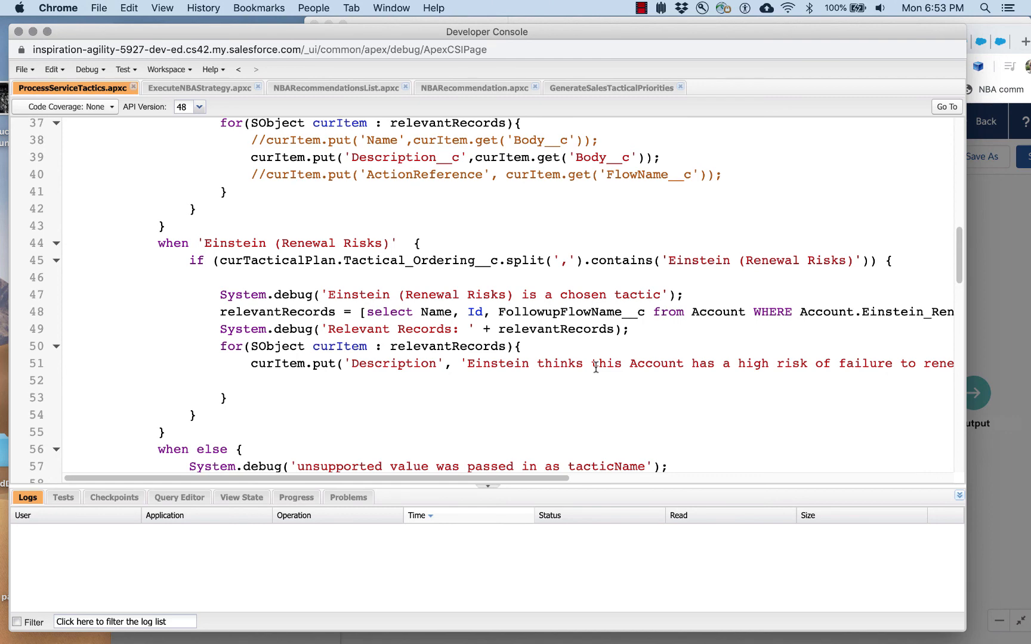
{"action": "scroll", "scroll_direction": "up", "scroll_amount": 3}
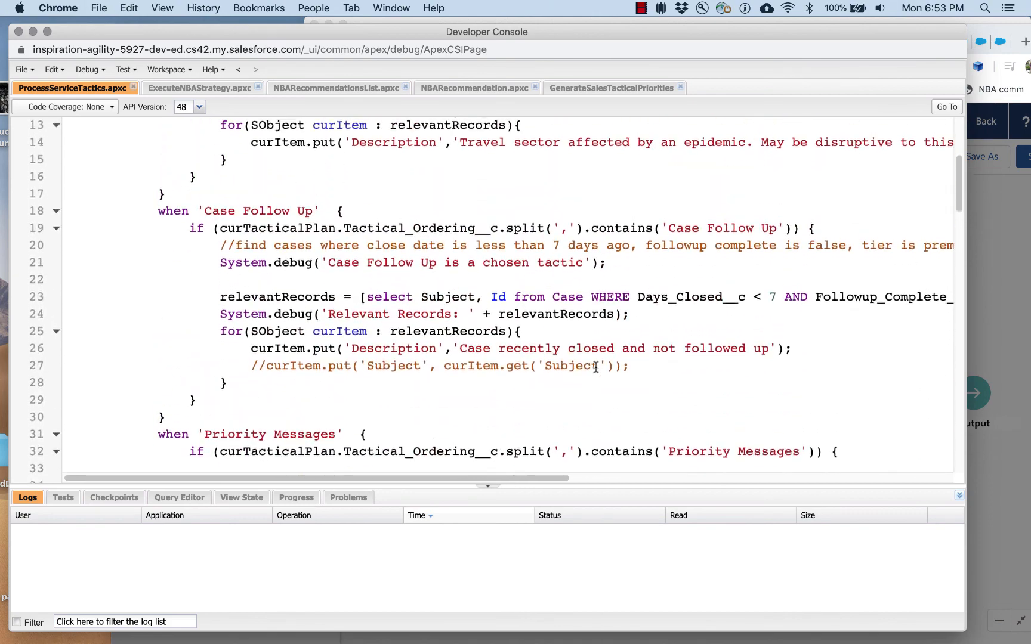